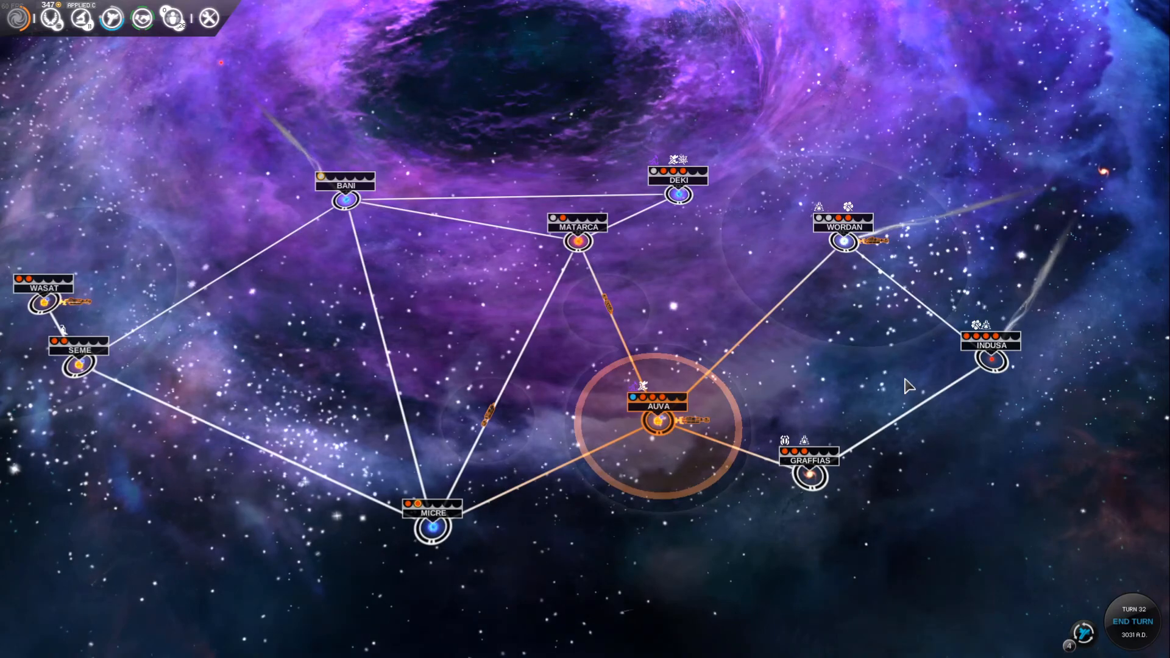
{"action": "mouse_move", "coordinate": [898, 377]}
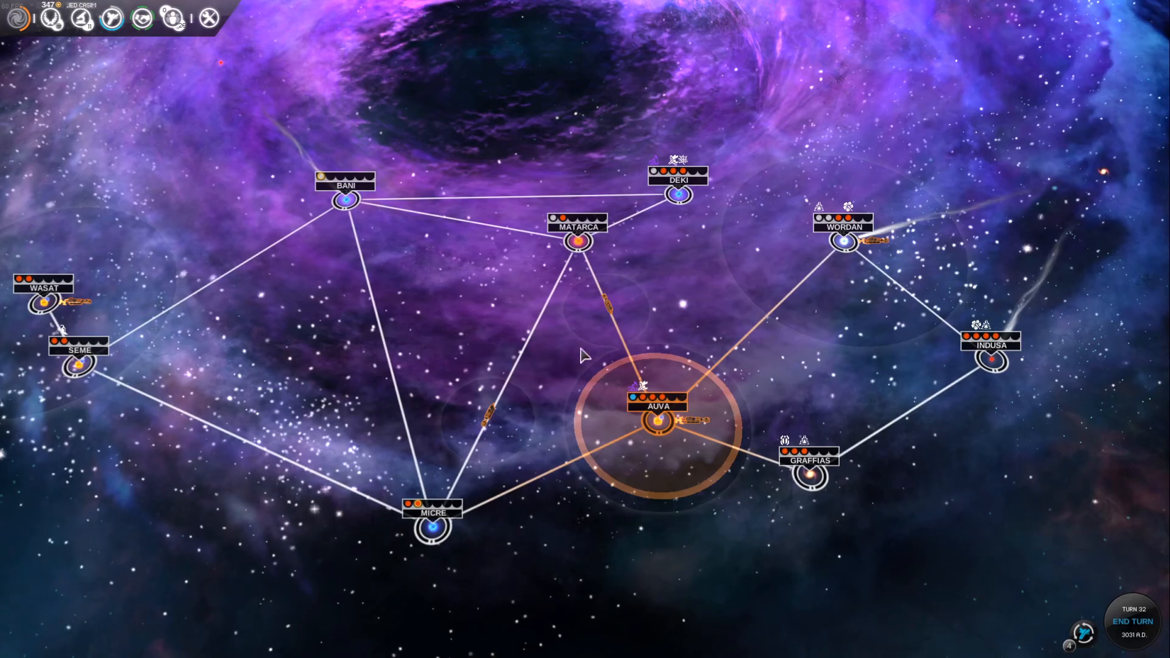
- Bring up the Military View listing the active fleets and their missions
{"action": "left_click", "coordinate": [657, 421]}
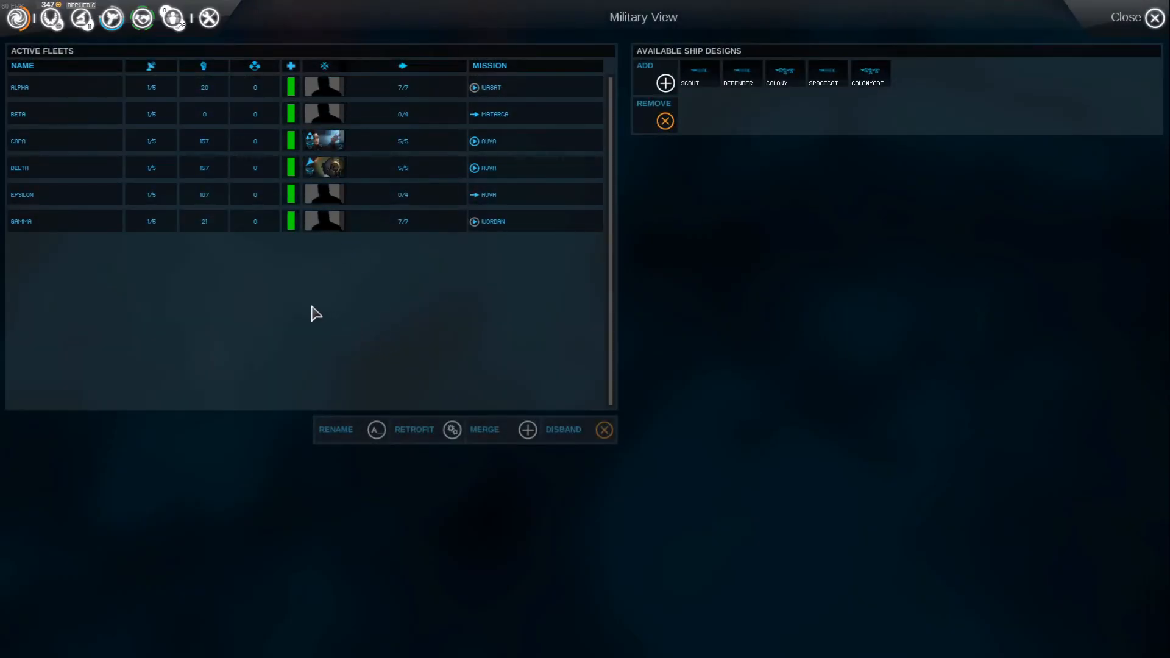
- Review the ships in fleets Alpha, Beta, Capa and Gamma, then return to the galaxy map
{"action": "left_click", "coordinate": [89, 87]}
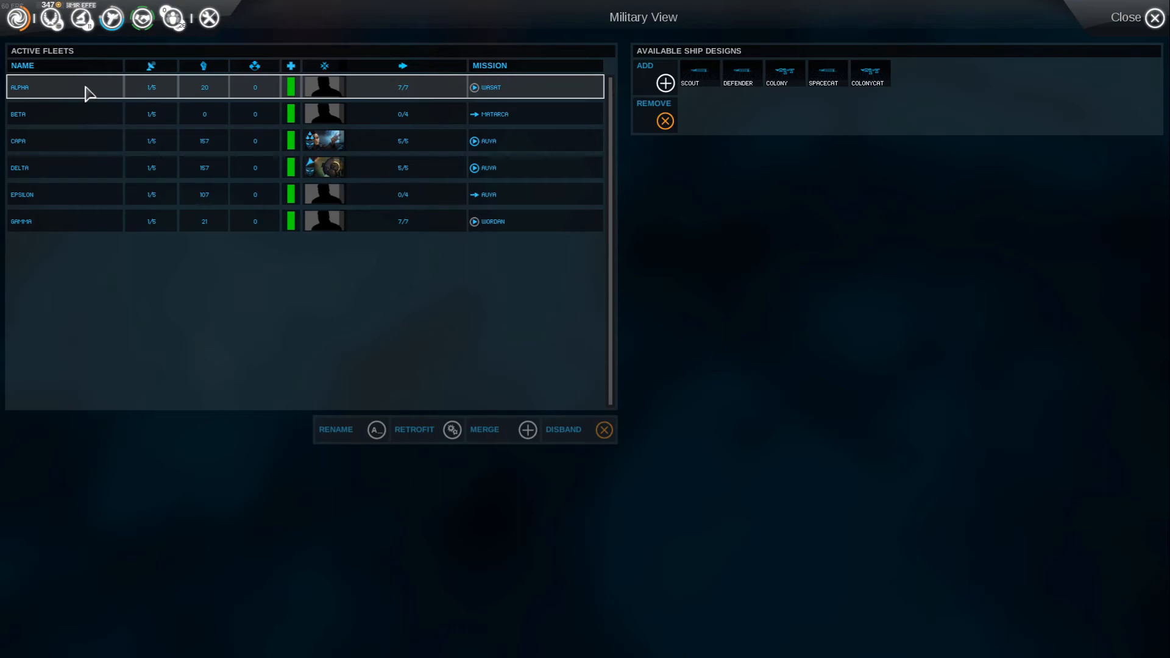
{"action": "left_click", "coordinate": [63, 113]}
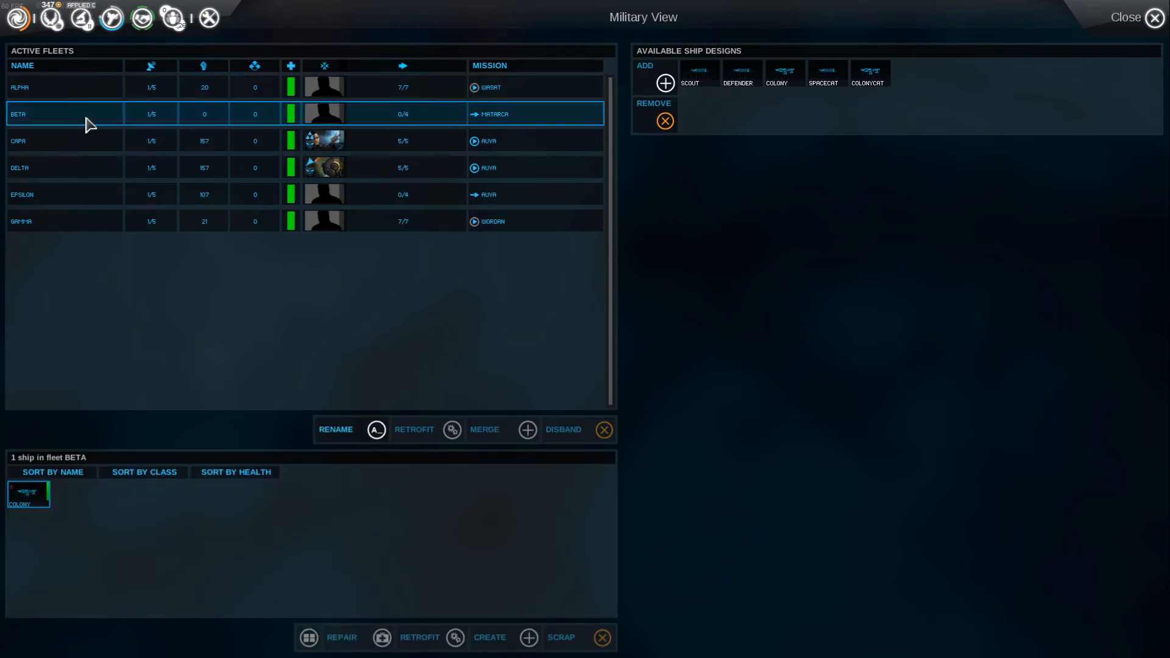
{"action": "left_click", "coordinate": [63, 140]}
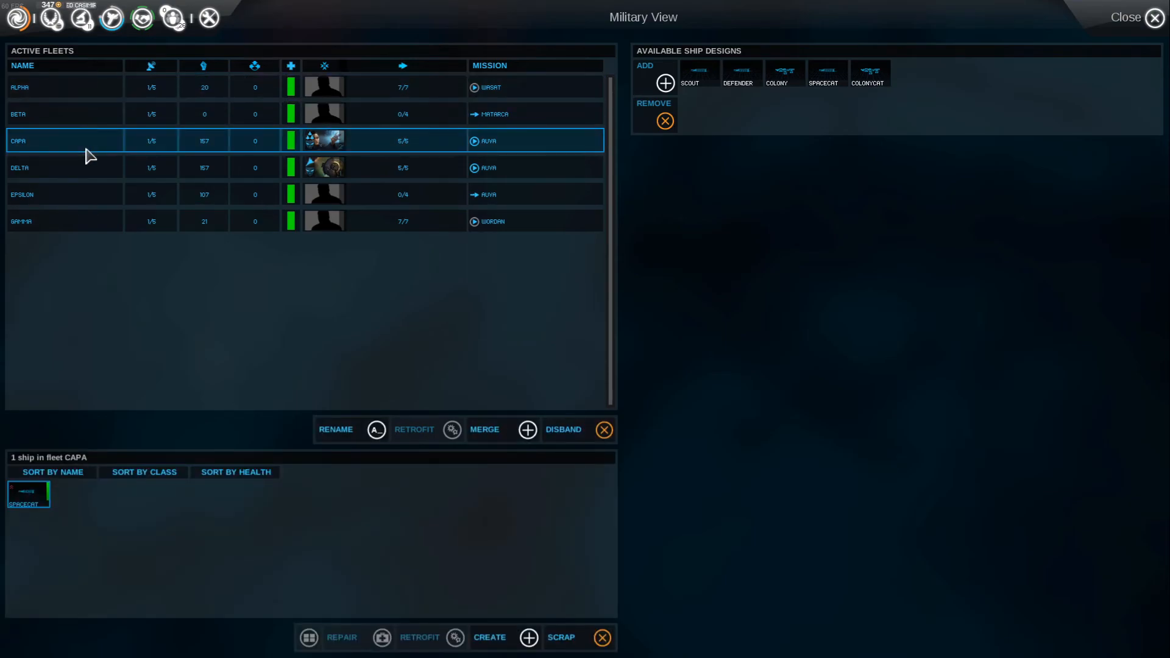
{"action": "left_click", "coordinate": [63, 167]}
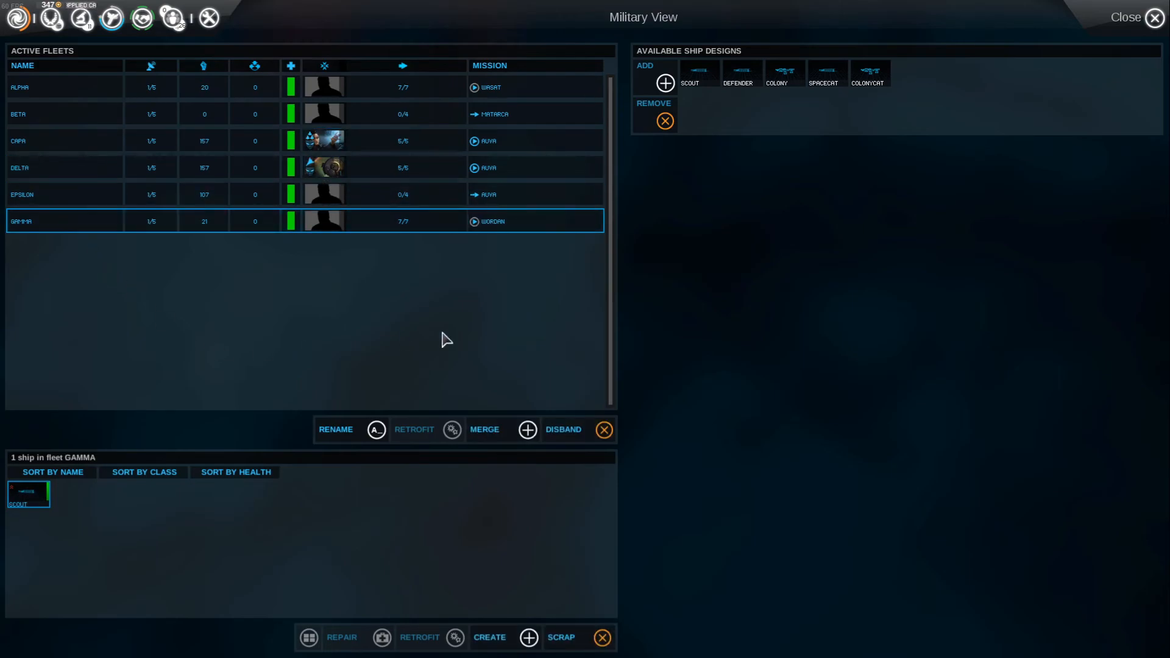
{"action": "mouse_move", "coordinate": [1154, 17]}
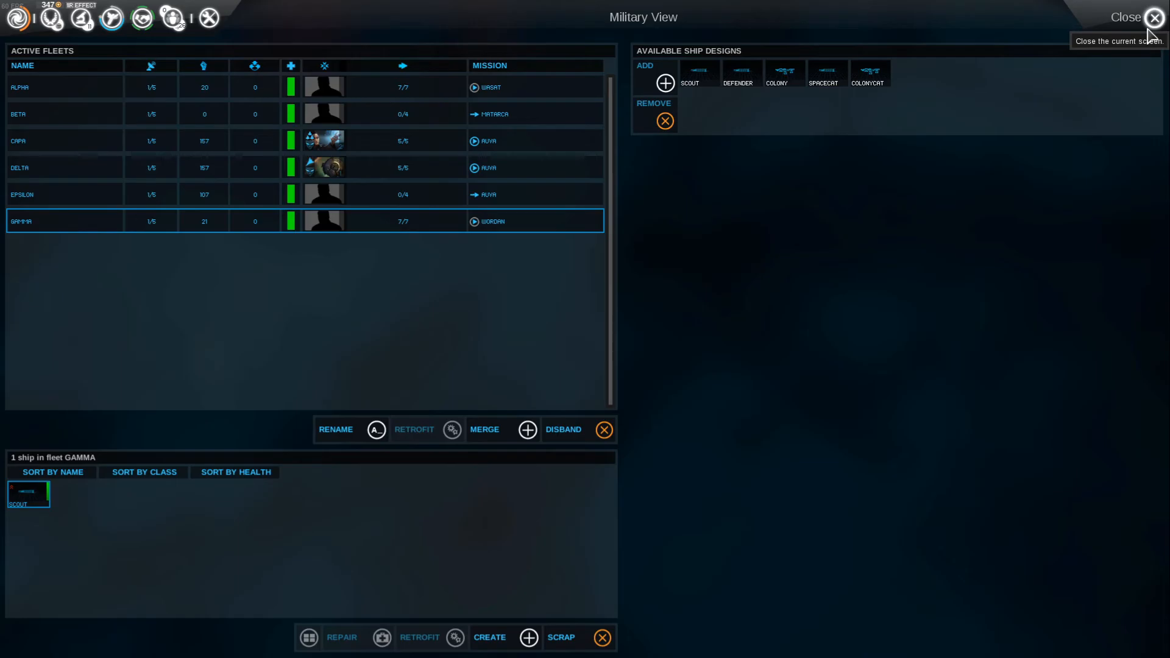
{"action": "left_click", "coordinate": [1155, 15]}
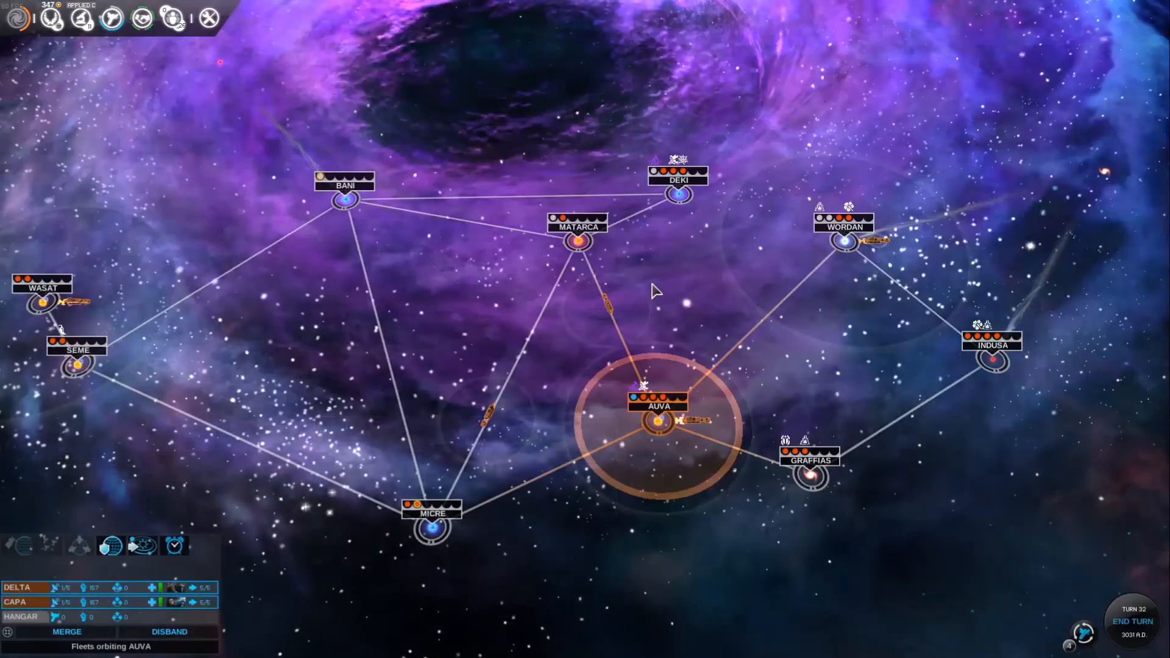
{"action": "mouse_move", "coordinate": [590, 218]}
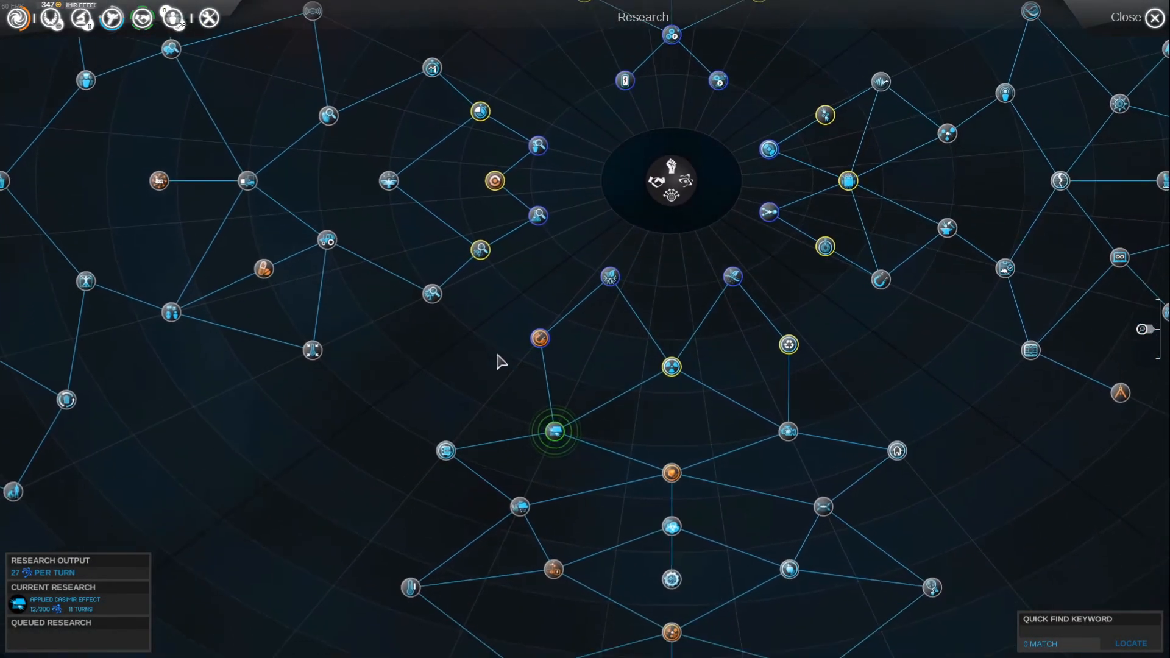
{"action": "scroll", "scroll_direction": "down", "scroll_amount": 3}
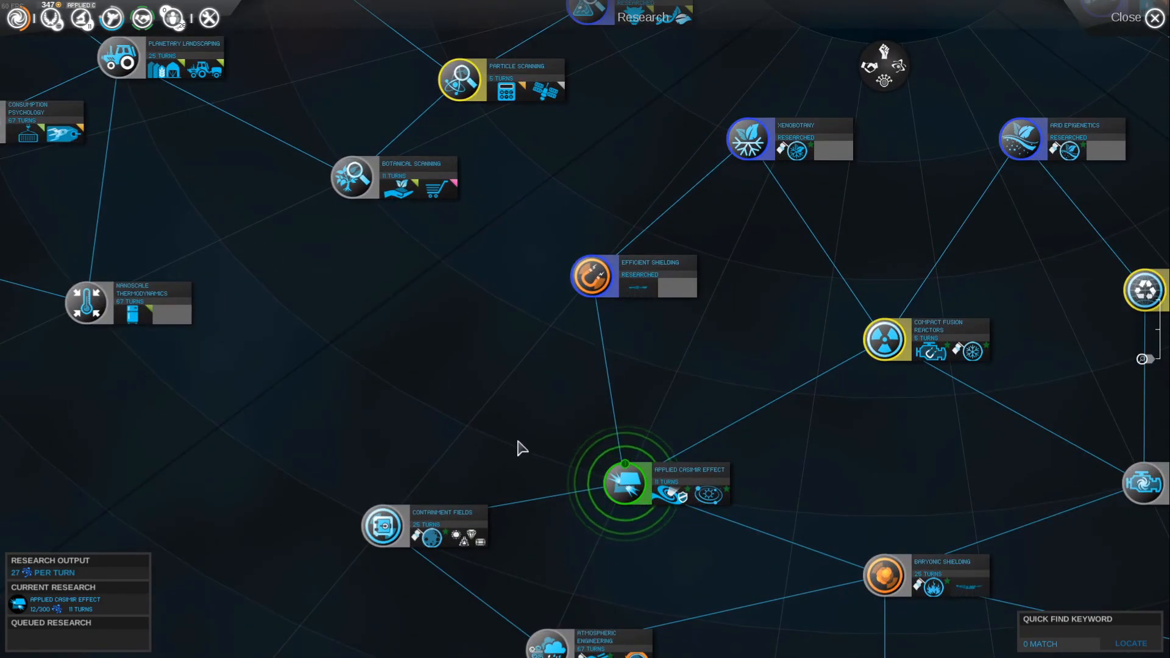
{"action": "mouse_move", "coordinate": [428, 537]}
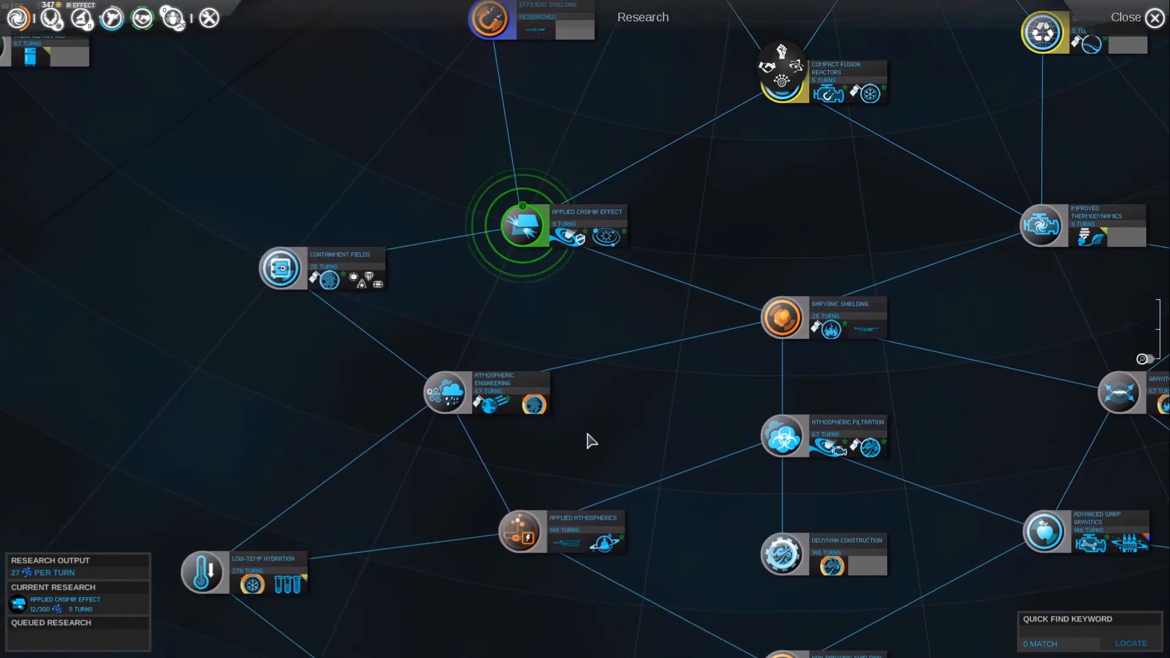
{"action": "mouse_move", "coordinate": [603, 552]}
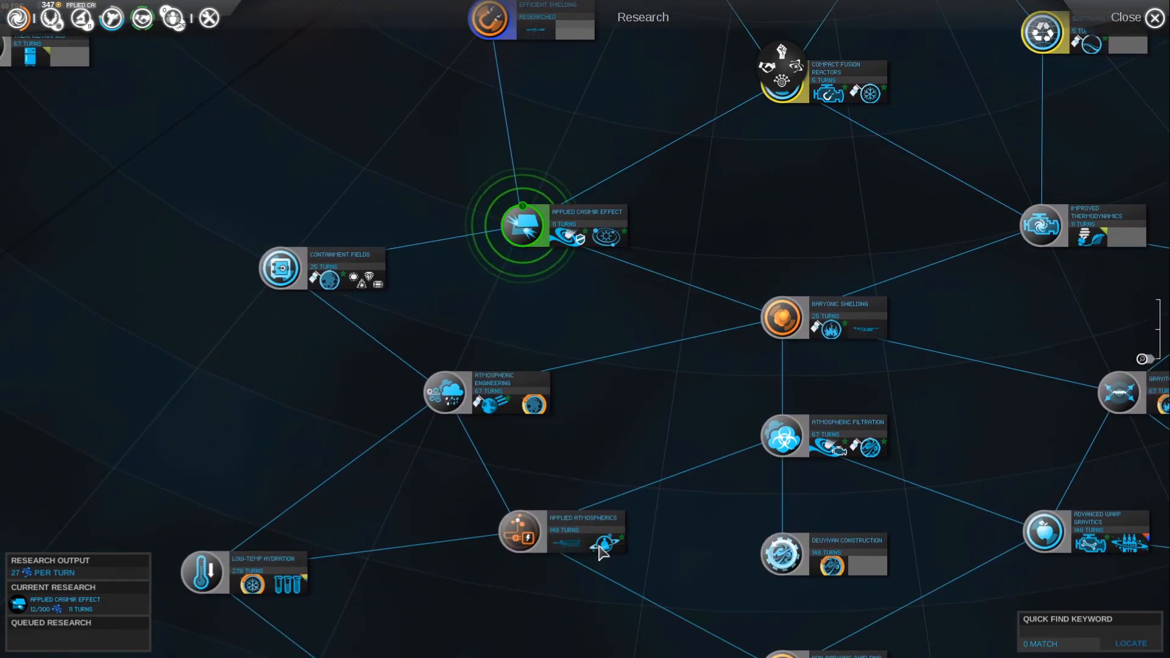
{"action": "mouse_move", "coordinate": [580, 299]}
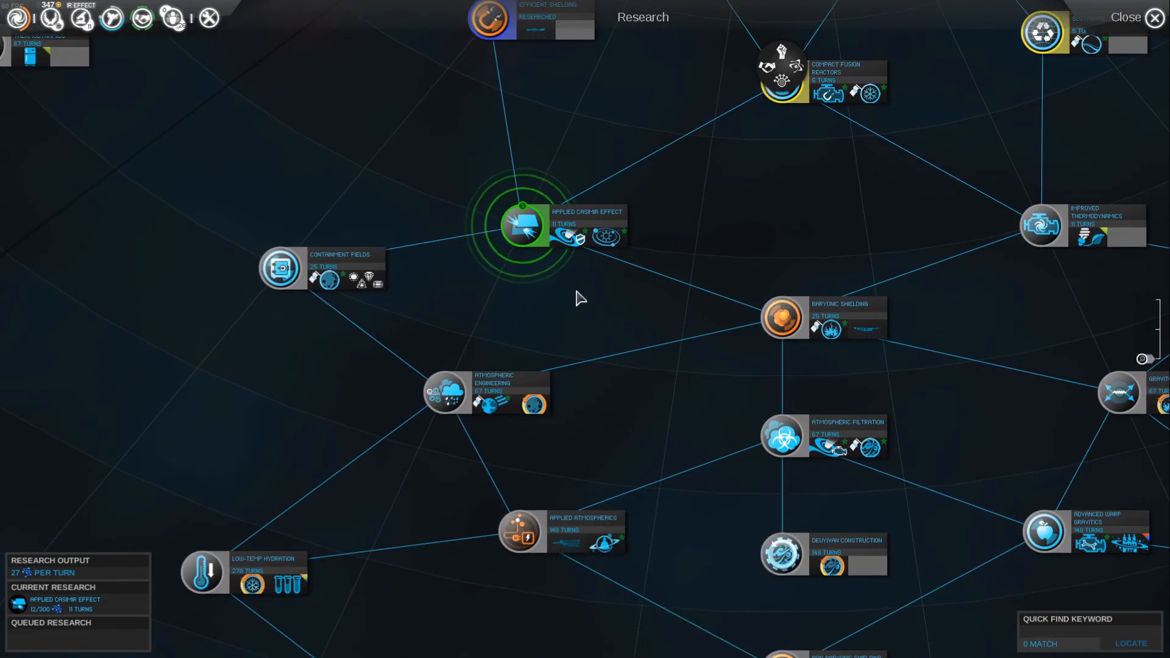
{"action": "mouse_move", "coordinate": [608, 238]}
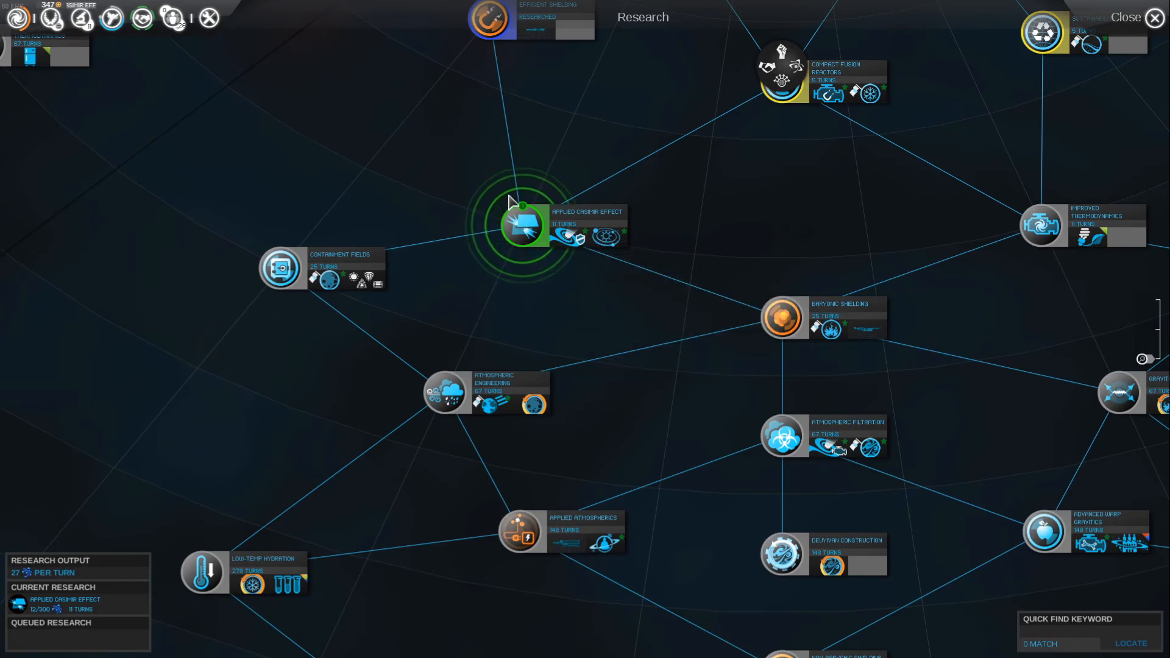
{"action": "mouse_move", "coordinate": [604, 239]}
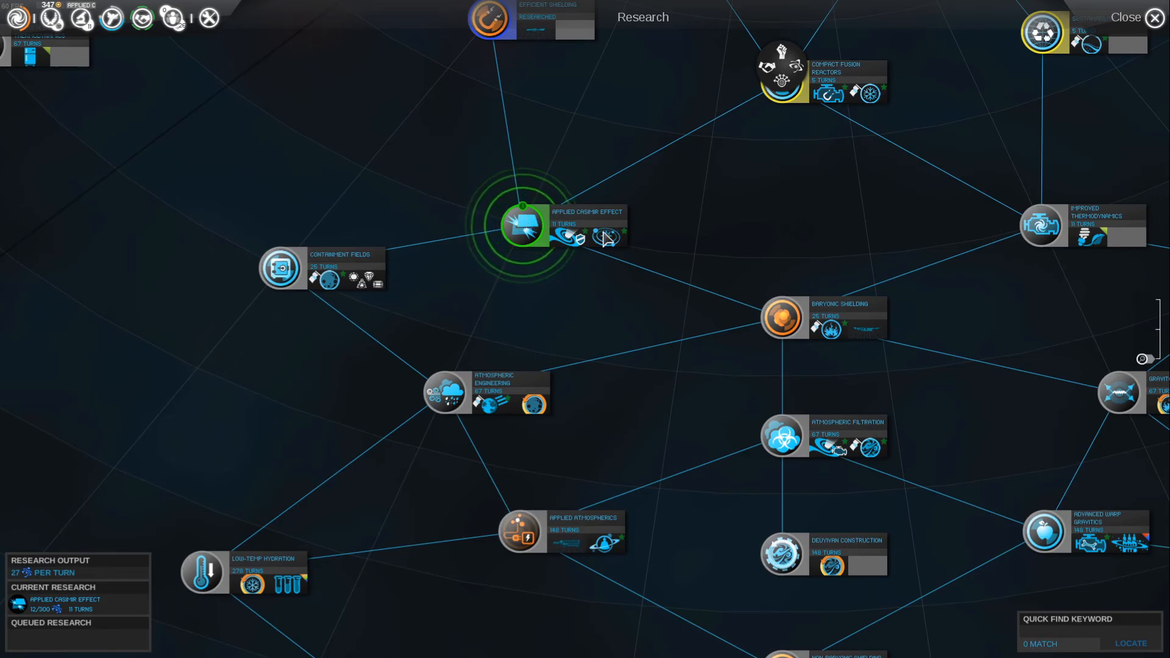
{"action": "mouse_move", "coordinate": [607, 237]}
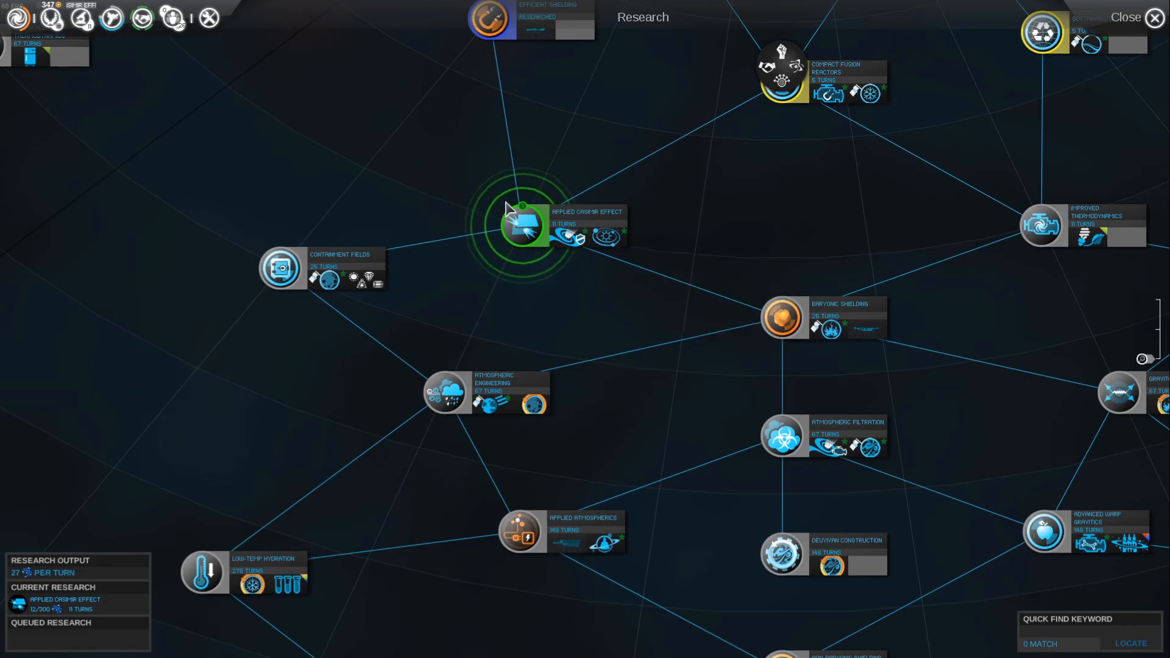
{"action": "scroll", "scroll_direction": "down", "scroll_amount": 3}
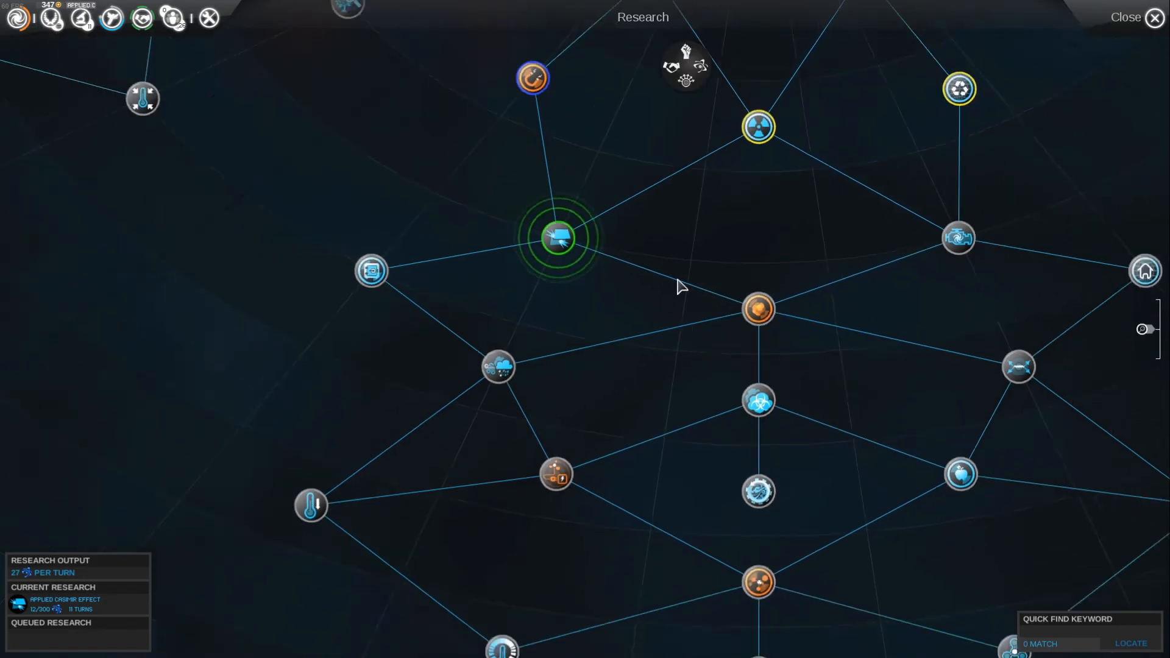
{"action": "scroll", "scroll_direction": "down", "scroll_amount": 3}
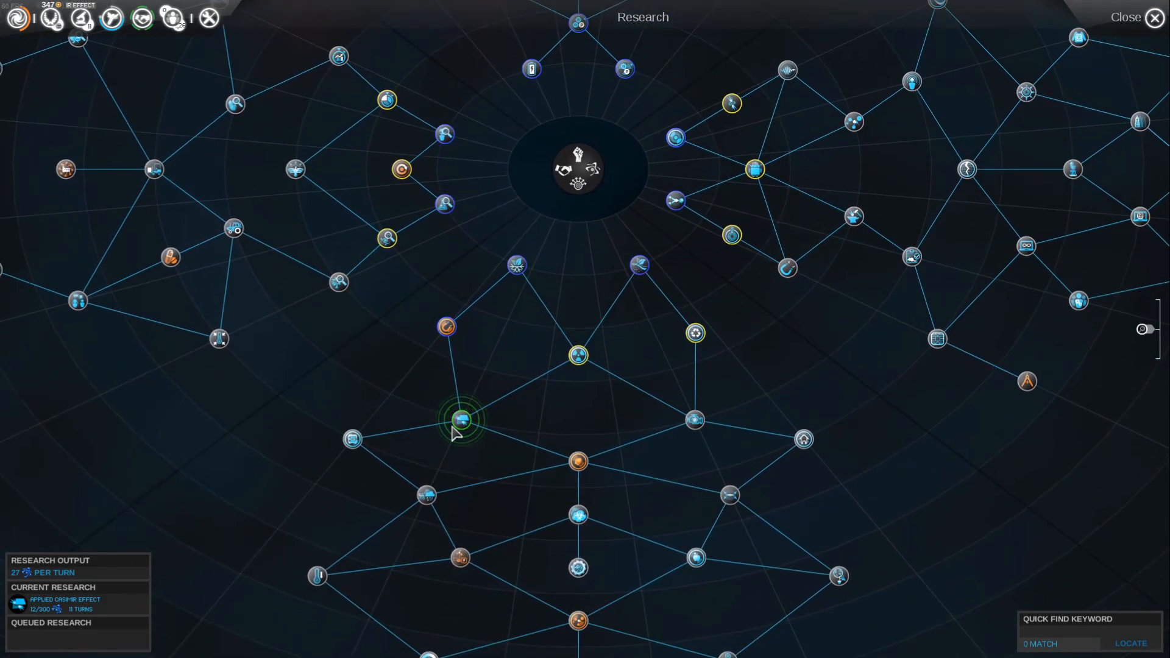
{"action": "left_click", "coordinate": [1126, 16]}
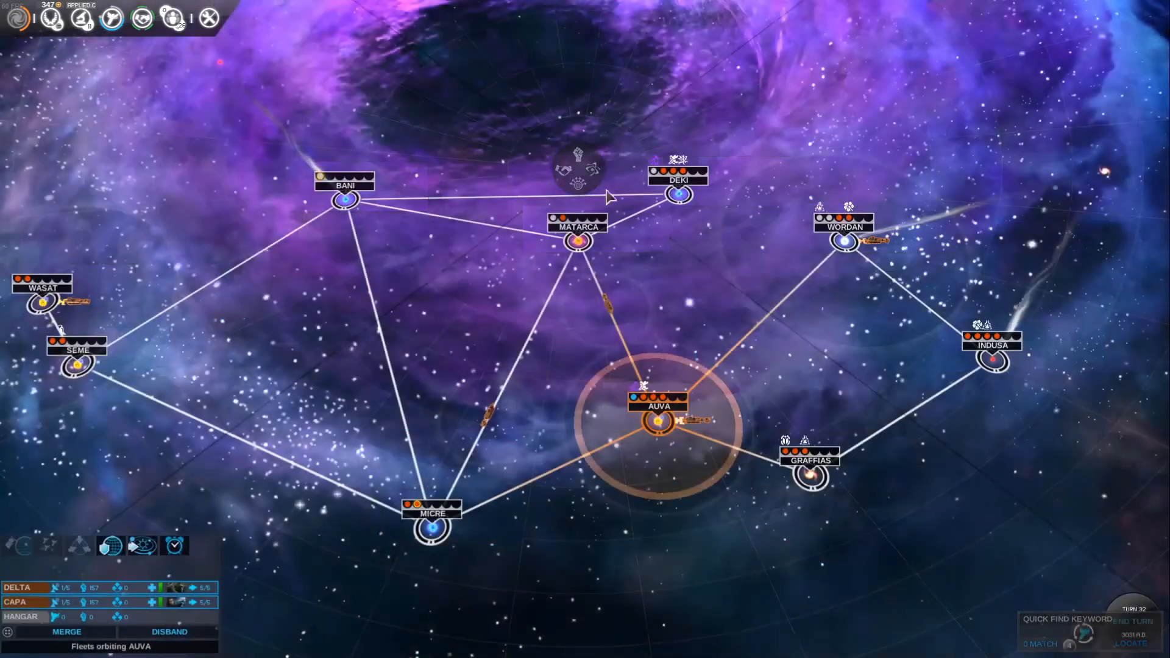
- End the turn and teach hero Serena Tora of fleet CAPA the Assailant 1 ability
{"action": "left_click", "coordinate": [1117, 622]}
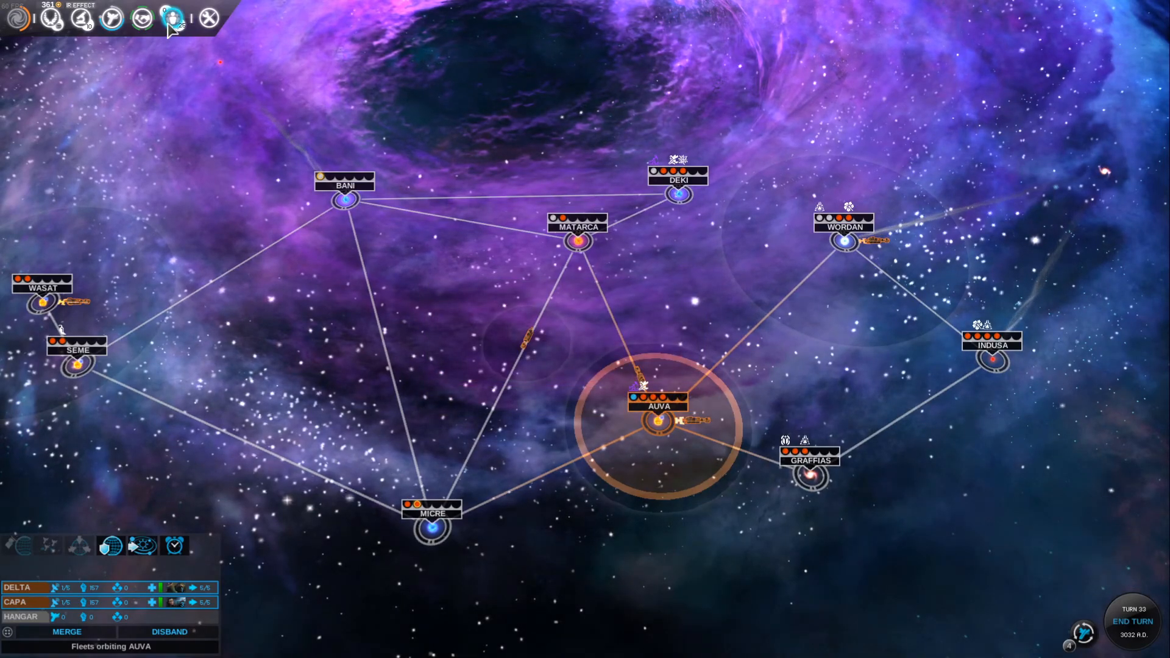
{"action": "left_click", "coordinate": [172, 19]}
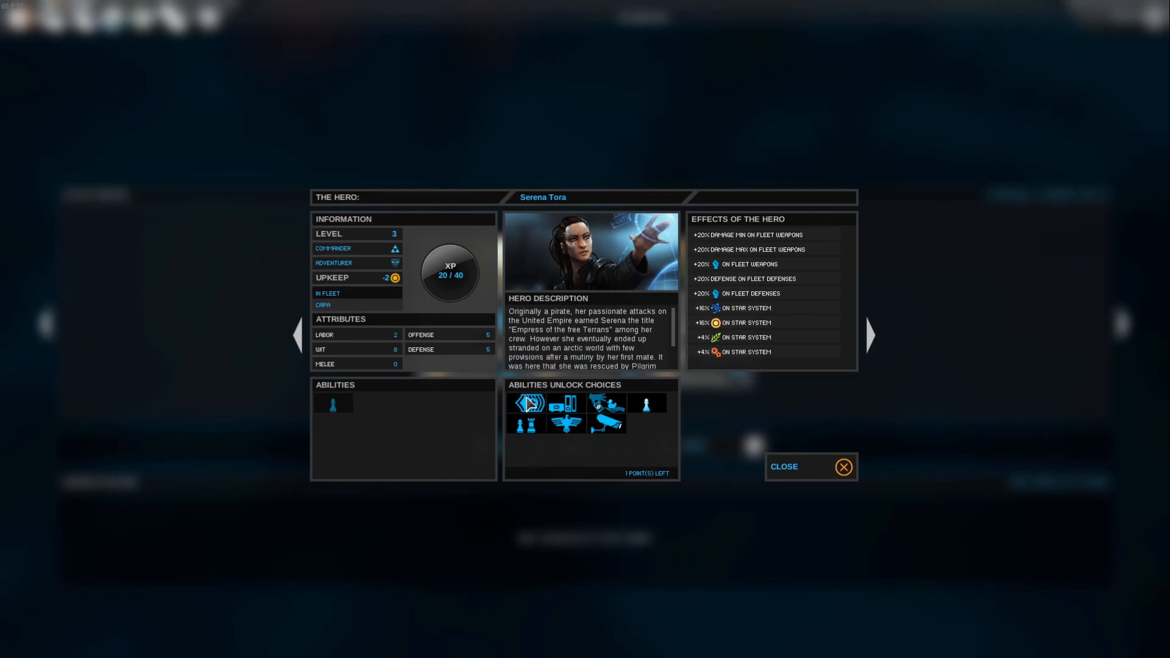
{"action": "mouse_move", "coordinate": [523, 403]}
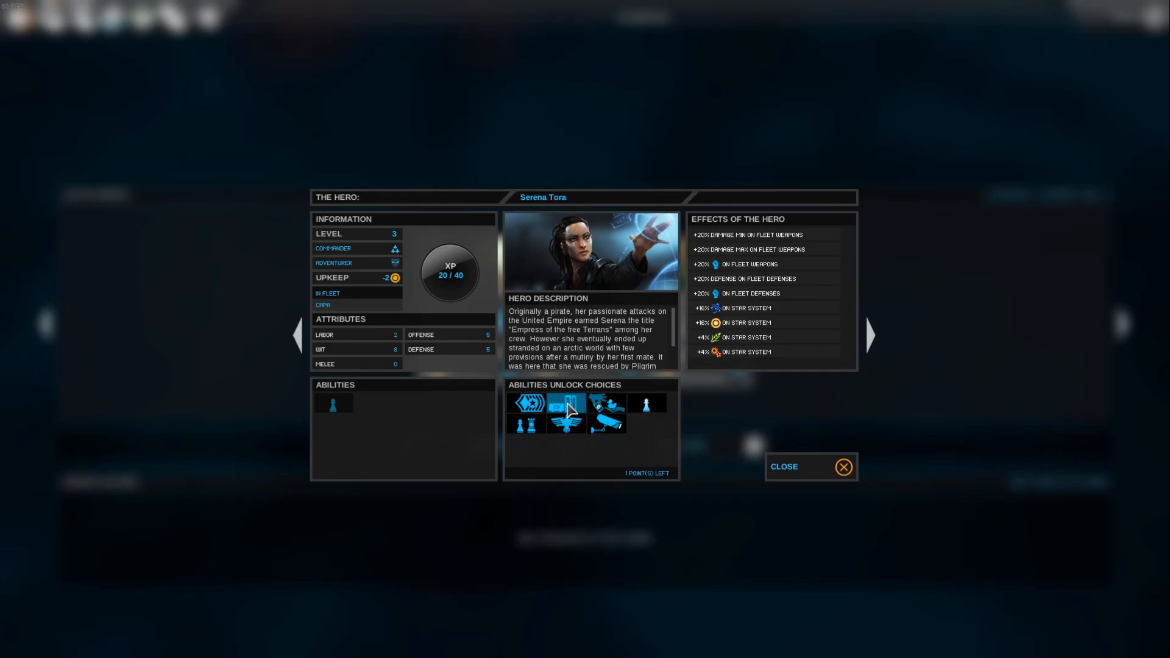
{"action": "mouse_move", "coordinate": [568, 403]}
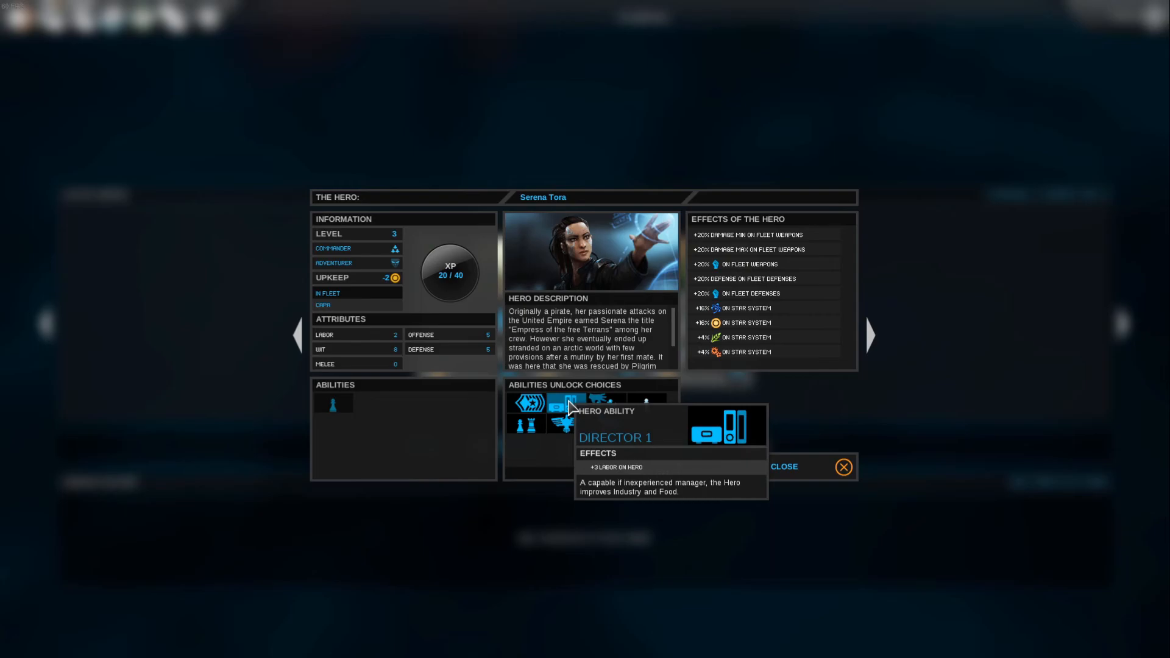
{"action": "mouse_move", "coordinate": [597, 404]}
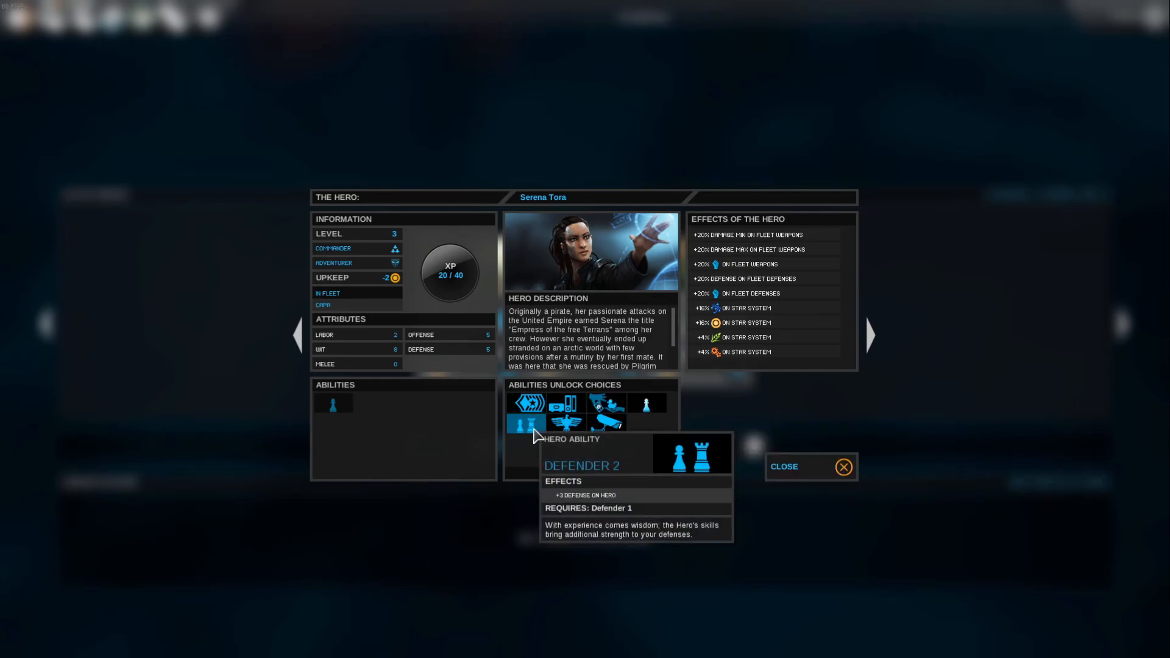
{"action": "mouse_move", "coordinate": [646, 405]}
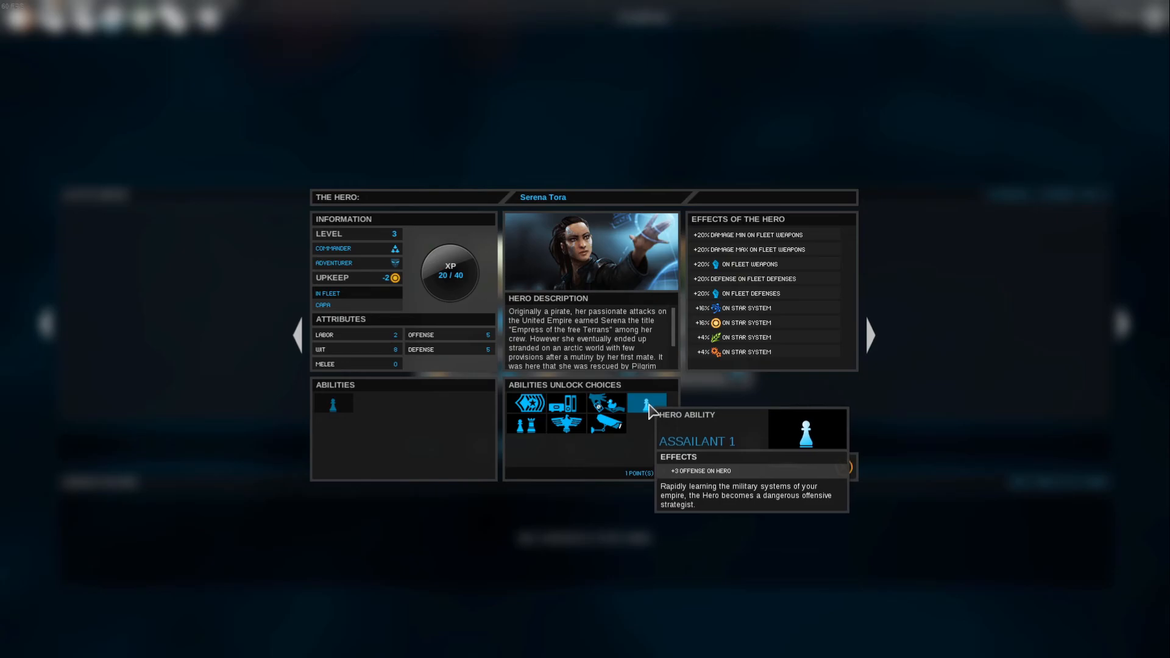
{"action": "left_click", "coordinate": [646, 404]}
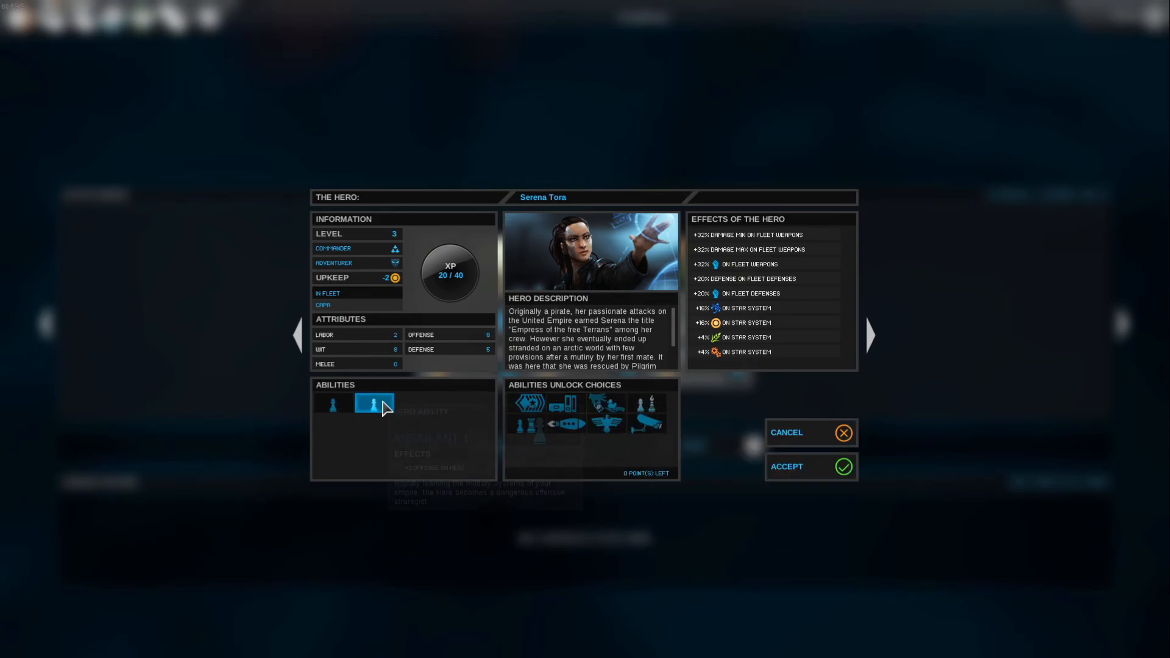
{"action": "mouse_move", "coordinate": [788, 486]}
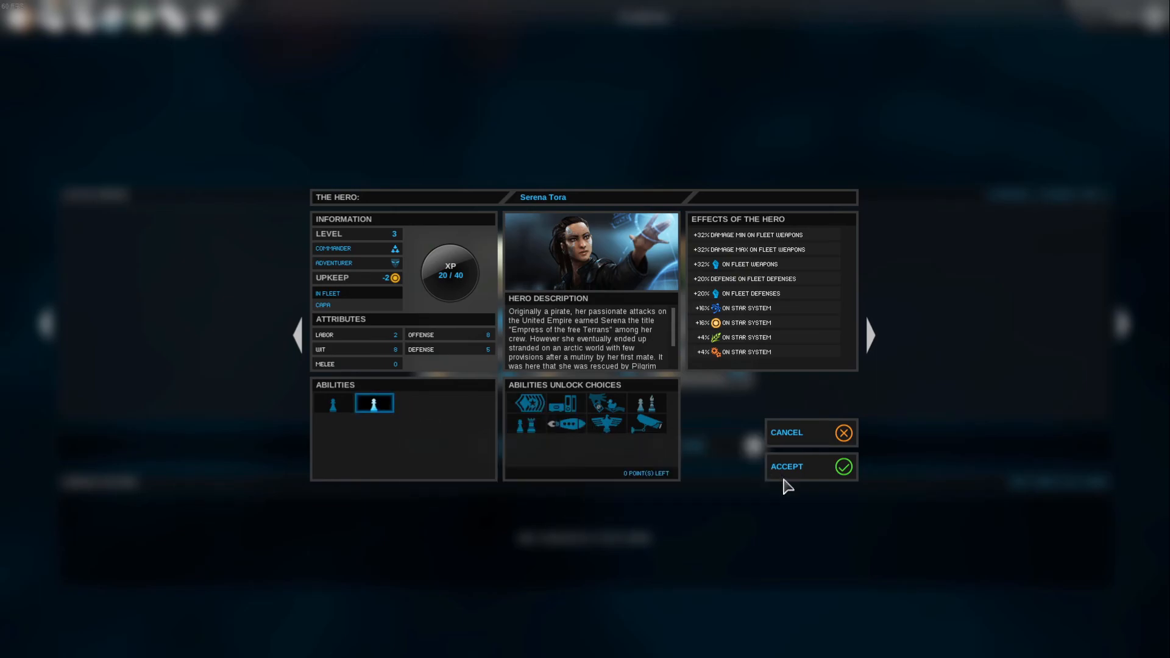
{"action": "left_click", "coordinate": [786, 467]}
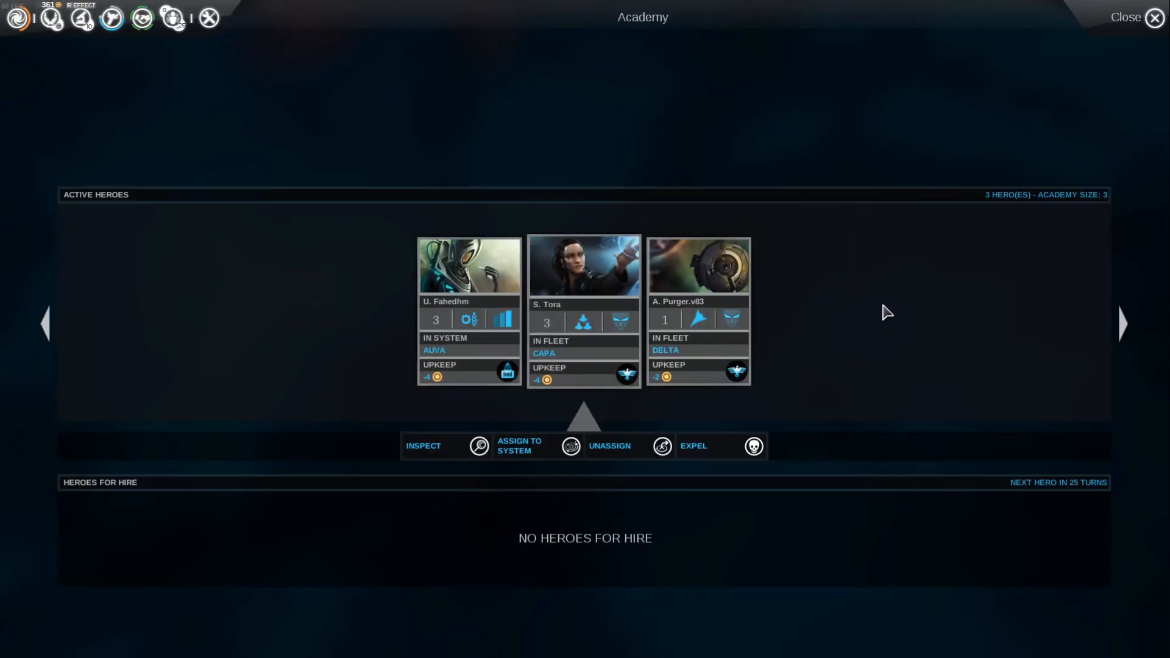
- Close the ship design screen and end turn 33, advancing to turn 34
{"action": "left_click", "coordinate": [1126, 17]}
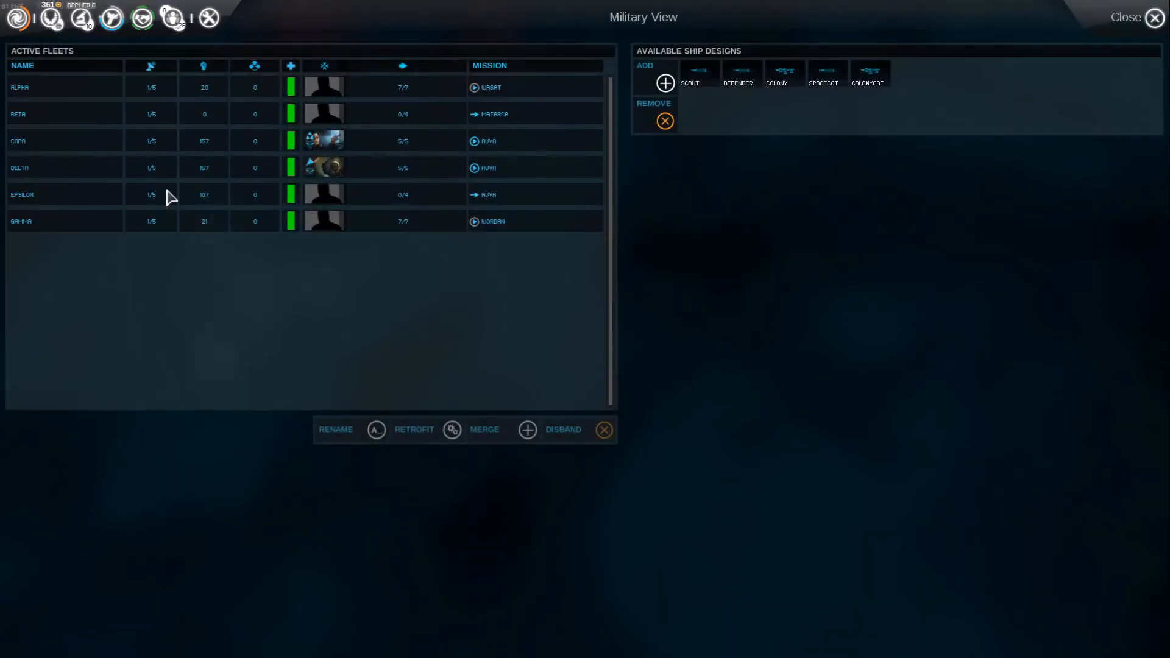
{"action": "mouse_move", "coordinate": [323, 140]}
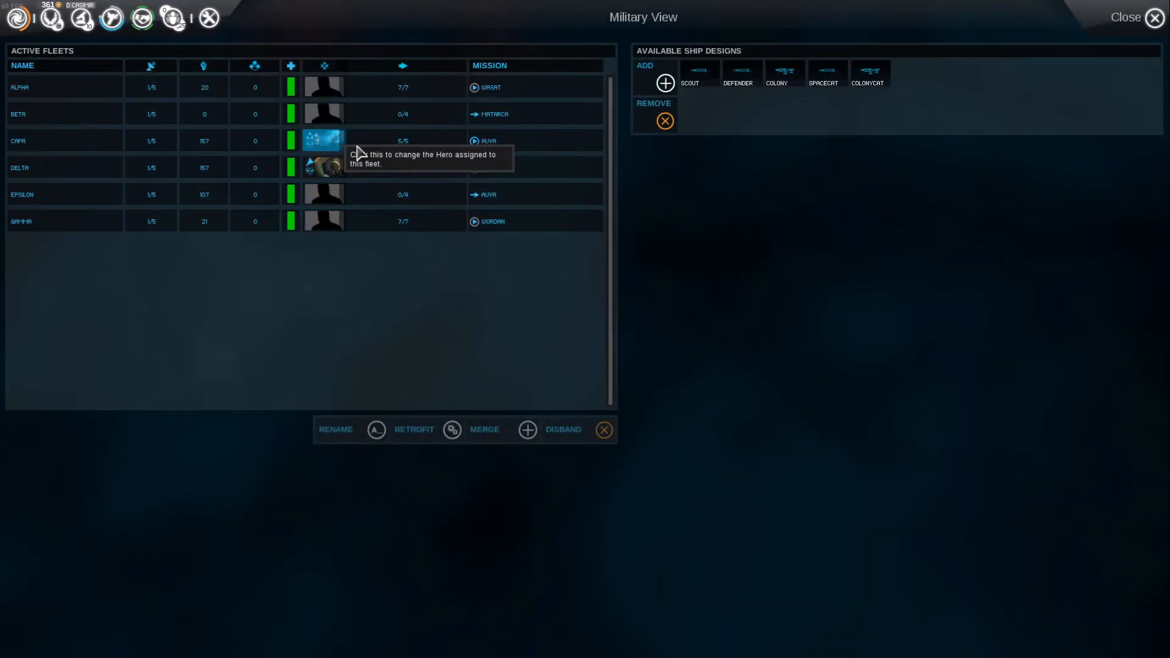
{"action": "left_click", "coordinate": [1153, 17]}
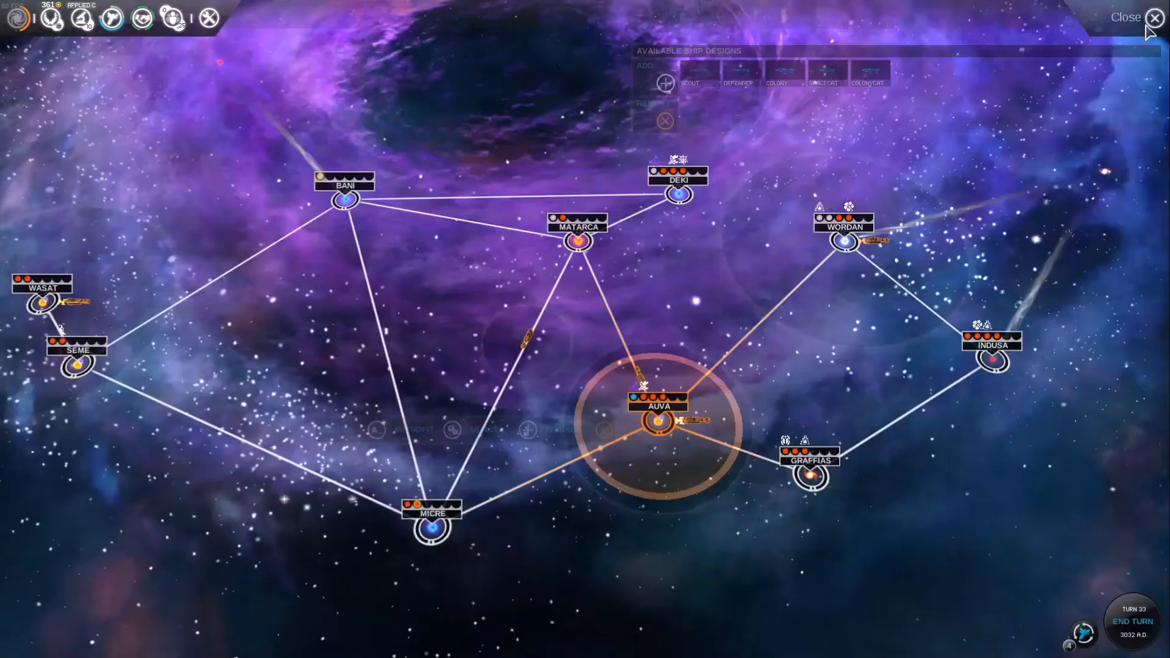
{"action": "left_click", "coordinate": [1153, 17]}
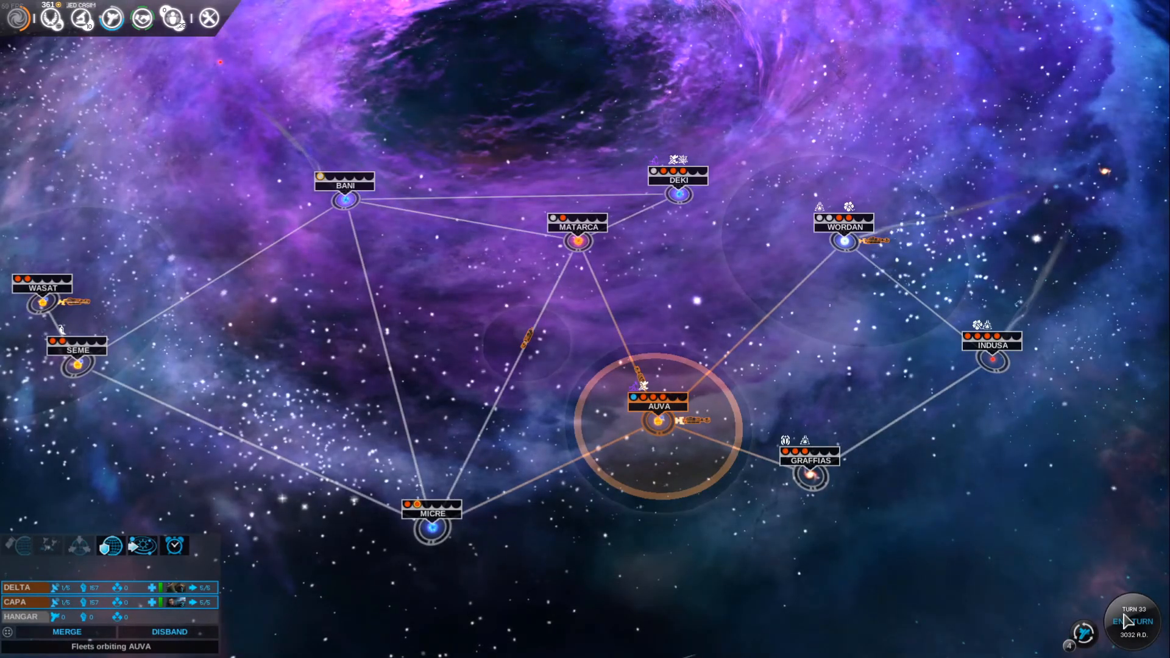
{"action": "left_click", "coordinate": [1128, 620]}
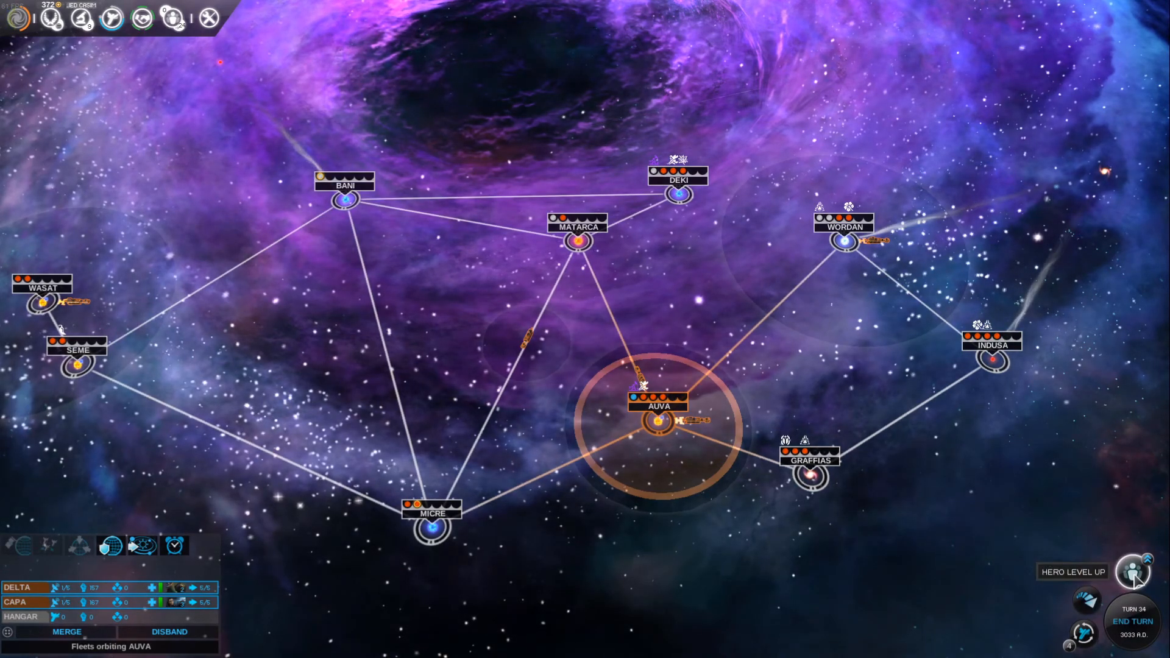
- Give the levelled-up Purger.v83 hero the Assailant 1 ability and return to the map
{"action": "left_click", "coordinate": [1132, 573]}
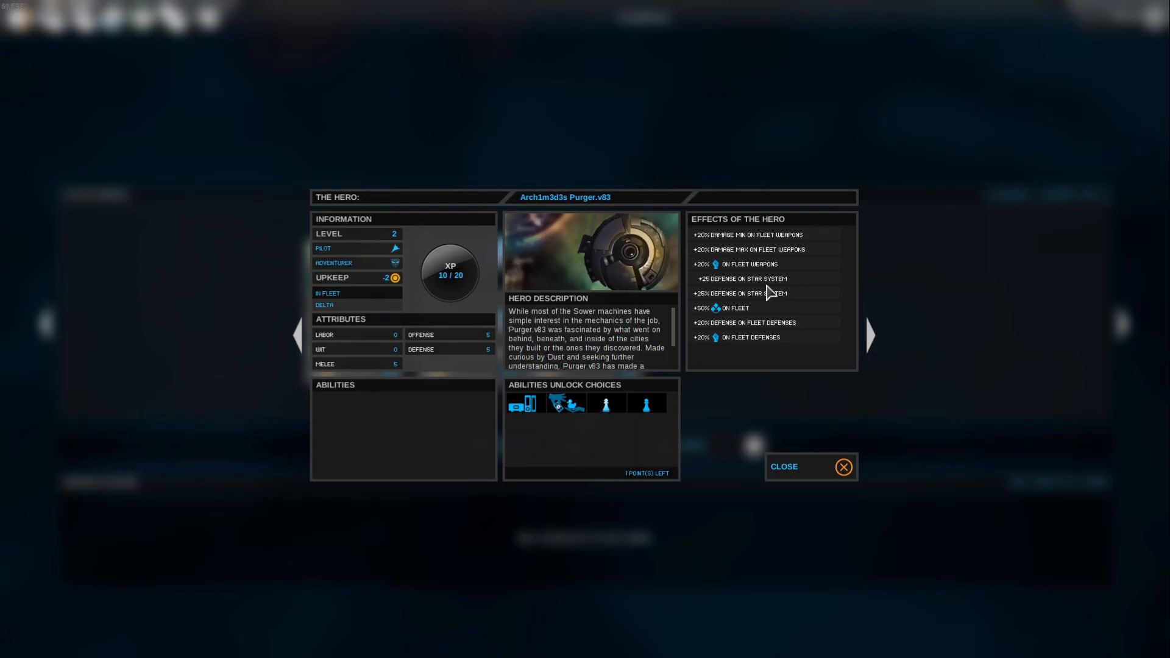
{"action": "mouse_move", "coordinate": [767, 292]}
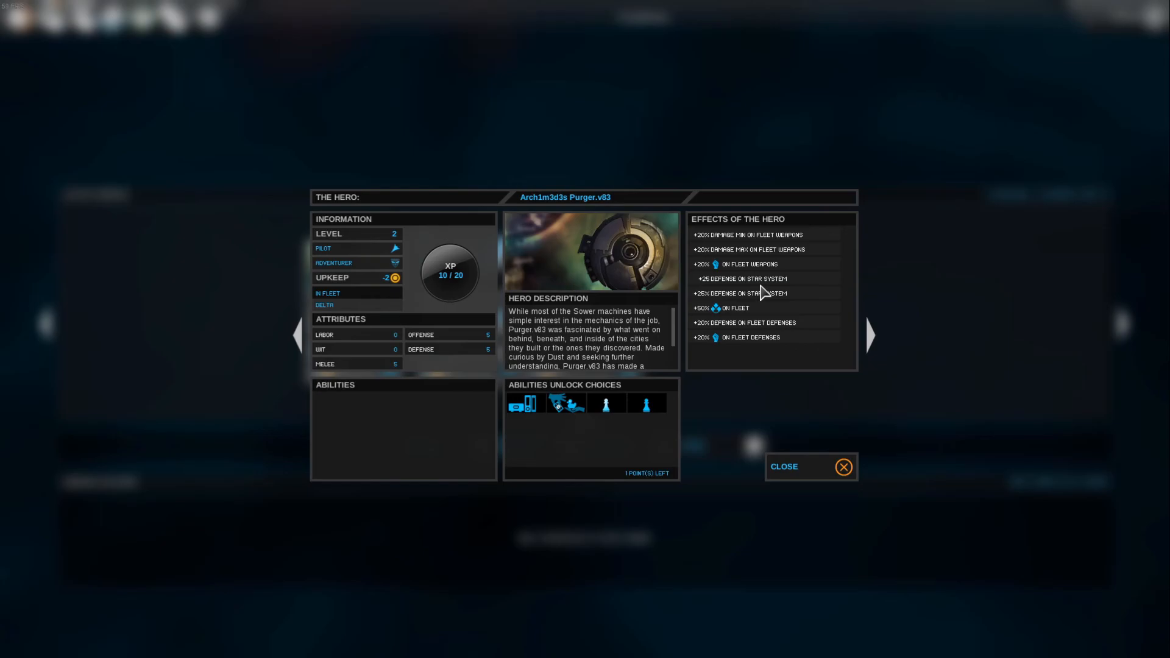
{"action": "mouse_move", "coordinate": [722, 313]}
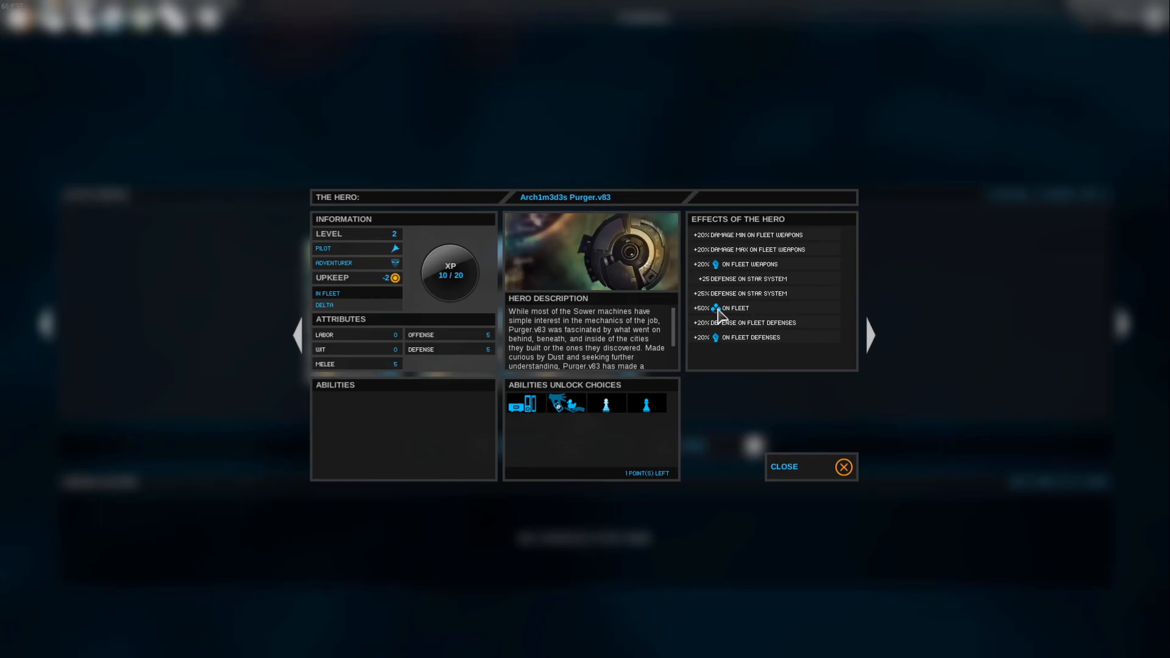
{"action": "mouse_move", "coordinate": [774, 294]}
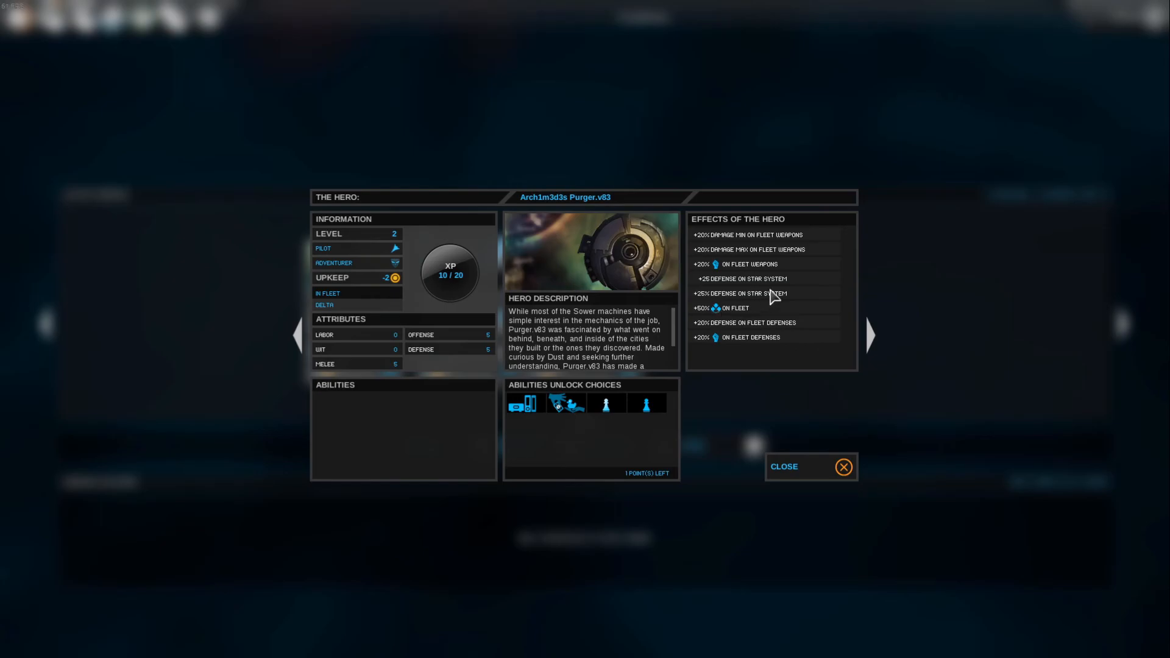
{"action": "mouse_move", "coordinate": [550, 388]}
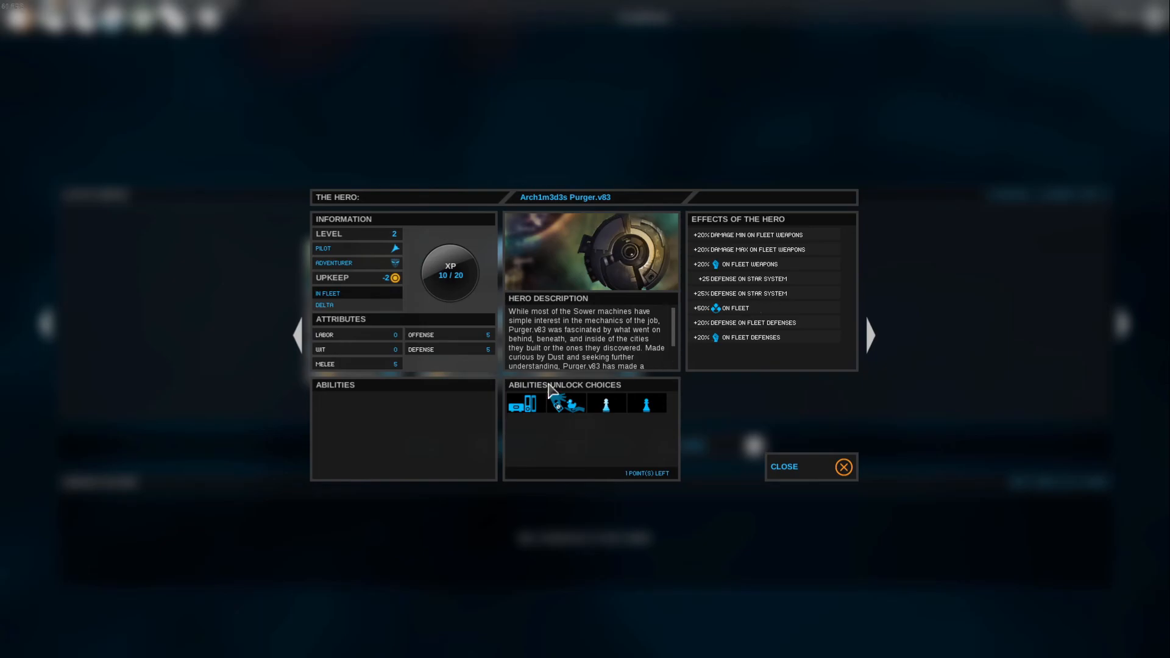
{"action": "mouse_move", "coordinate": [468, 385]}
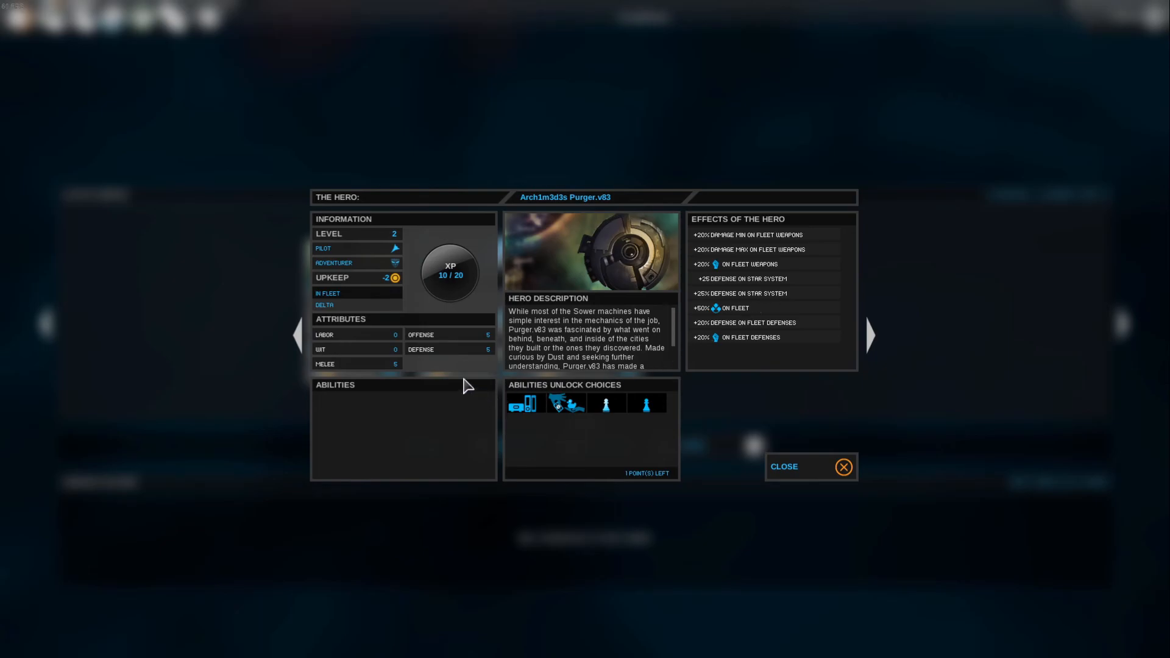
{"action": "mouse_move", "coordinate": [464, 402]}
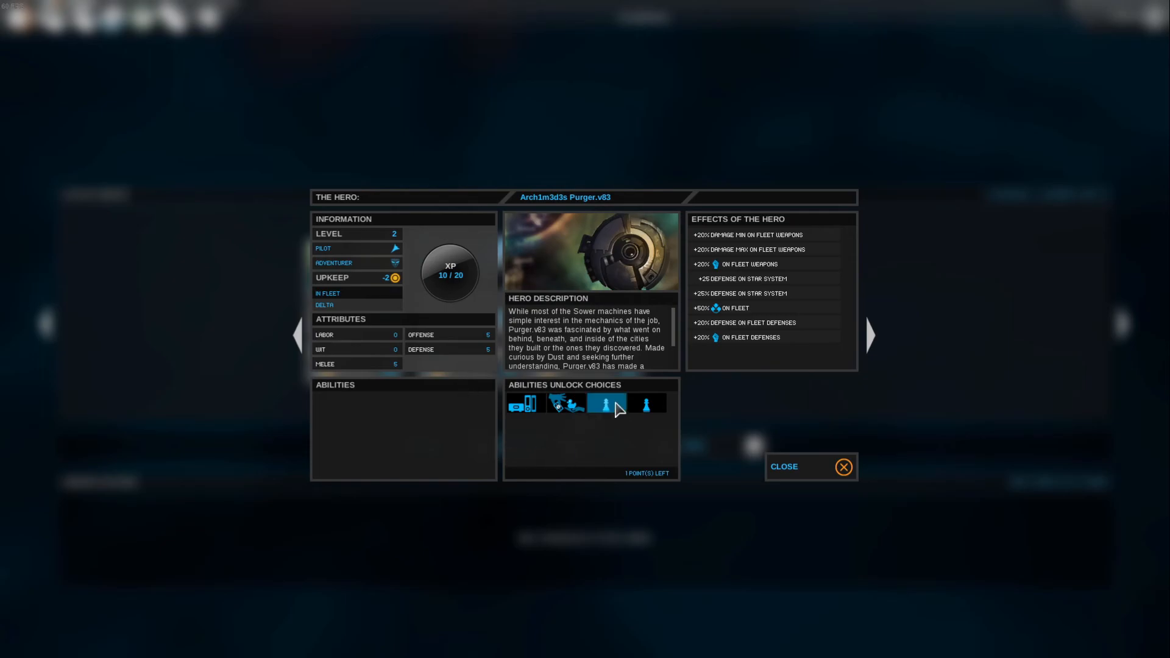
{"action": "mouse_move", "coordinate": [605, 404]}
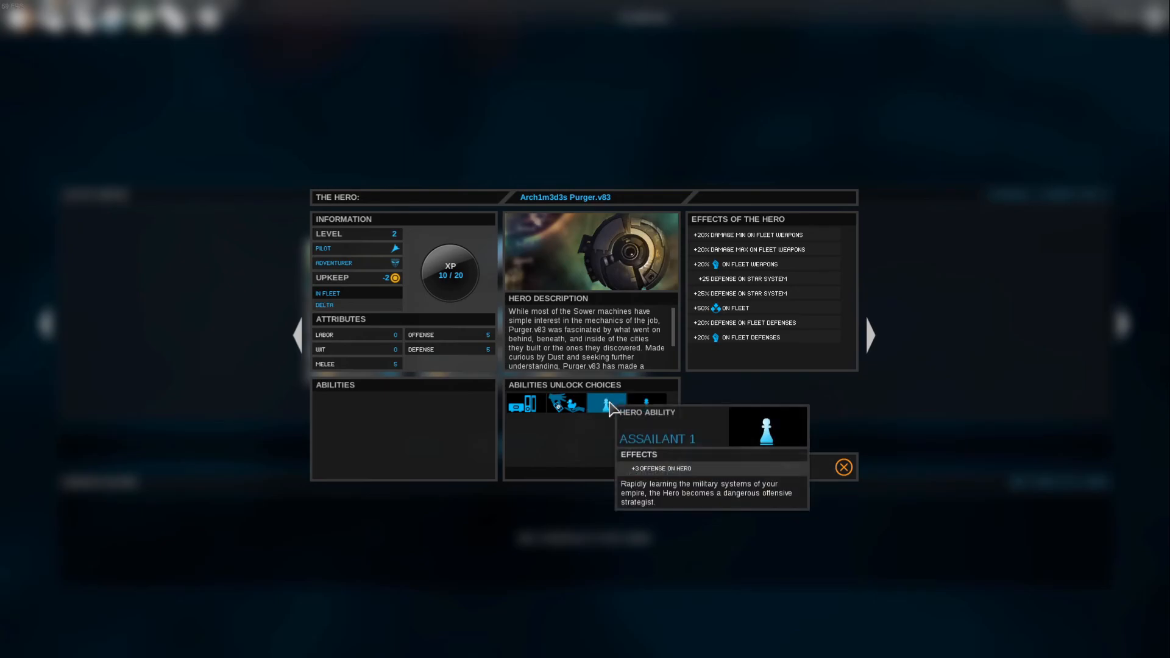
{"action": "left_click", "coordinate": [604, 404]}
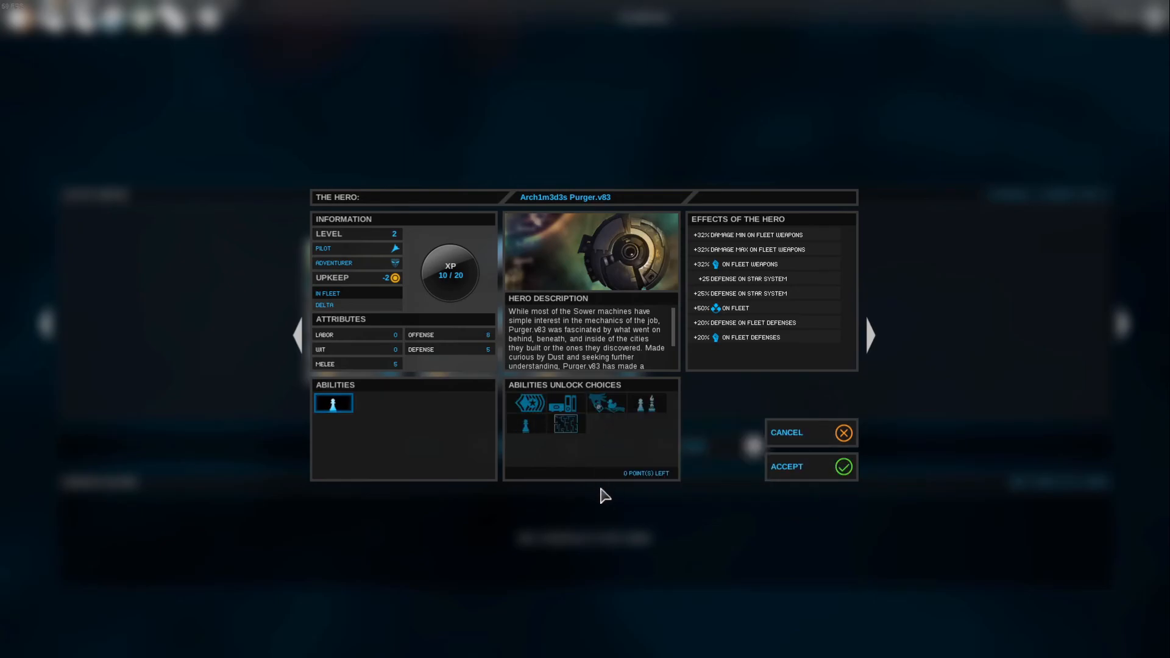
{"action": "left_click", "coordinate": [786, 466]}
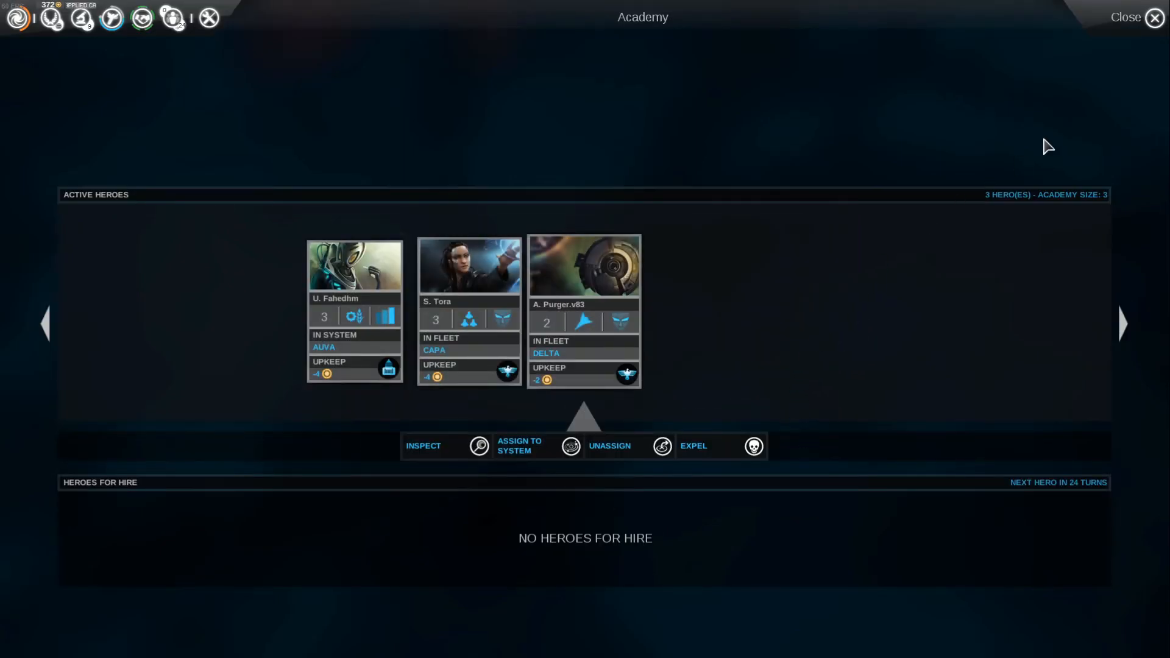
{"action": "left_click", "coordinate": [1126, 17]}
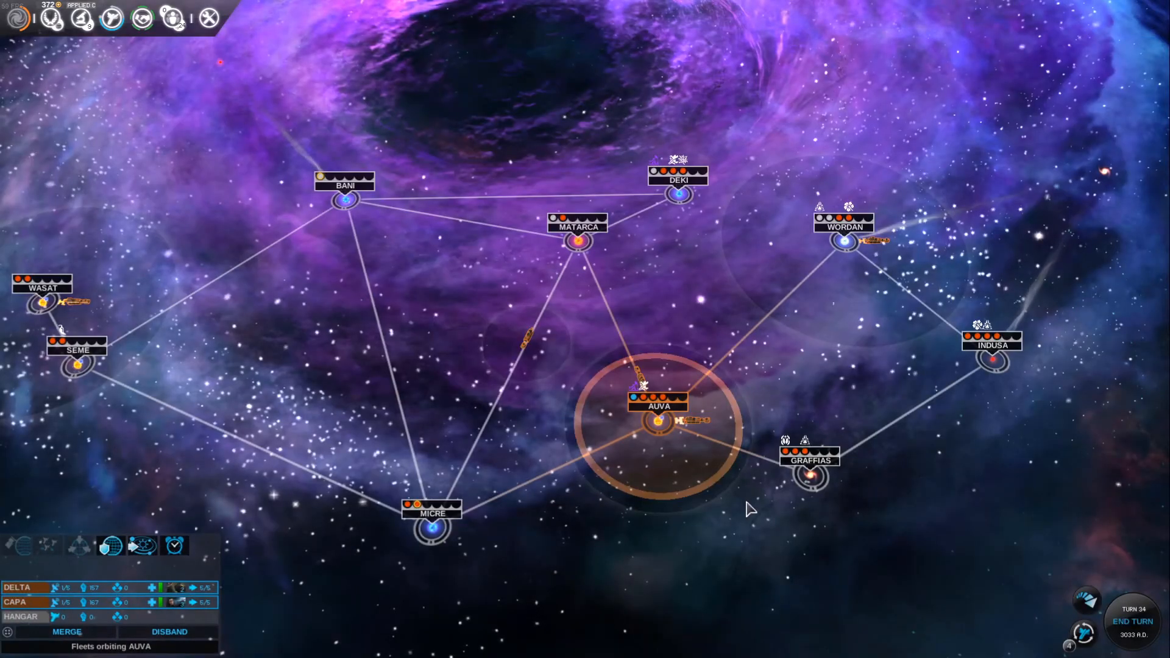
{"action": "mouse_move", "coordinate": [1087, 602]}
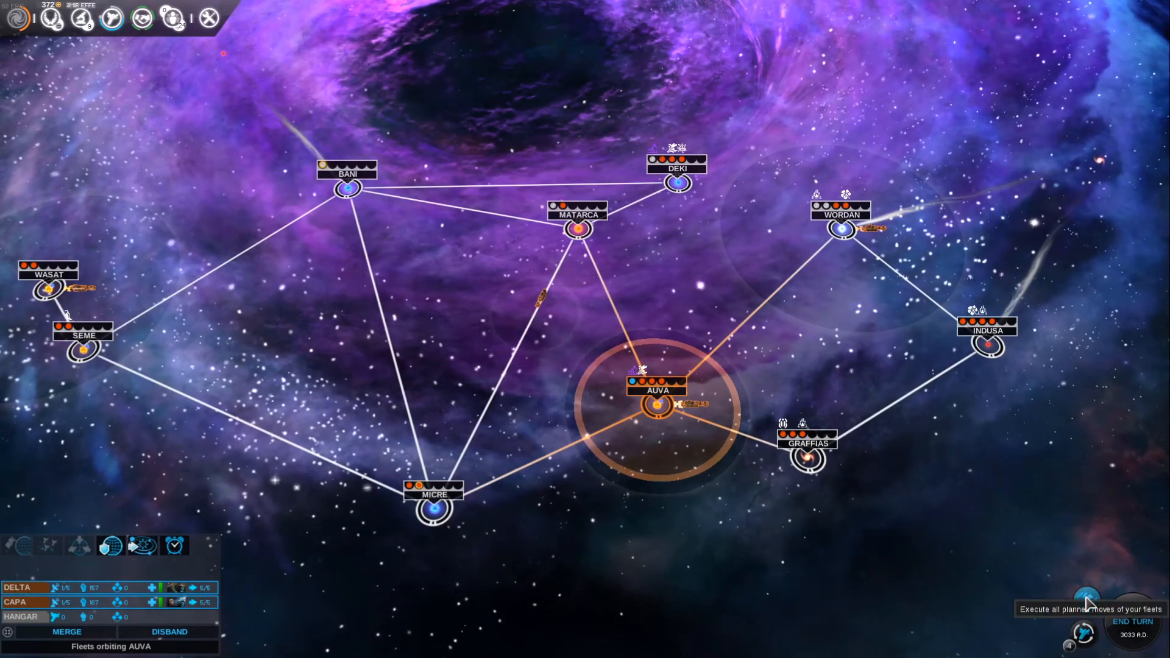
- Execute fleet moves, end turns 34 and 35, and glance at the players' status
{"action": "left_click", "coordinate": [1131, 620]}
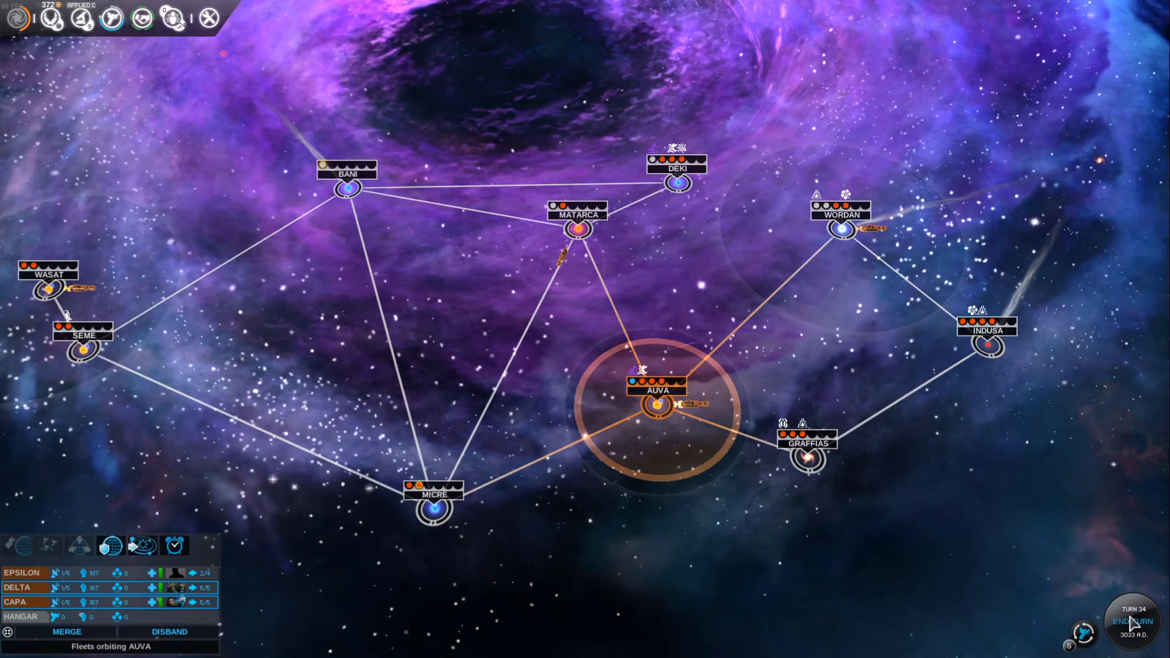
{"action": "left_click", "coordinate": [1132, 621]}
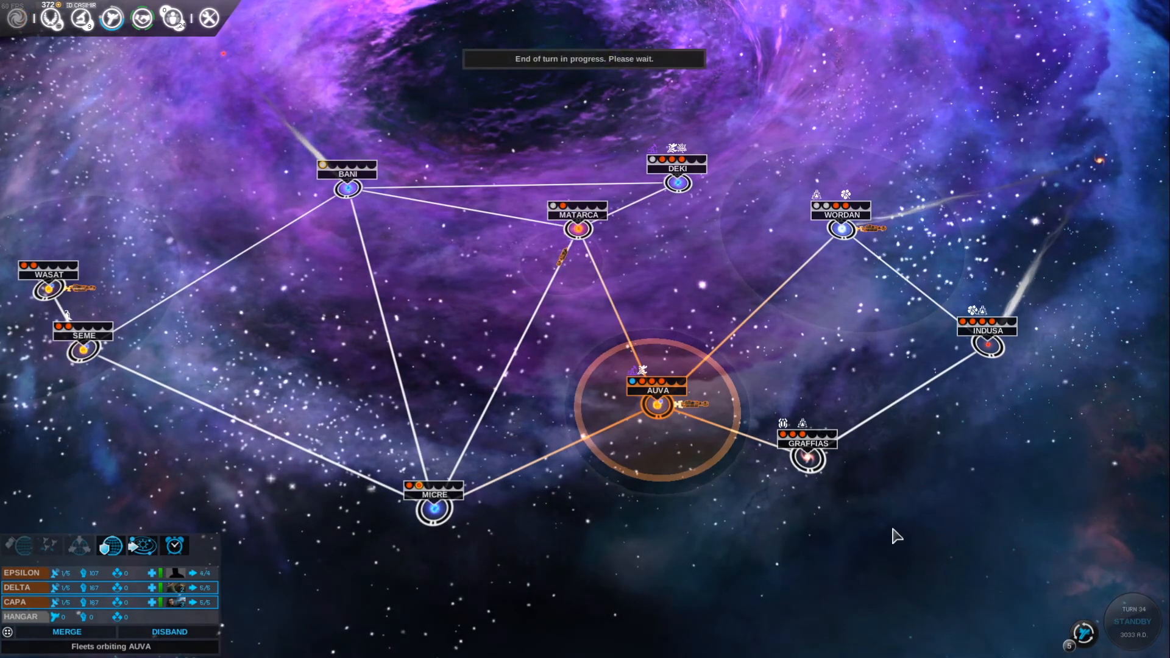
{"action": "left_click", "coordinate": [1131, 620]}
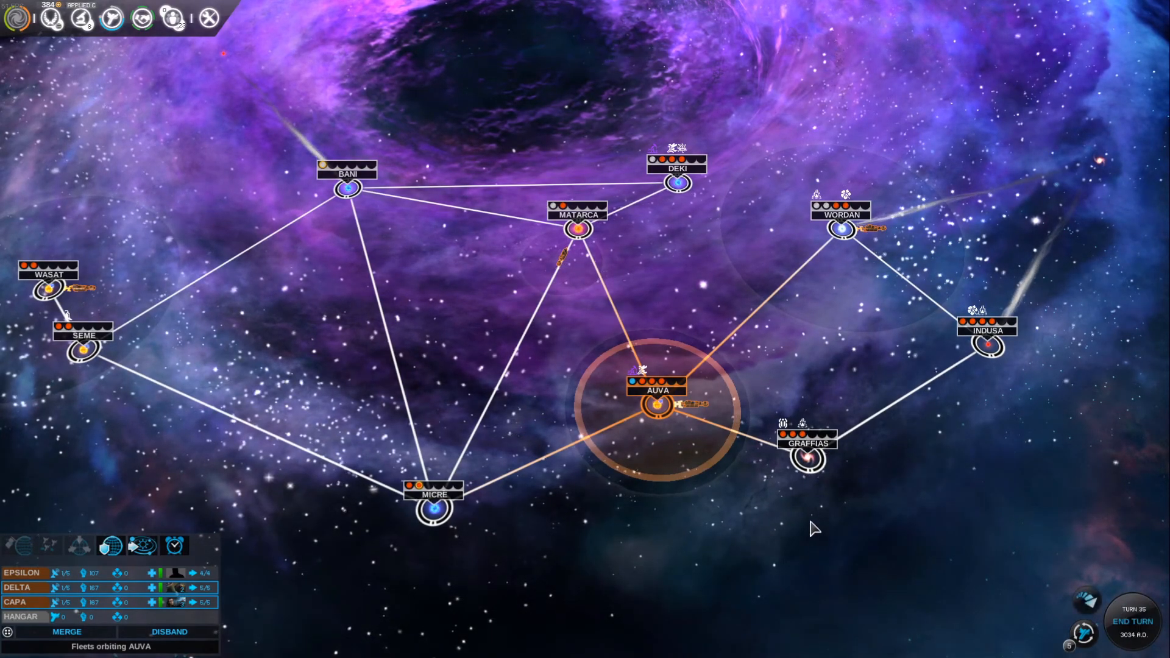
{"action": "mouse_move", "coordinate": [1084, 600]}
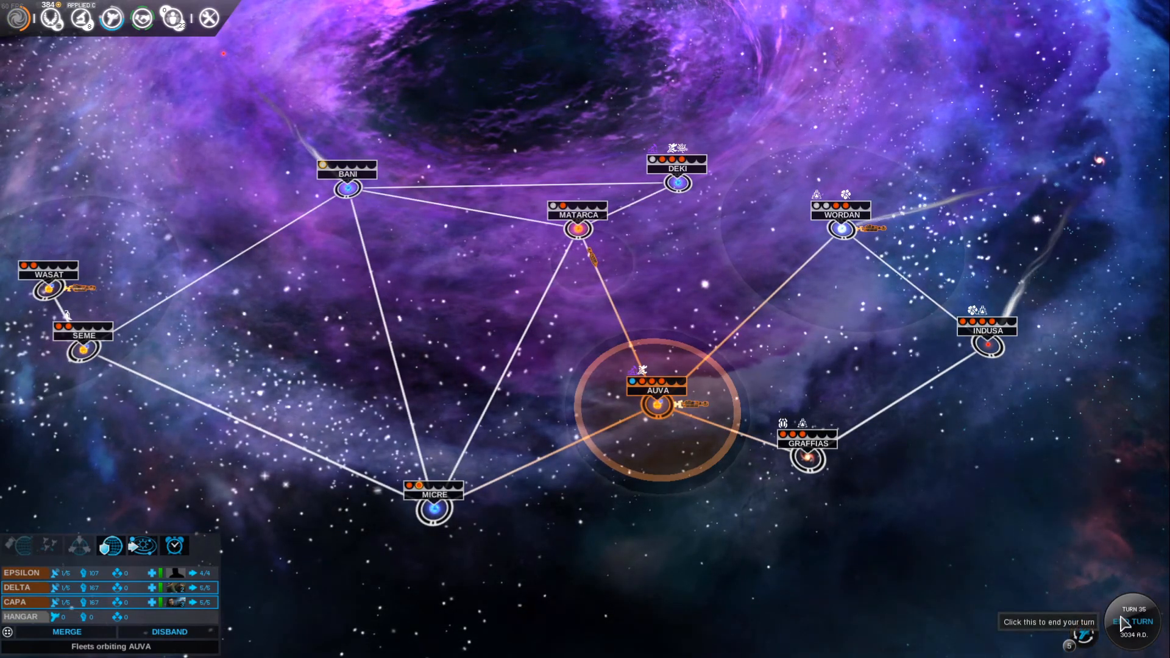
{"action": "left_click", "coordinate": [1132, 620]}
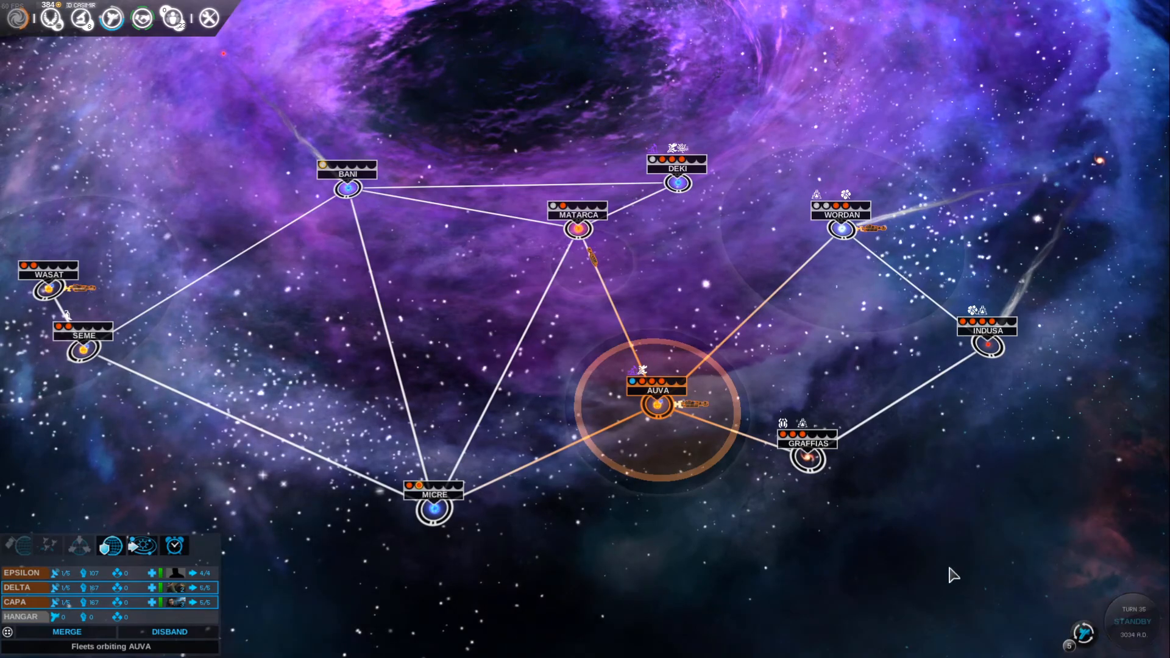
{"action": "left_click", "coordinate": [1131, 621]}
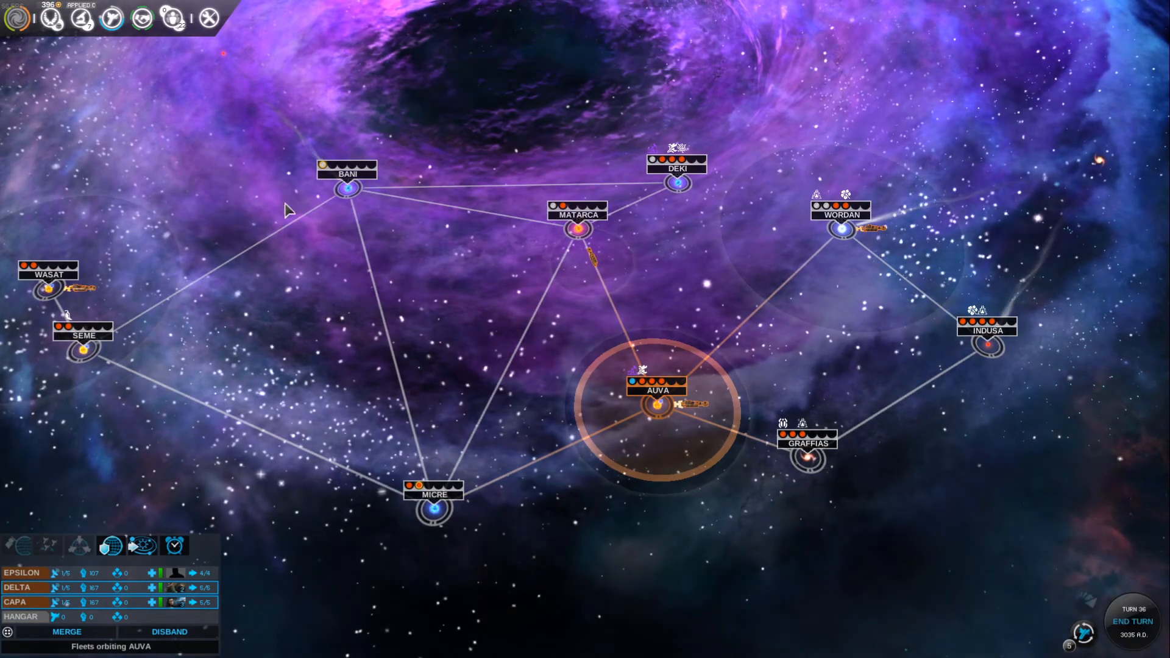
{"action": "left_click", "coordinate": [11, 18]}
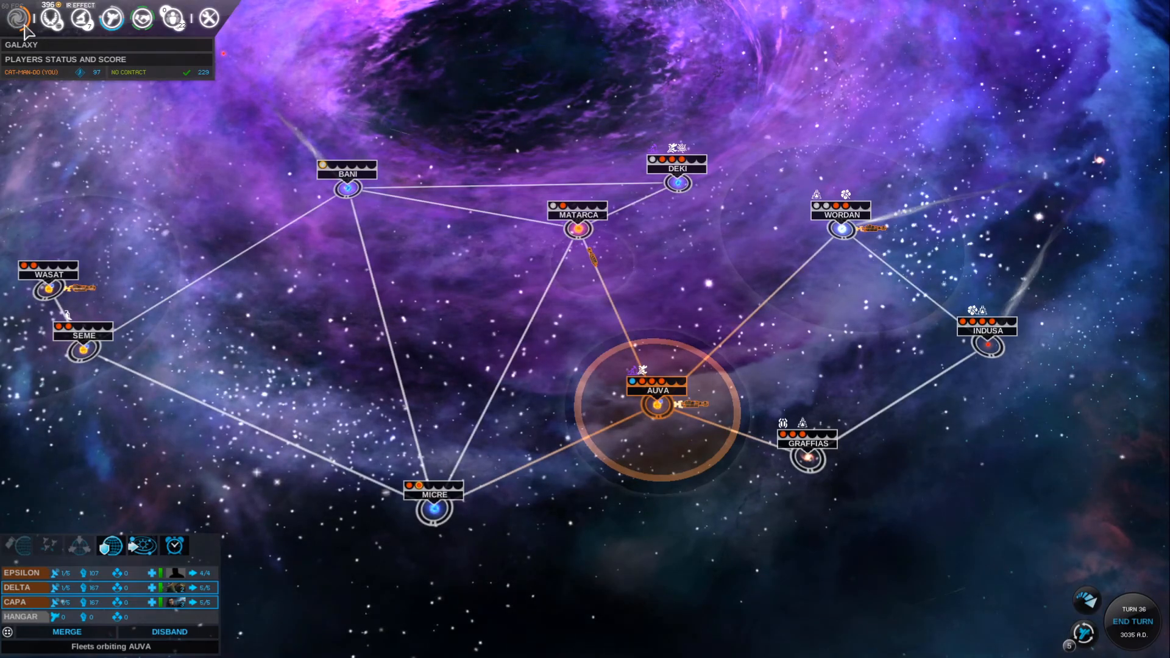
{"action": "left_click", "coordinate": [16, 19]}
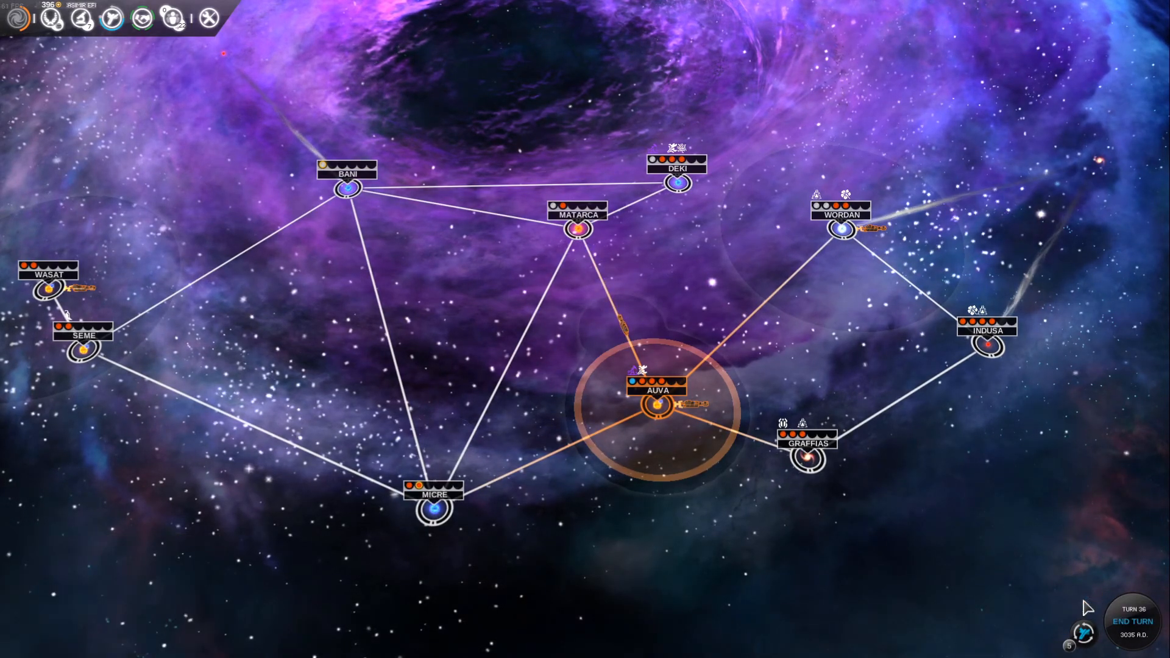
{"action": "left_click", "coordinate": [623, 331]}
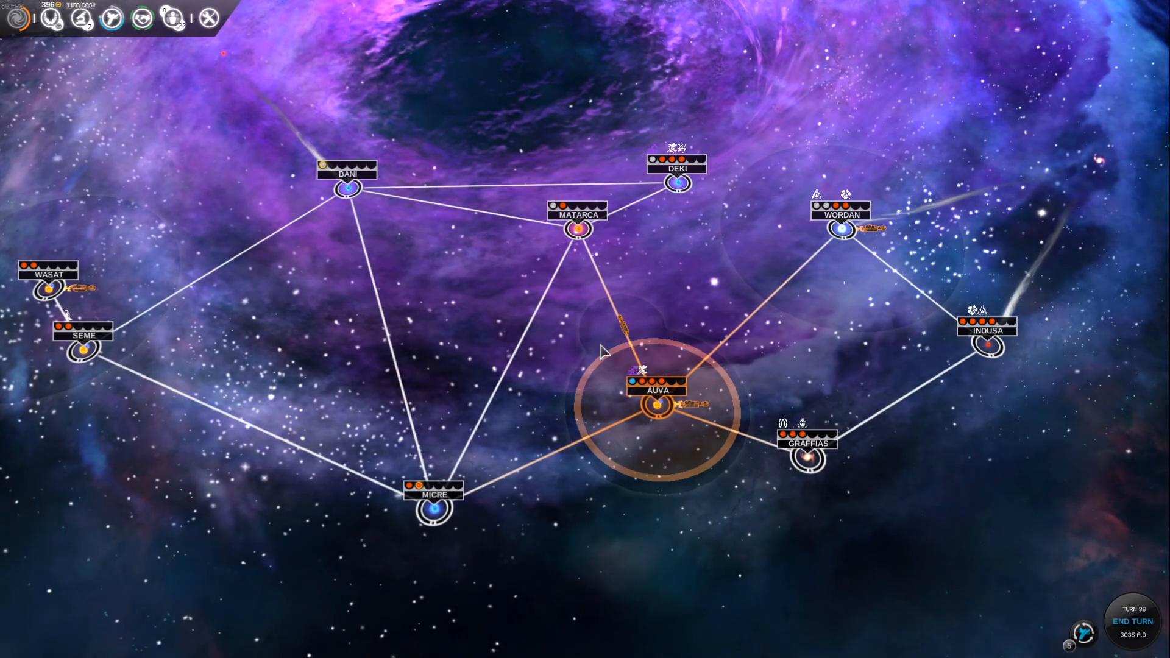
{"action": "mouse_move", "coordinate": [576, 227]}
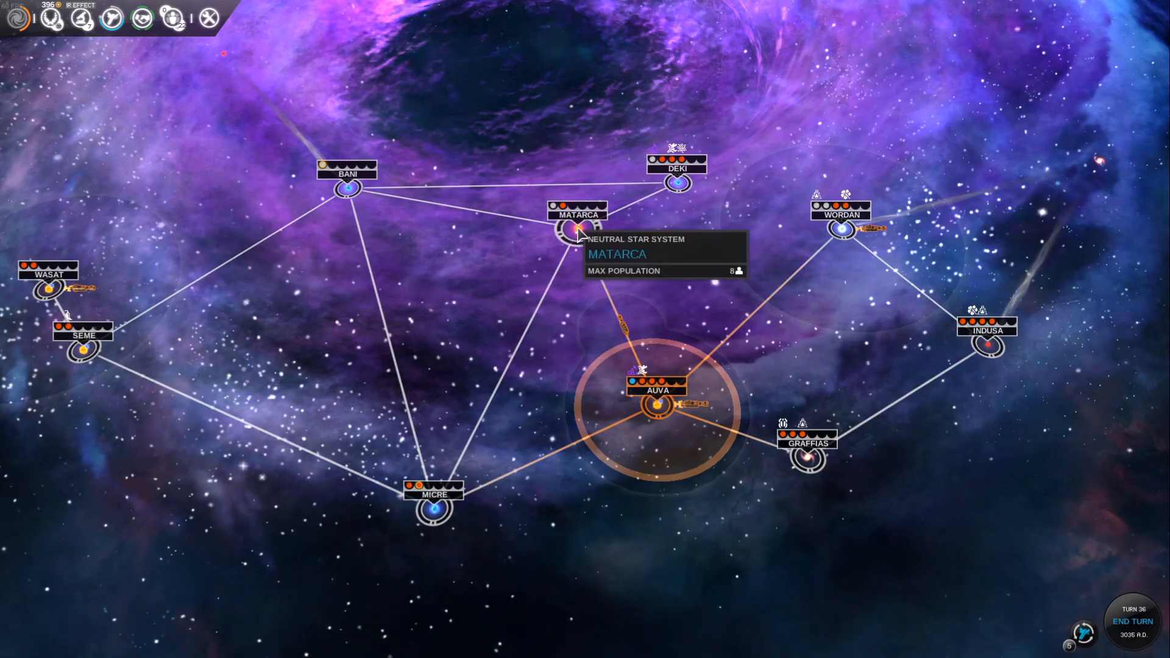
- Inspect the Wordan and Matarca systems and route colony fleet BETA toward Wordan
{"action": "left_click", "coordinate": [843, 230]}
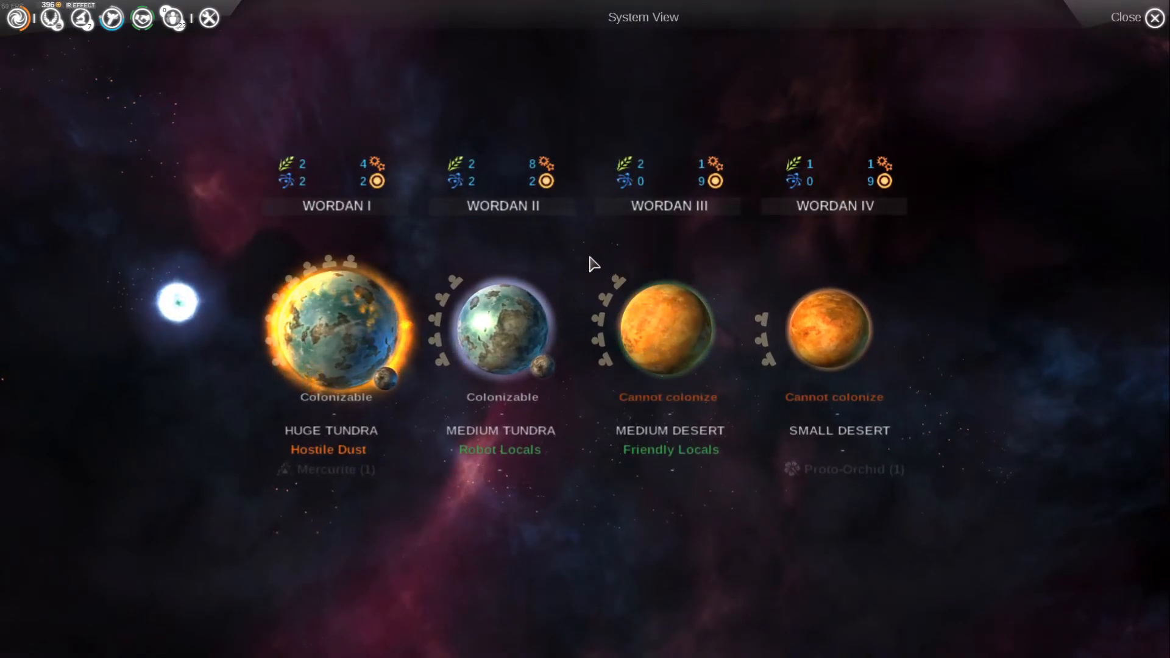
{"action": "left_click", "coordinate": [501, 328]}
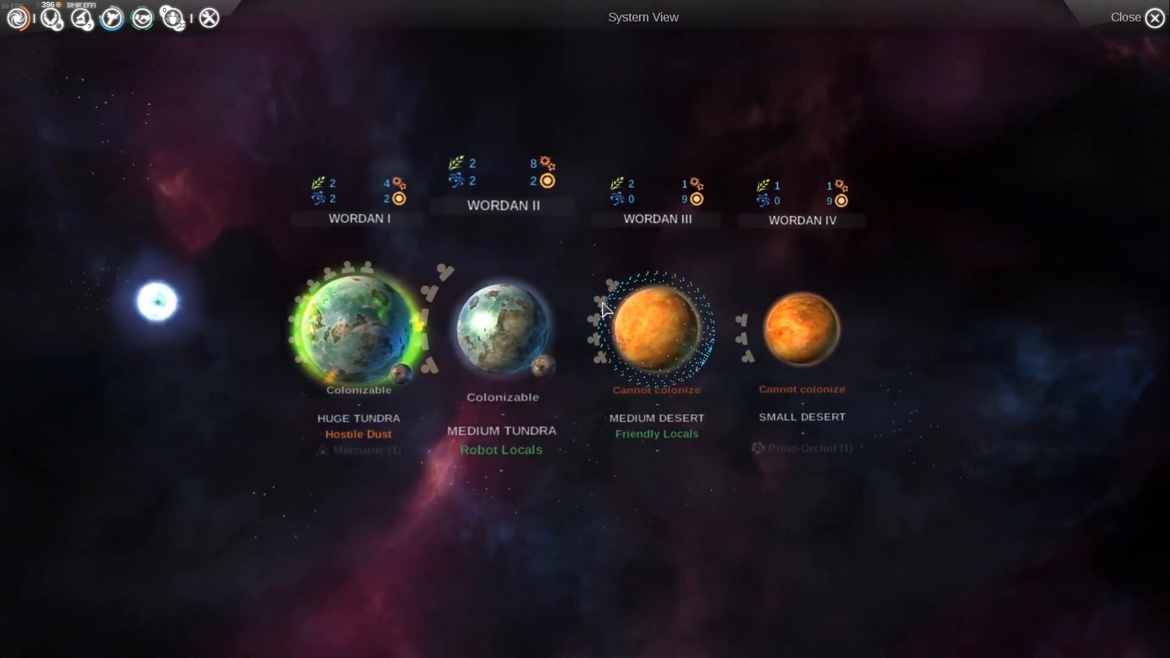
{"action": "left_click", "coordinate": [1125, 17]}
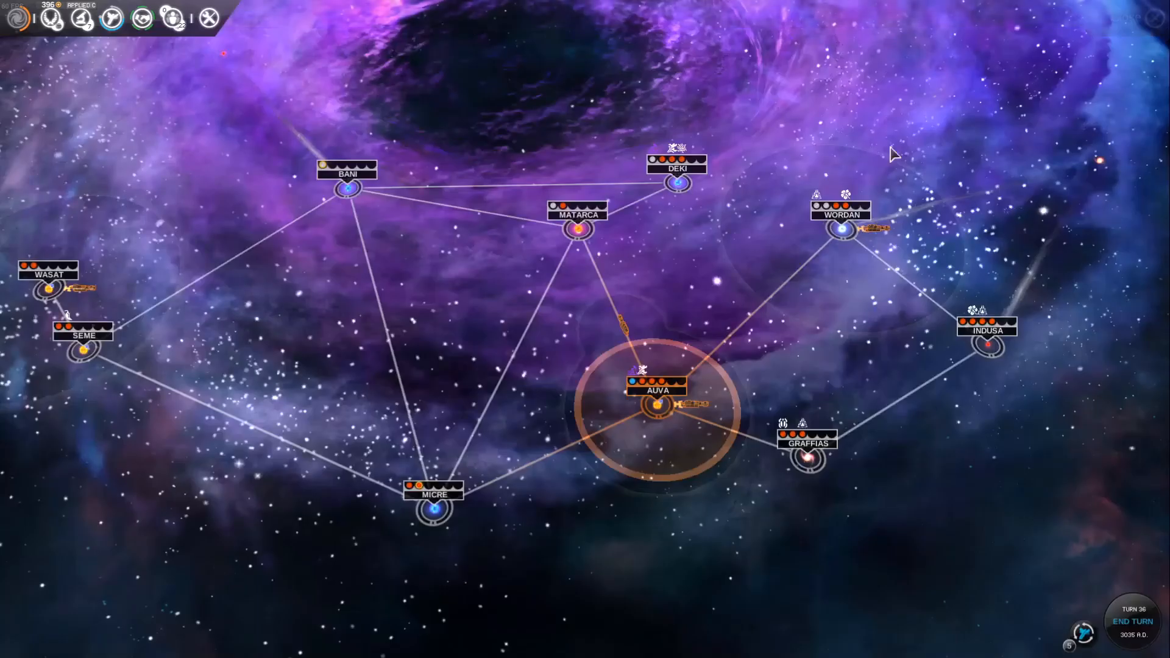
{"action": "left_click", "coordinate": [675, 166]}
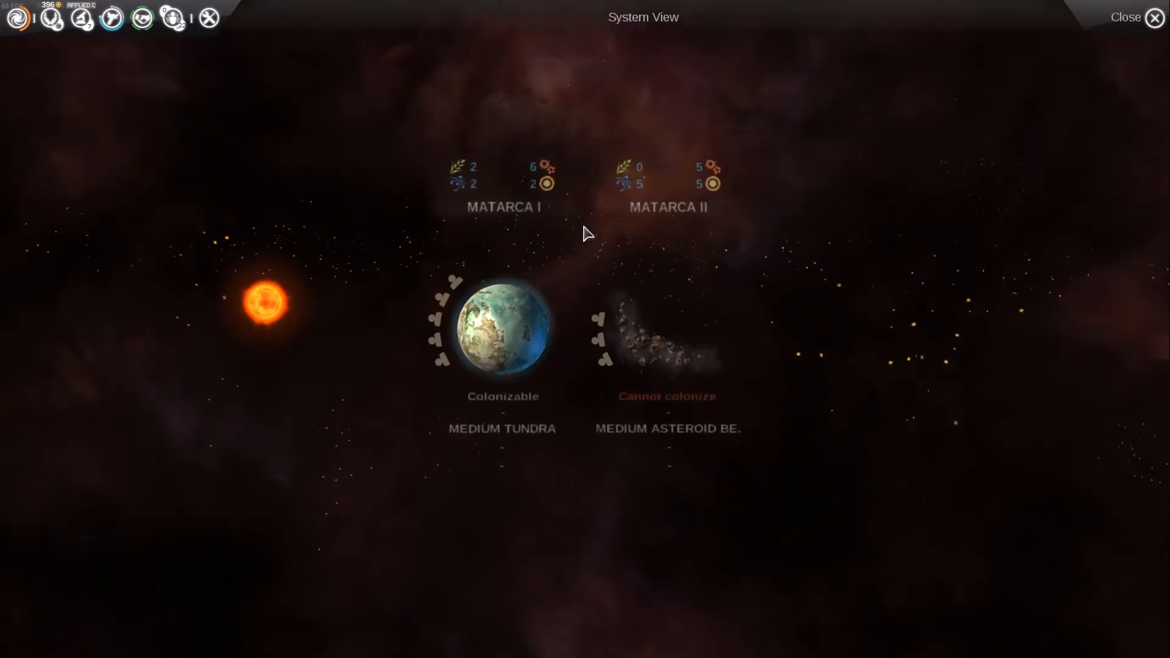
{"action": "left_click", "coordinate": [504, 324]}
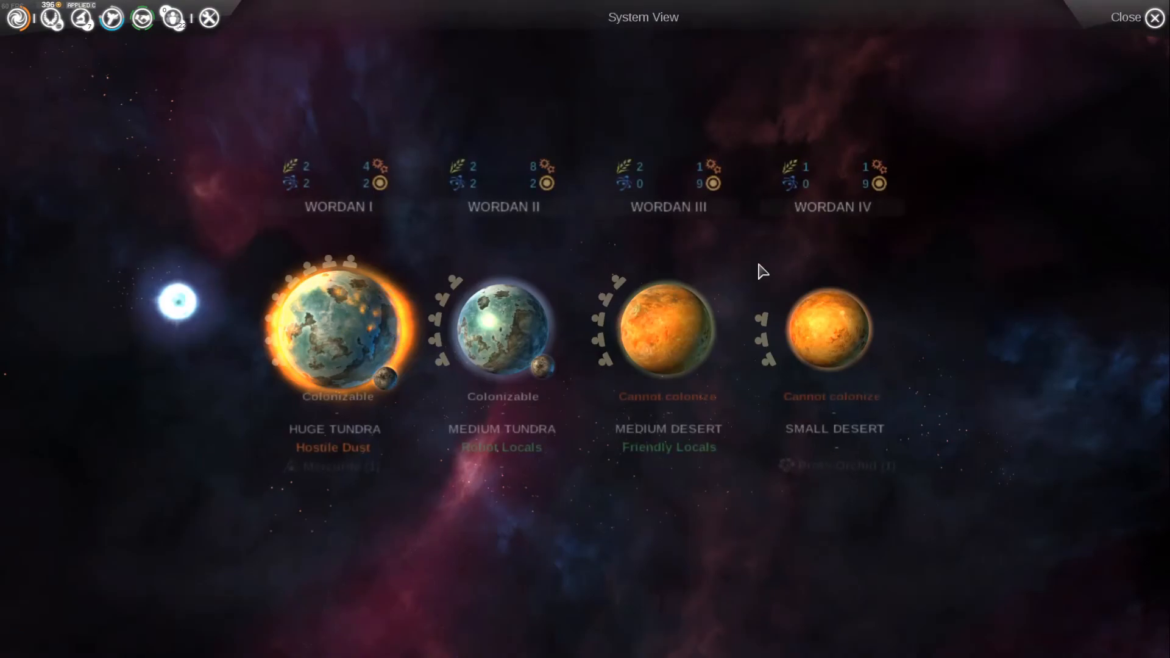
{"action": "mouse_move", "coordinate": [504, 328]}
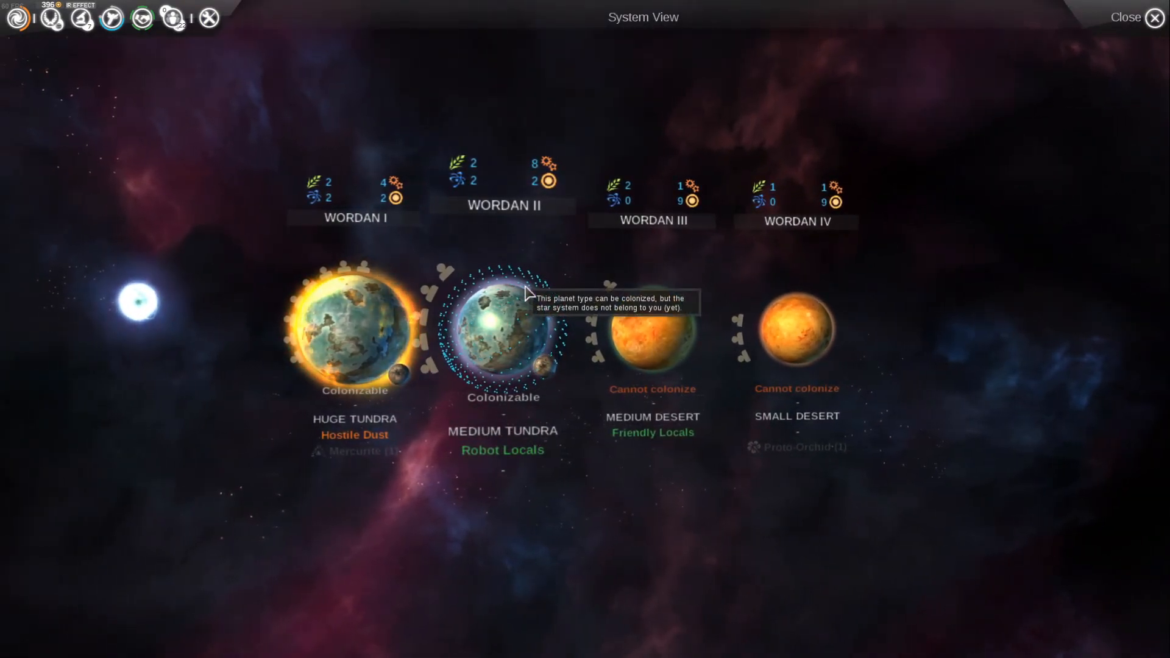
{"action": "left_click", "coordinate": [1126, 17]}
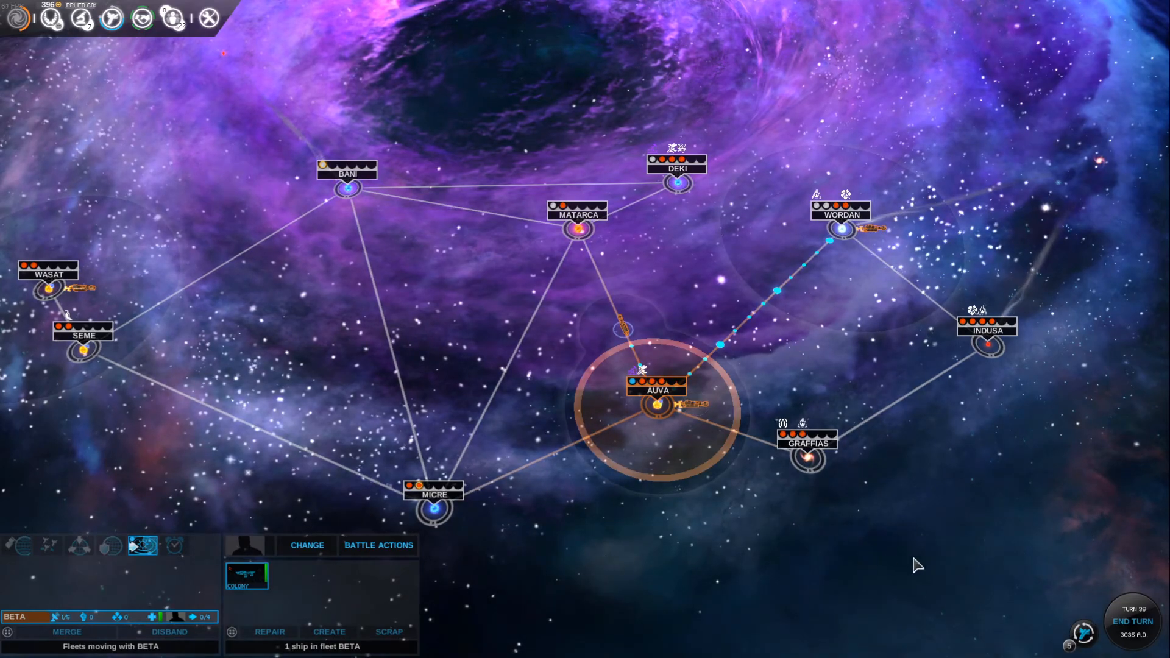
- Bring up the Academy roster with three active heroes and none for hire
{"action": "left_click", "coordinate": [1131, 620]}
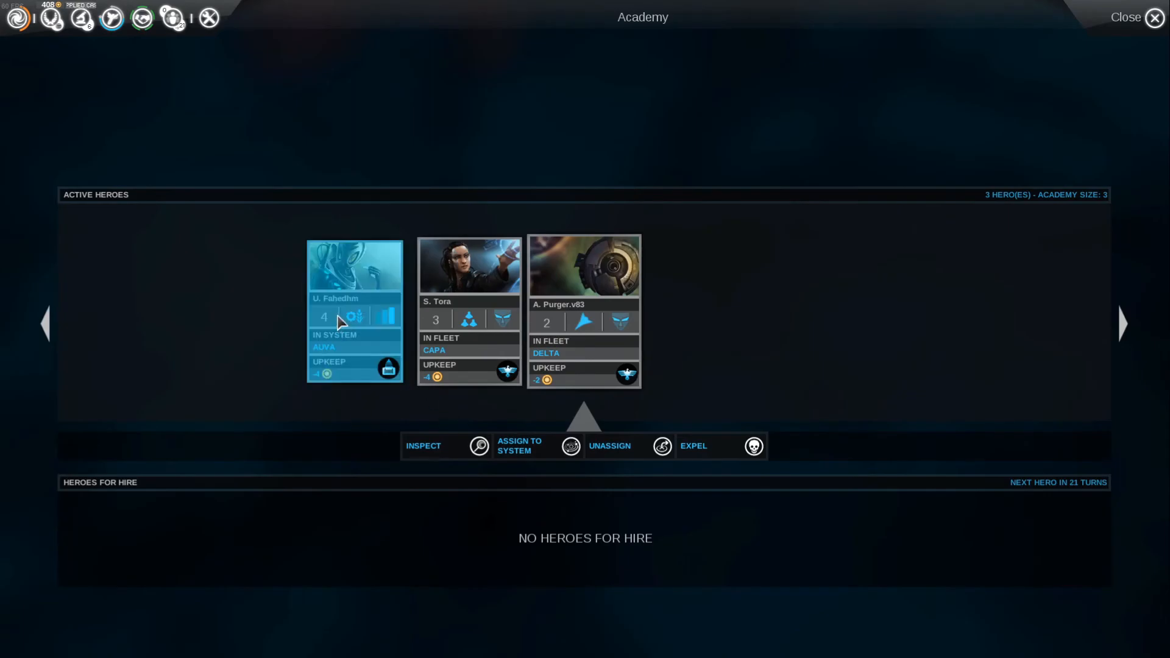
- Give administrator hero Uthman Fahedhm the Negotiator 1 ability, raising Wit to 12
{"action": "left_click", "coordinate": [423, 446]}
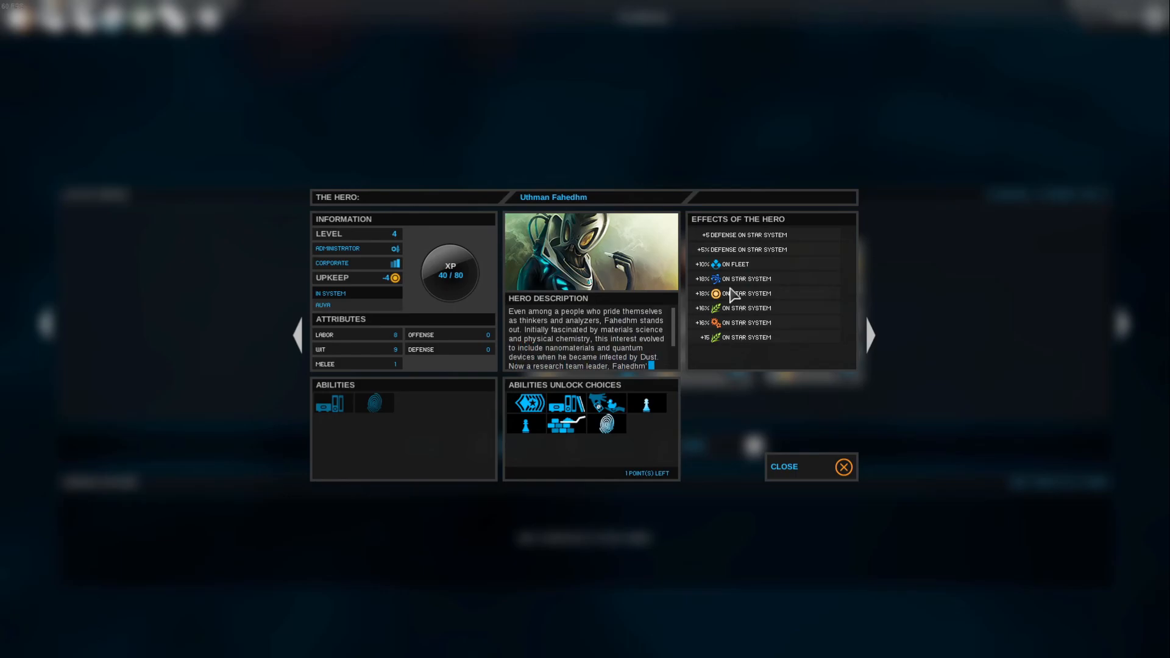
{"action": "mouse_move", "coordinate": [724, 318]}
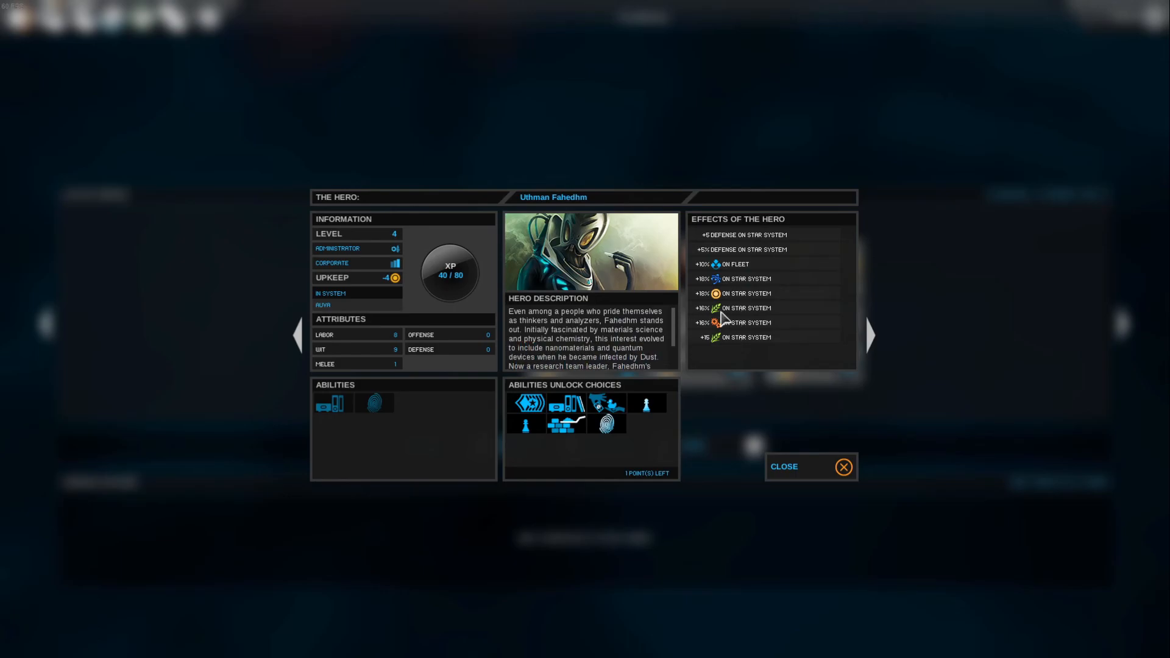
{"action": "mouse_move", "coordinate": [745, 307]}
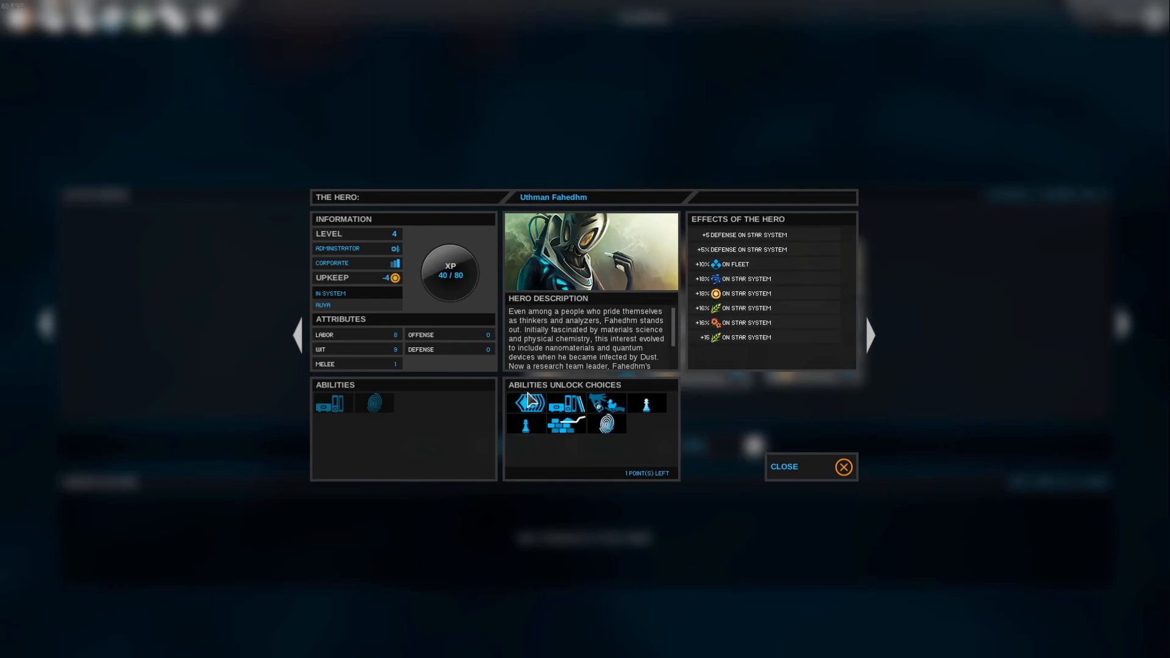
{"action": "mouse_move", "coordinate": [526, 403]}
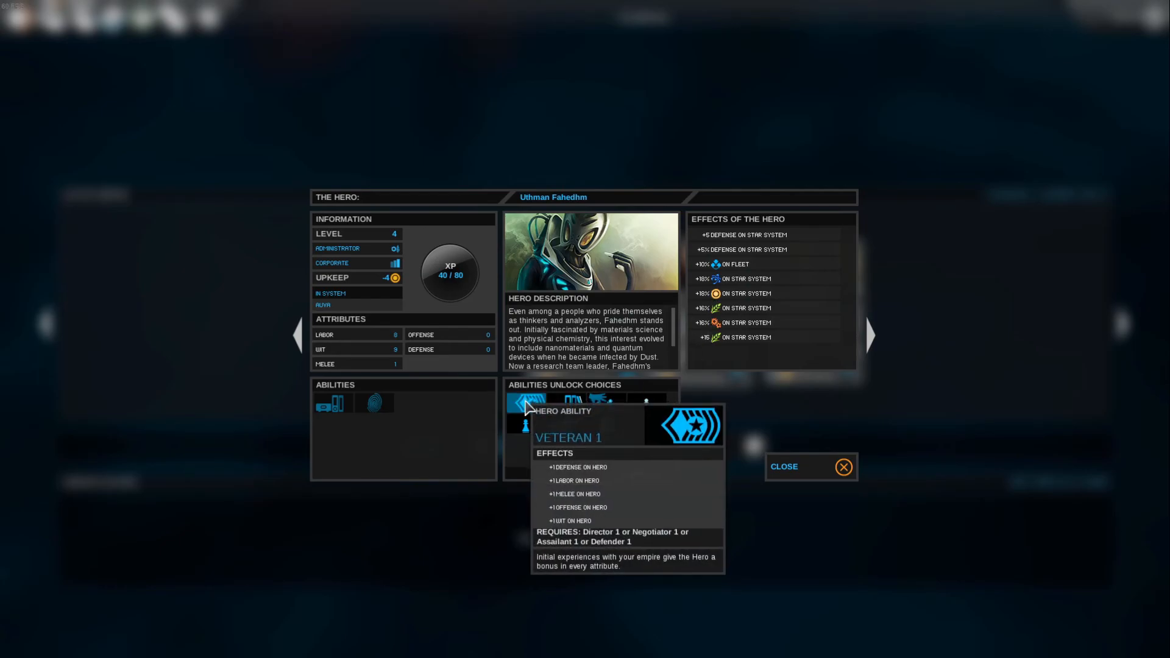
{"action": "left_click", "coordinate": [530, 403]}
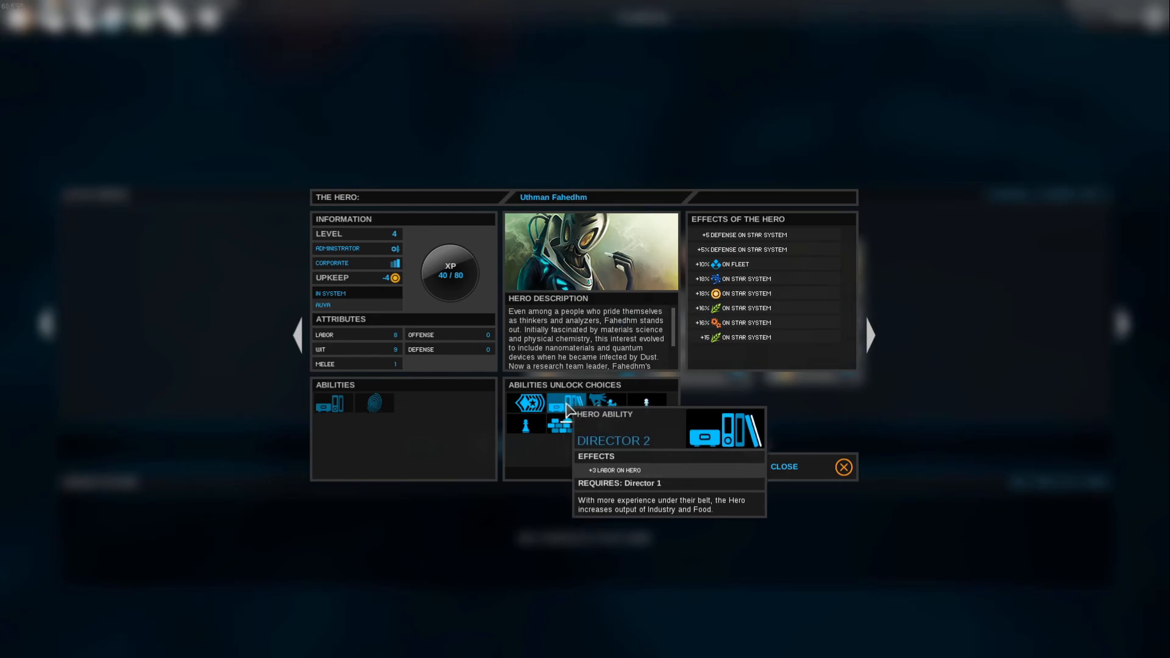
{"action": "mouse_move", "coordinate": [598, 405]}
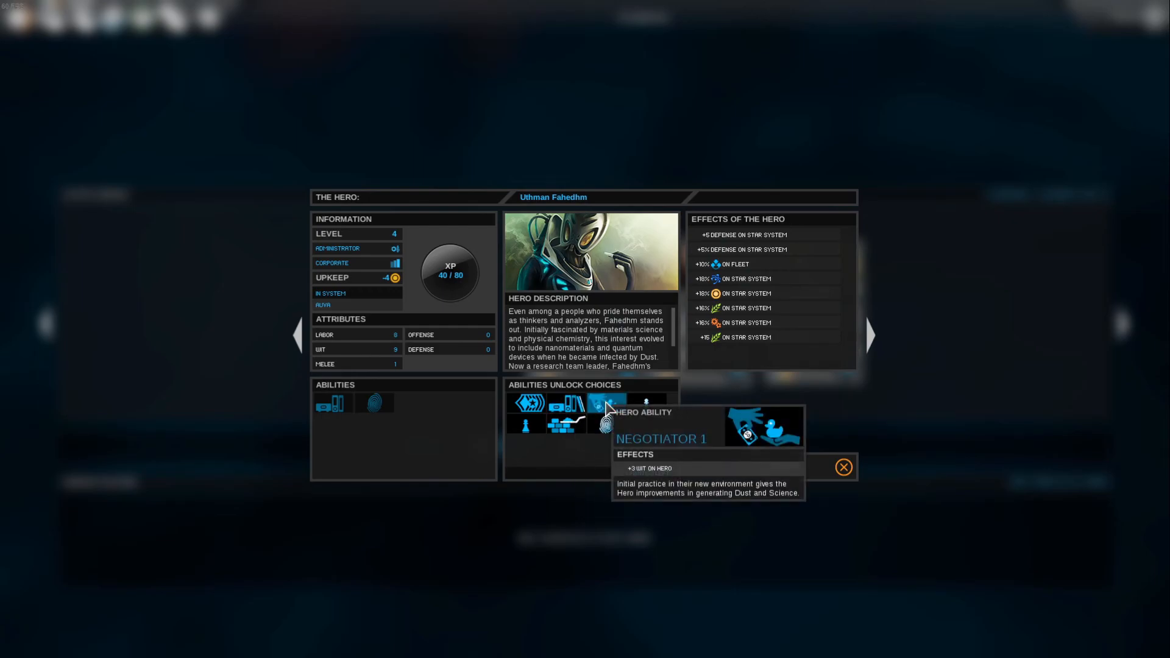
{"action": "mouse_move", "coordinate": [560, 407]}
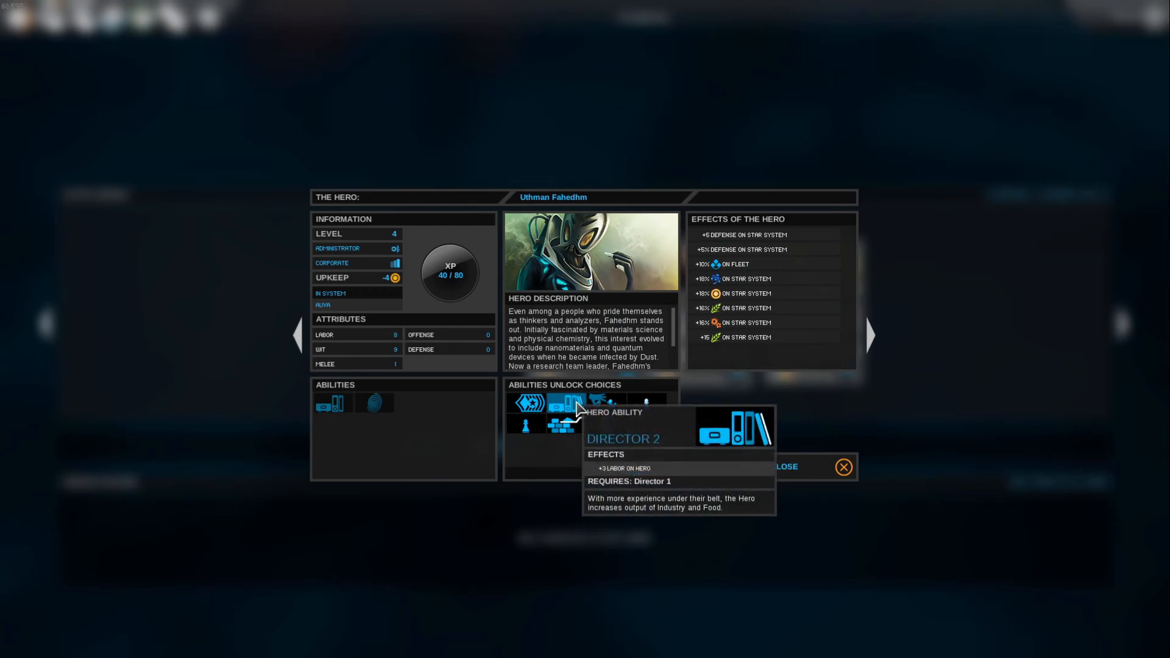
{"action": "mouse_move", "coordinate": [605, 404]}
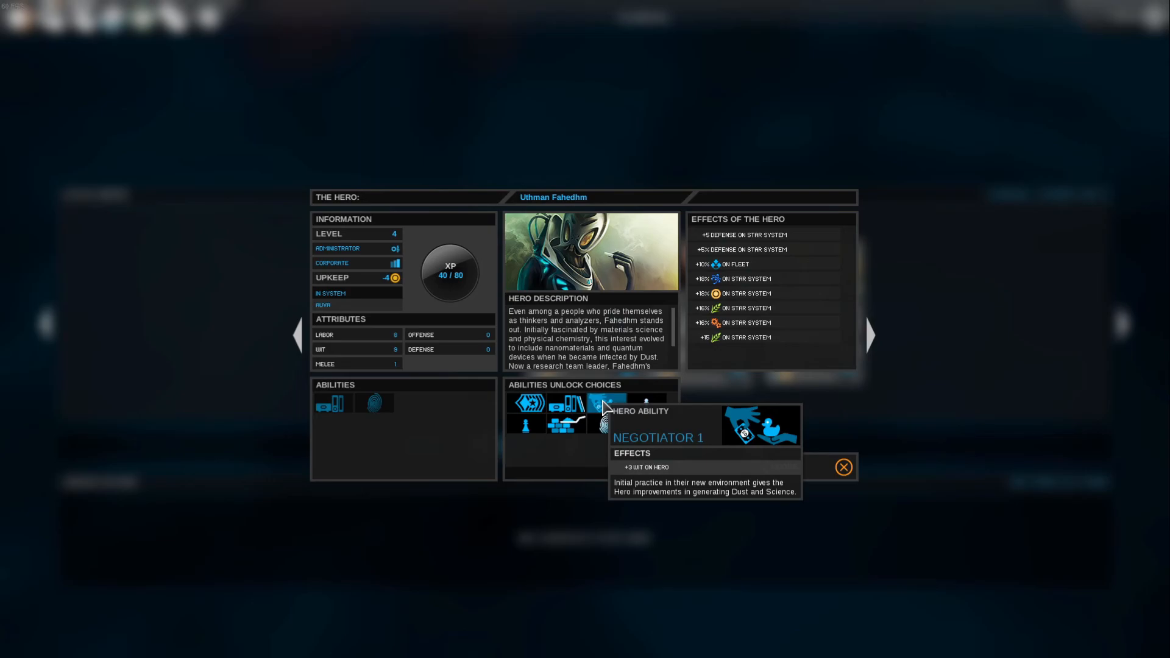
{"action": "left_click", "coordinate": [606, 403]}
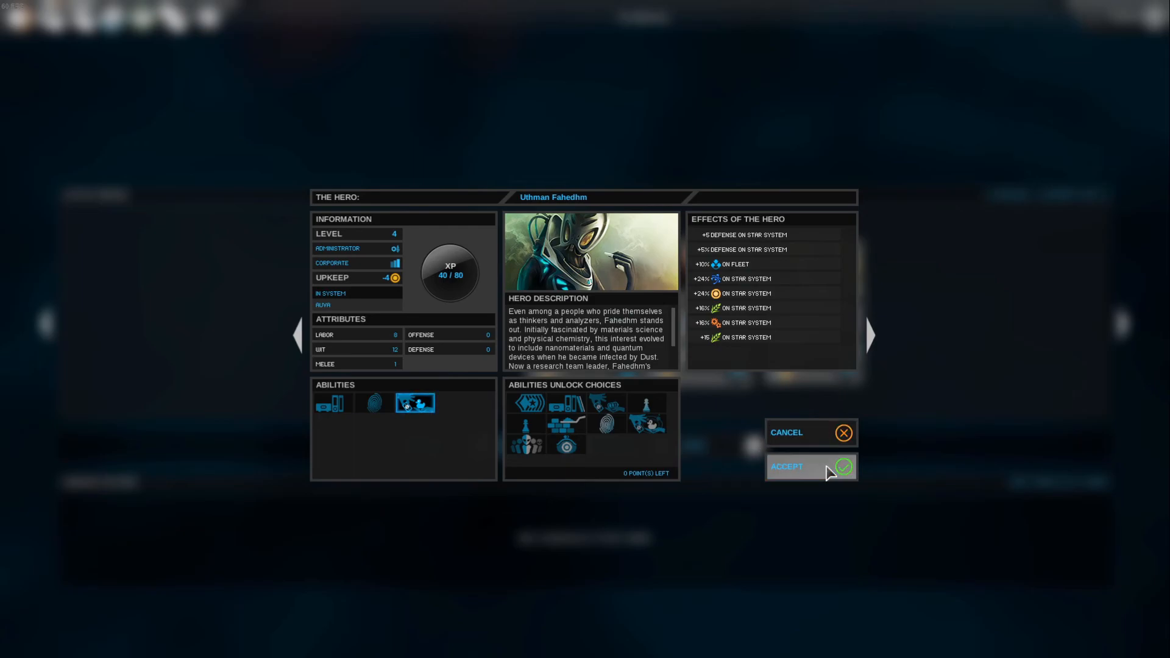
{"action": "left_click", "coordinate": [786, 467]}
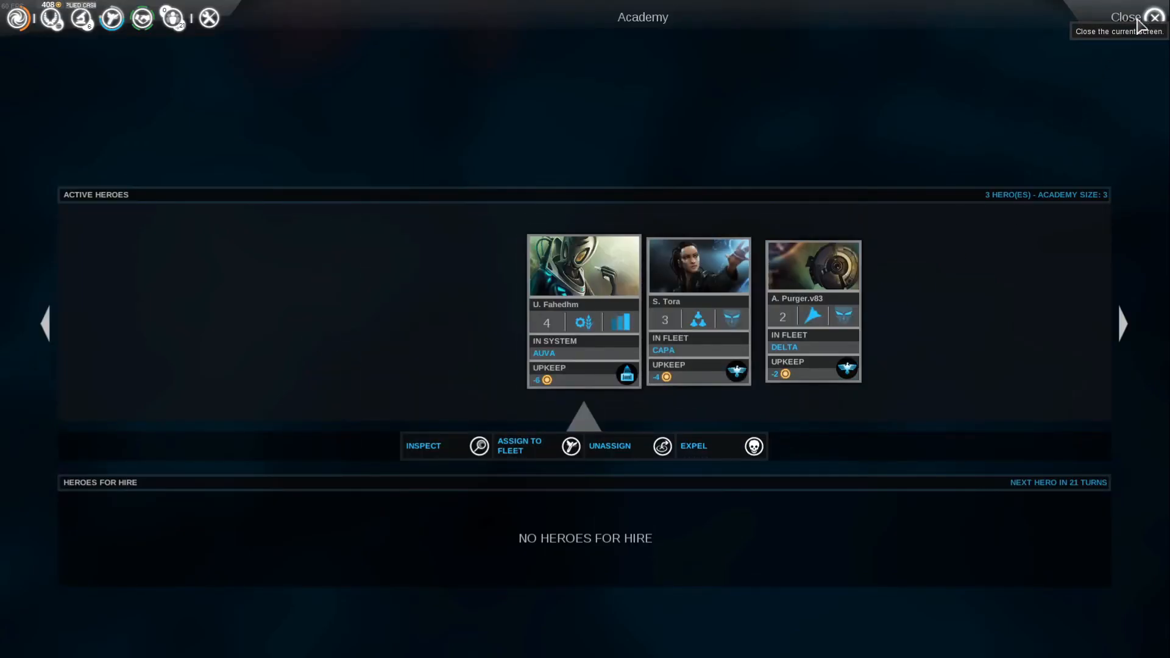
- Leave the academy and end turns until turn 41 brings the Sleeping War Machines event
{"action": "left_click", "coordinate": [1154, 16]}
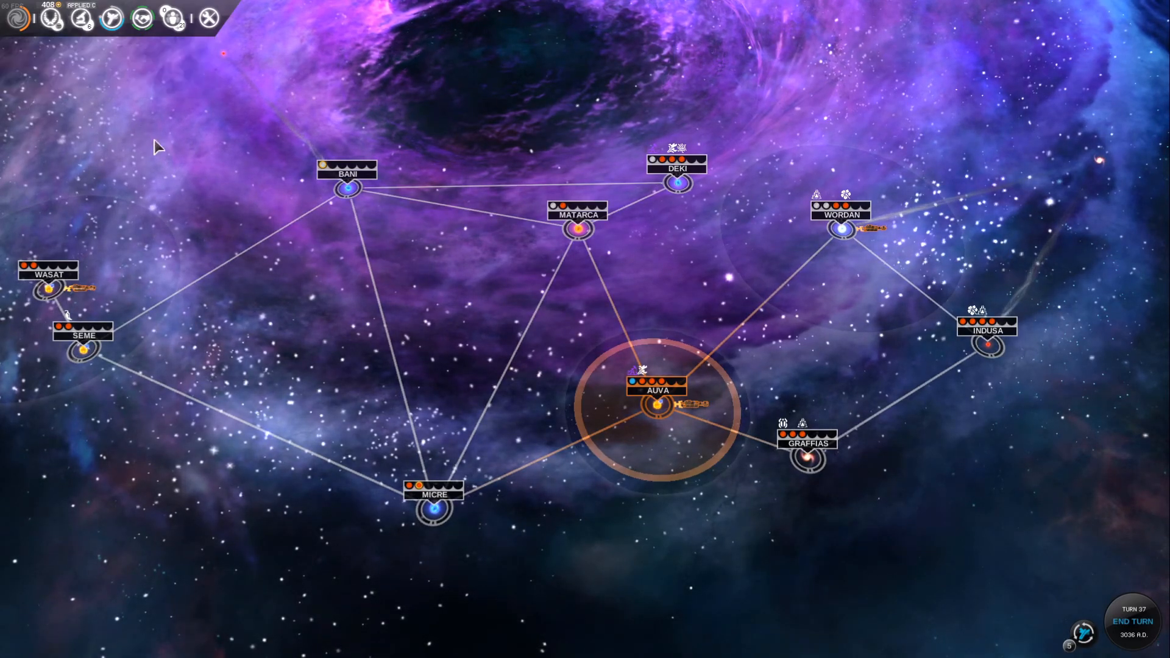
{"action": "left_click", "coordinate": [1130, 620]}
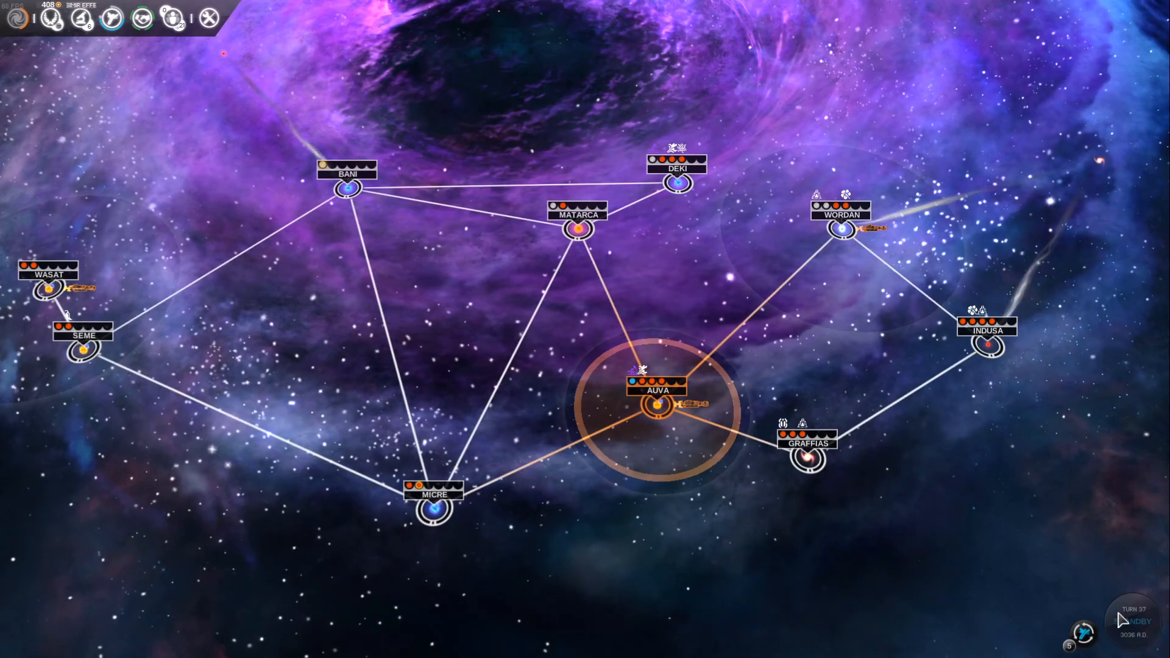
{"action": "left_click", "coordinate": [1131, 620]}
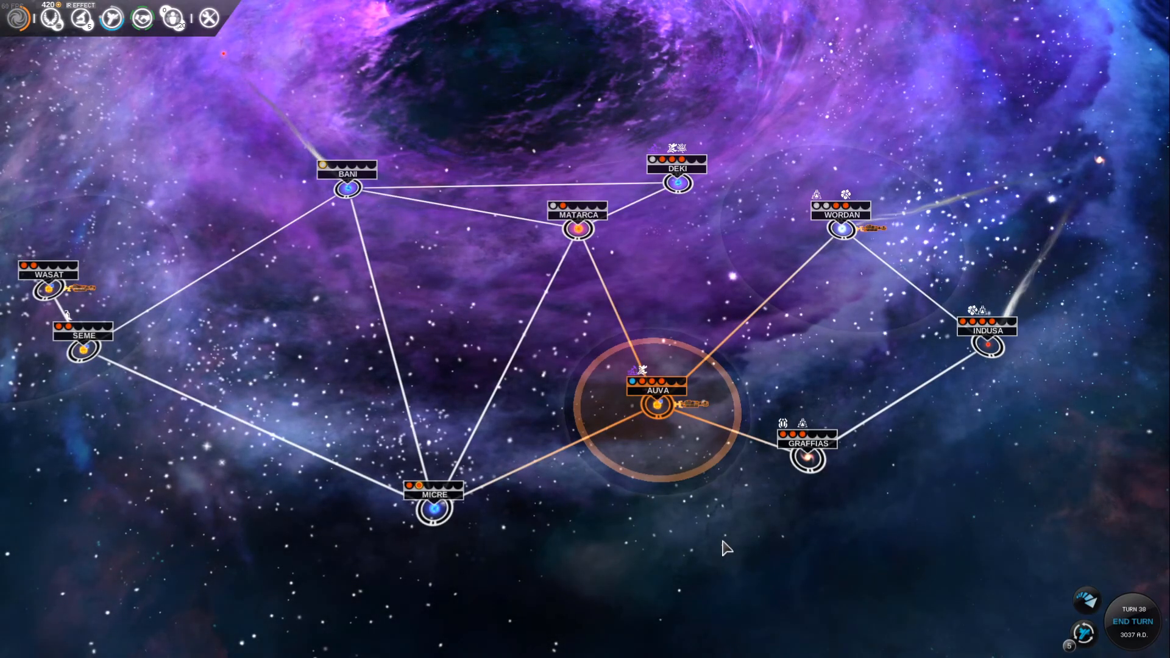
{"action": "mouse_move", "coordinate": [1086, 592]}
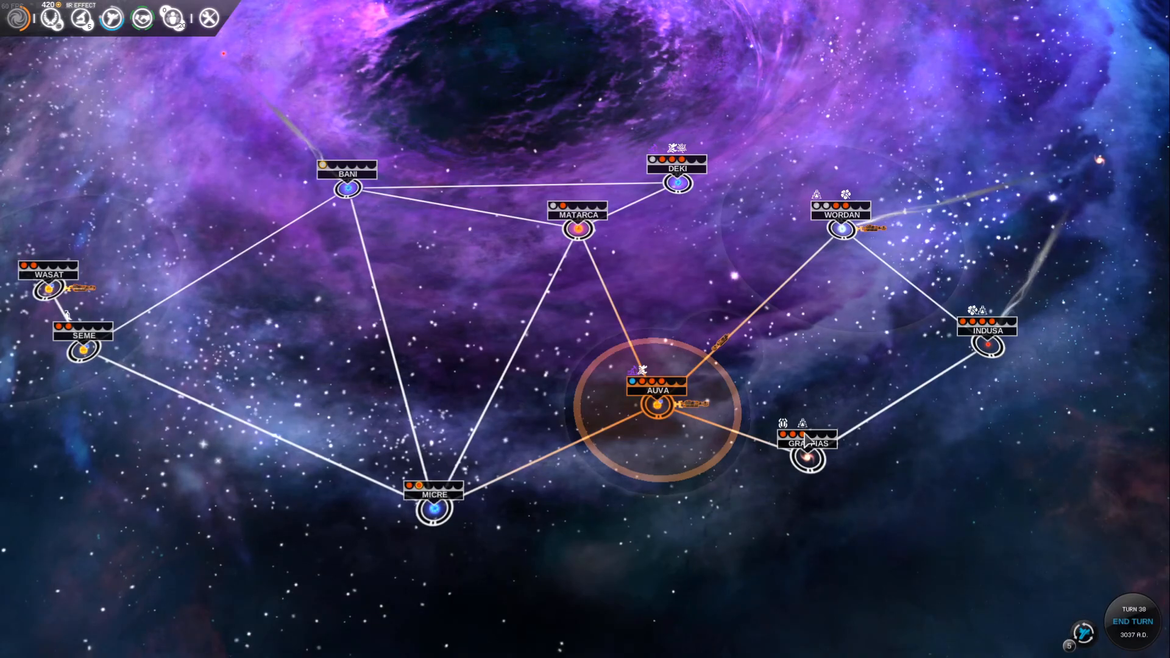
{"action": "mouse_move", "coordinate": [833, 530]}
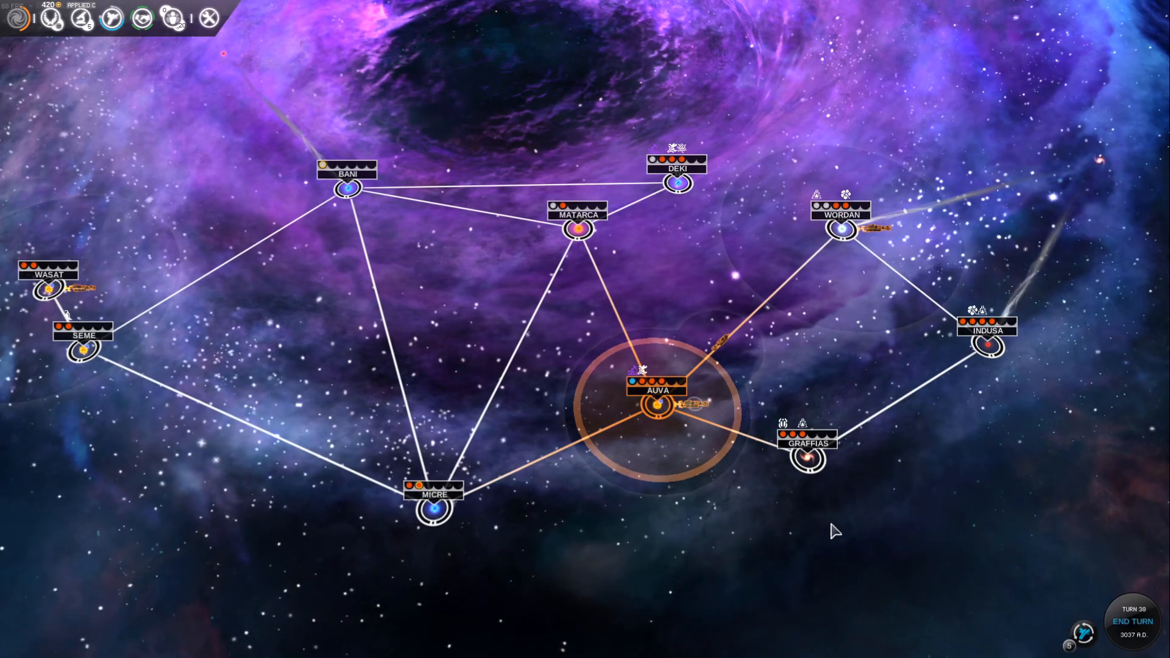
{"action": "left_click", "coordinate": [1131, 620]}
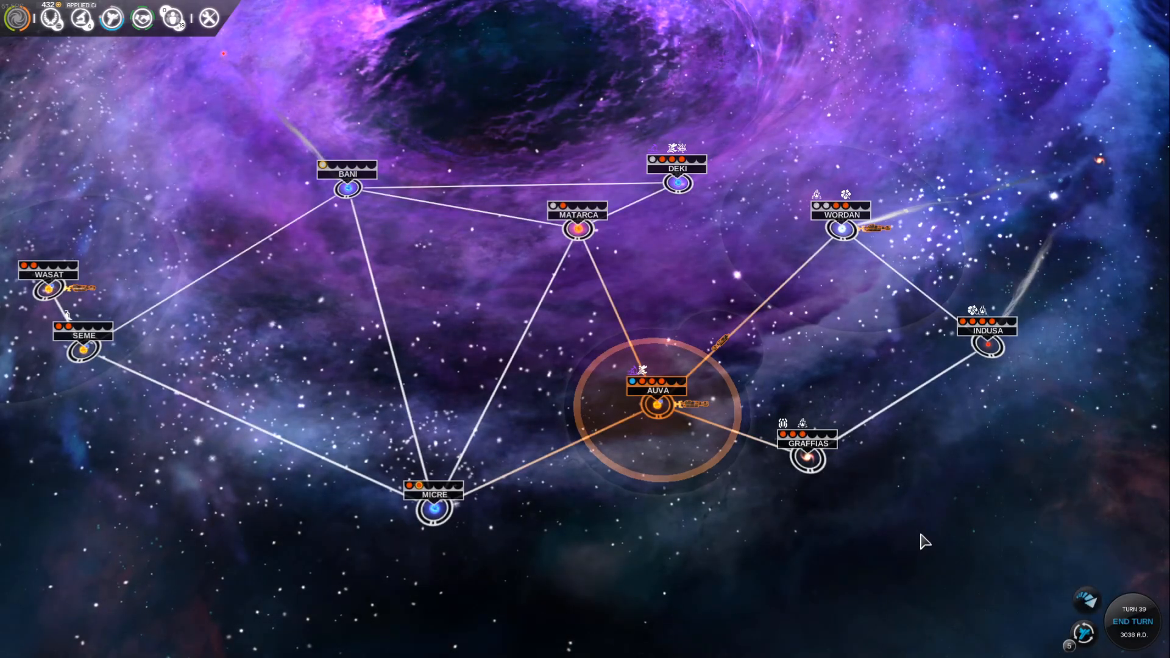
{"action": "mouse_move", "coordinate": [1086, 601]}
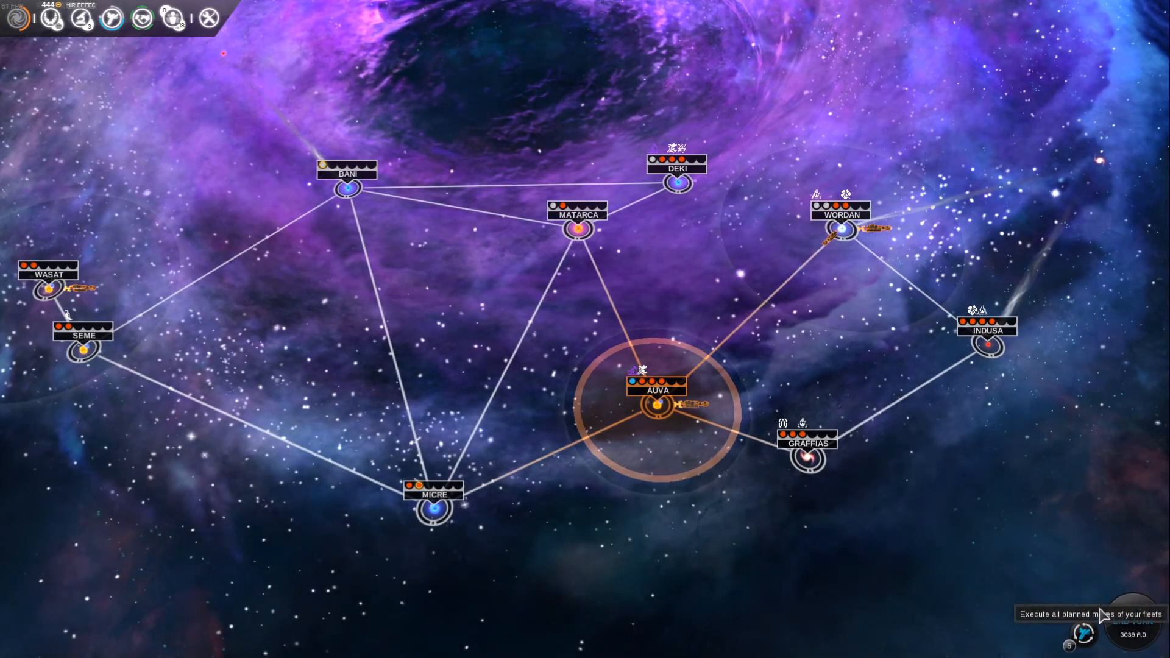
{"action": "left_click", "coordinate": [1088, 626]}
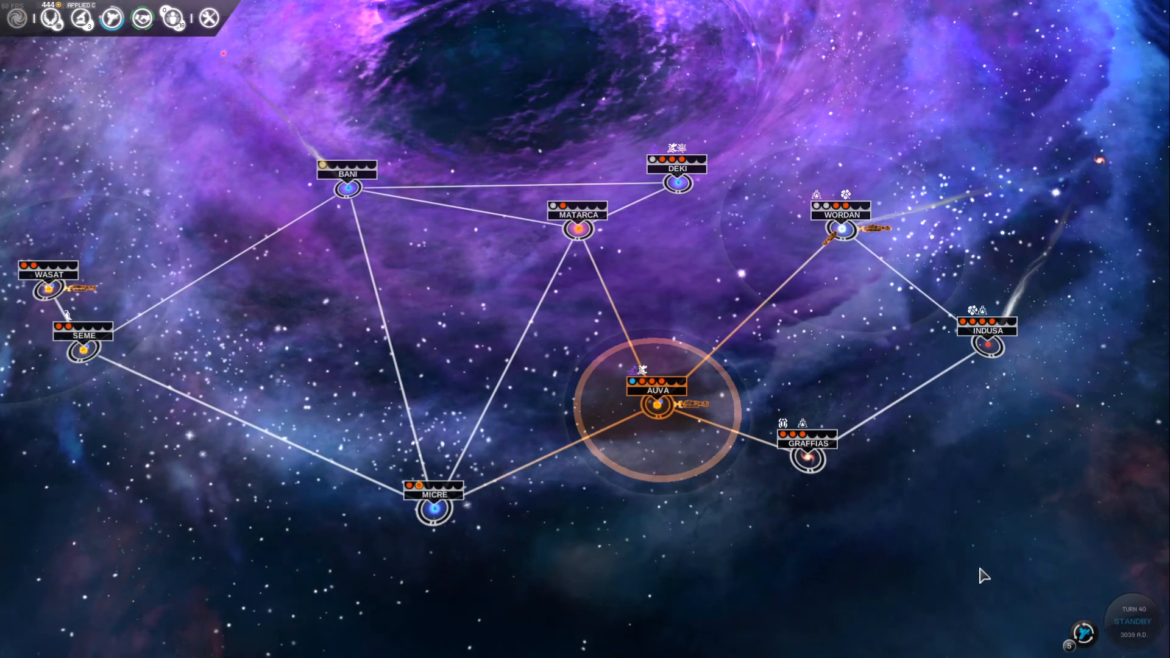
{"action": "left_click", "coordinate": [1082, 629]}
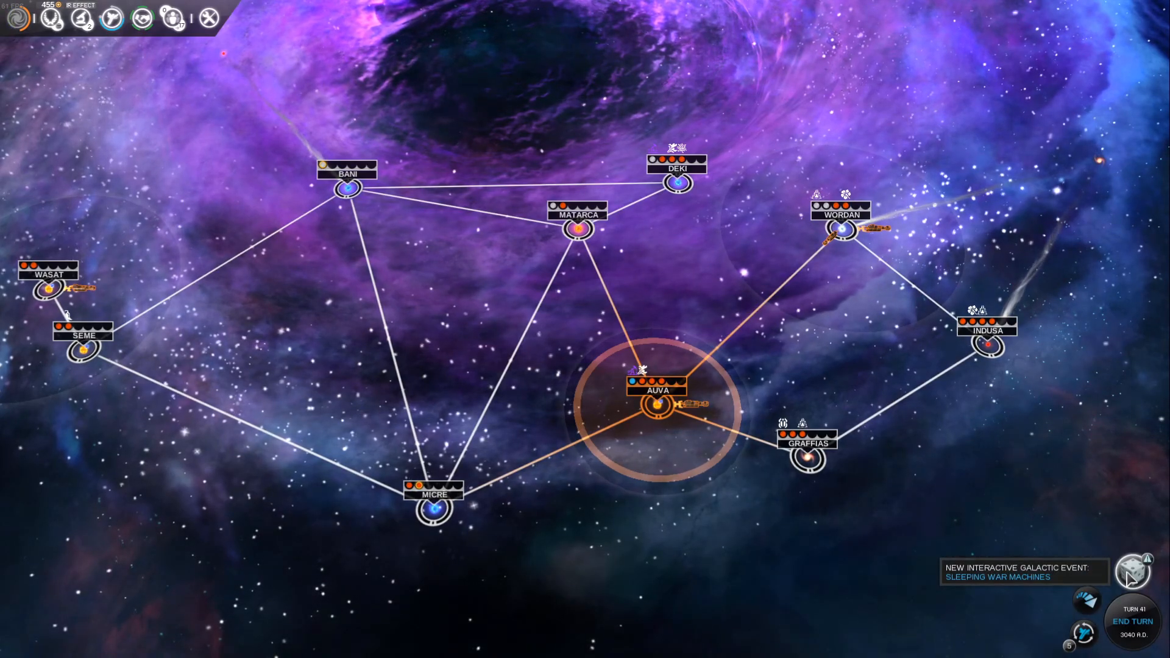
- Open the Sleeping War Machines event and preview the Helpful, Hostile and Selfish options
{"action": "left_click", "coordinate": [1132, 572]}
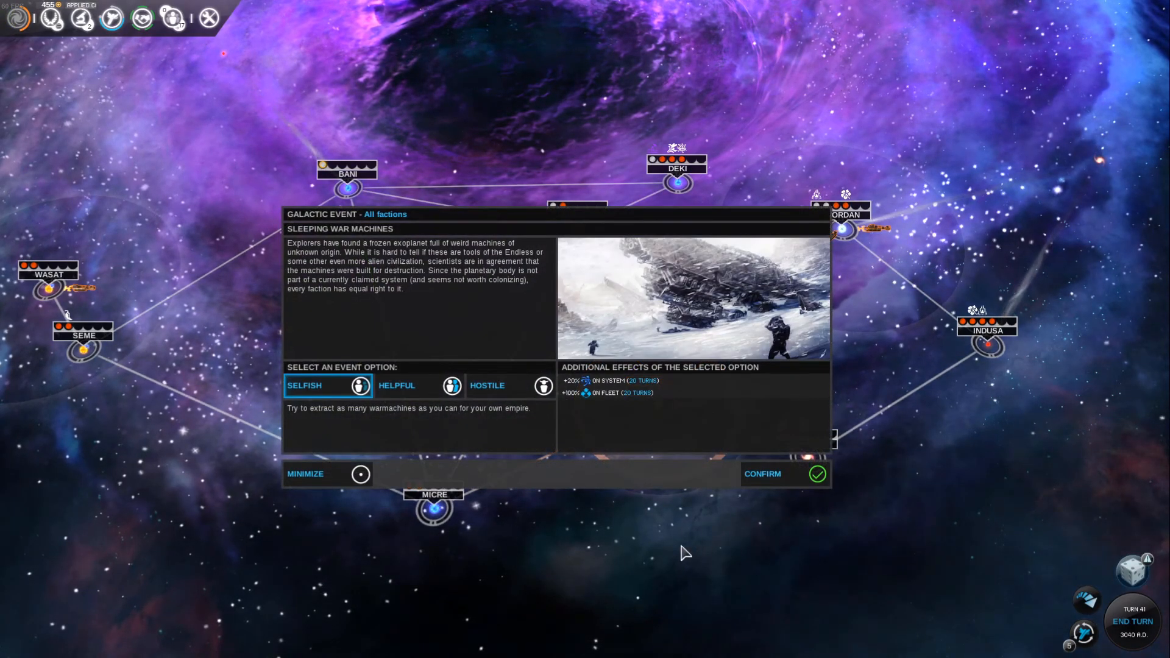
{"action": "mouse_move", "coordinate": [642, 530]}
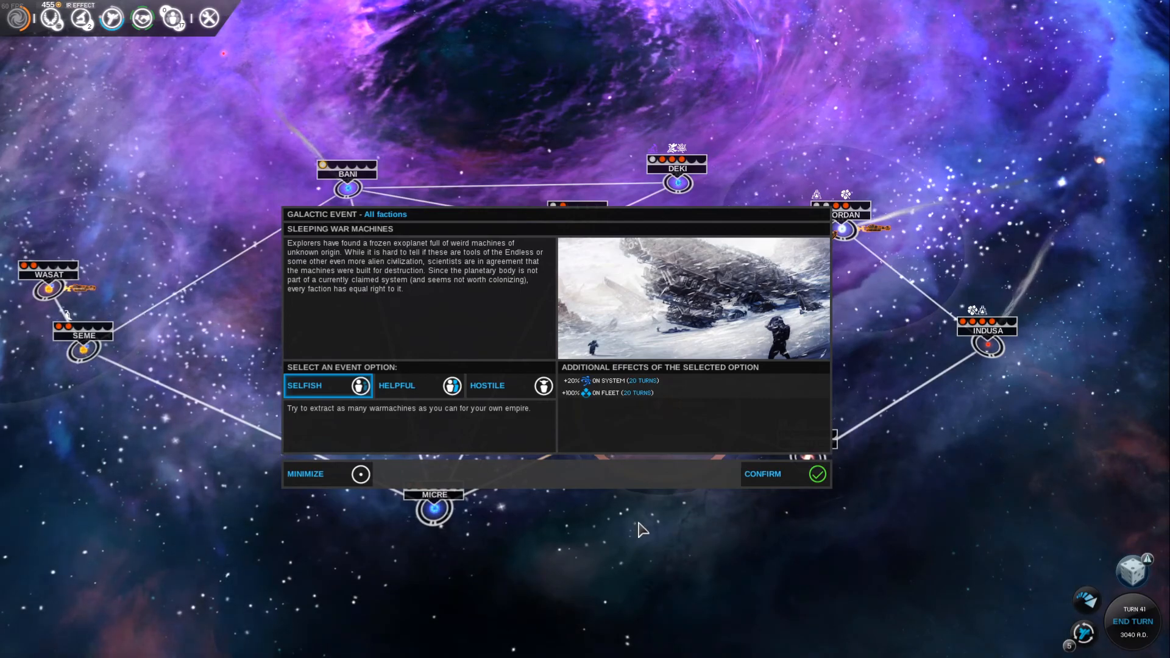
{"action": "mouse_move", "coordinate": [478, 514]}
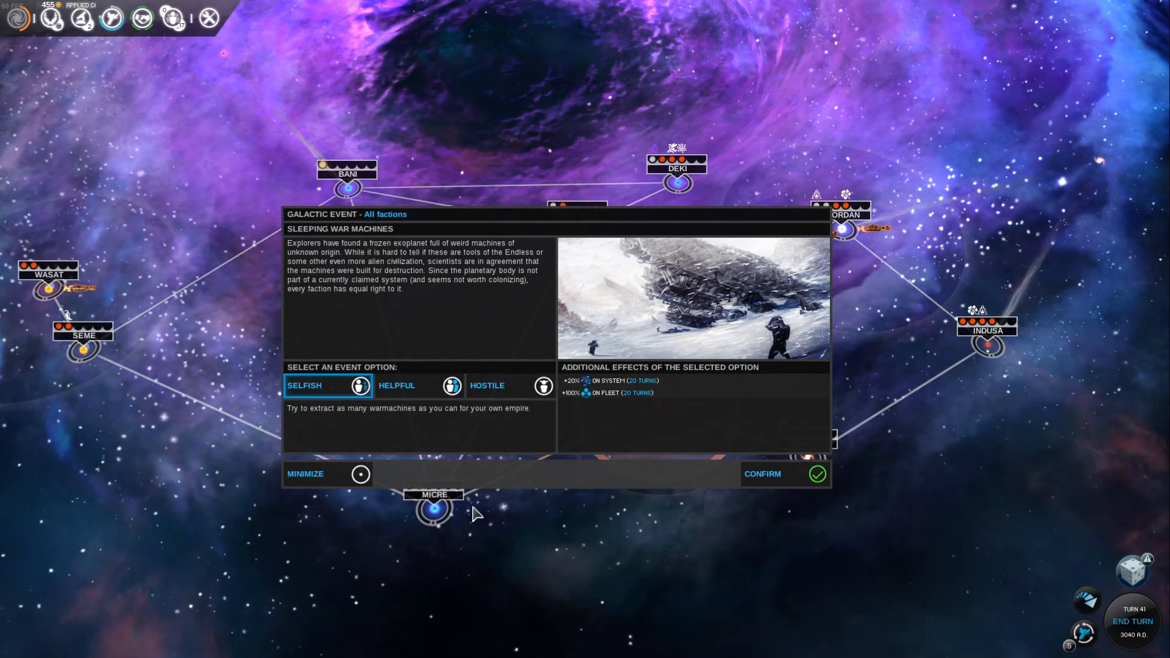
{"action": "mouse_move", "coordinate": [429, 446]}
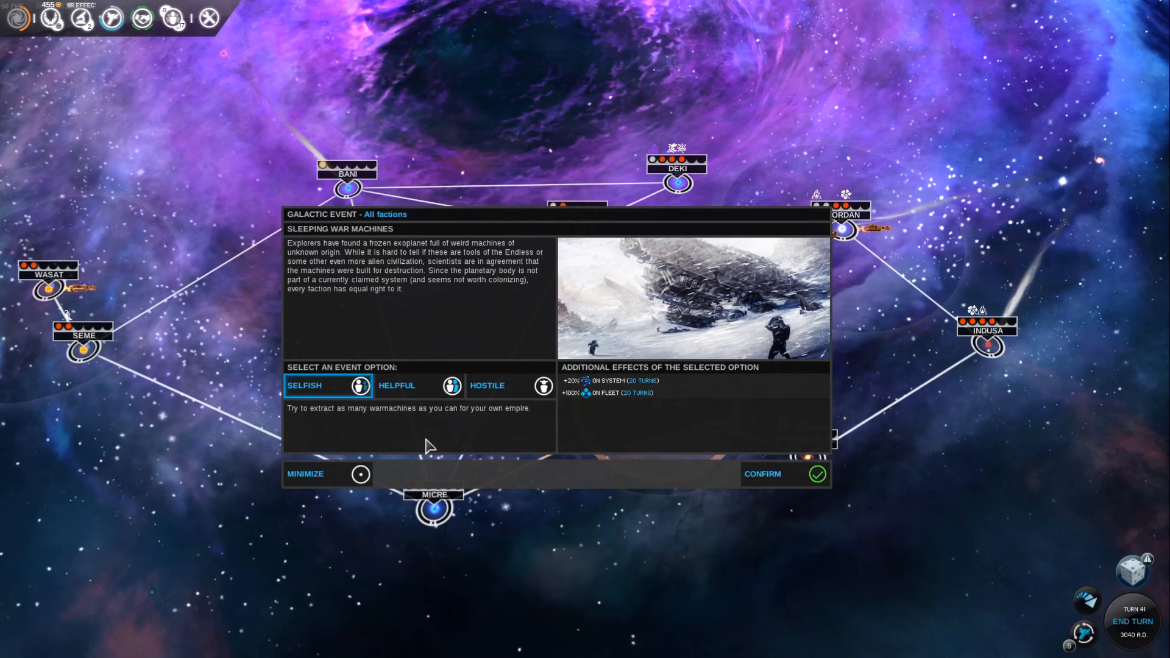
{"action": "mouse_move", "coordinate": [331, 388]}
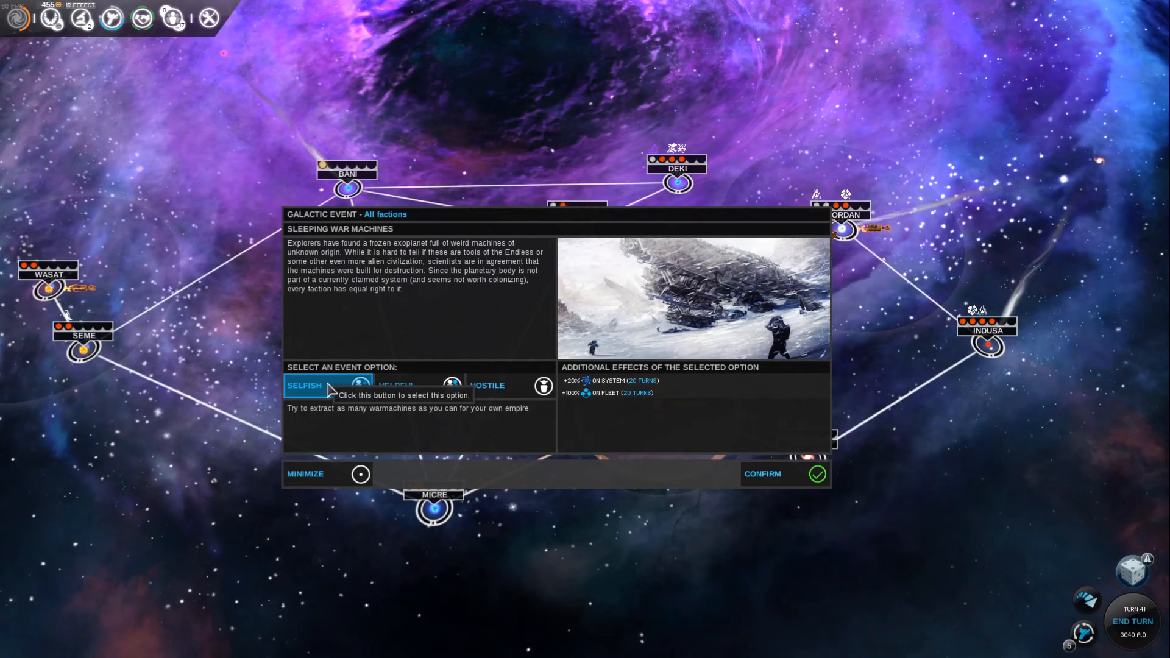
{"action": "mouse_move", "coordinate": [418, 385]}
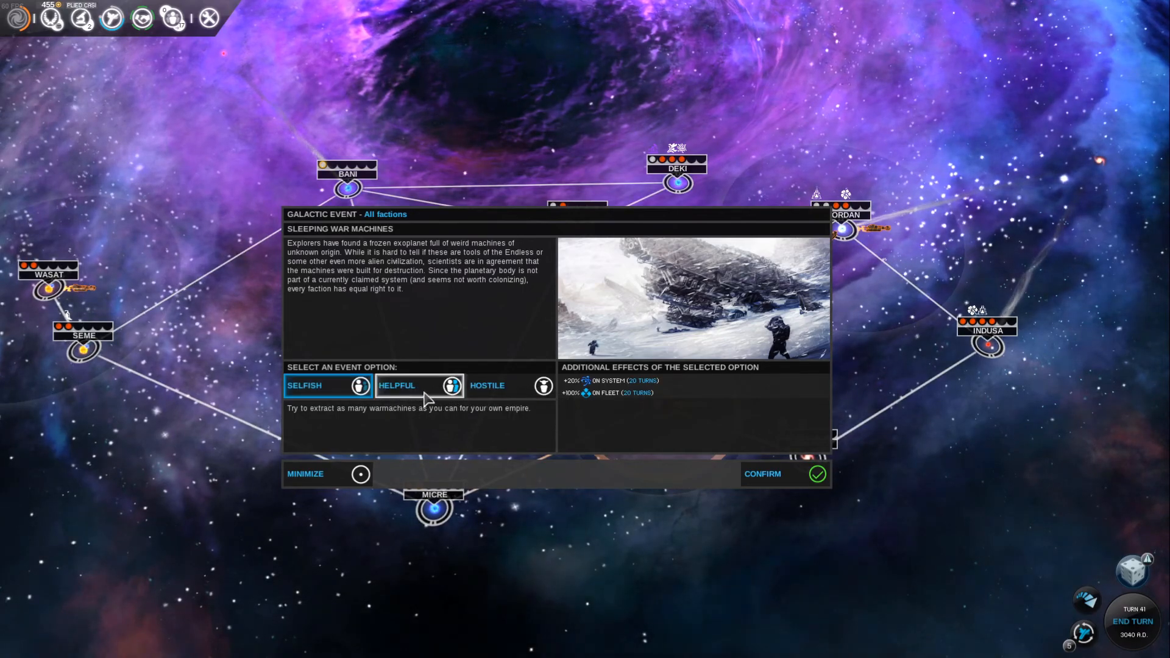
{"action": "left_click", "coordinate": [396, 385]}
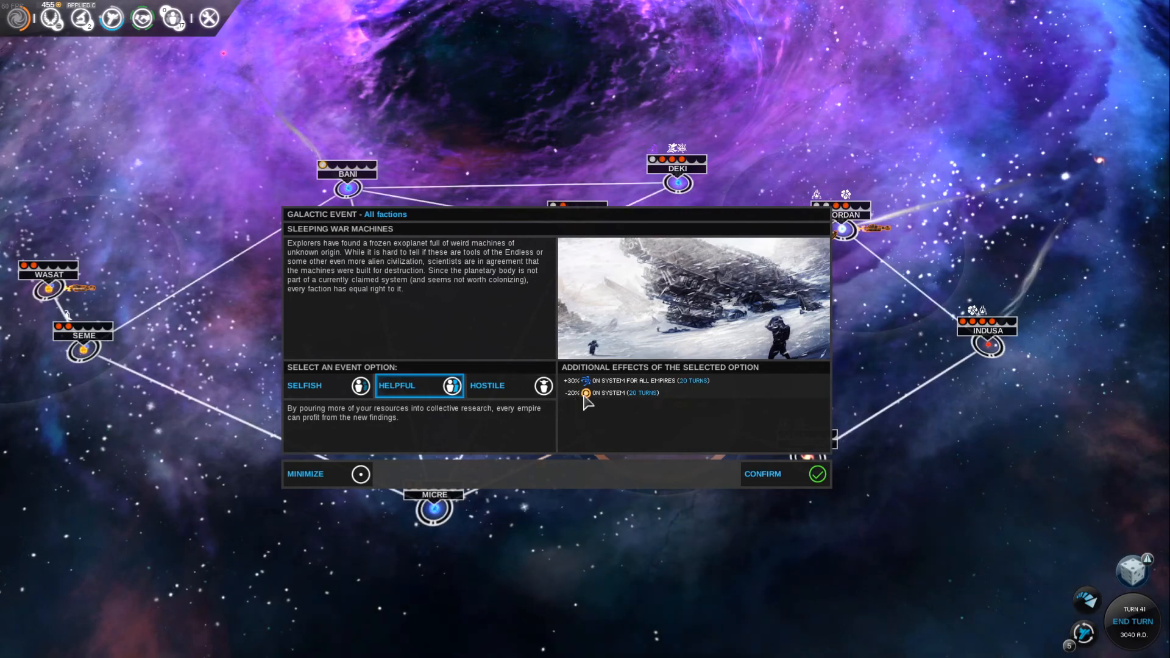
{"action": "left_click", "coordinate": [488, 385]}
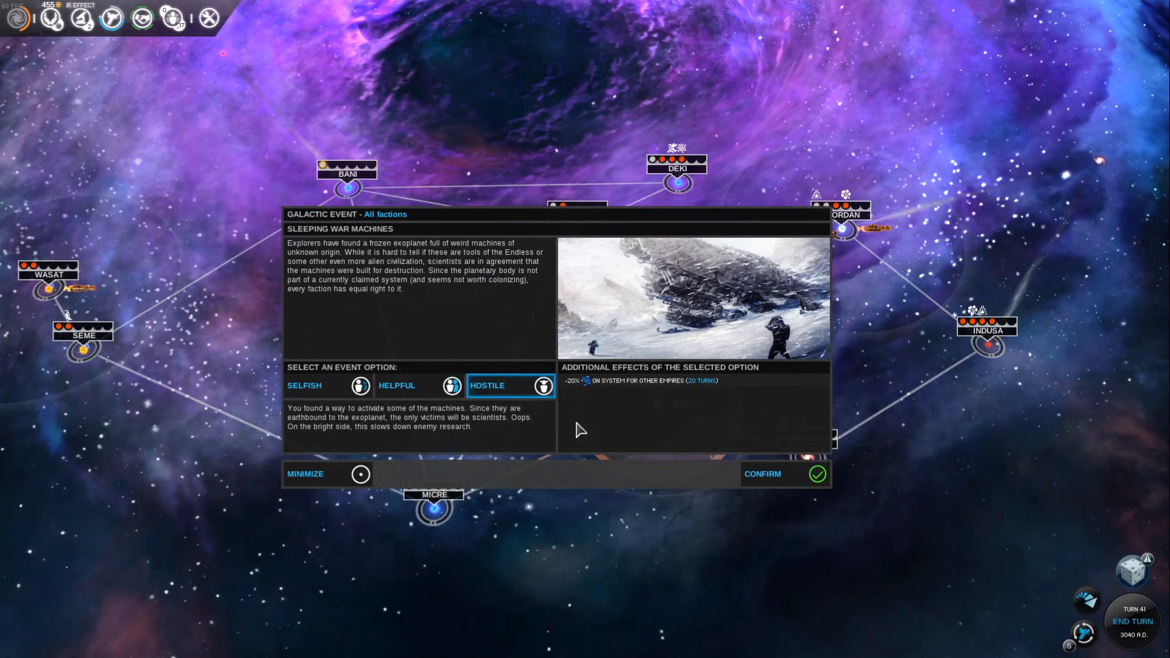
{"action": "left_click", "coordinate": [303, 385]}
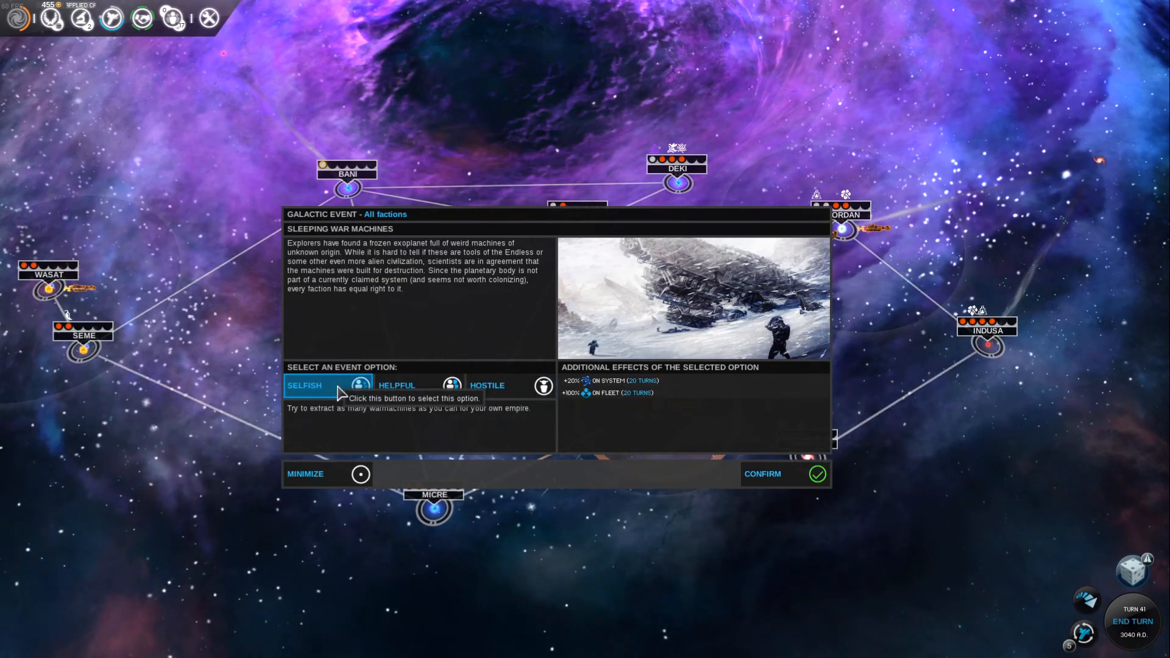
{"action": "mouse_move", "coordinate": [447, 448]}
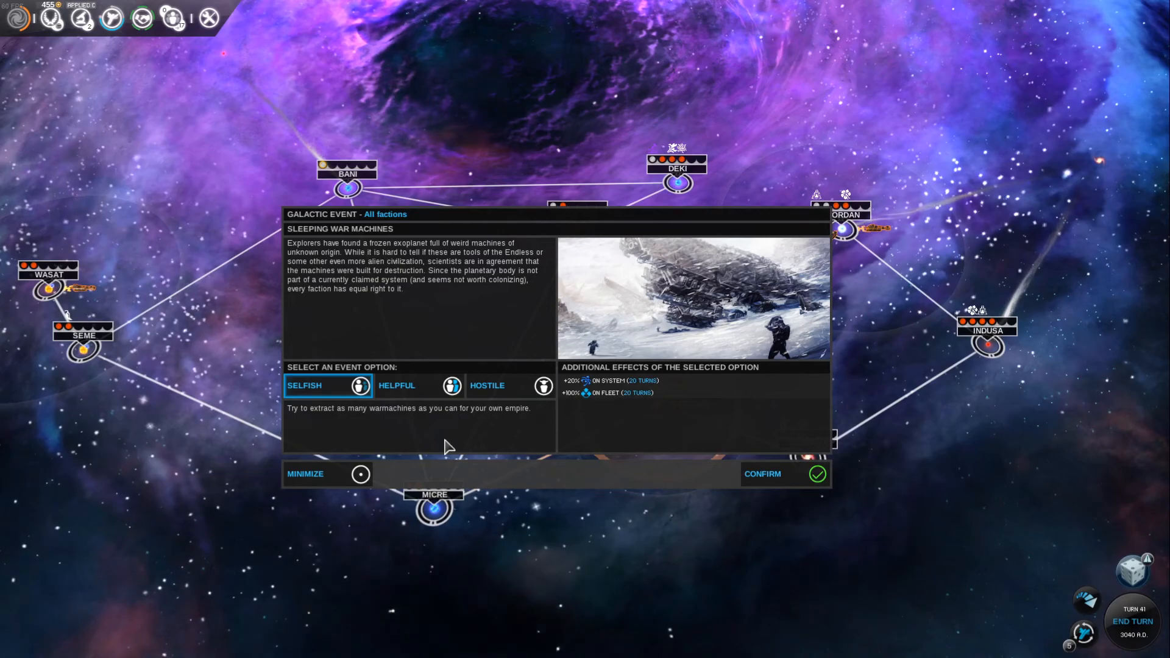
- Compare the responses again and settle on Selfish for its 20-turn bonuses
{"action": "left_click", "coordinate": [396, 385]}
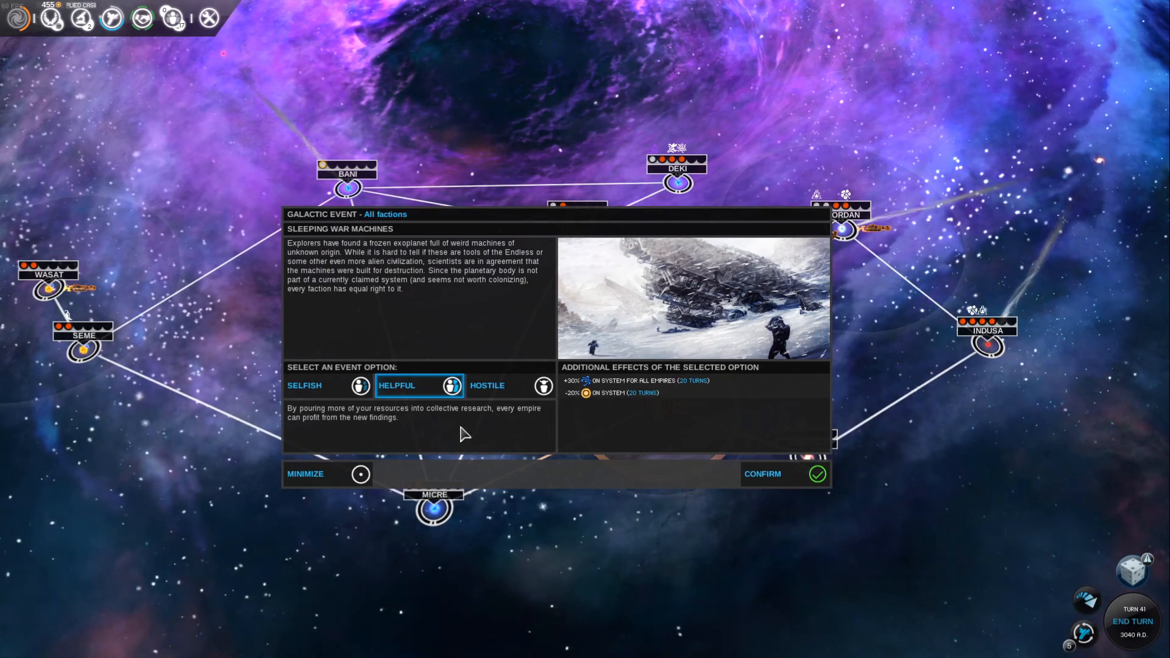
{"action": "left_click", "coordinate": [510, 387]}
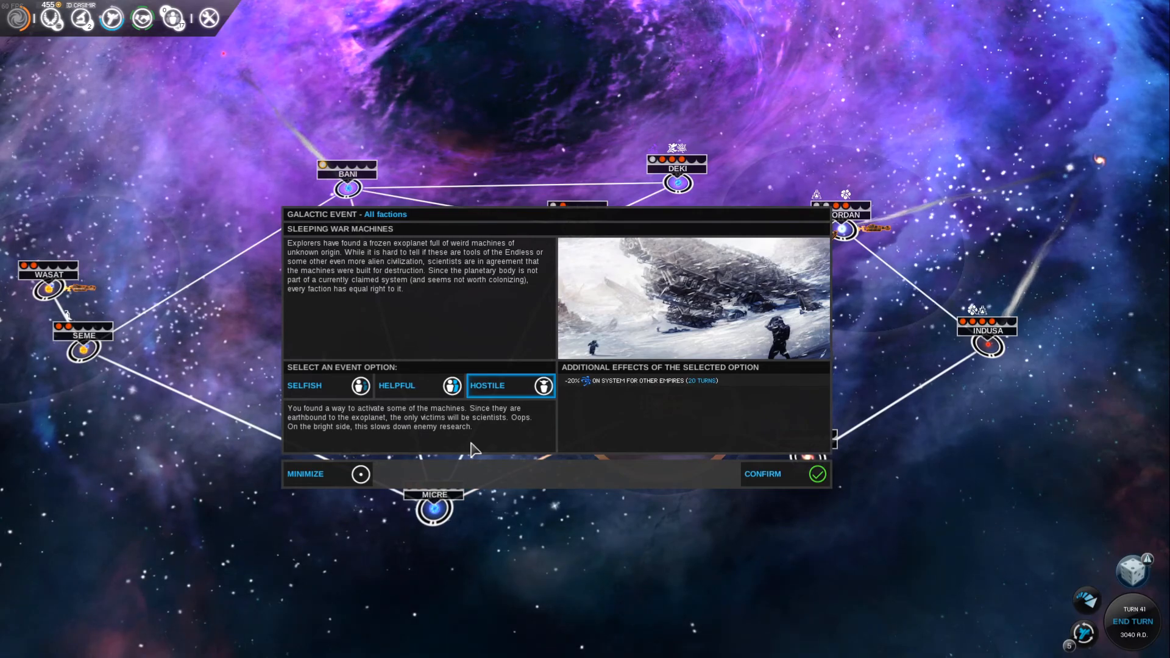
{"action": "mouse_move", "coordinate": [451, 445]}
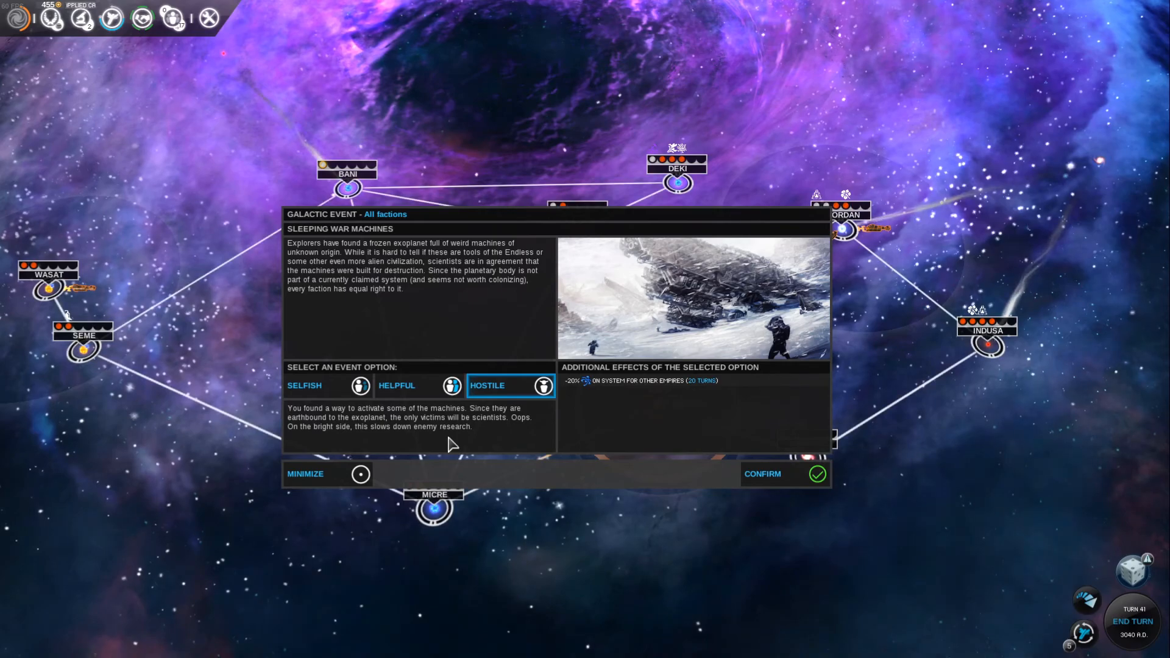
{"action": "mouse_move", "coordinate": [590, 398]}
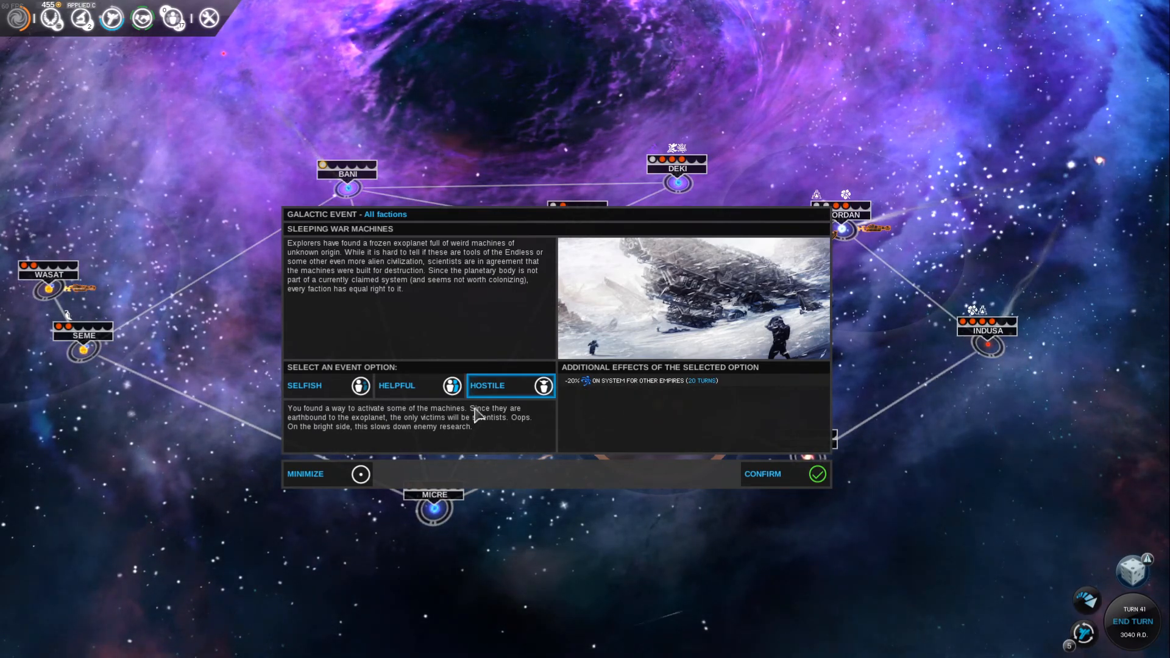
{"action": "left_click", "coordinate": [418, 385]}
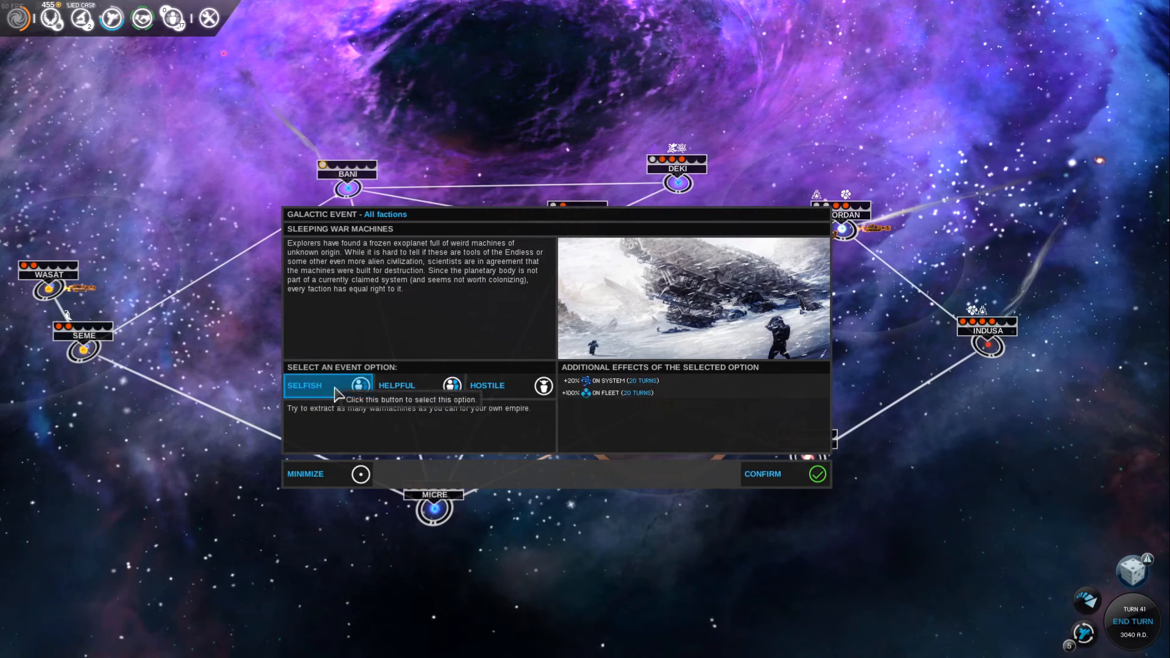
{"action": "mouse_move", "coordinate": [506, 437]}
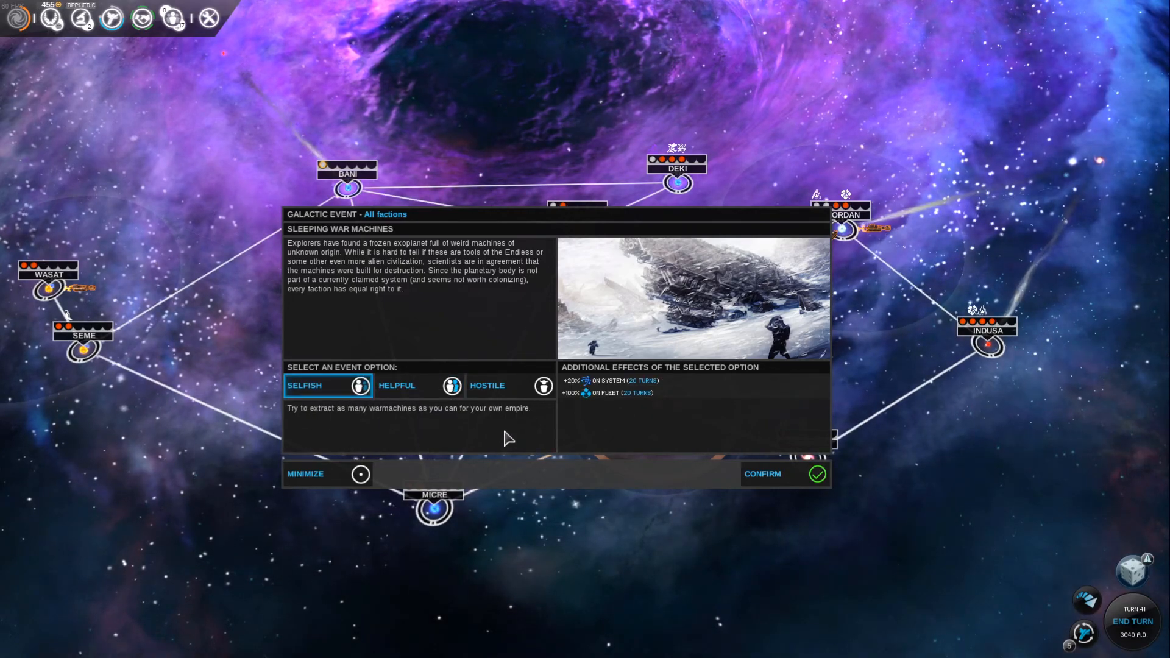
{"action": "mouse_move", "coordinate": [499, 413]}
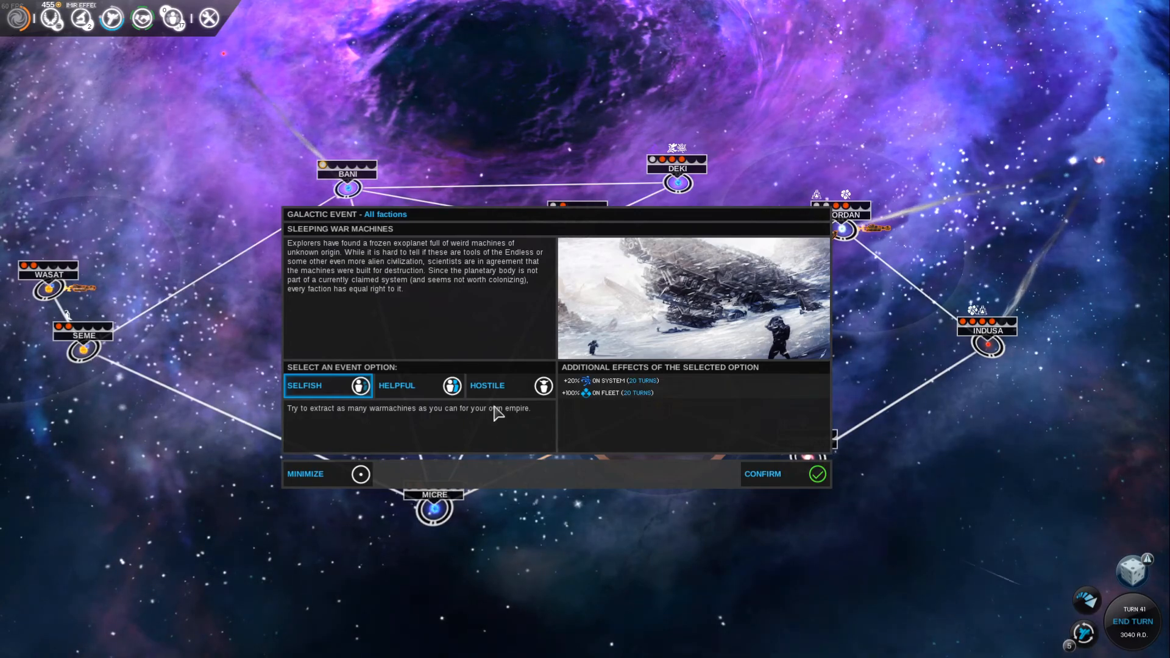
{"action": "left_click", "coordinate": [511, 385]}
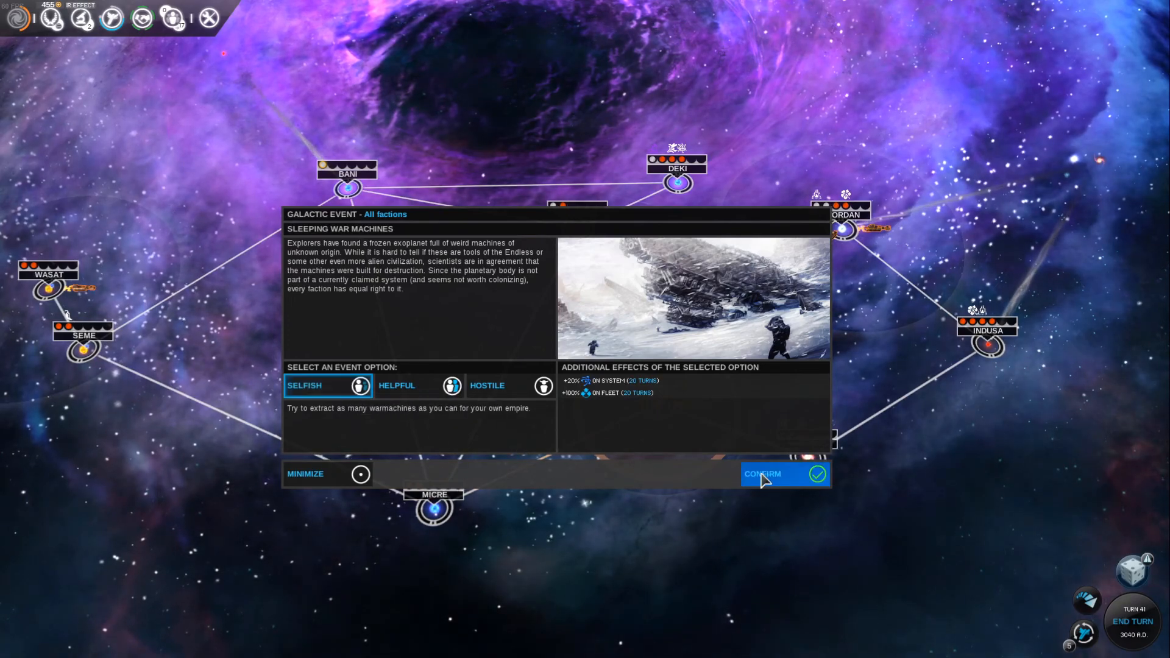
- Confirm the selfish event choice and dismiss the End of Auto-Explore report
{"action": "left_click", "coordinate": [762, 475]}
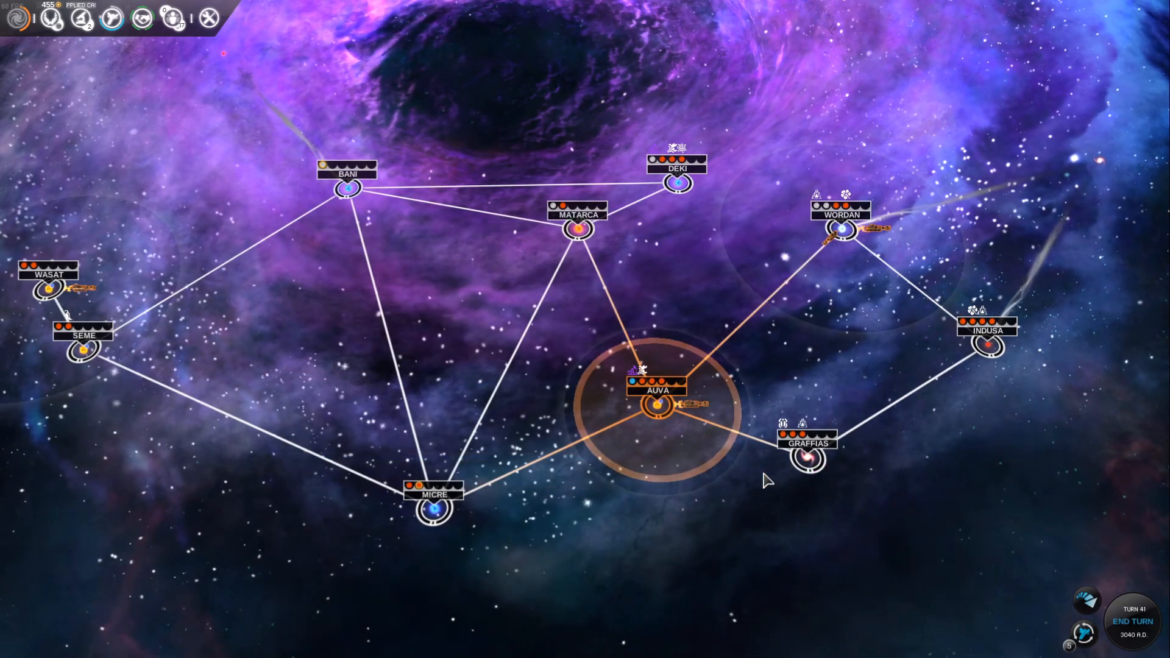
{"action": "mouse_move", "coordinate": [776, 560]}
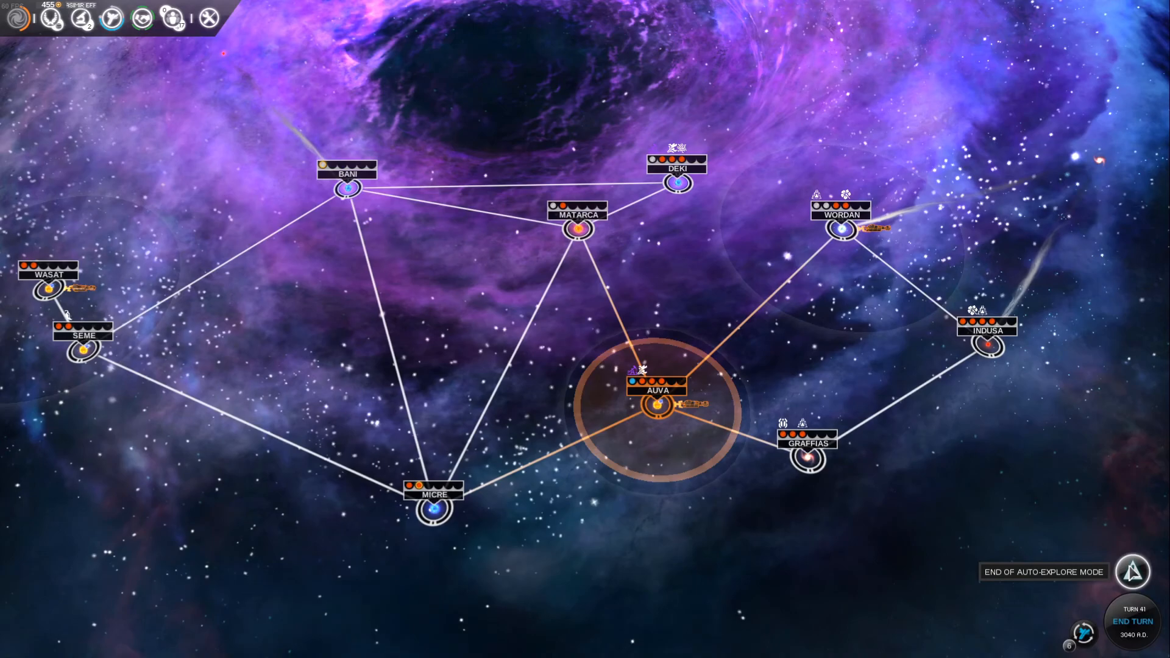
{"action": "left_click", "coordinate": [1132, 570]}
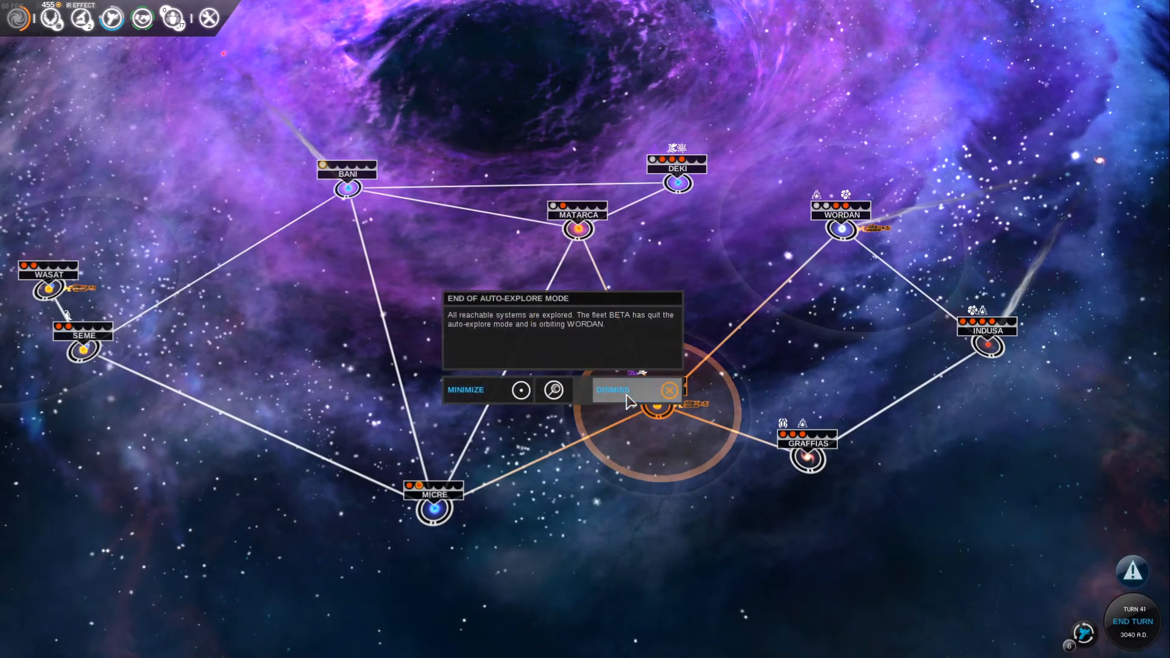
{"action": "left_click", "coordinate": [612, 390]}
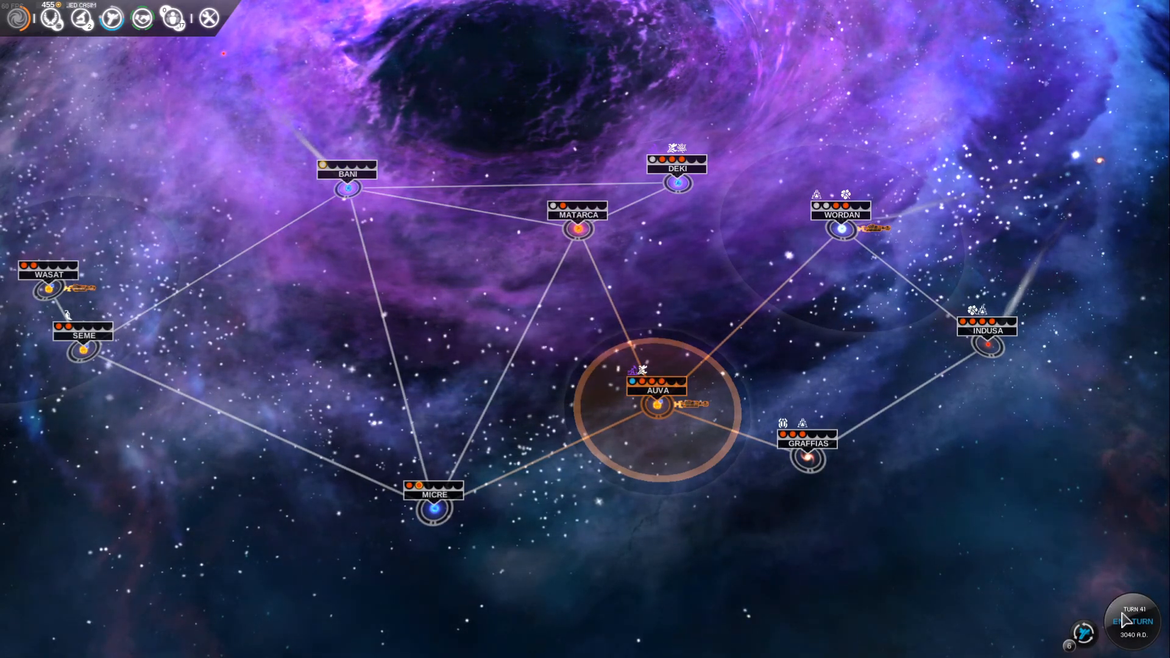
- Advance to turn 42 and bring up the new Superbug Contagion galactic event notice
{"action": "left_click", "coordinate": [1123, 620]}
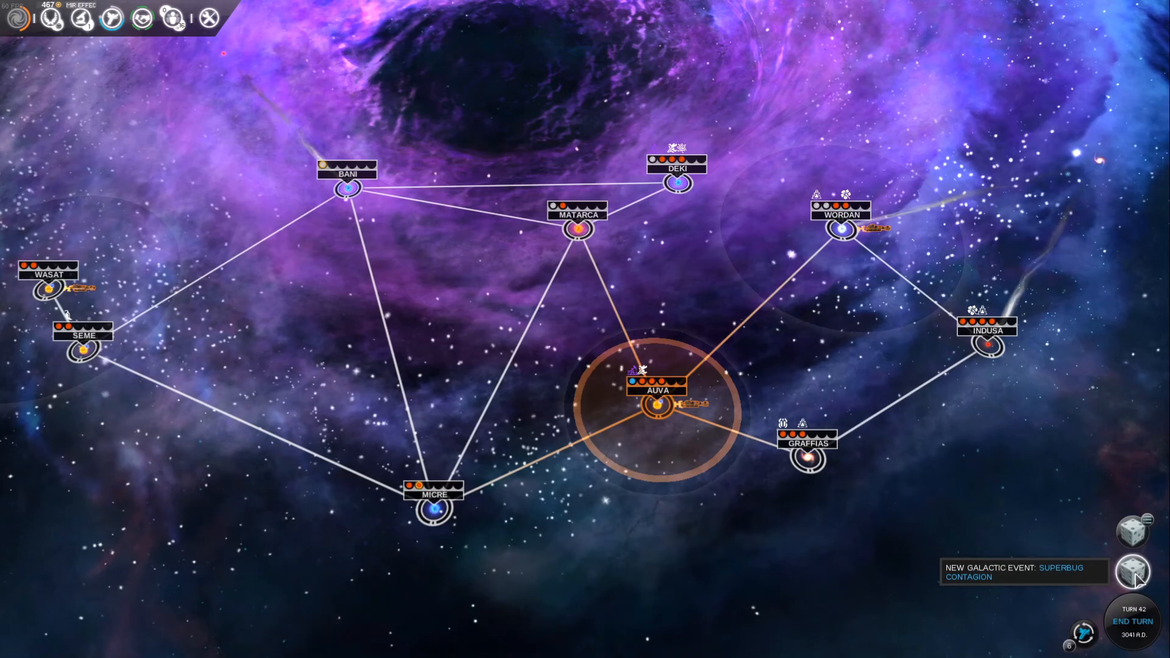
{"action": "left_click", "coordinate": [1132, 572]}
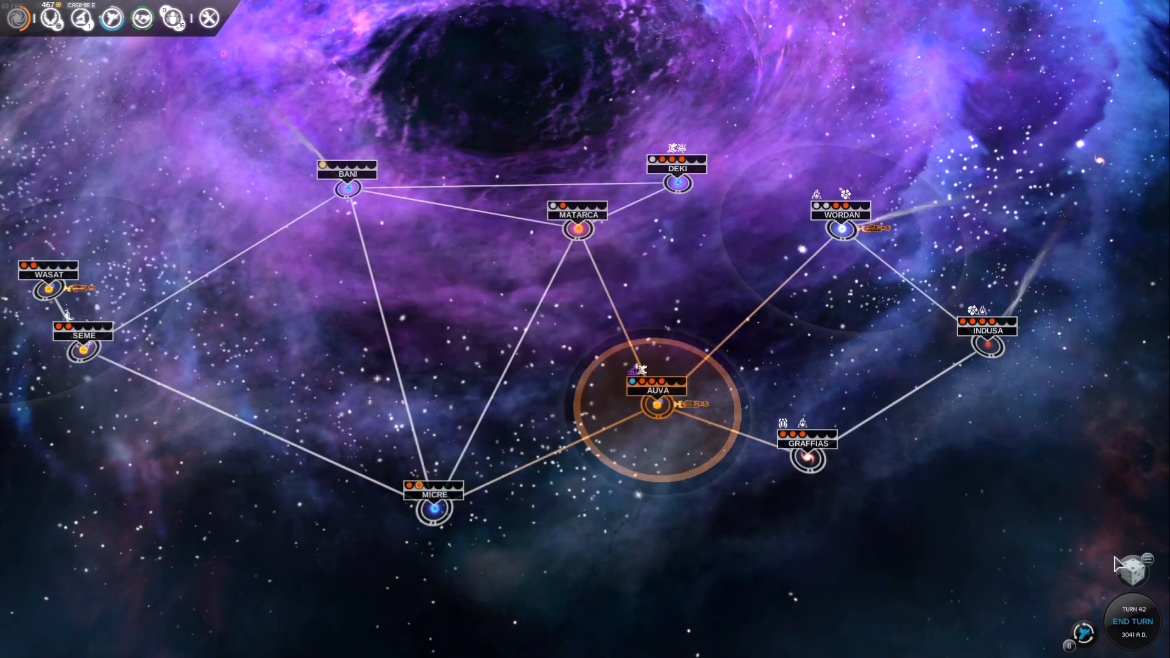
{"action": "mouse_move", "coordinate": [1132, 573]}
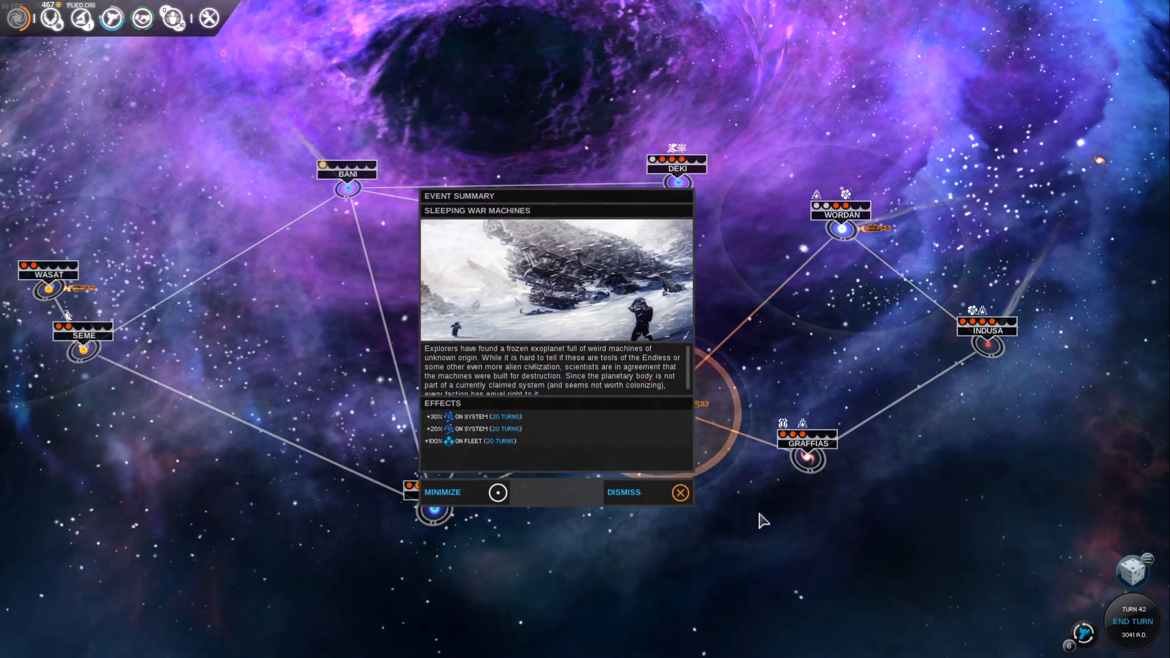
{"action": "mouse_move", "coordinate": [629, 444]}
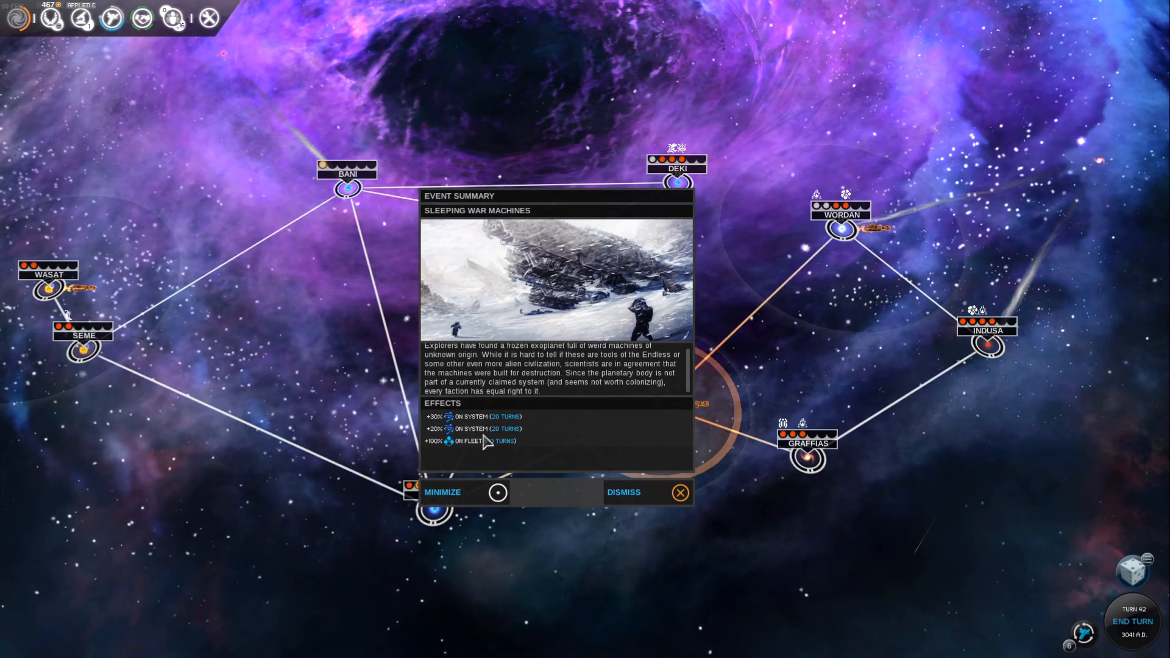
{"action": "mouse_move", "coordinate": [534, 474]}
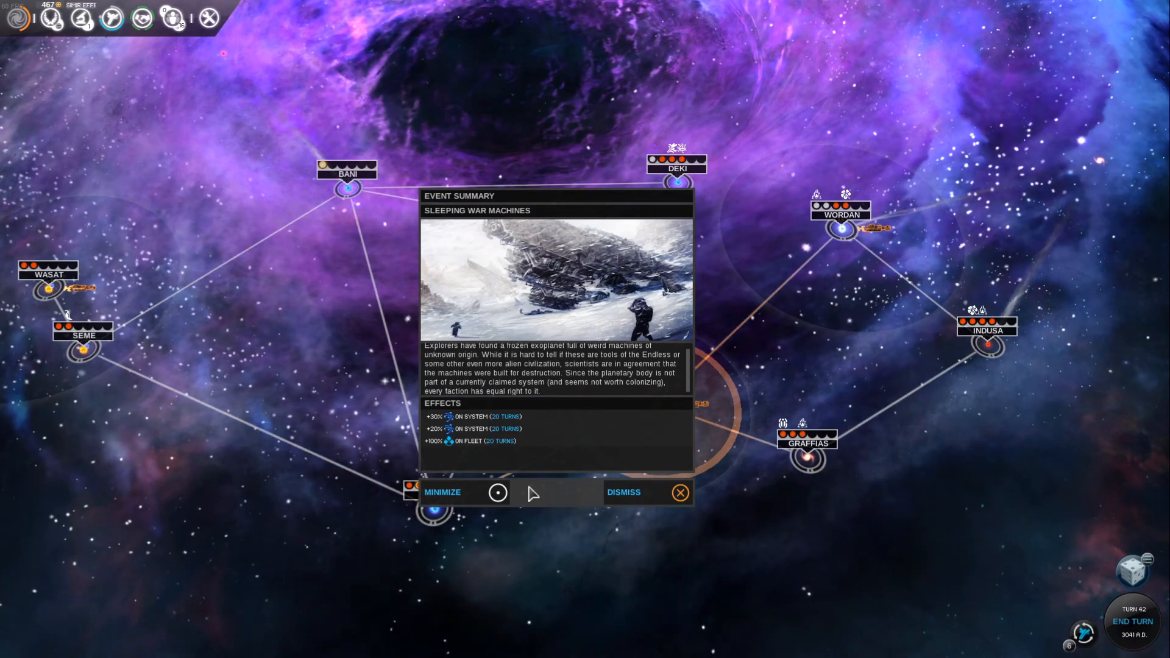
- Close the Sleeping War Machines event summary after reviewing its effects
{"action": "left_click", "coordinate": [624, 491]}
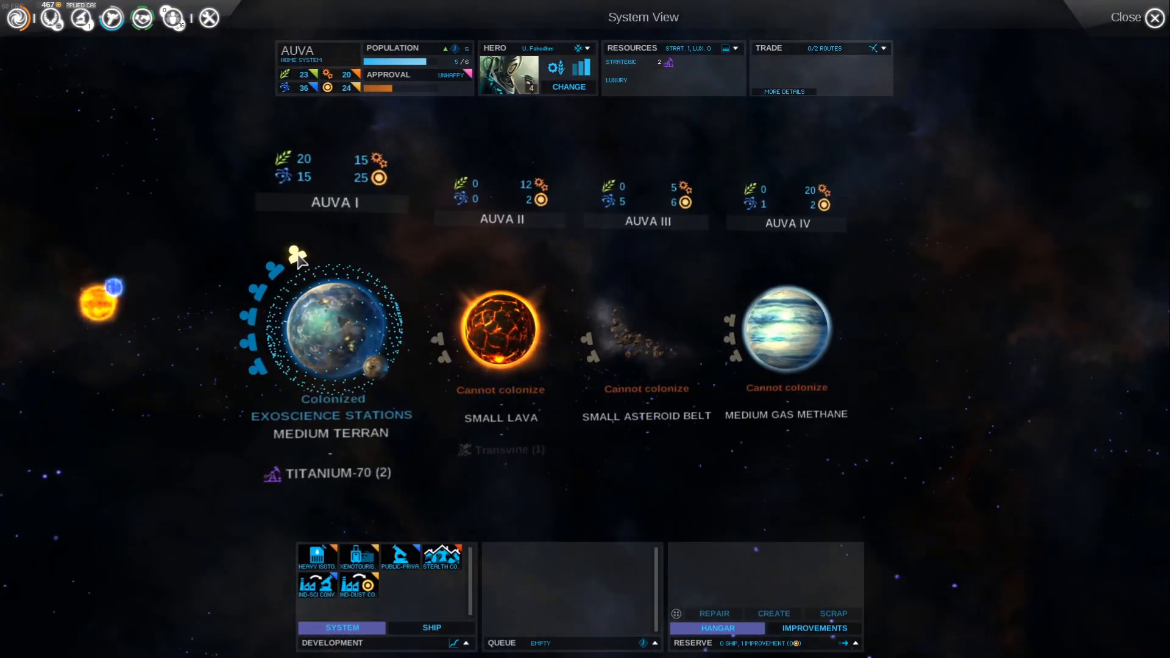
{"action": "mouse_move", "coordinate": [298, 257]}
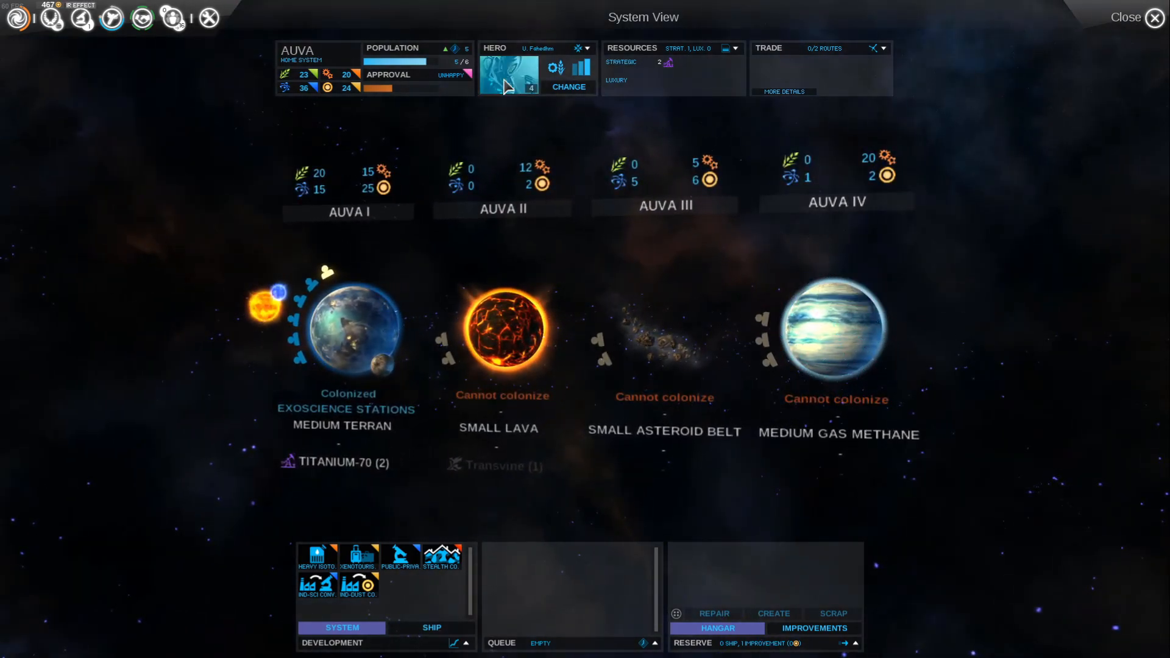
{"action": "mouse_move", "coordinate": [447, 75]}
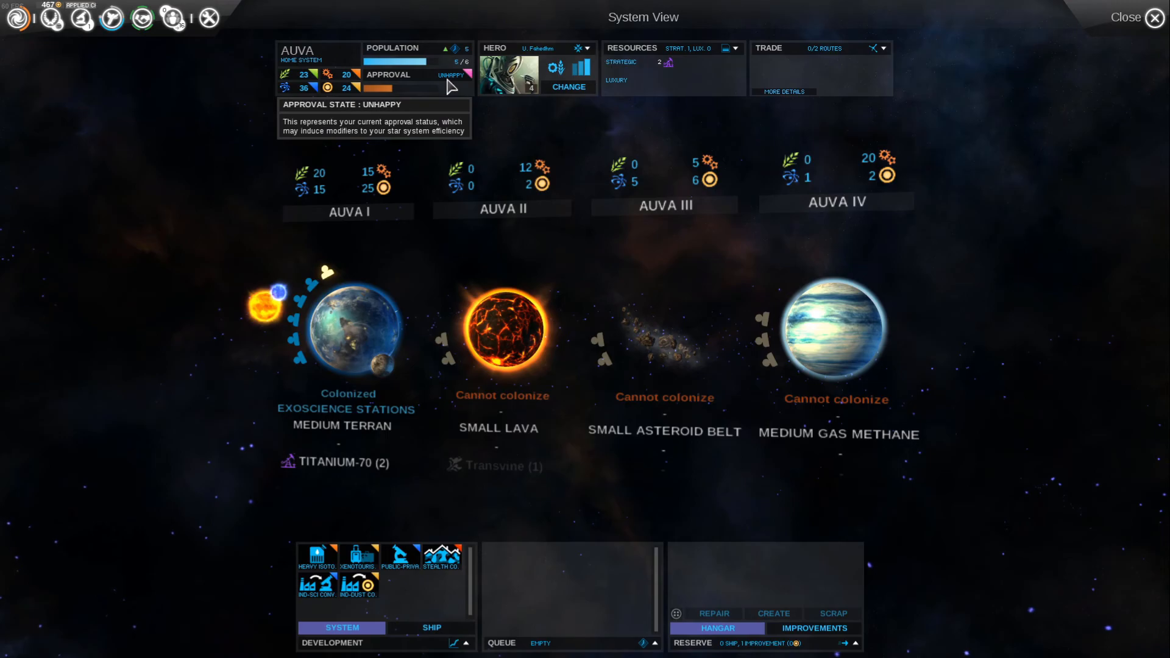
{"action": "mouse_move", "coordinate": [1153, 17]}
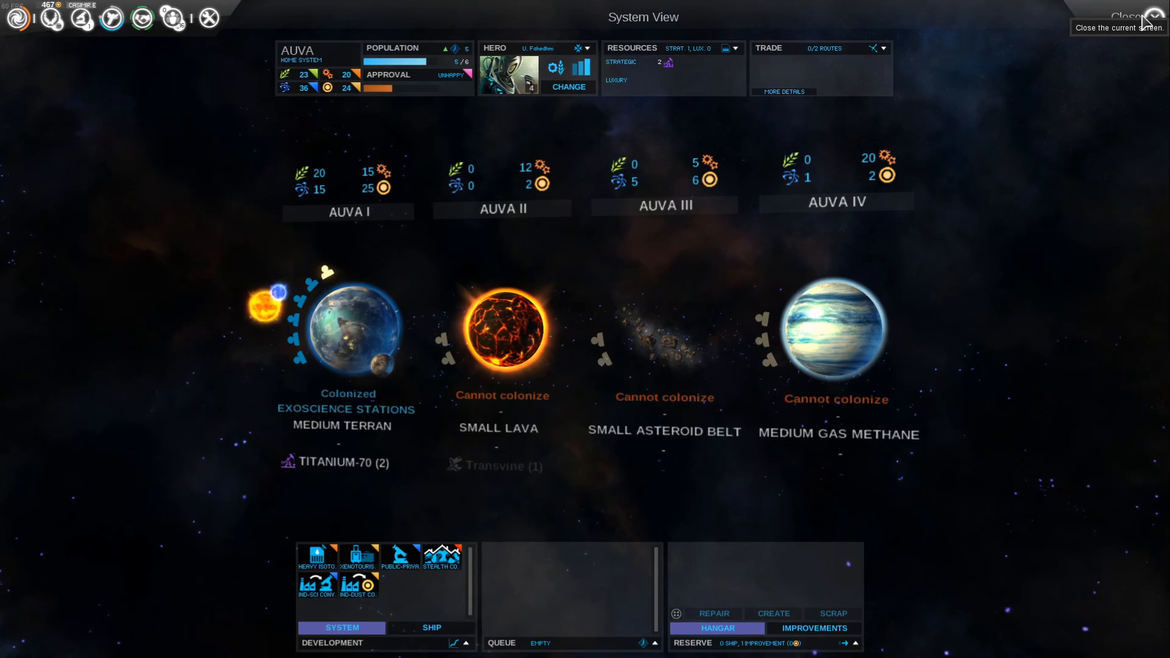
{"action": "left_click", "coordinate": [1132, 16]}
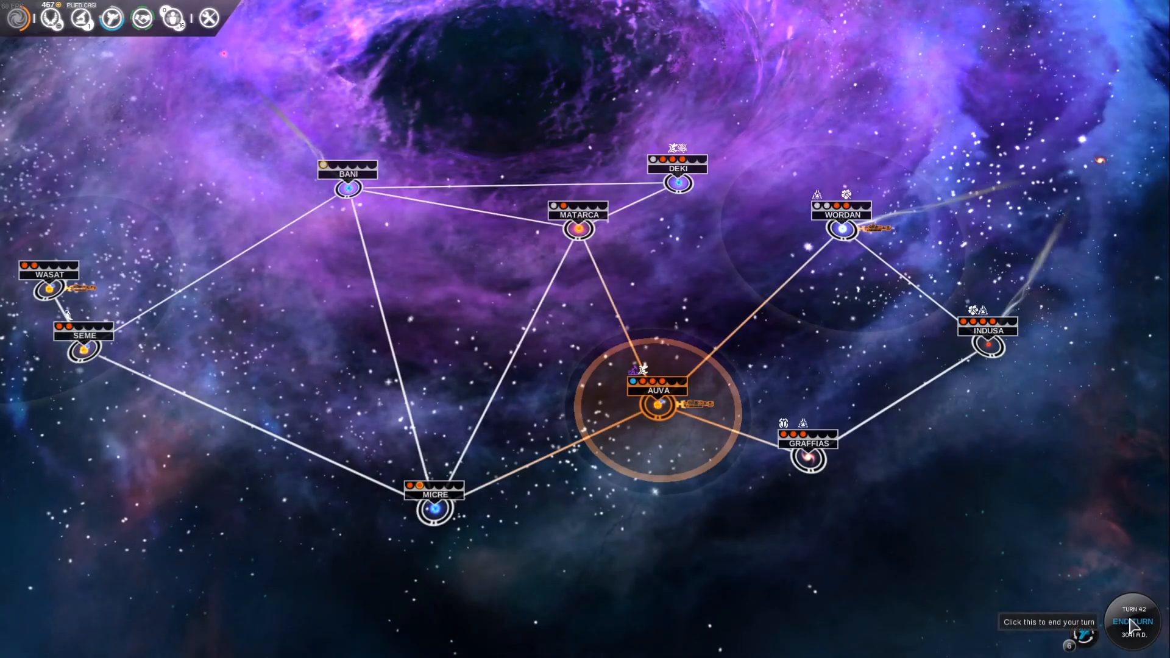
- Advance to turn 43 and bring up The Call of Distant Constellations notice
{"action": "left_click", "coordinate": [1131, 620]}
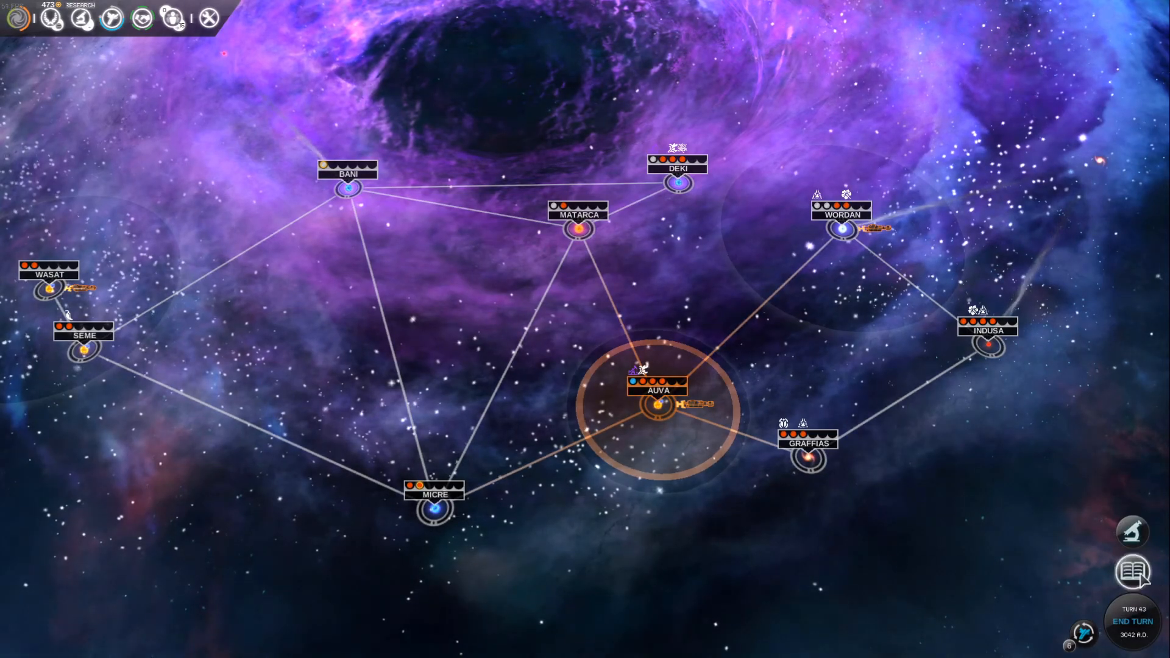
{"action": "mouse_move", "coordinate": [1132, 573]}
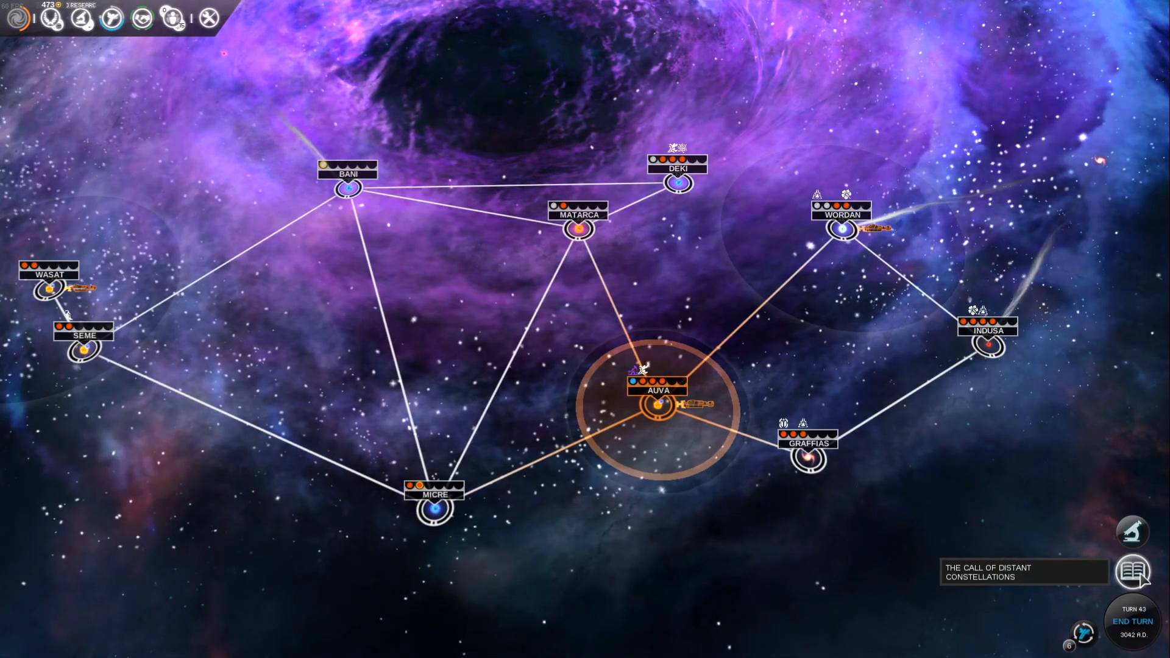
{"action": "left_click", "coordinate": [1132, 571]}
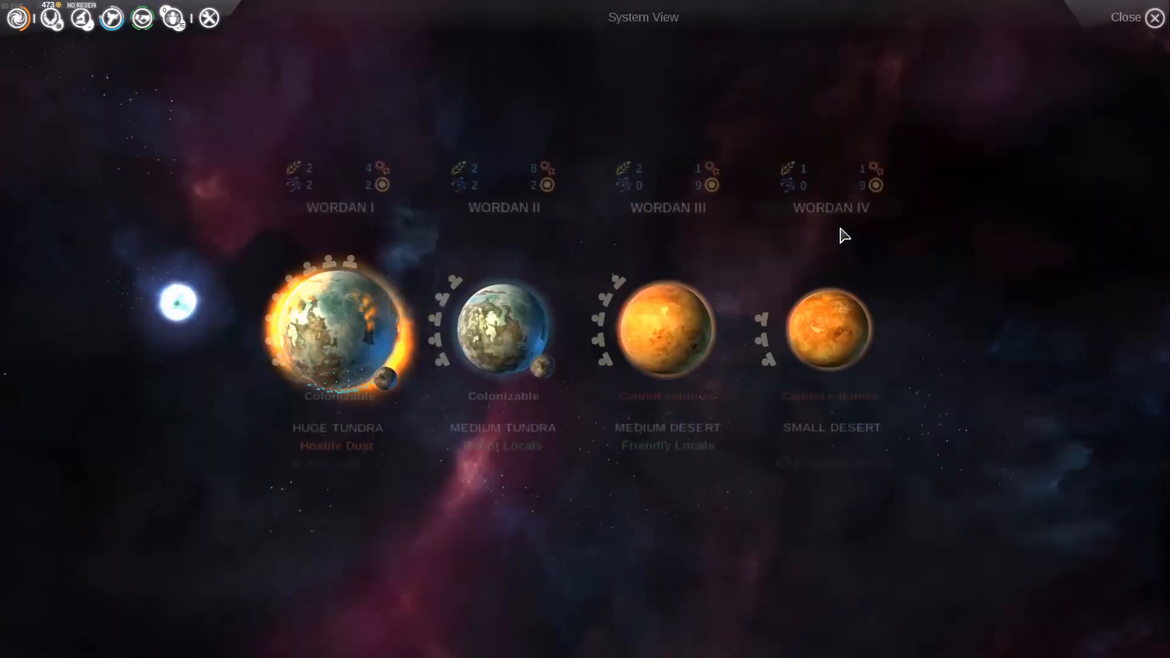
{"action": "left_click", "coordinate": [504, 328]}
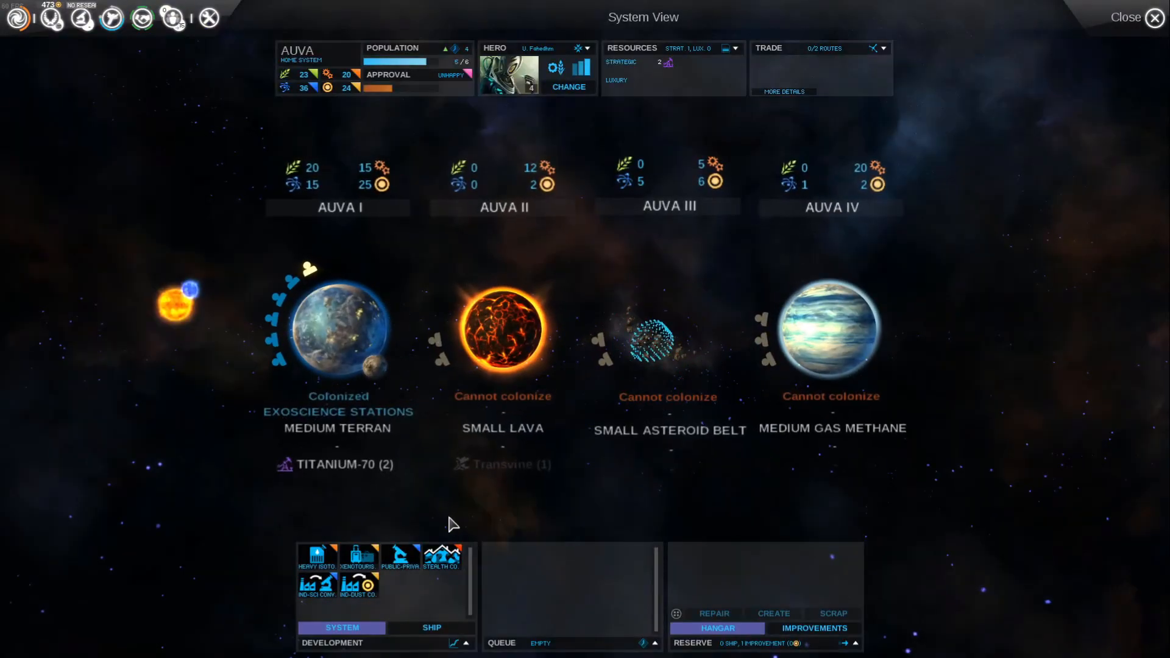
{"action": "left_click", "coordinate": [1155, 17]}
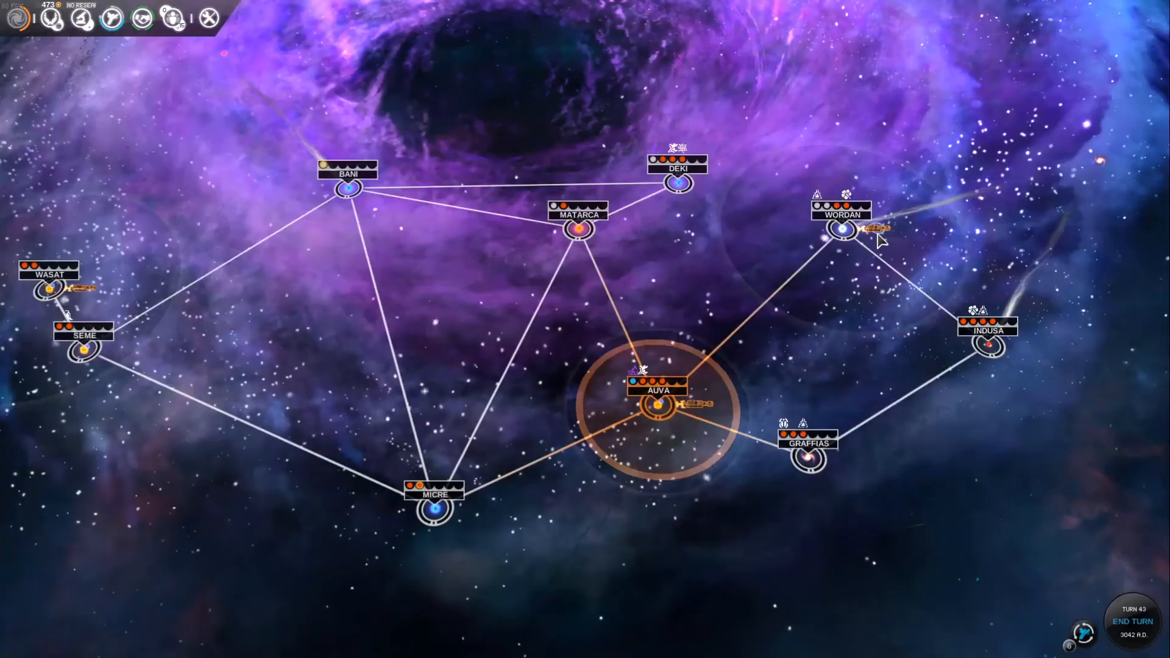
- Select the Beta fleet orbiting Wordan and order it to colonize the system
{"action": "left_click", "coordinate": [840, 229]}
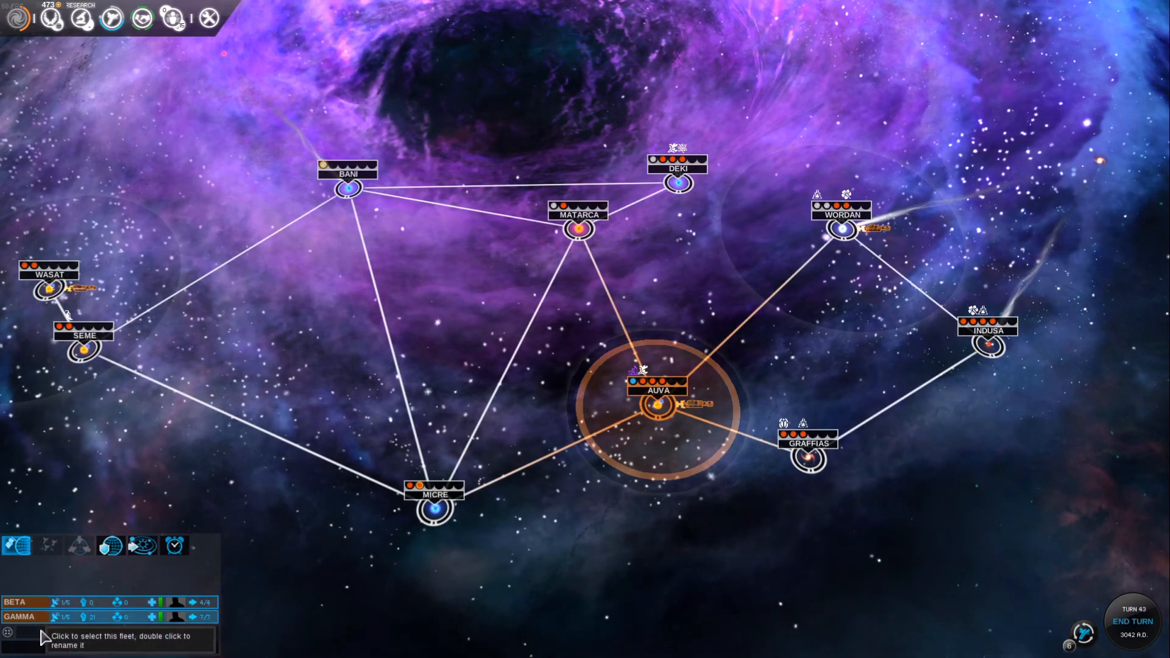
{"action": "left_click", "coordinate": [22, 602]}
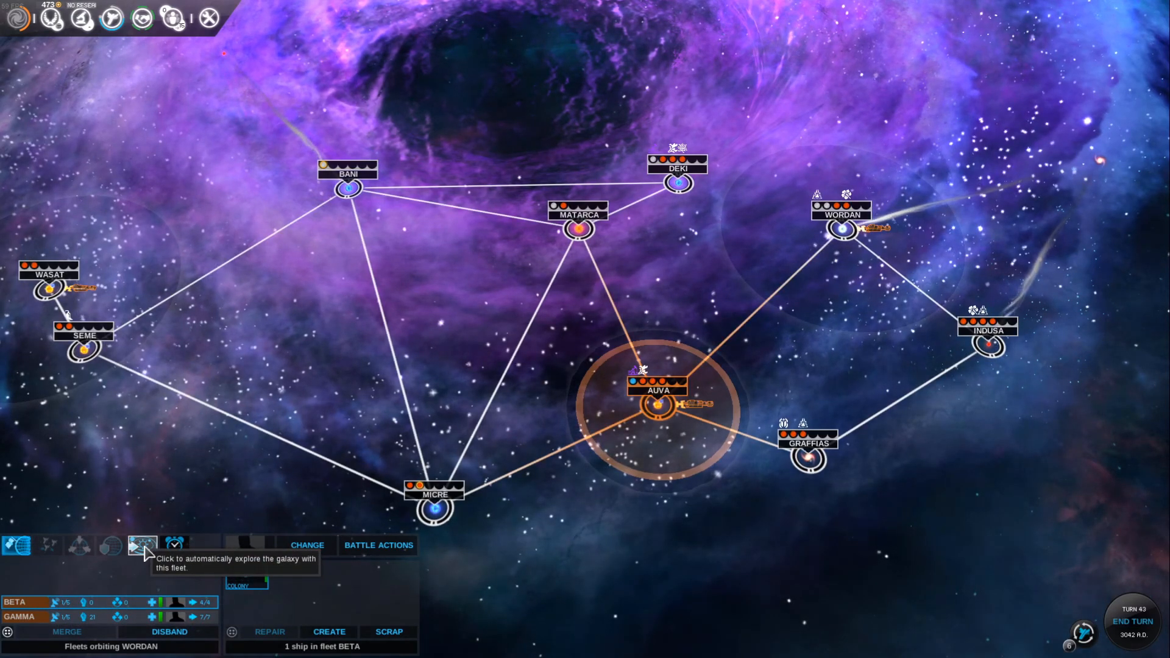
{"action": "mouse_move", "coordinate": [16, 544]}
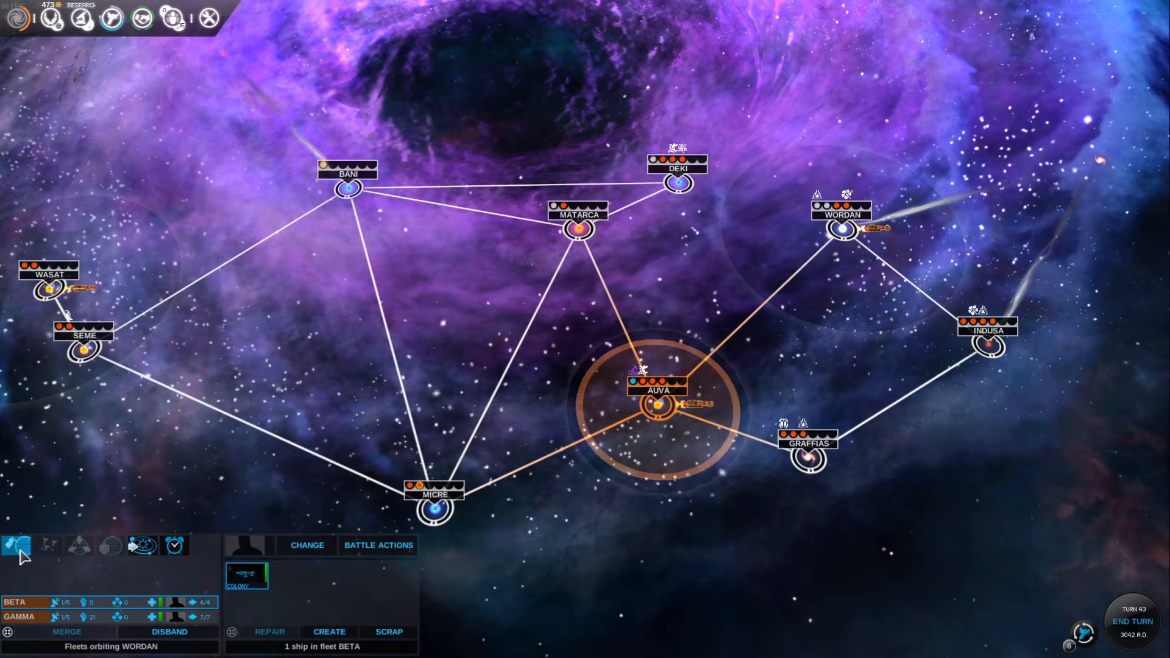
{"action": "mouse_move", "coordinate": [18, 545]}
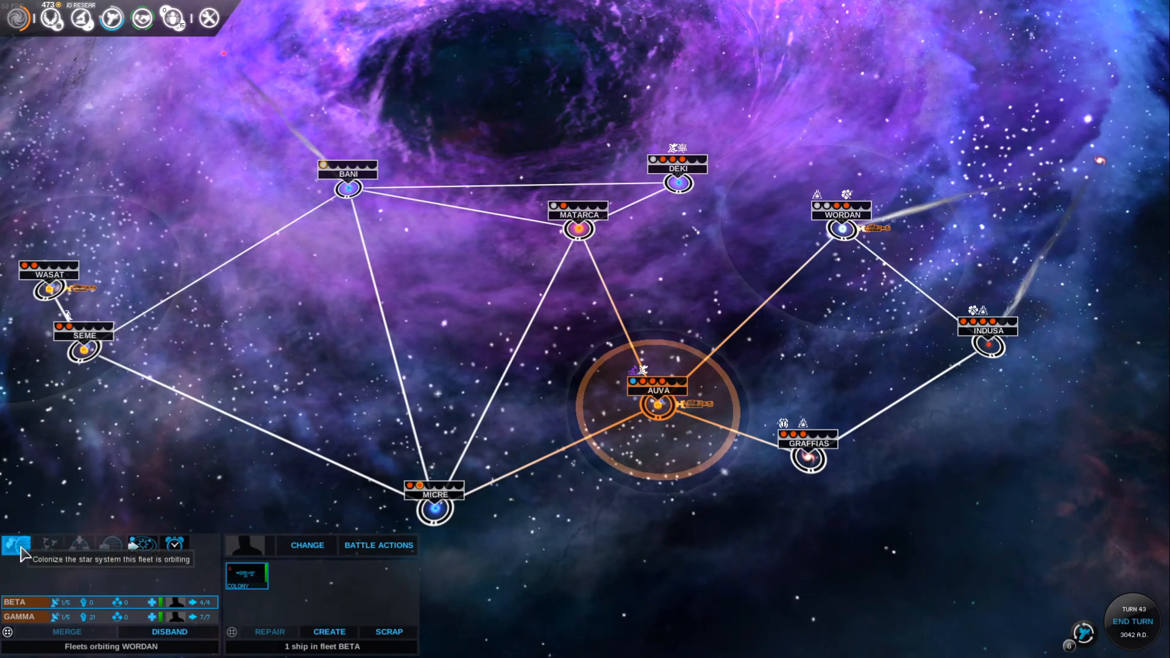
{"action": "left_click", "coordinate": [13, 543]}
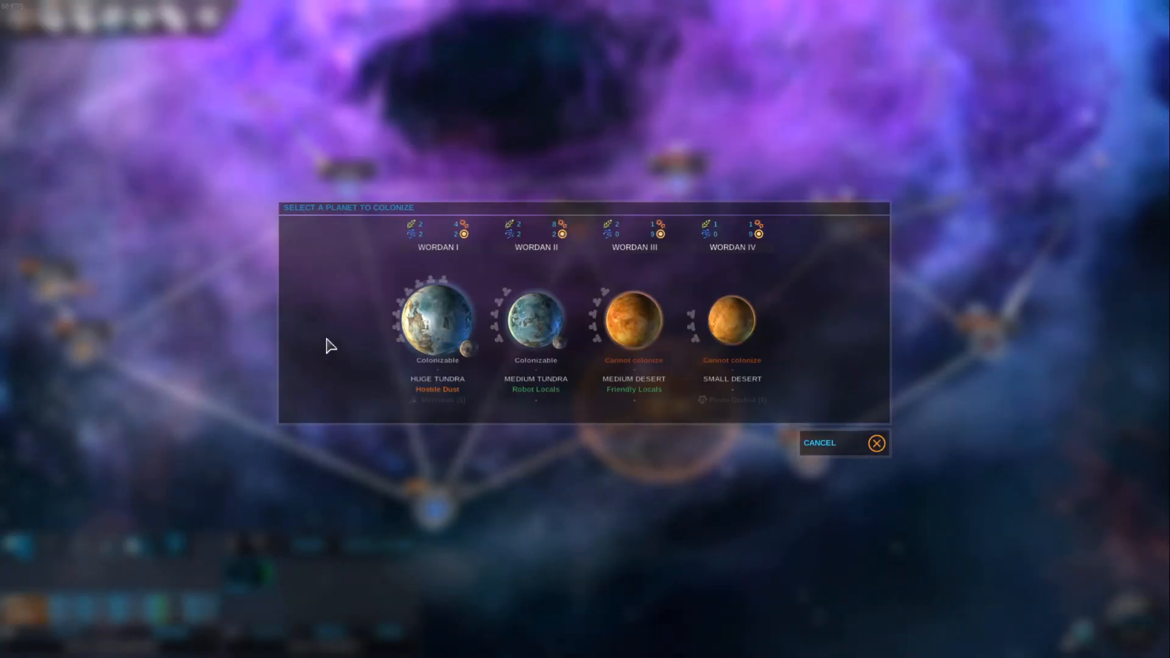
{"action": "mouse_move", "coordinate": [541, 419]}
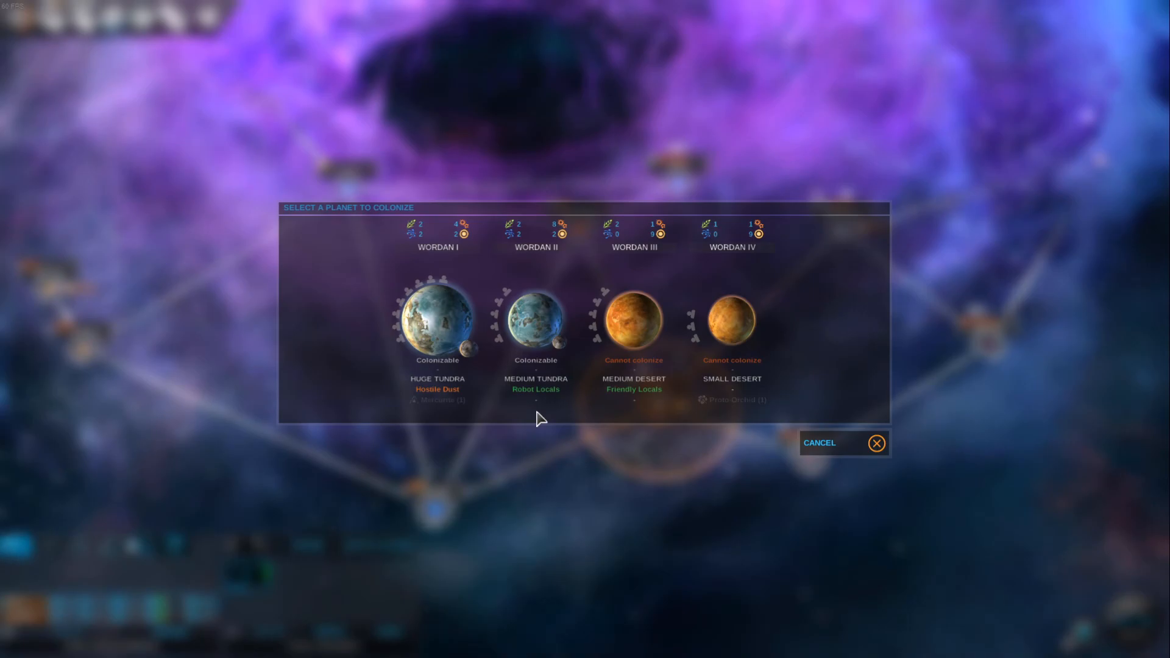
{"action": "mouse_move", "coordinate": [535, 321]}
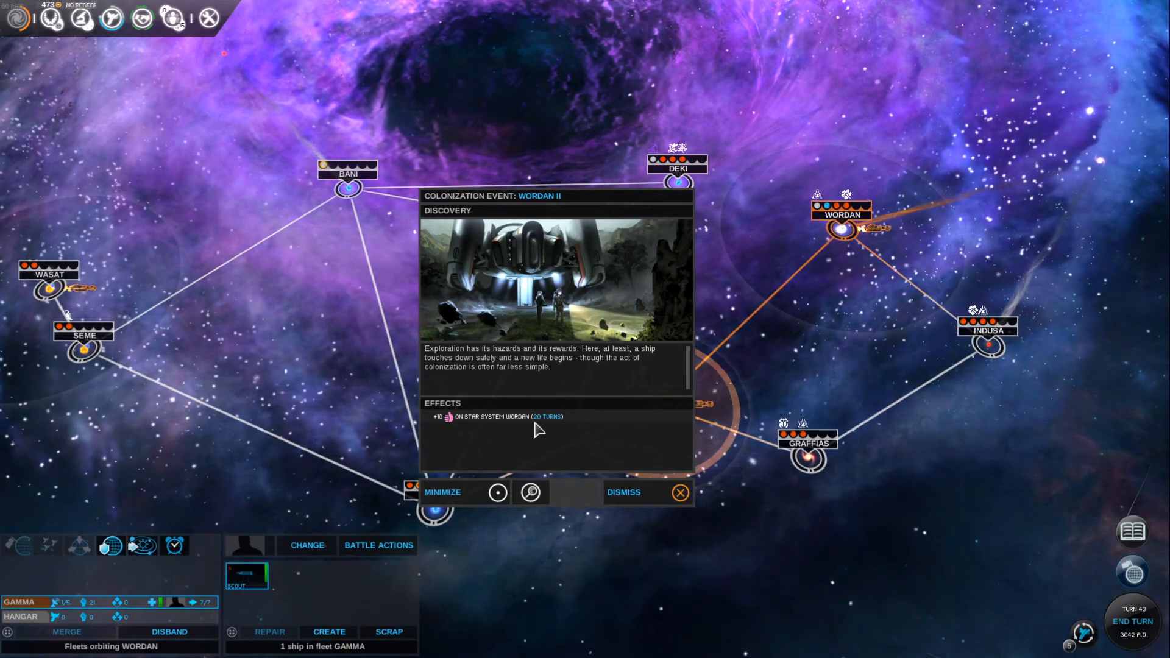
{"action": "mouse_move", "coordinate": [597, 457]}
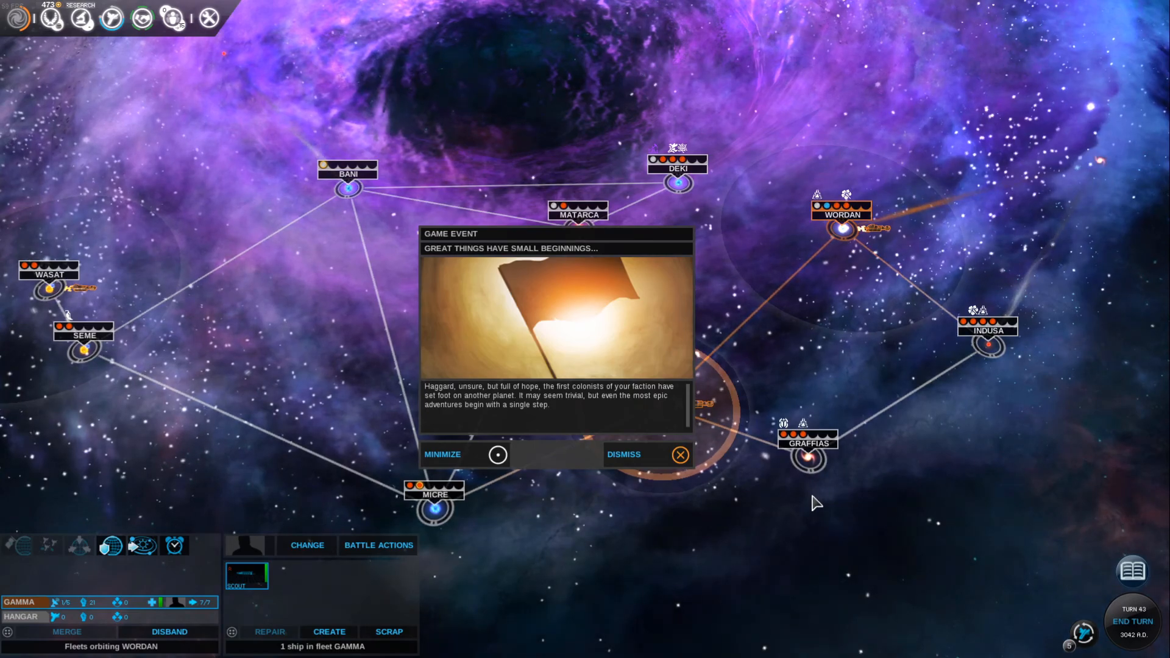
{"action": "mouse_move", "coordinate": [709, 463]}
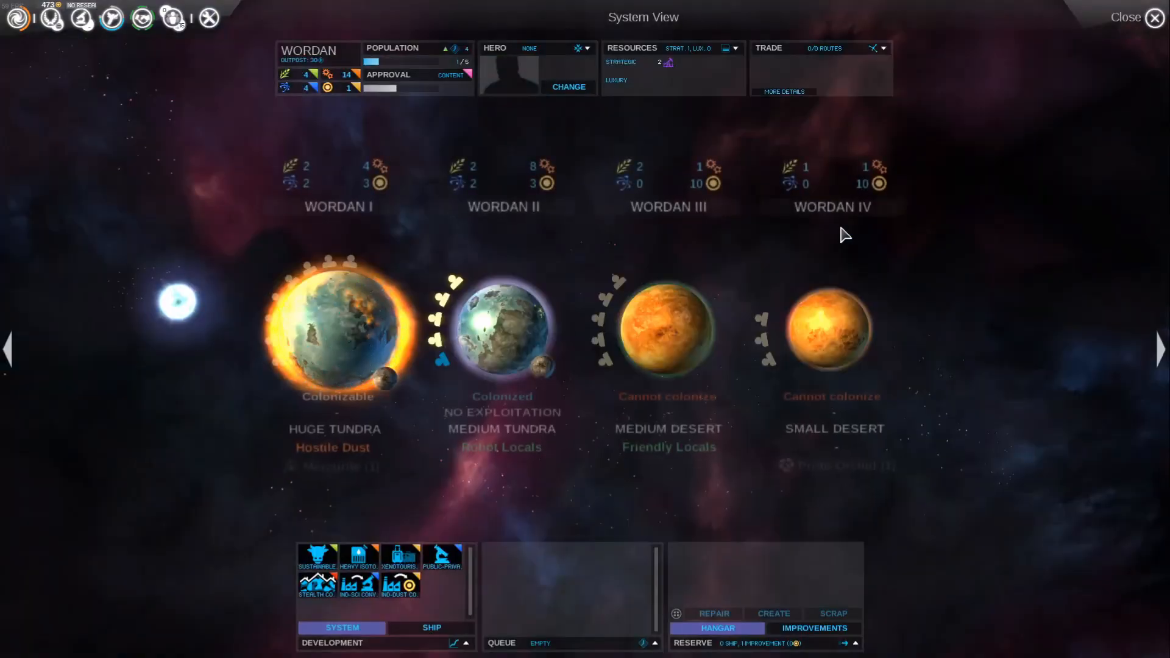
- Review Wordan II's outputs and queue the Alien Grafting exploitation there (four turns)
{"action": "left_click", "coordinate": [501, 324]}
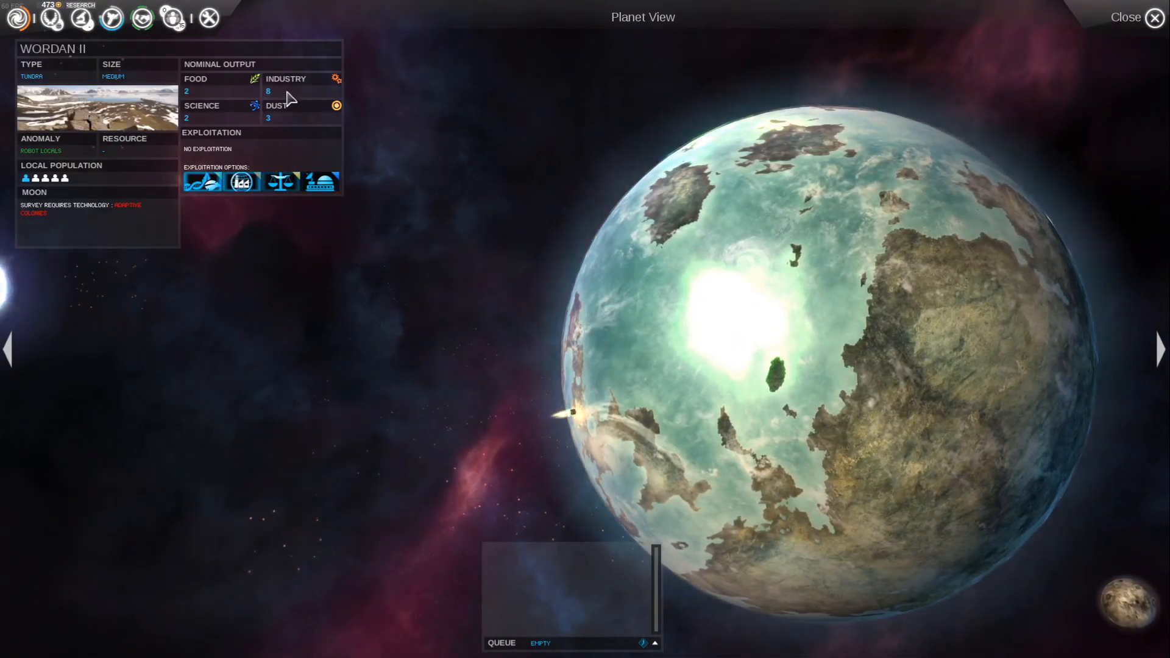
{"action": "mouse_move", "coordinate": [195, 91]}
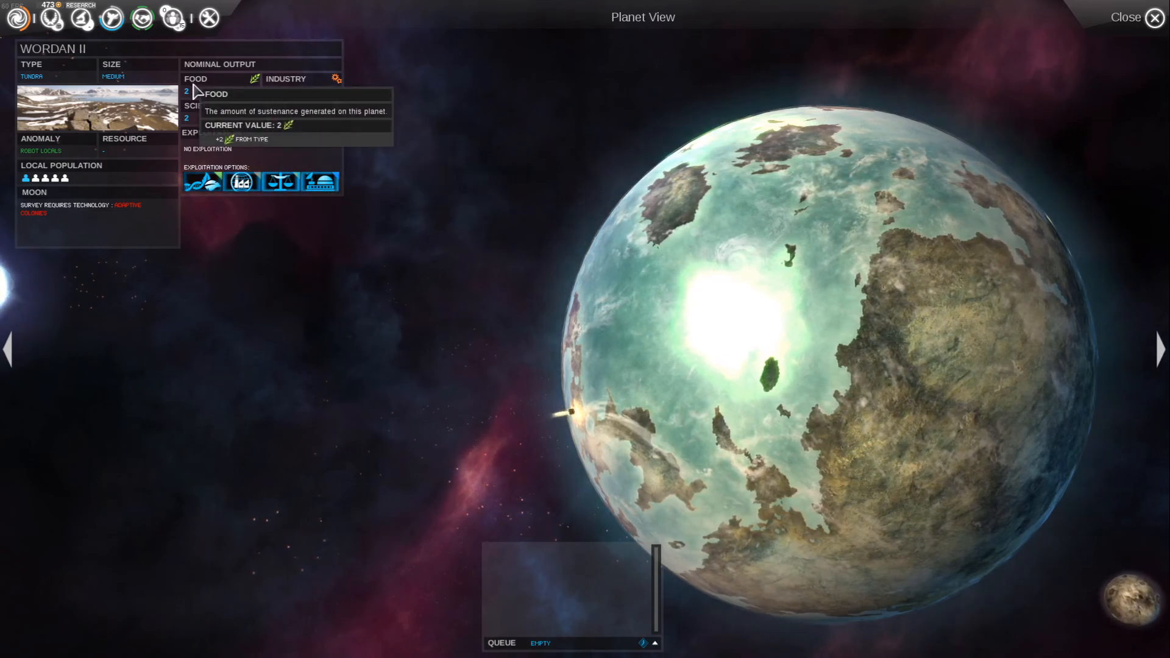
{"action": "mouse_move", "coordinate": [145, 207]}
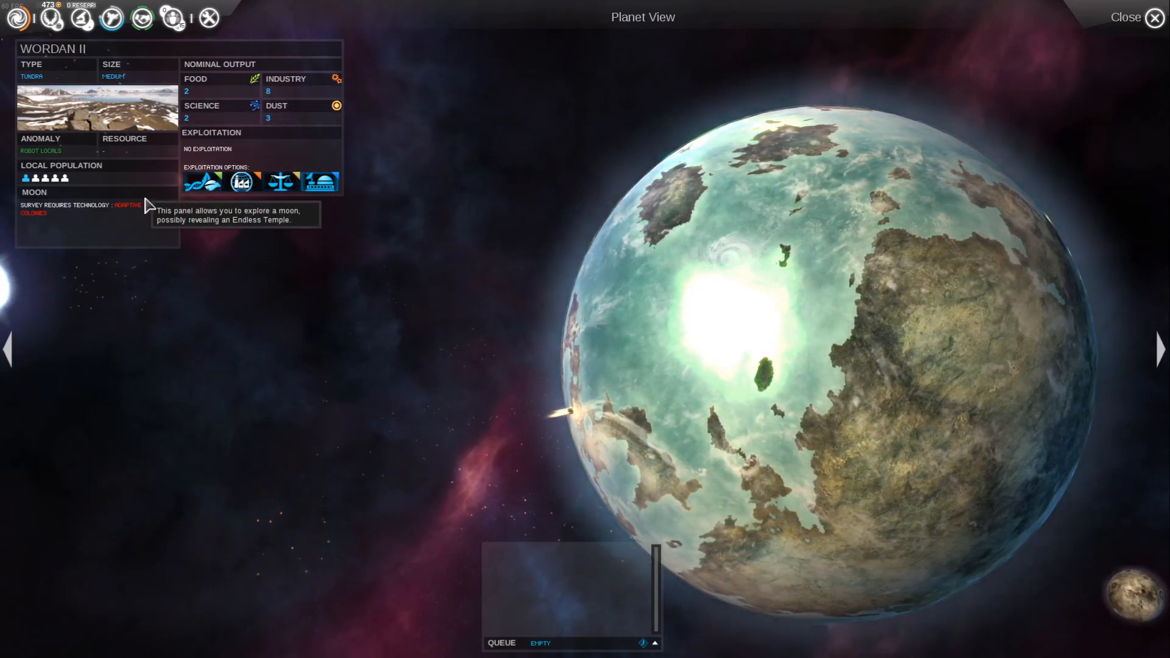
{"action": "mouse_move", "coordinate": [42, 150]}
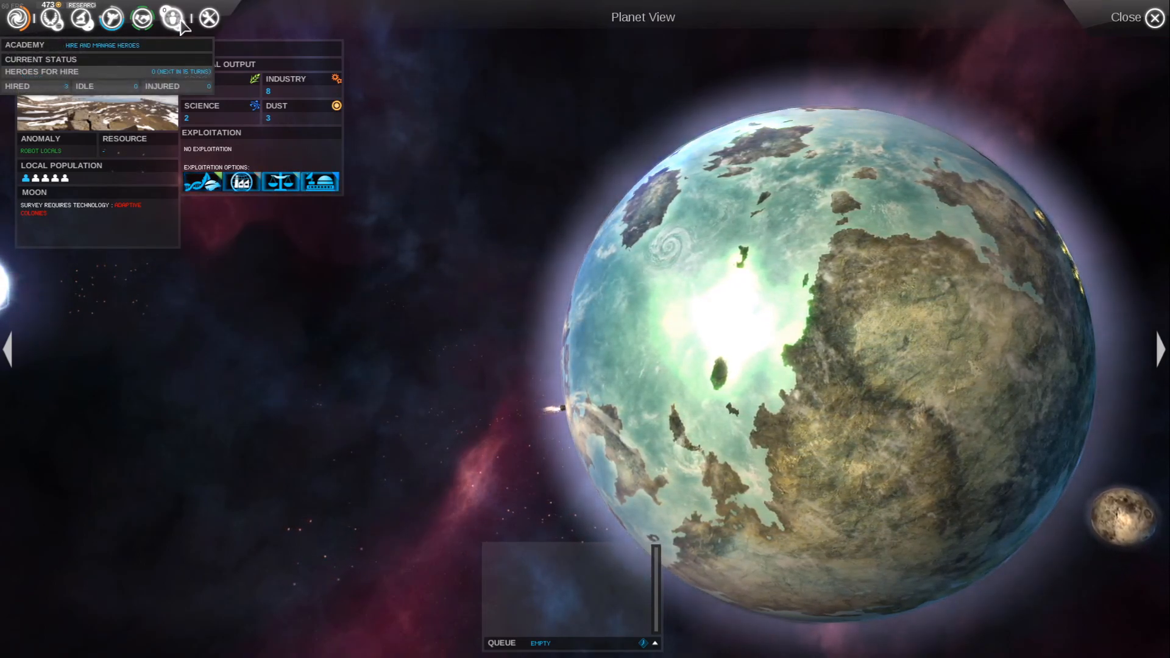
{"action": "left_click", "coordinate": [176, 18]}
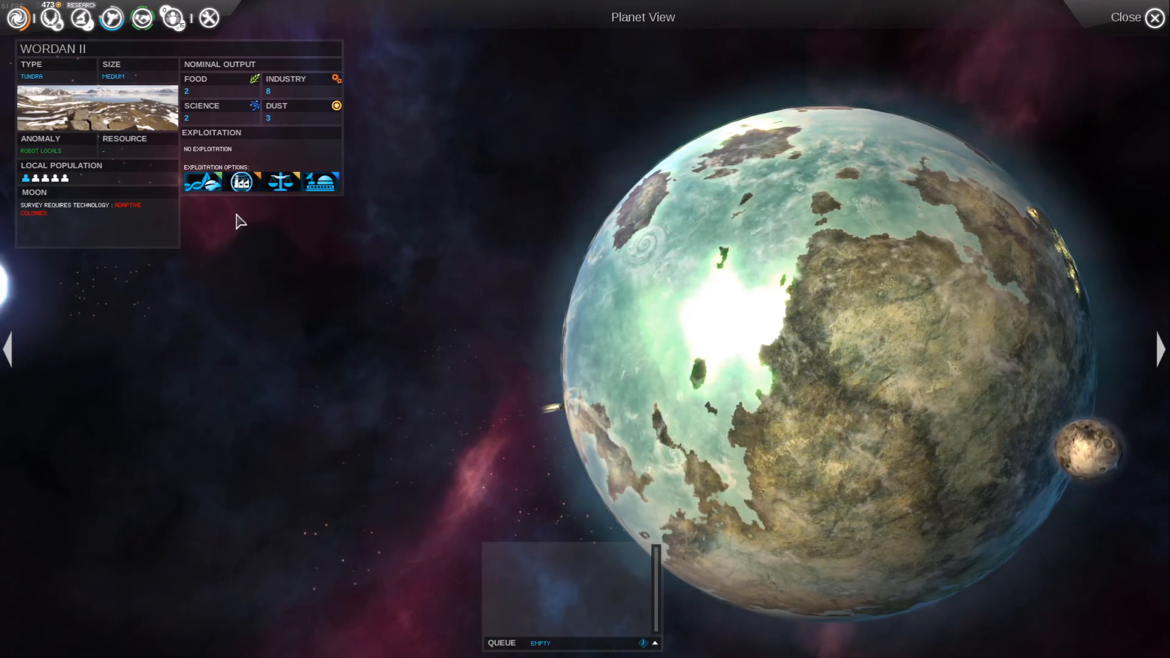
{"action": "mouse_move", "coordinate": [201, 181]}
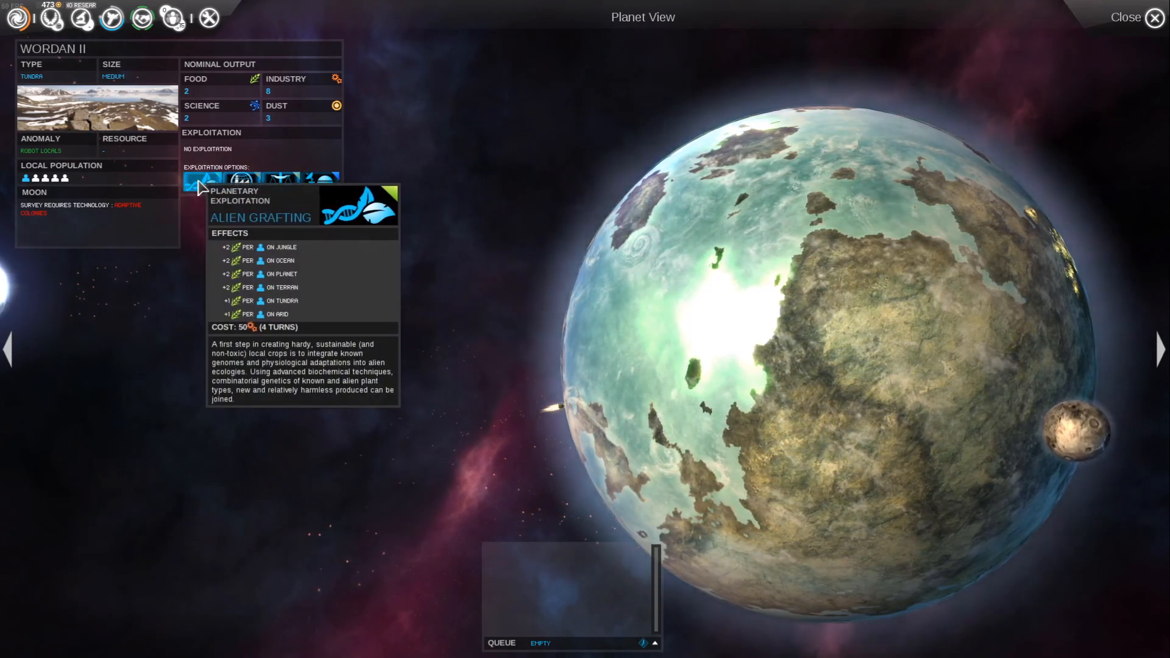
{"action": "left_click", "coordinate": [201, 182]}
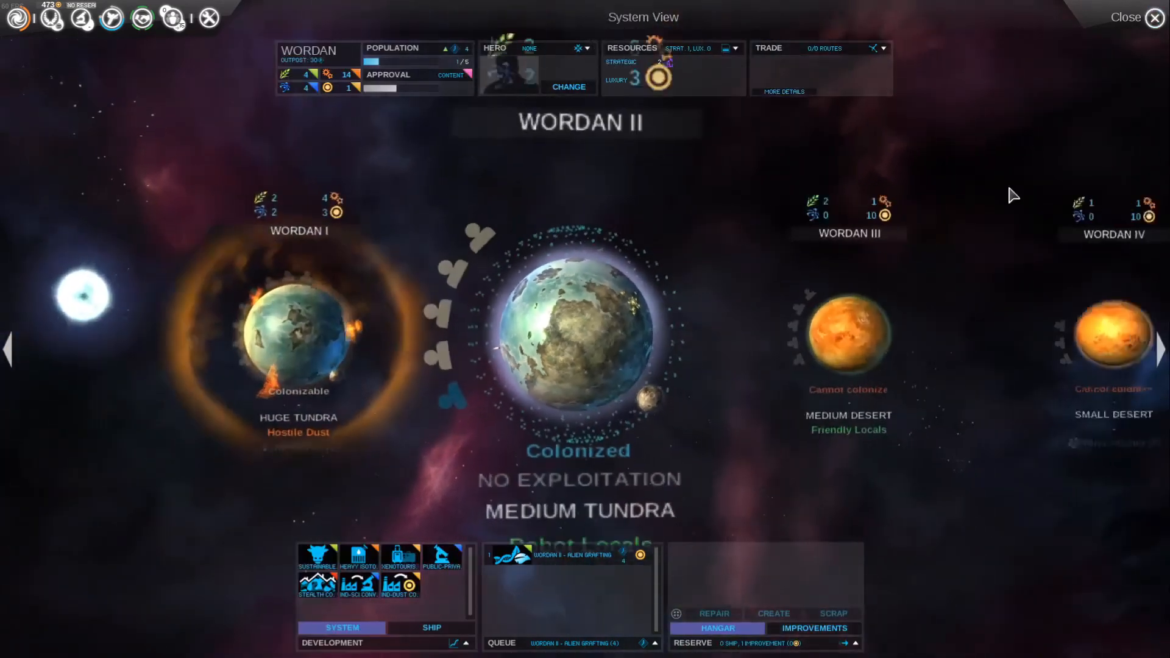
- Return to the galaxy map and select one of the fleets orbiting Auva
{"action": "left_click", "coordinate": [1125, 17]}
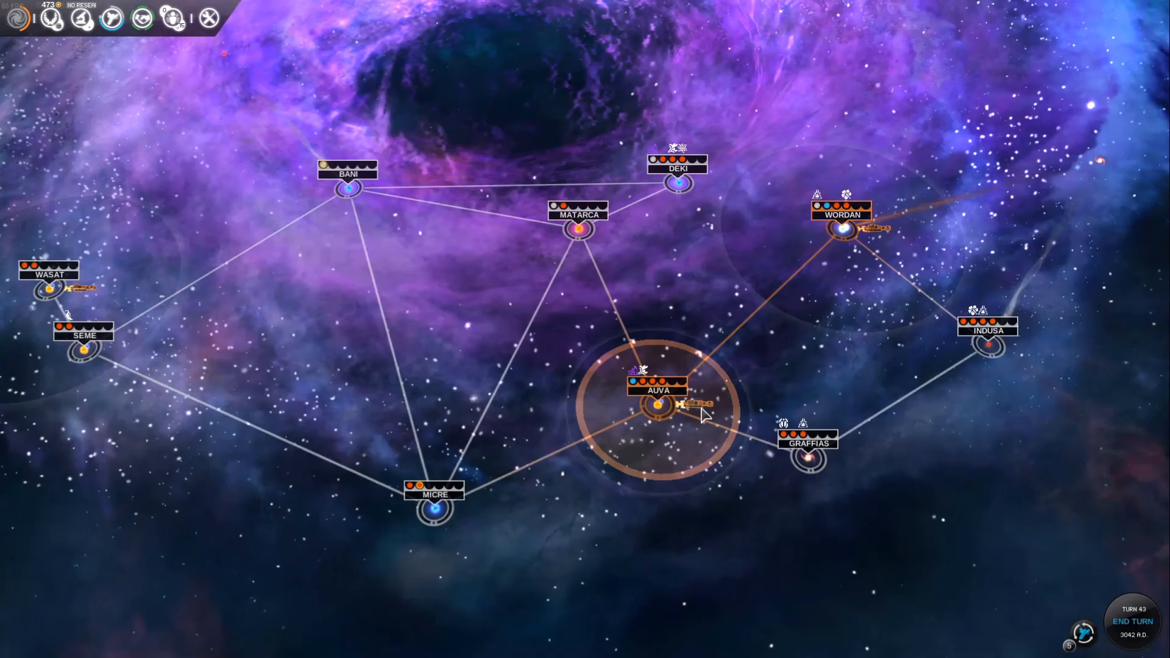
{"action": "left_click", "coordinate": [657, 403]}
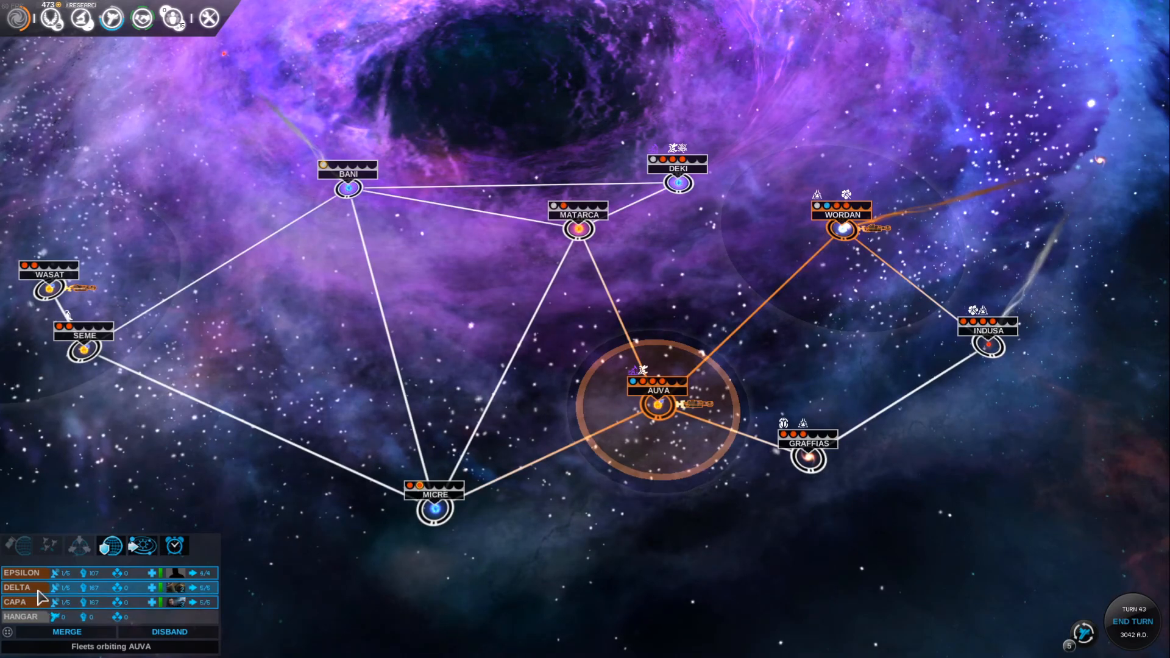
{"action": "left_click", "coordinate": [15, 587]}
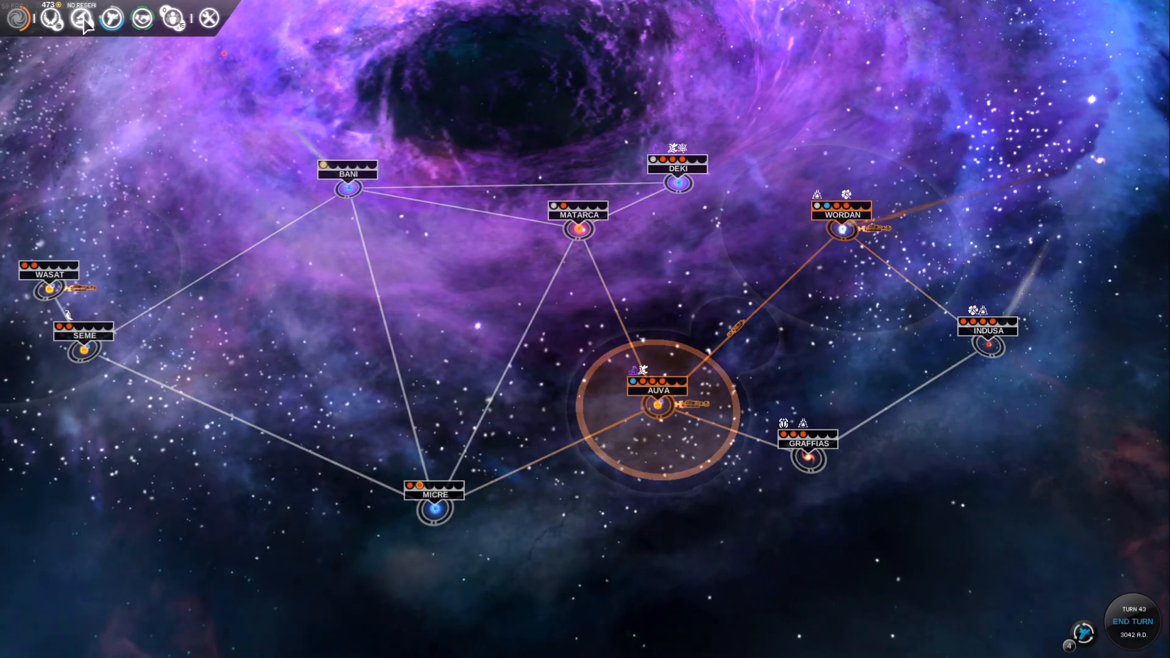
- Make Wealth Systems the current research (three turns) and return to the galaxy map
{"action": "left_click", "coordinate": [81, 18]}
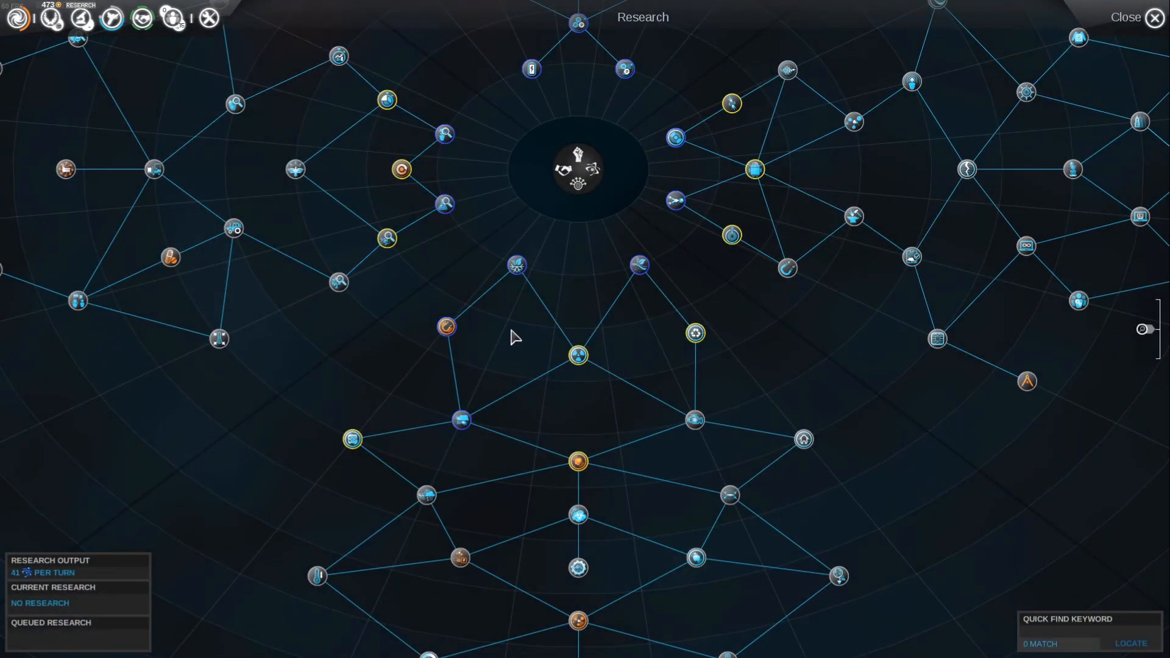
{"action": "scroll", "scroll_direction": "down", "scroll_amount": 3}
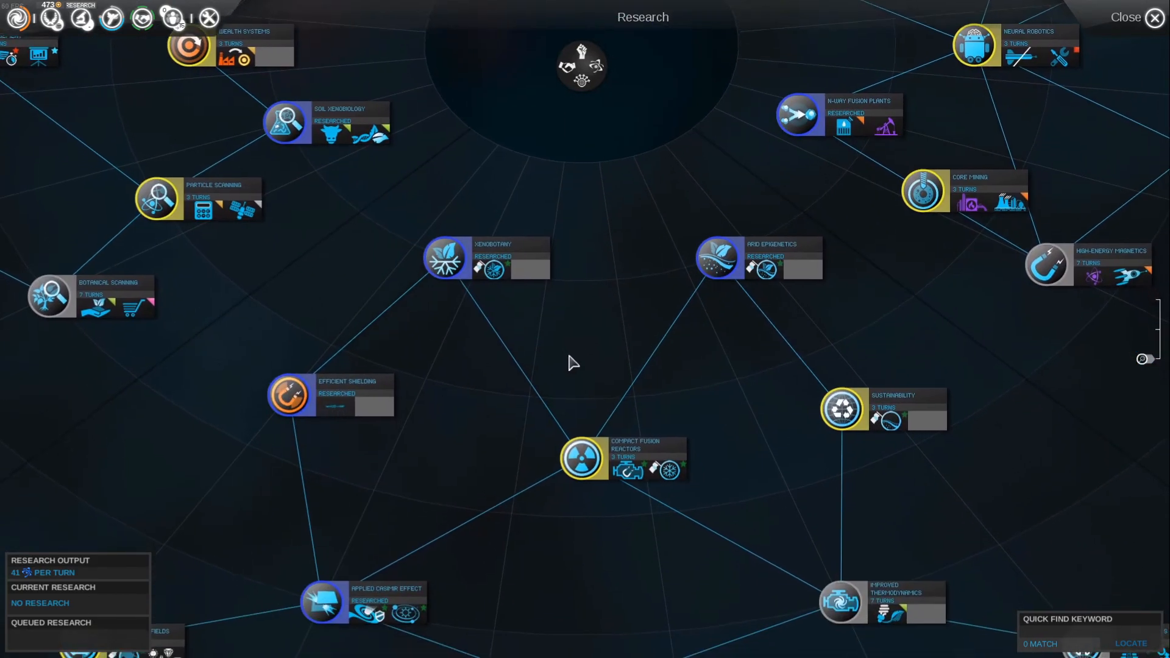
{"action": "mouse_move", "coordinate": [668, 468]}
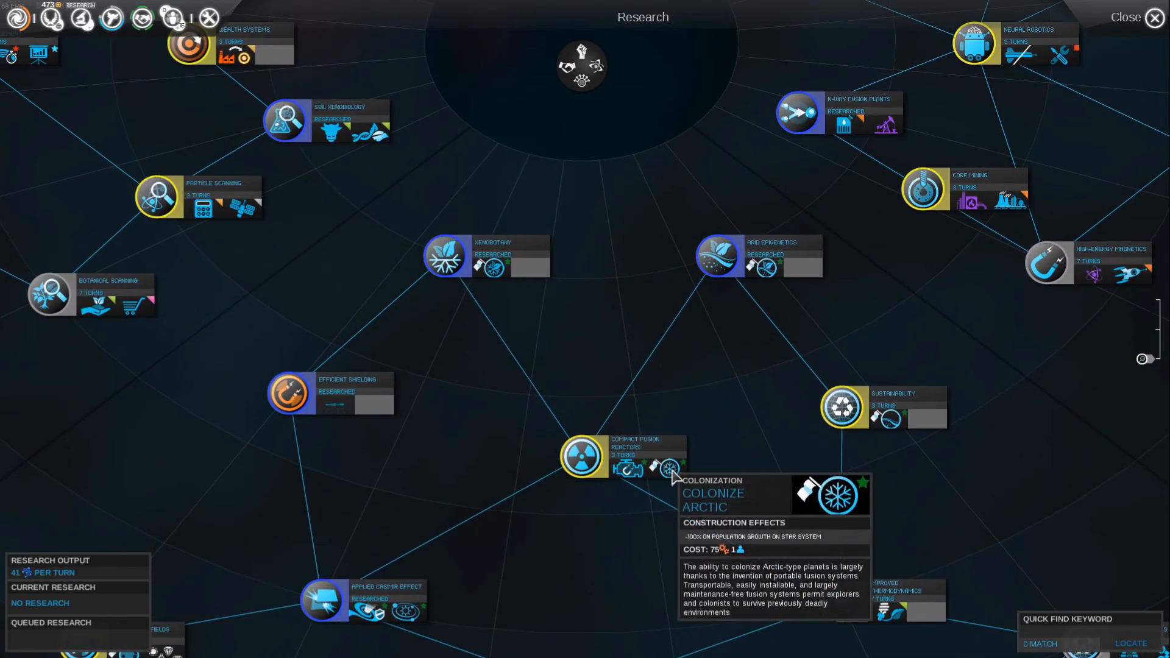
{"action": "mouse_move", "coordinate": [629, 468]}
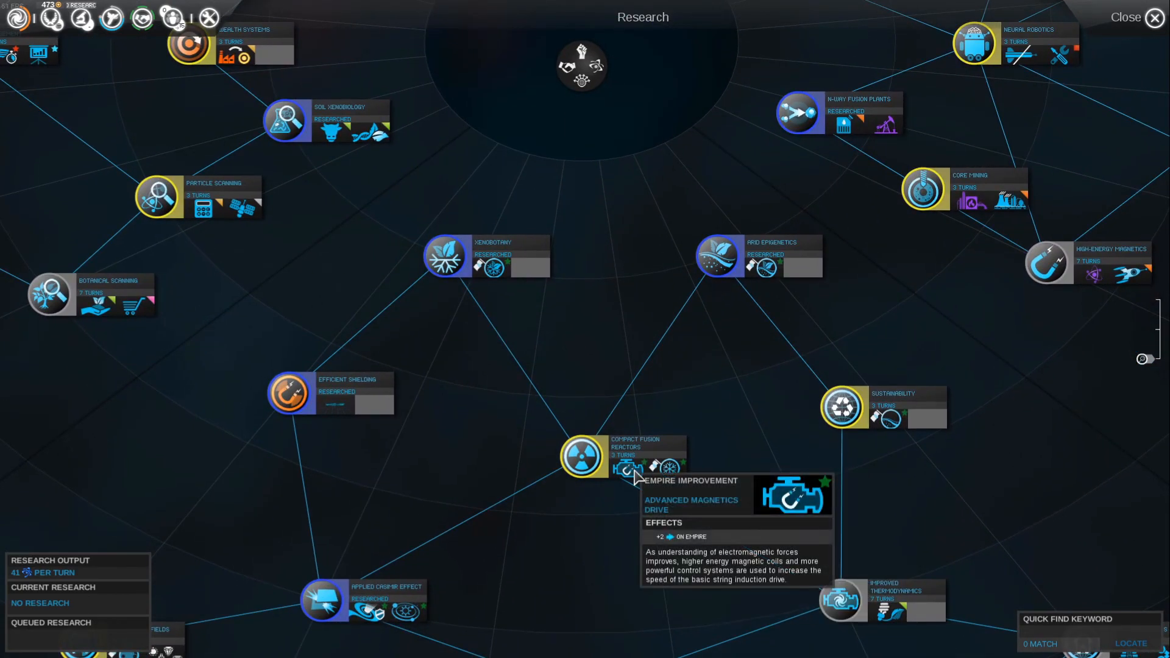
{"action": "mouse_move", "coordinate": [634, 476]}
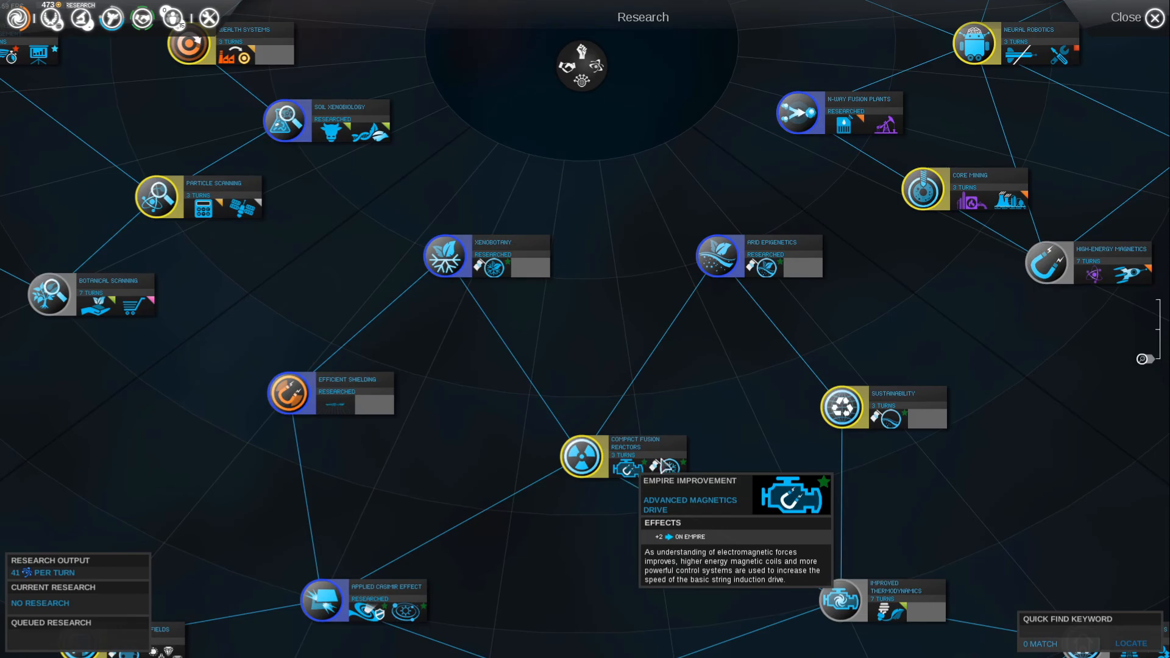
{"action": "mouse_move", "coordinate": [853, 294]}
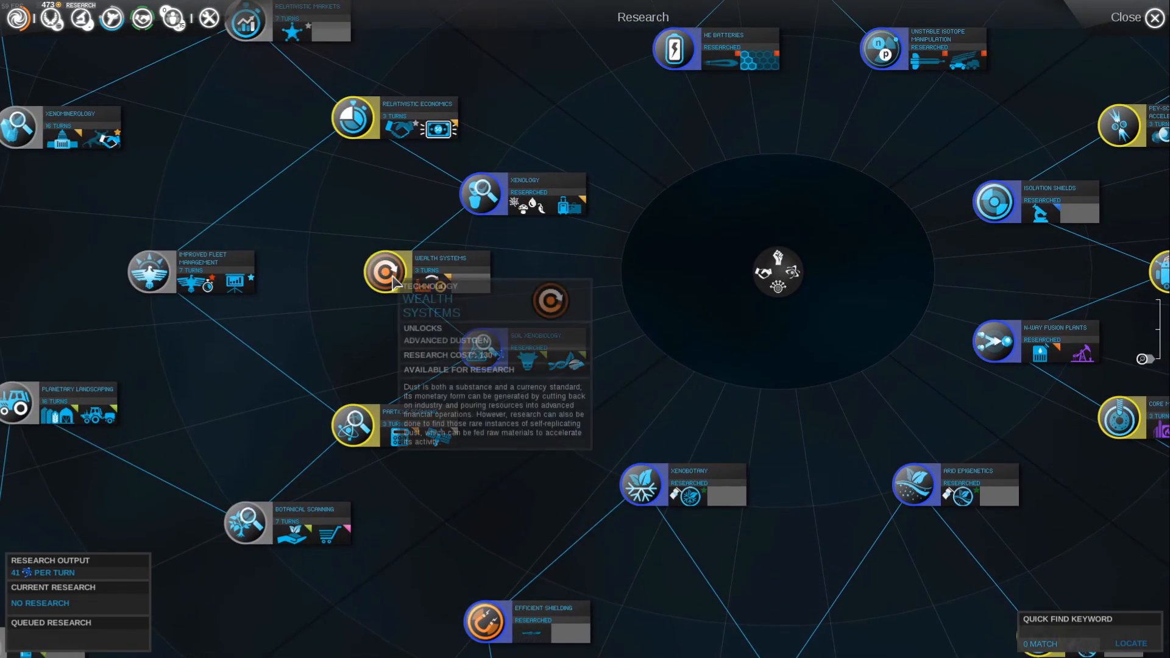
{"action": "mouse_move", "coordinate": [431, 287]}
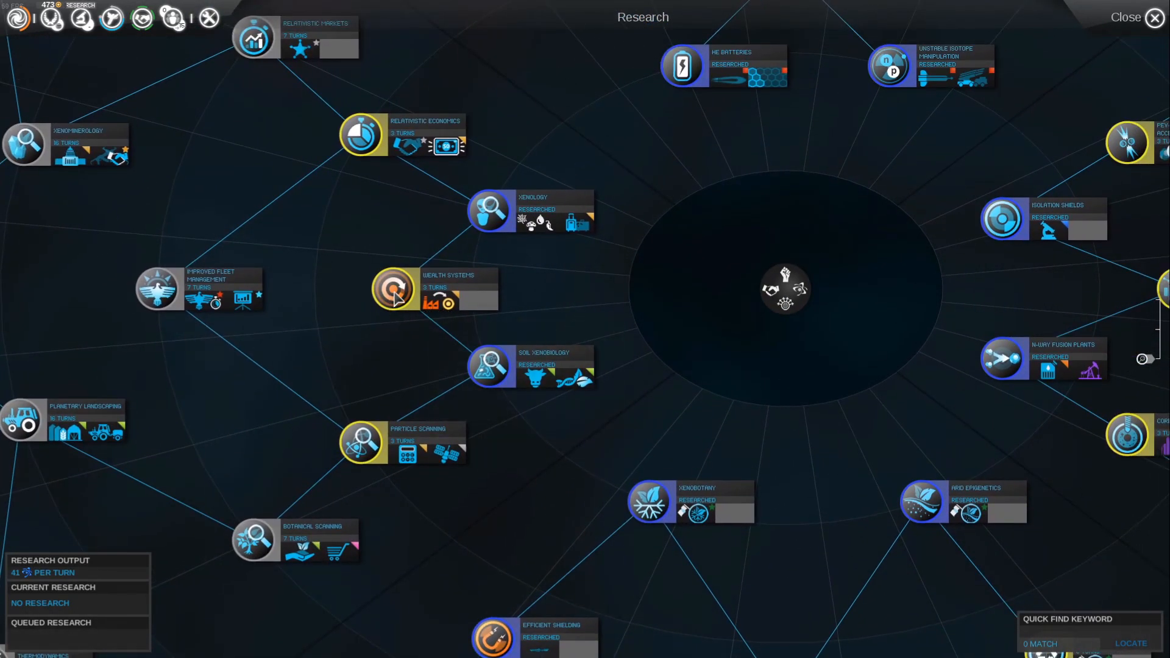
{"action": "left_click", "coordinate": [394, 290]}
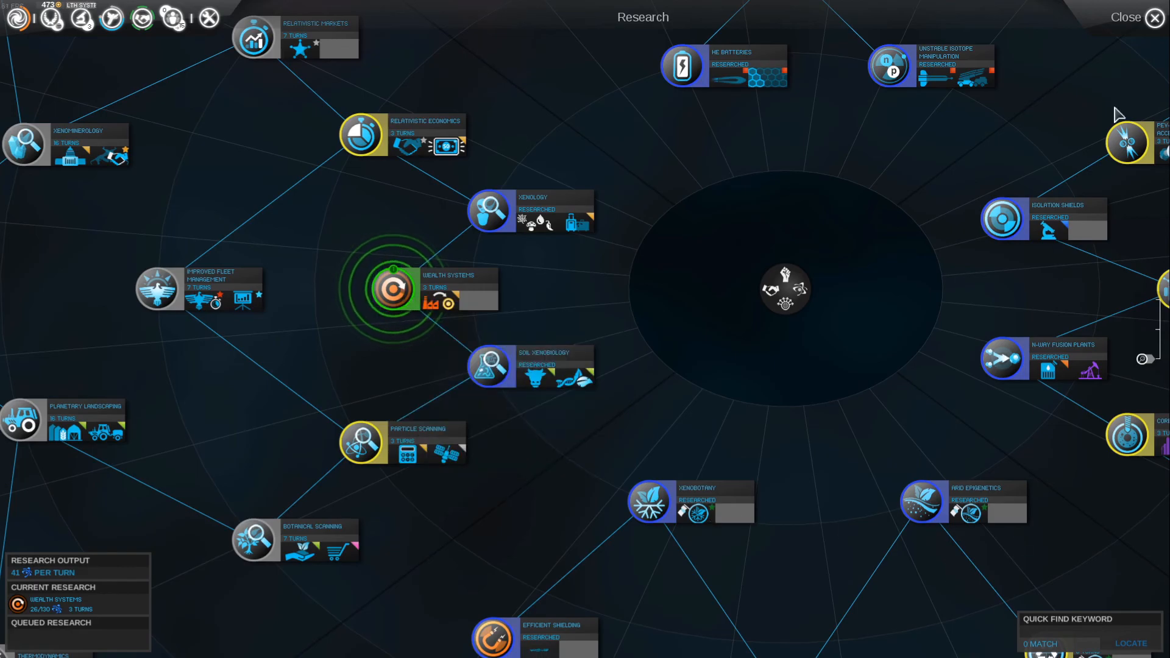
{"action": "left_click", "coordinate": [1153, 17]}
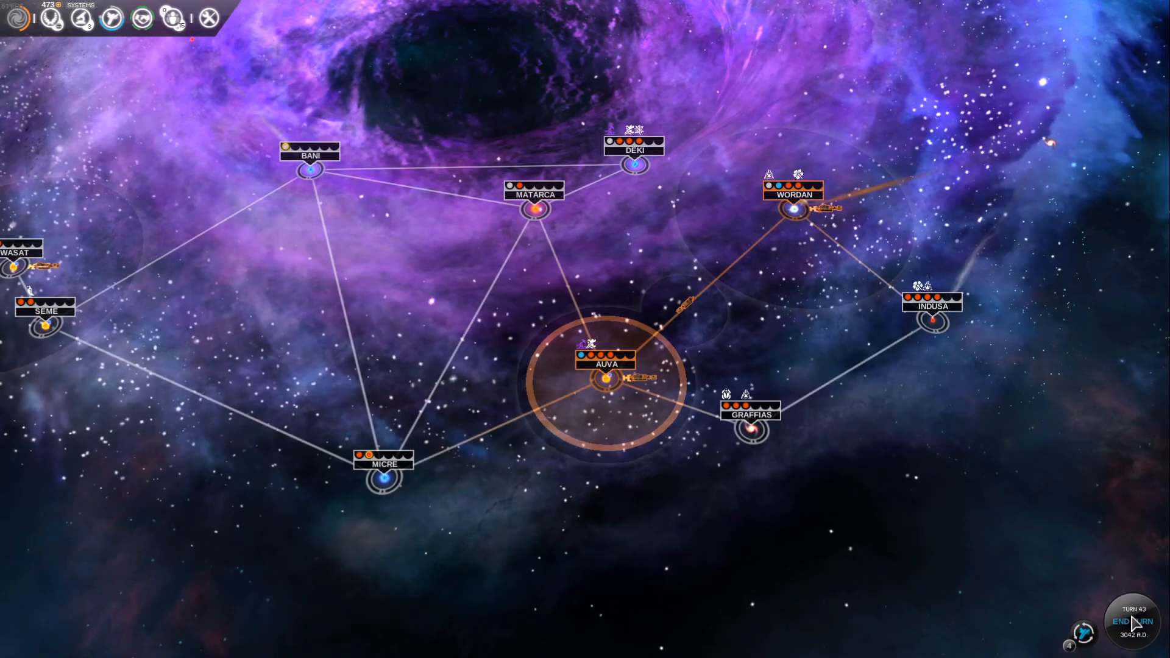
- Advance to turn 44 and bring up the Academy hero roster
{"action": "left_click", "coordinate": [1130, 621]}
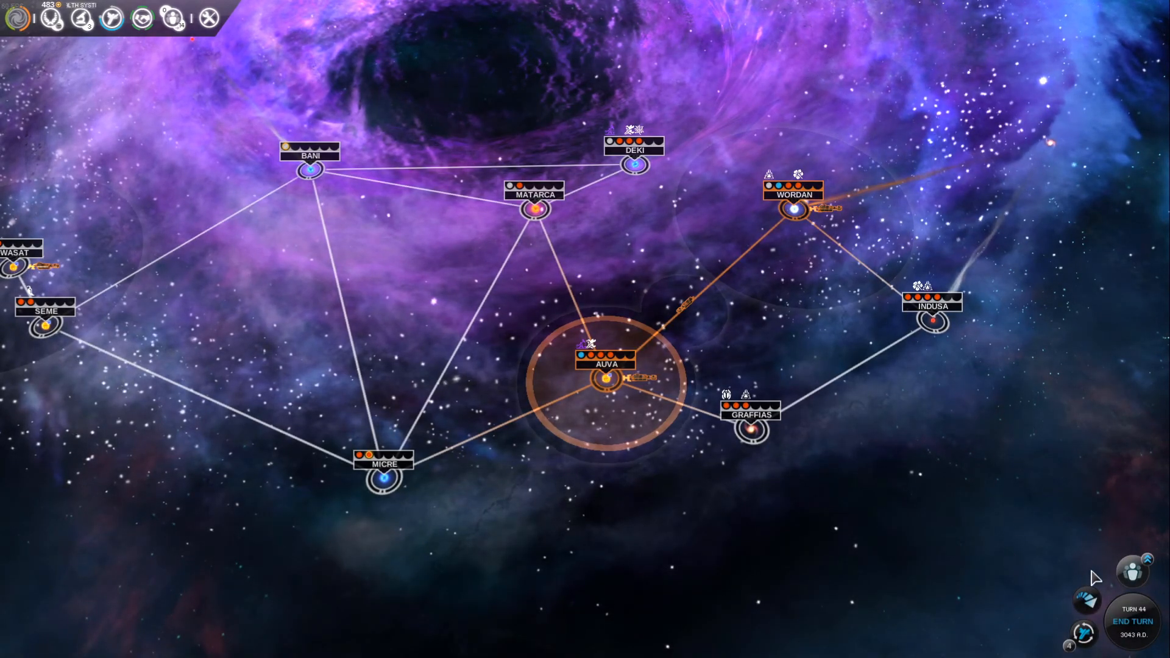
{"action": "mouse_move", "coordinate": [1086, 603]}
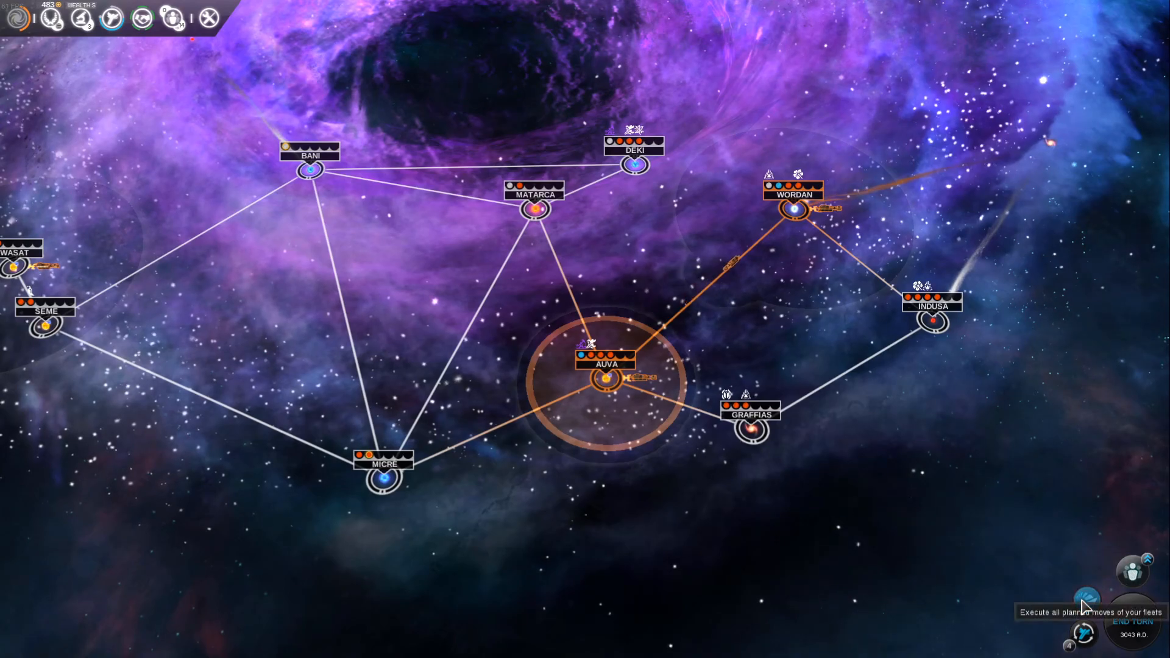
{"action": "mouse_move", "coordinate": [765, 247]}
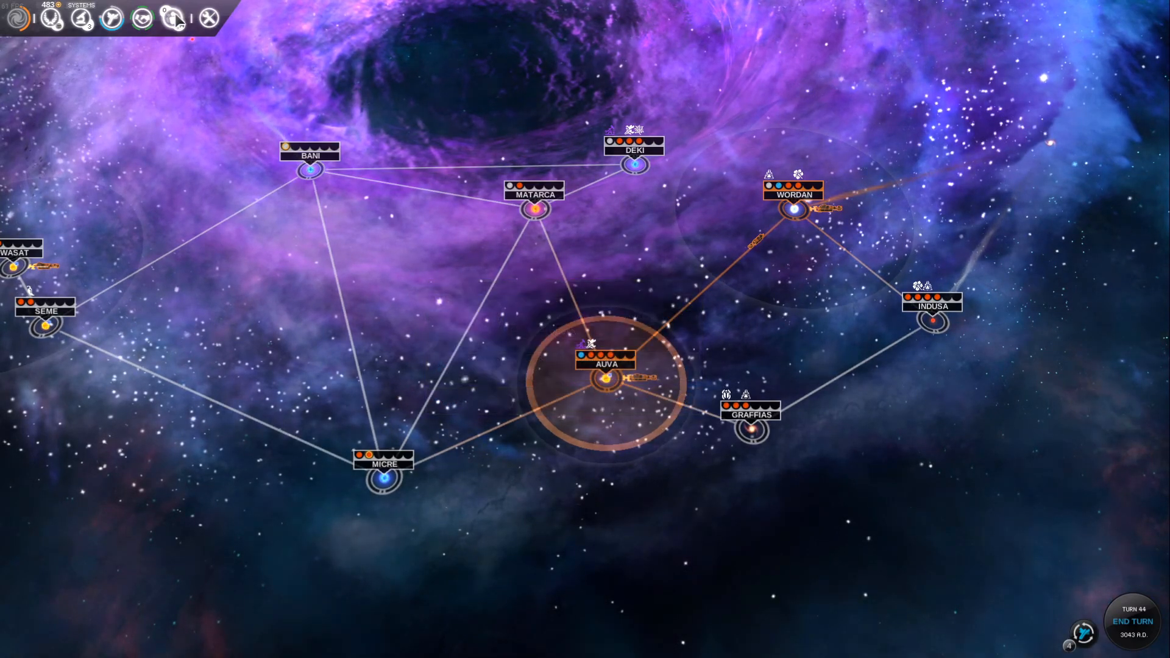
{"action": "left_click", "coordinate": [141, 18]}
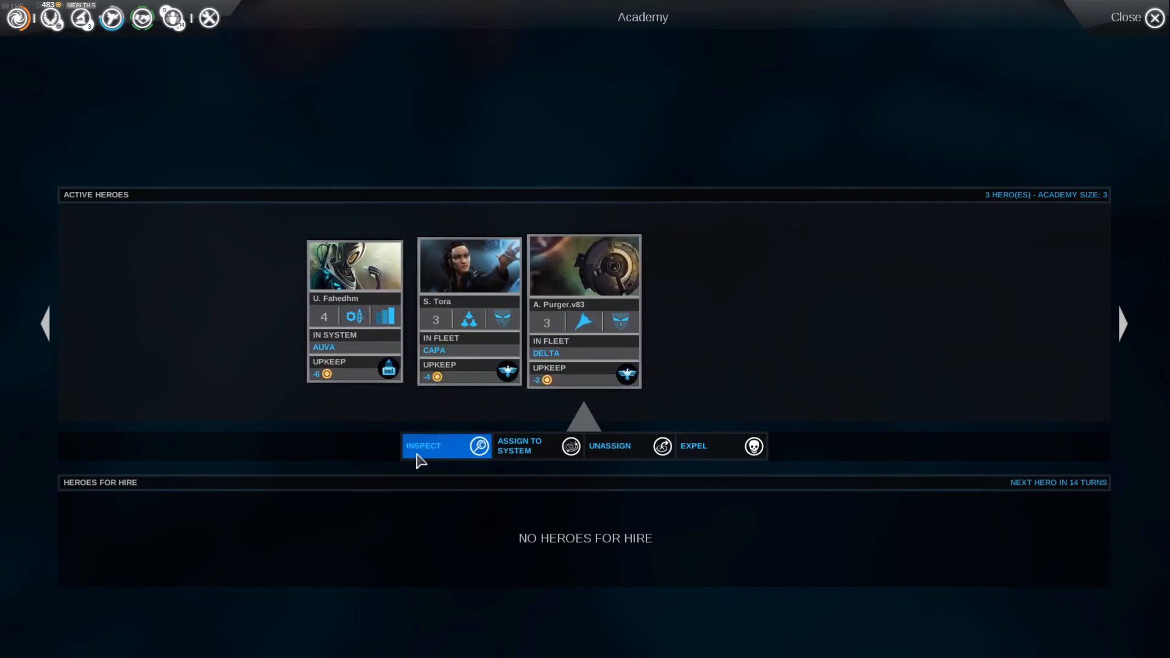
- Inspect hero Purger.v83 in the Delta fleet and discard an unconfirmed ability choice
{"action": "left_click", "coordinate": [424, 446]}
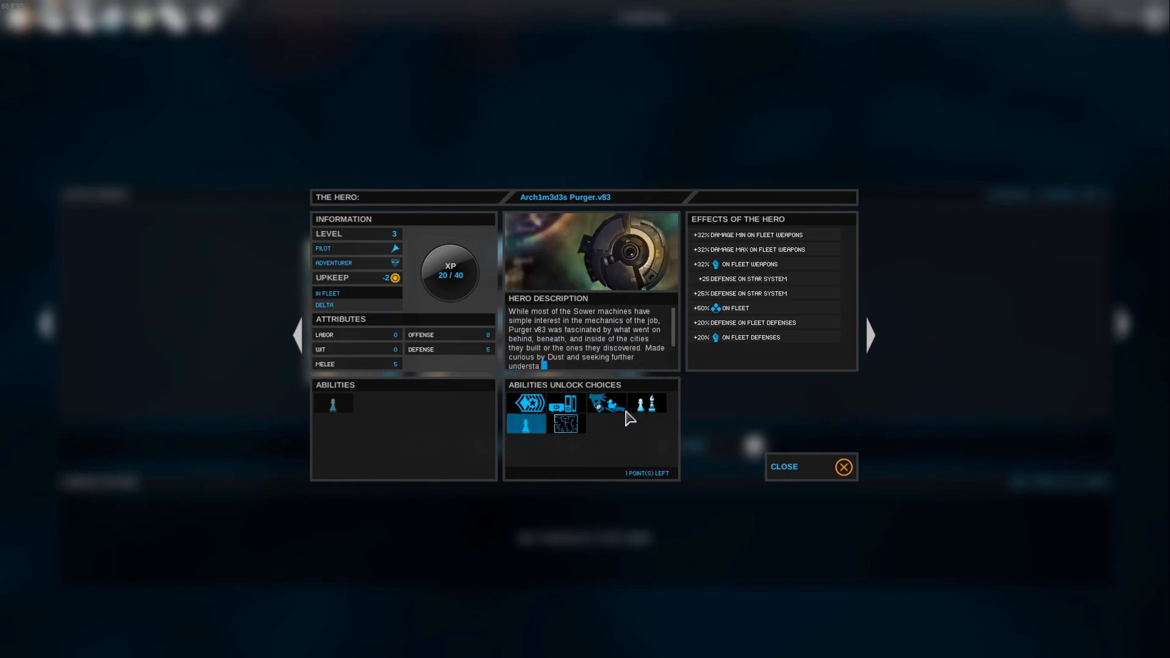
{"action": "mouse_move", "coordinate": [646, 404]}
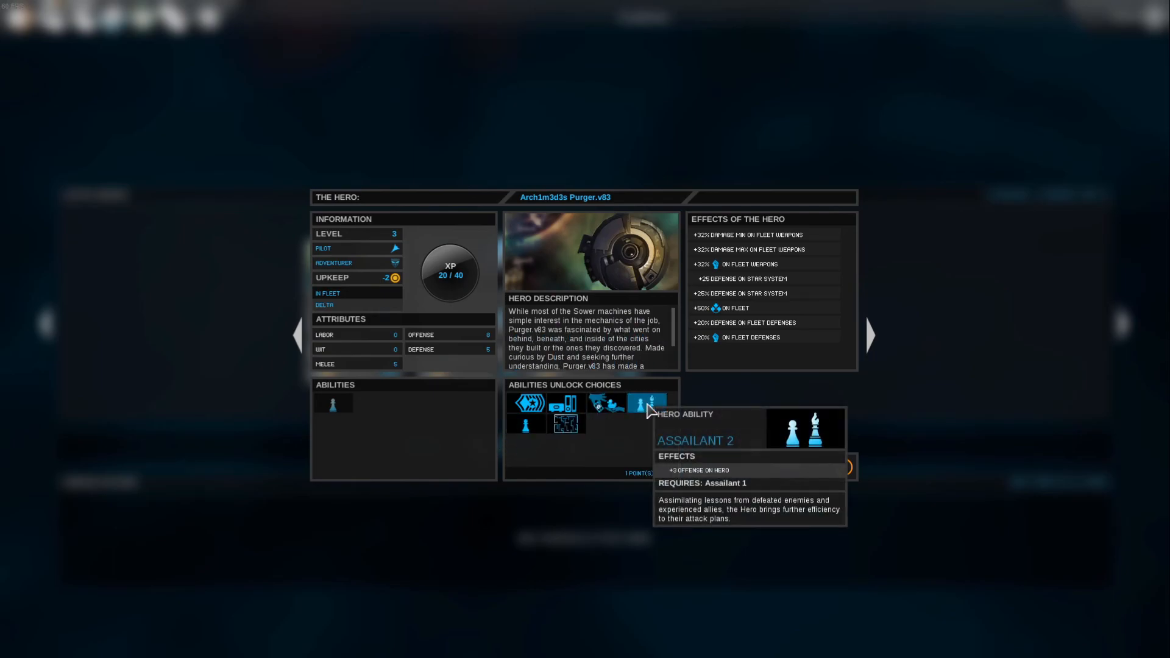
{"action": "mouse_move", "coordinate": [619, 454]}
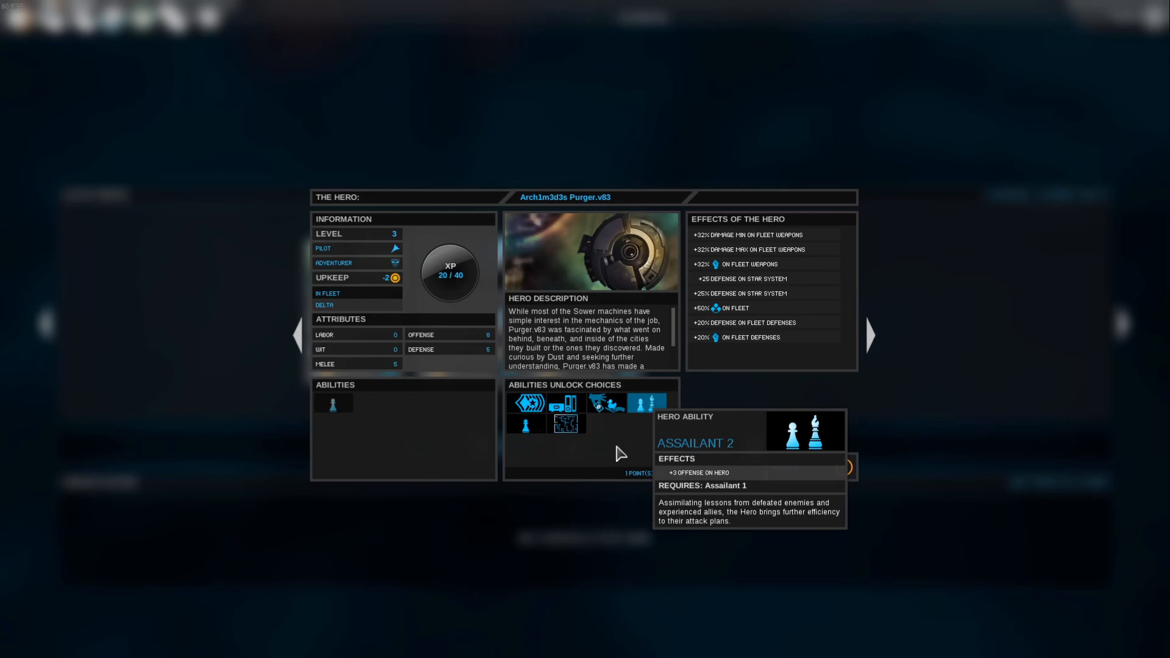
{"action": "left_click", "coordinate": [647, 404]}
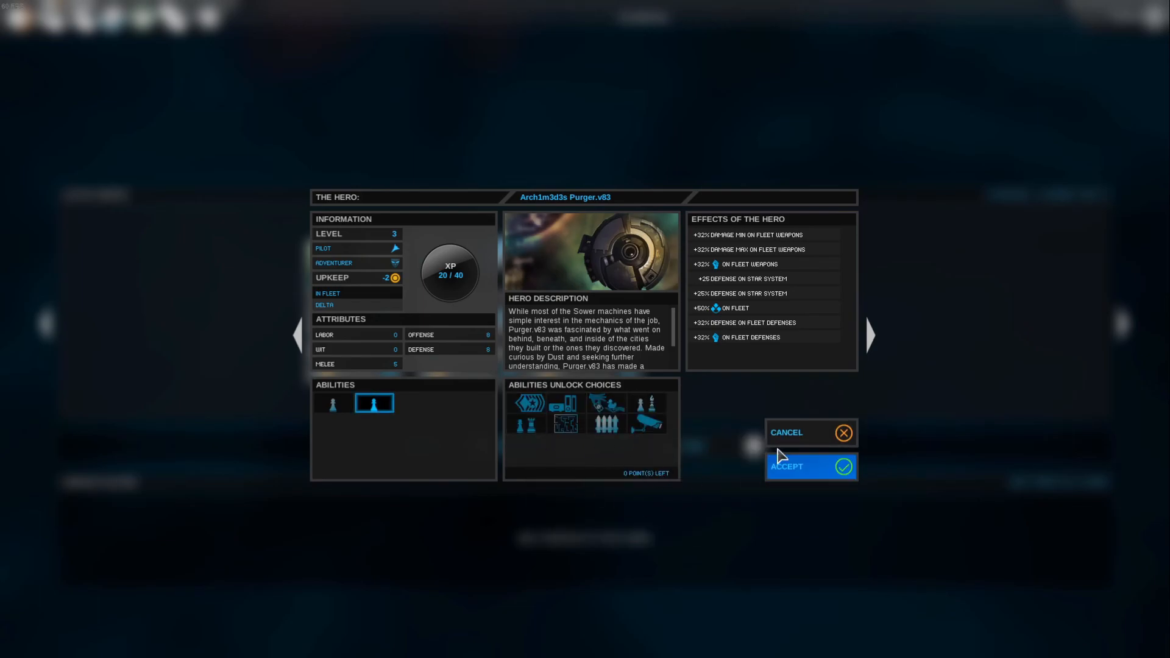
{"action": "left_click", "coordinate": [786, 467]}
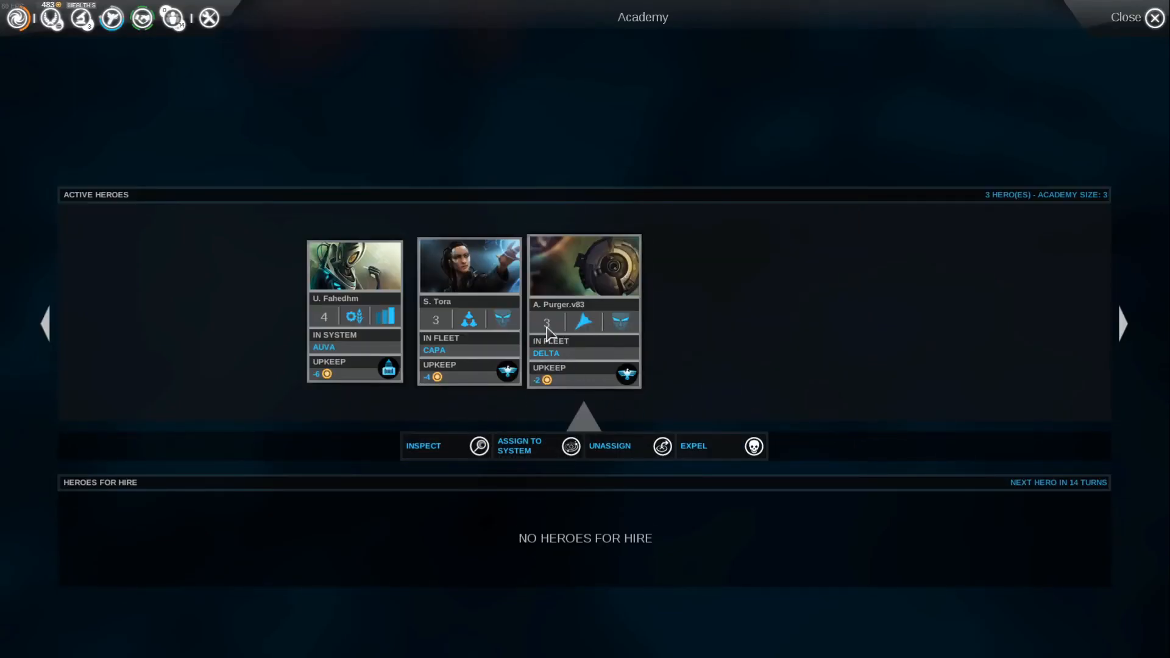
- Teach Purger.v83 the Defender 1 ability, confirm it, and leave the academy
{"action": "left_click", "coordinate": [423, 446]}
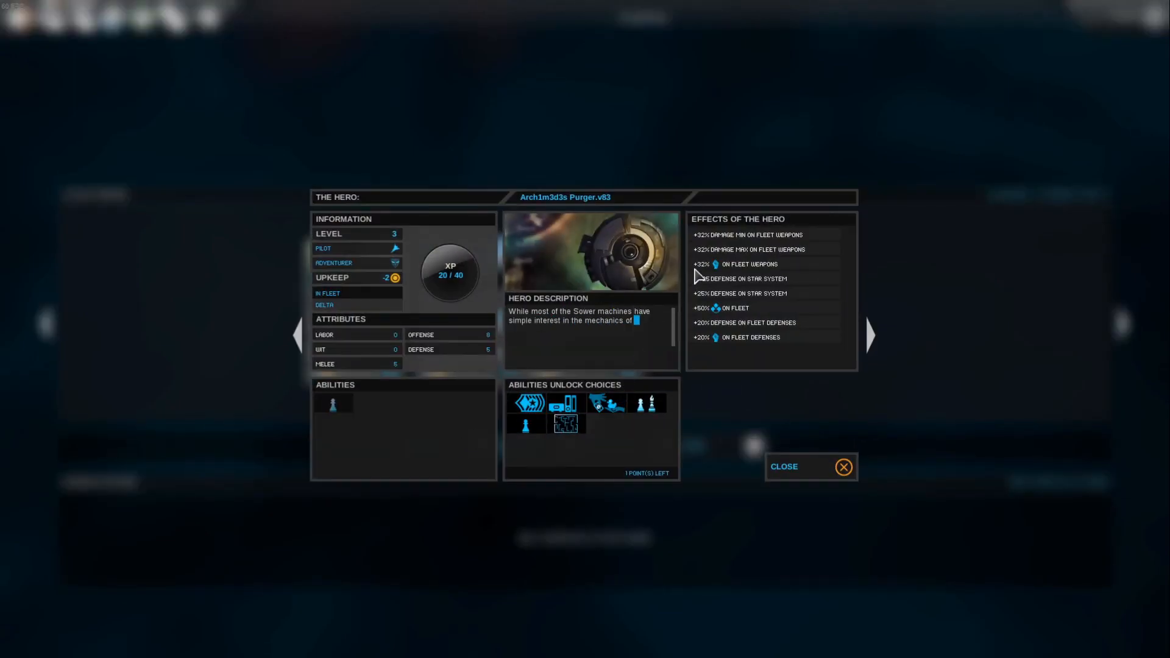
{"action": "mouse_move", "coordinate": [525, 424]}
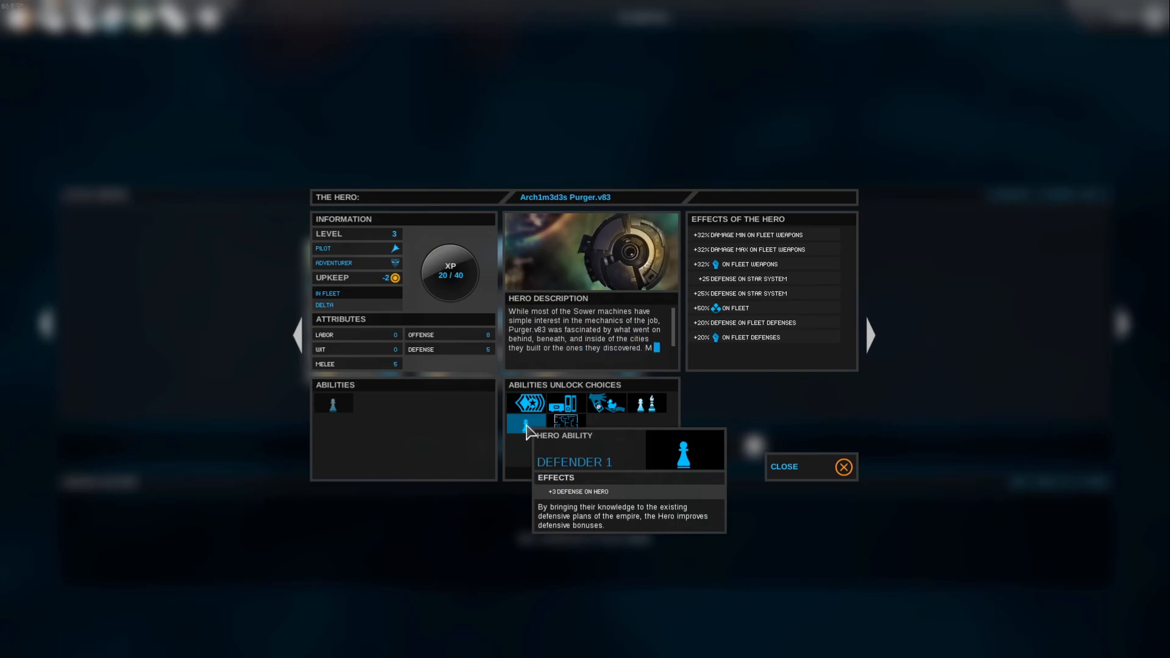
{"action": "left_click", "coordinate": [526, 424]}
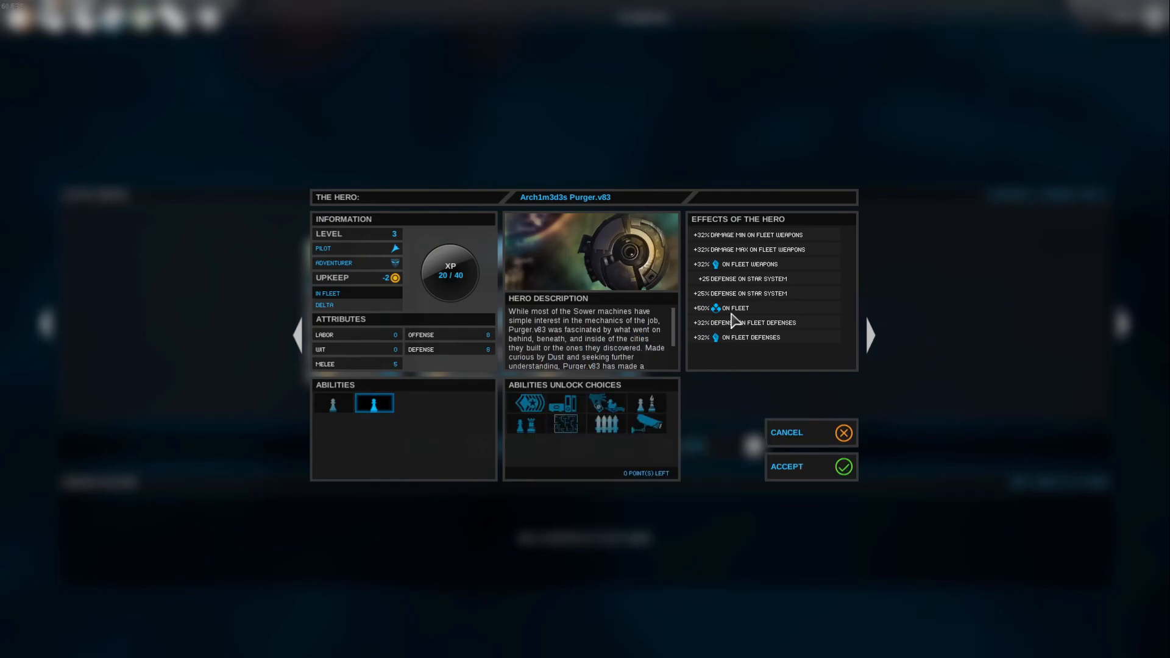
{"action": "left_click", "coordinate": [809, 467]}
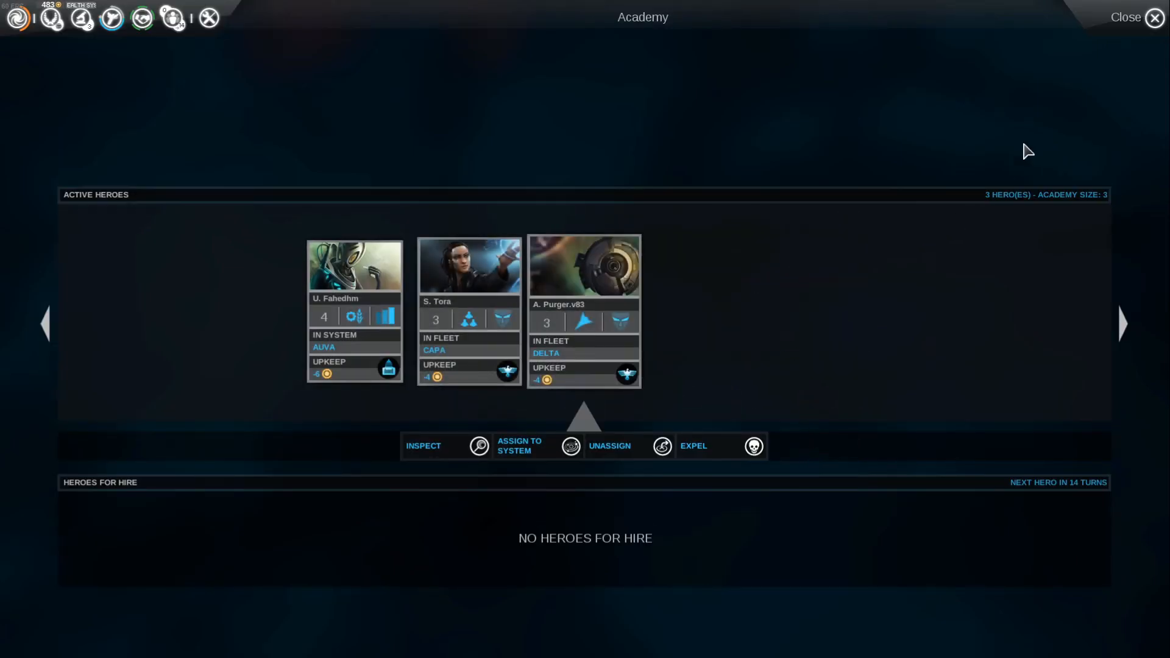
{"action": "left_click", "coordinate": [1125, 17]}
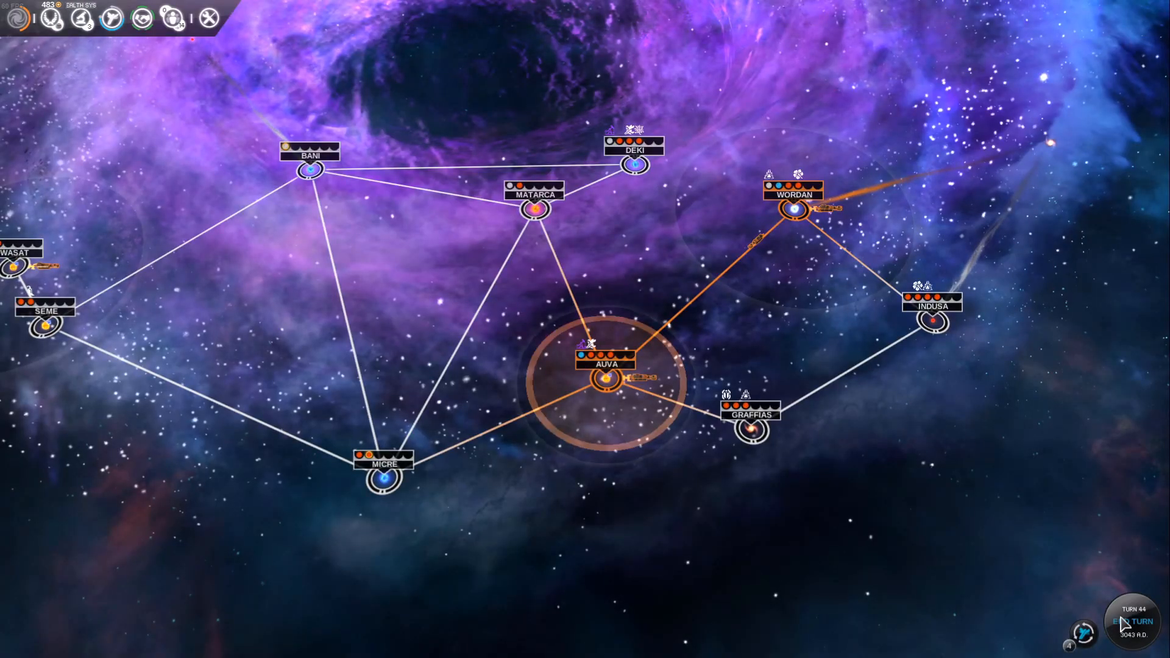
- Advance to turn 45, look over the Wordan system's planets, and return to the galaxy map
{"action": "left_click", "coordinate": [1131, 621]}
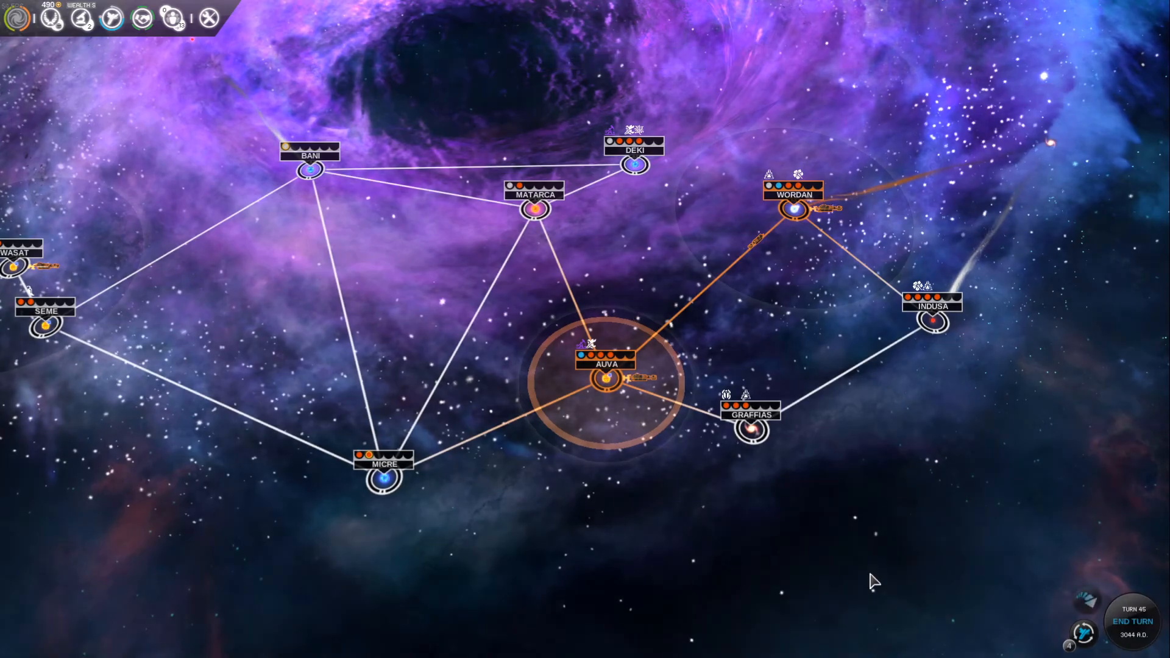
{"action": "left_click", "coordinate": [792, 209]}
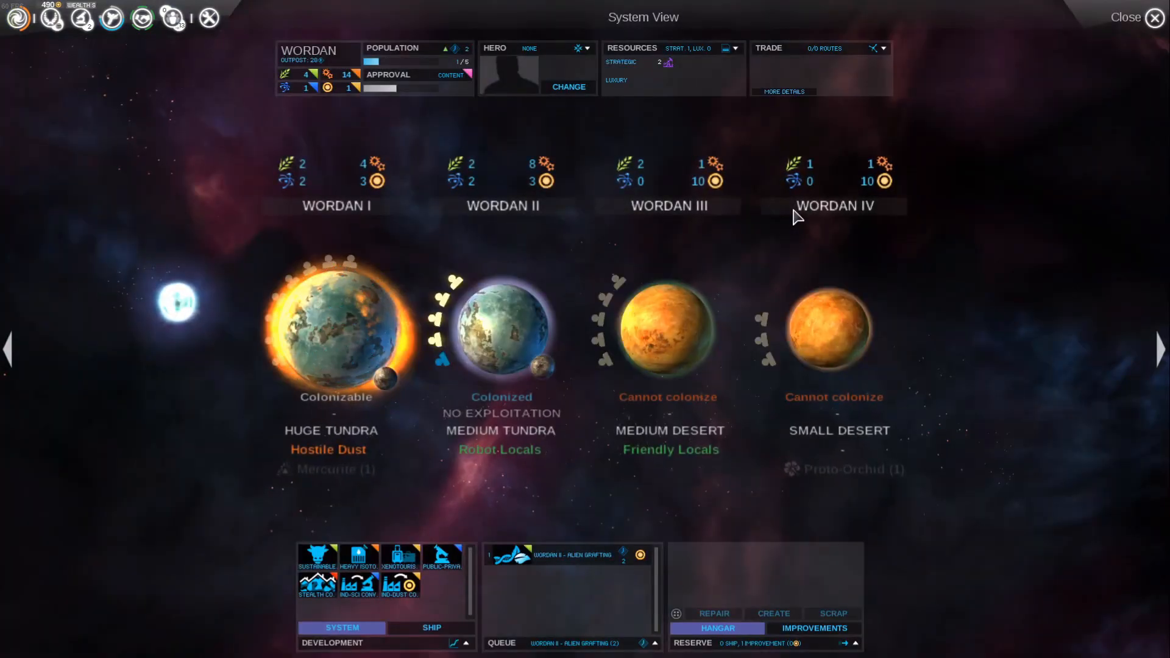
{"action": "mouse_move", "coordinate": [435, 370]}
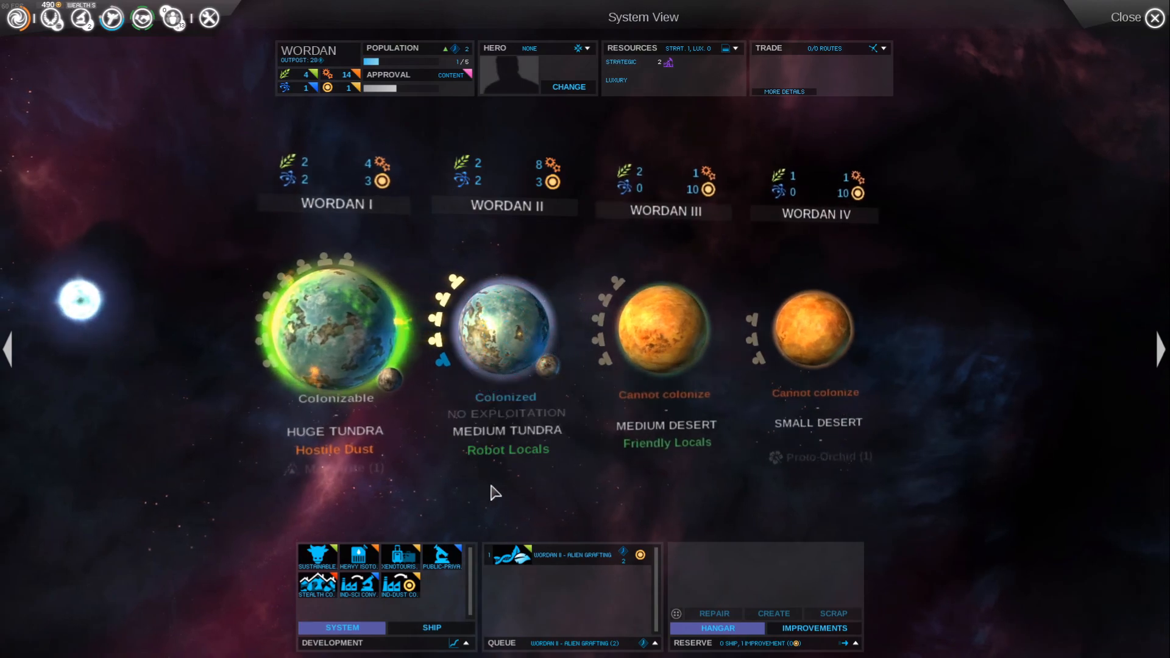
{"action": "left_click", "coordinate": [1153, 17]}
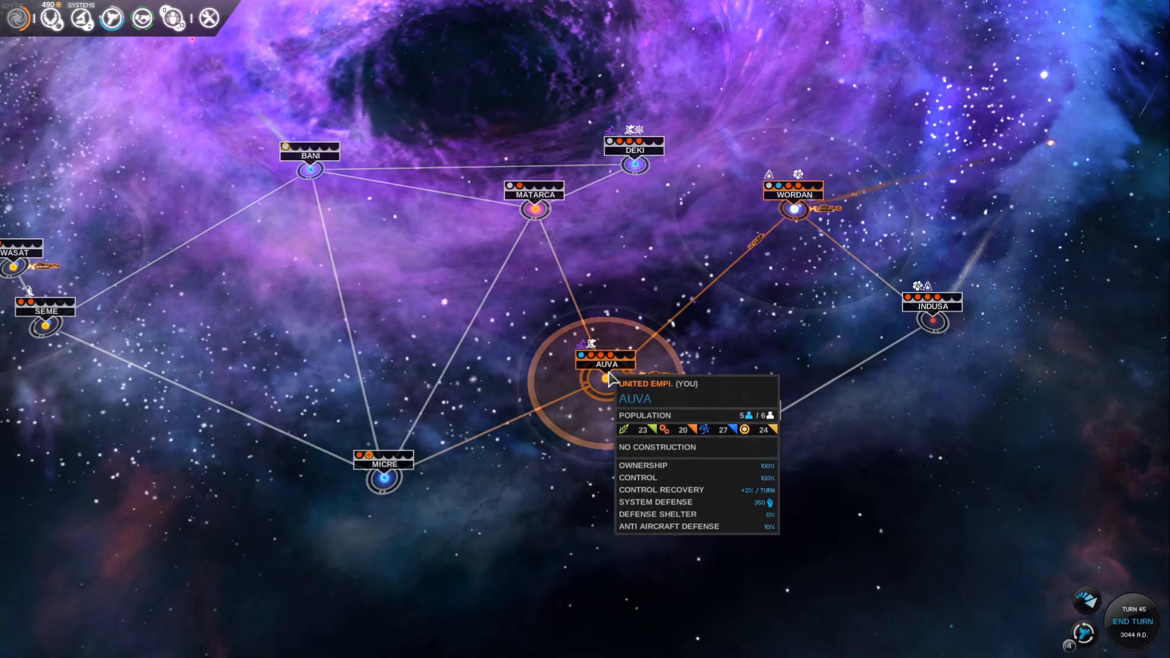
{"action": "left_click", "coordinate": [606, 378]}
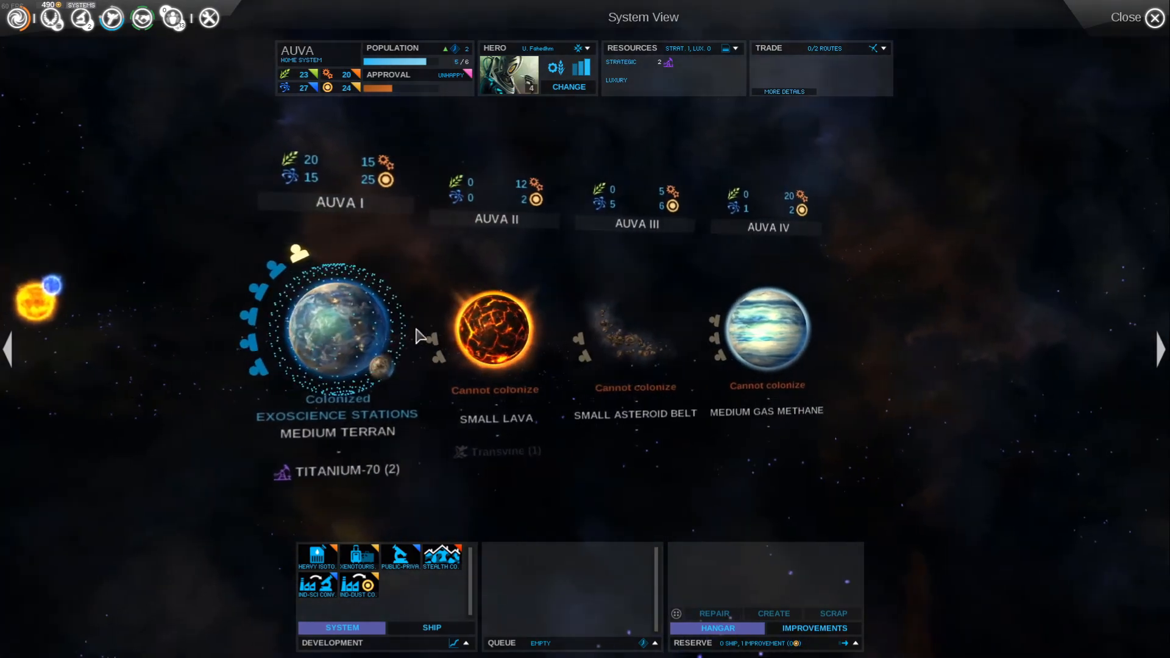
{"action": "left_click", "coordinate": [494, 337]}
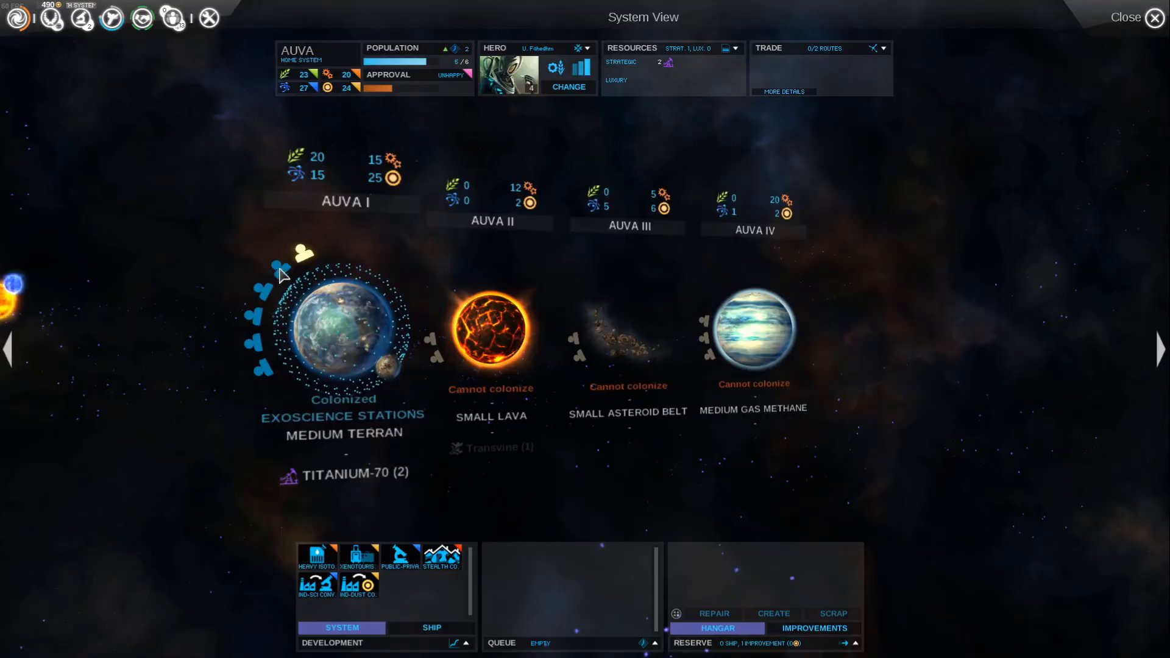
{"action": "left_click", "coordinate": [1125, 17]}
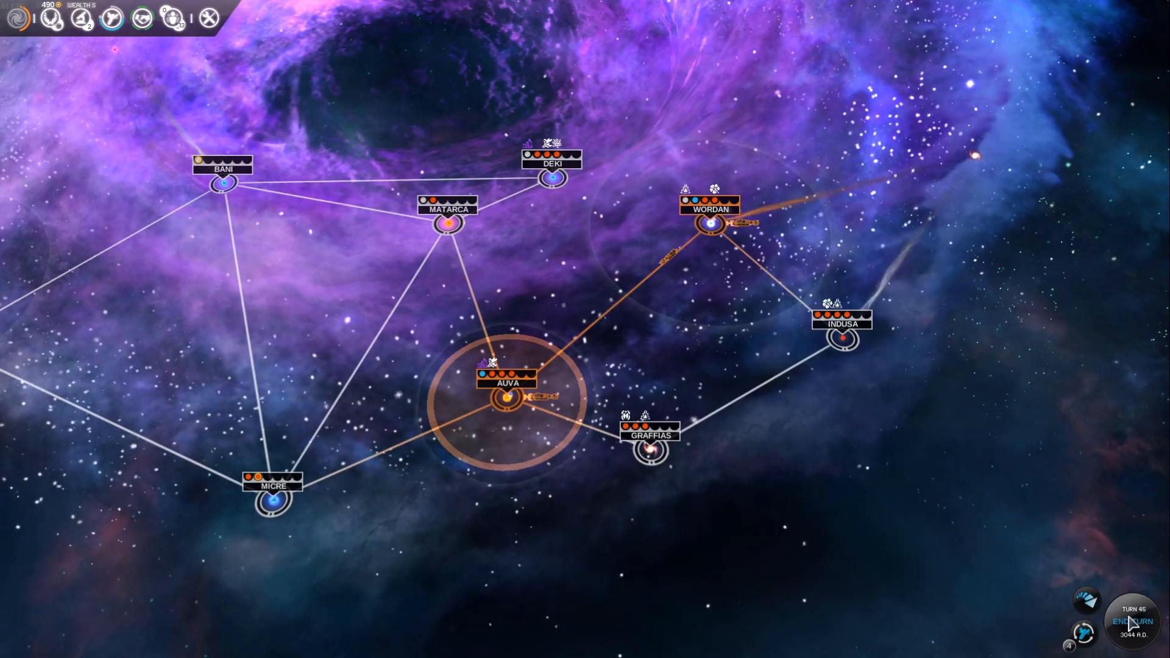
- Set the Gamma scout fleet orbiting Wordan to explore automatically
{"action": "left_click", "coordinate": [1131, 620]}
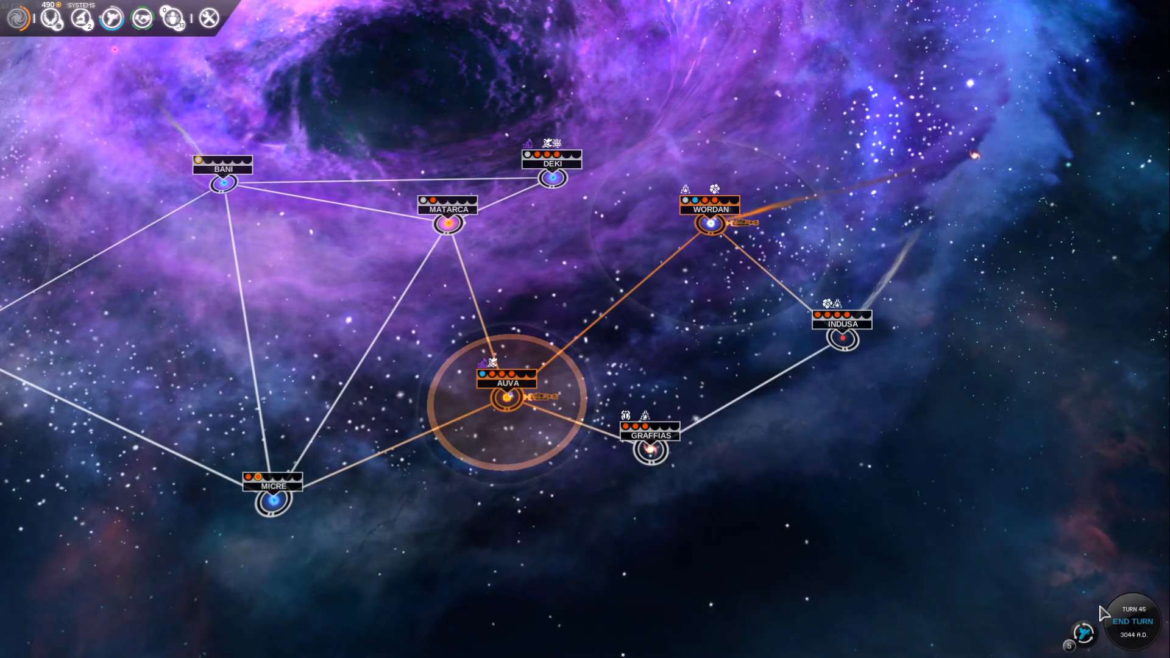
{"action": "left_click", "coordinate": [743, 224]}
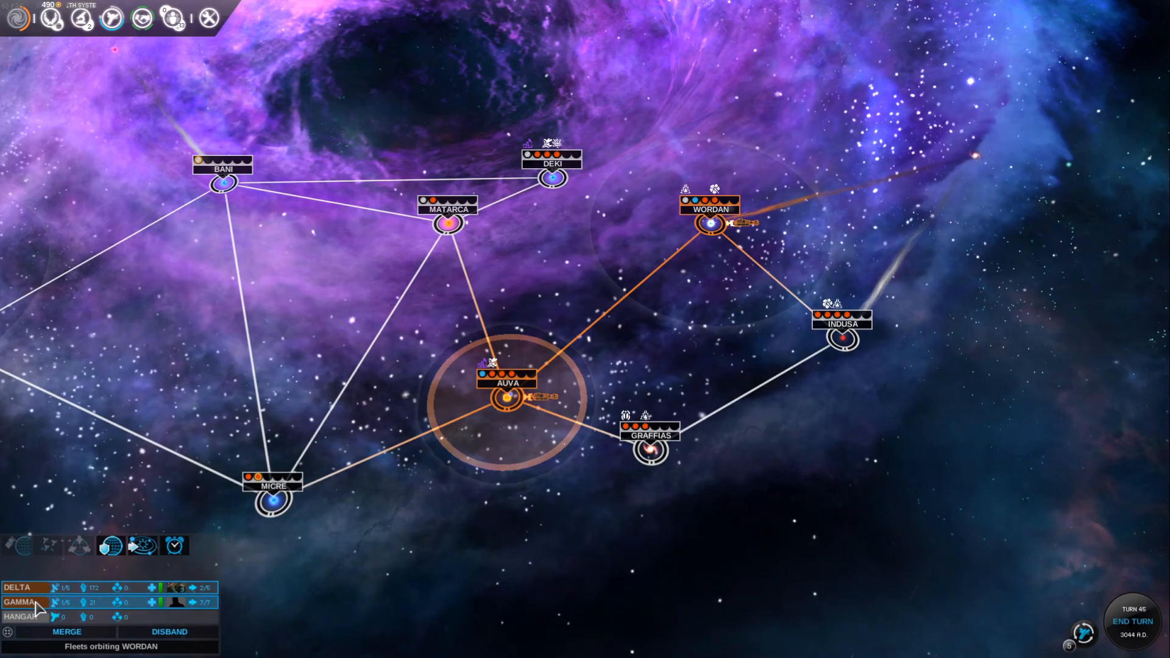
{"action": "left_click", "coordinate": [21, 602]}
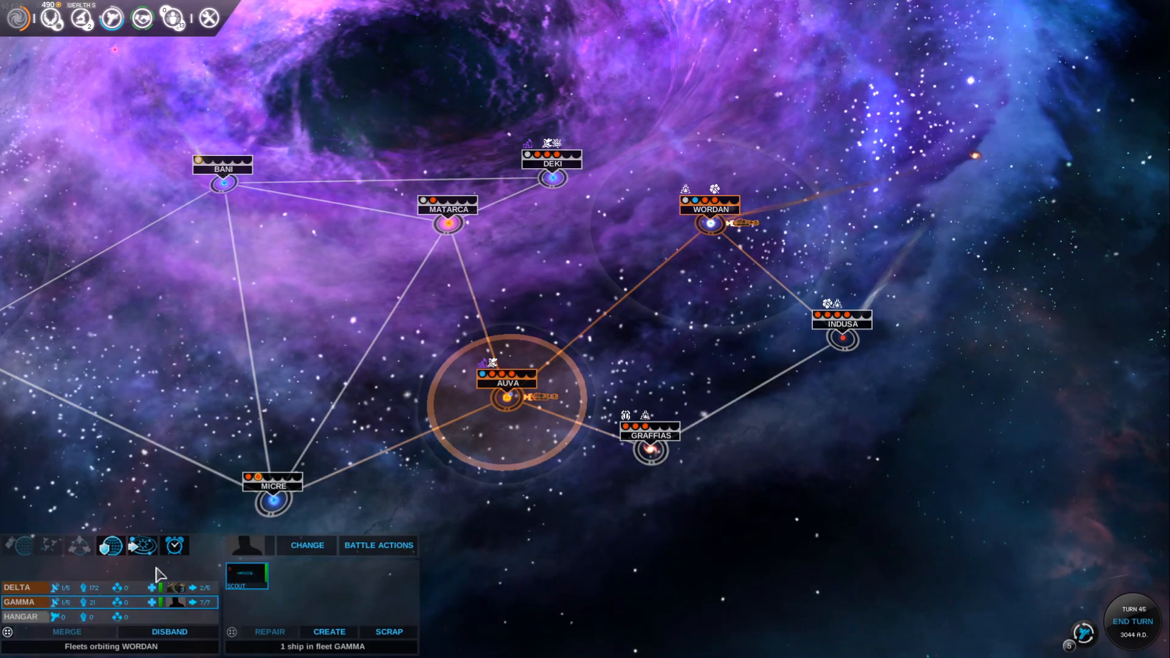
{"action": "left_click", "coordinate": [110, 545]}
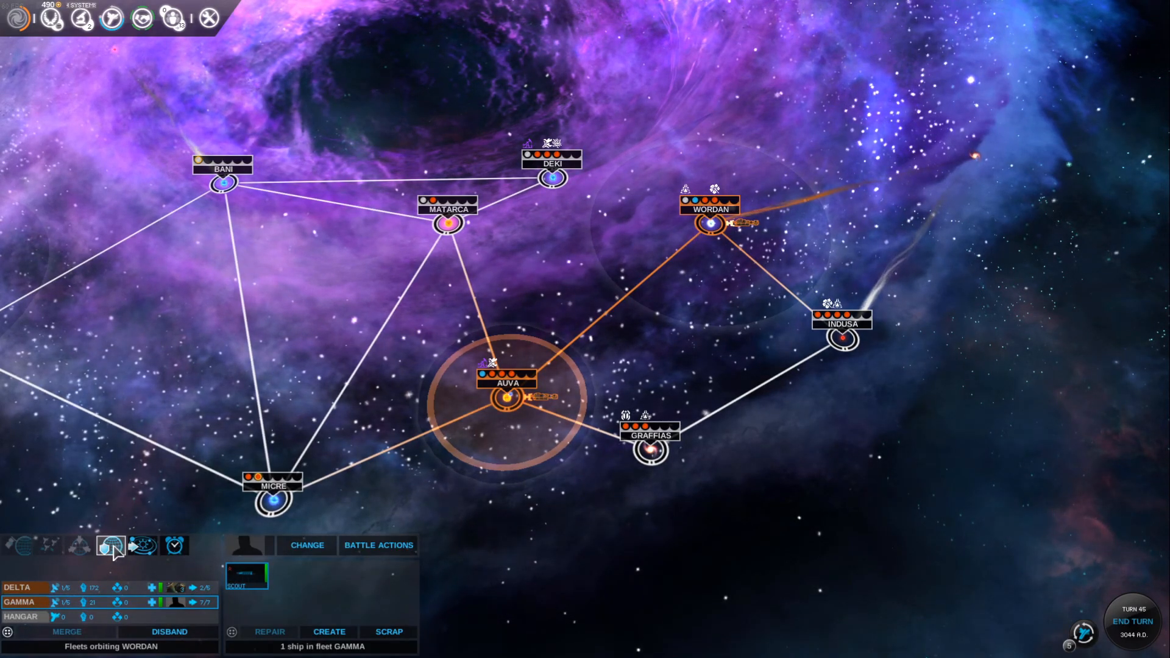
{"action": "mouse_move", "coordinate": [141, 544]}
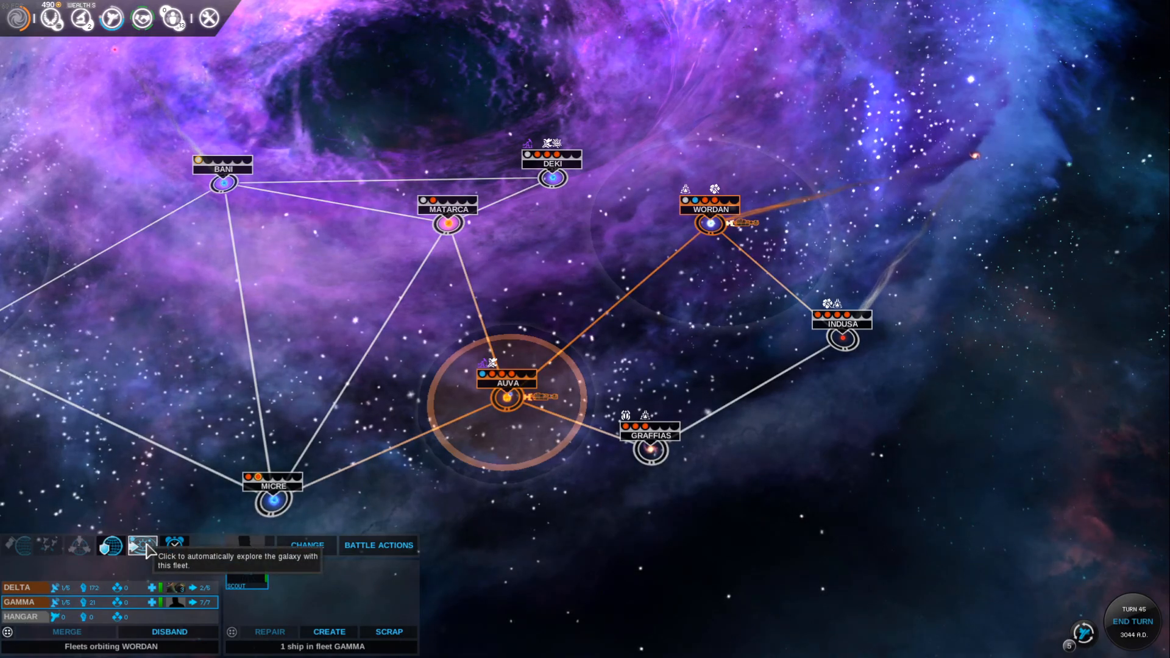
{"action": "left_click", "coordinate": [141, 546]}
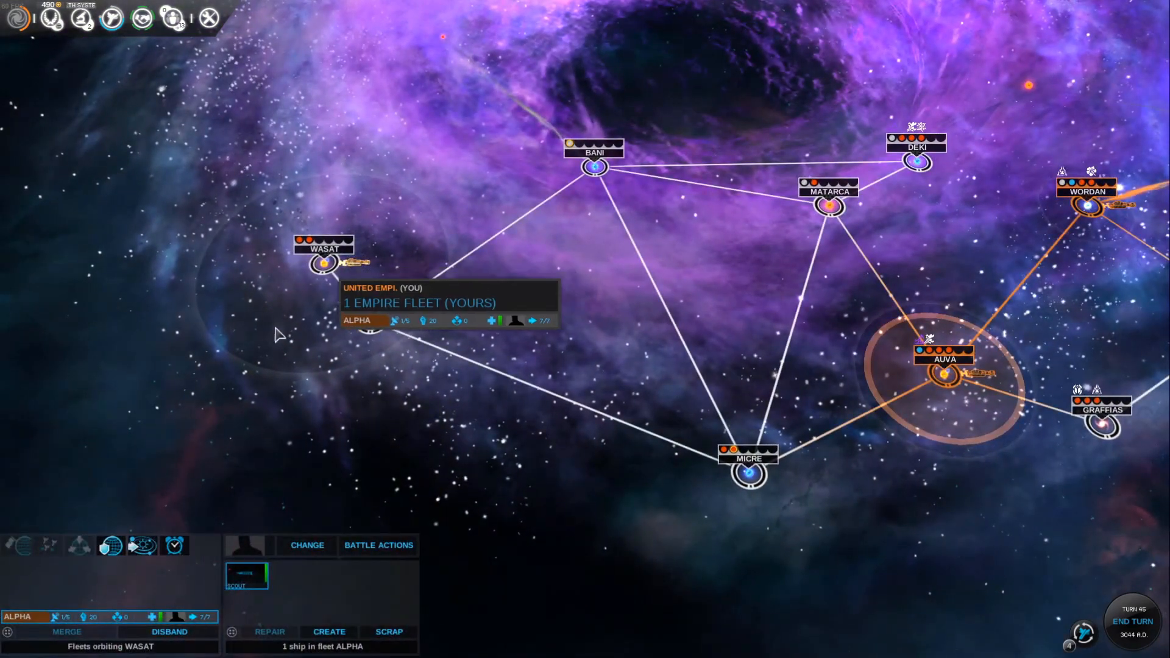
{"action": "mouse_move", "coordinate": [142, 544]}
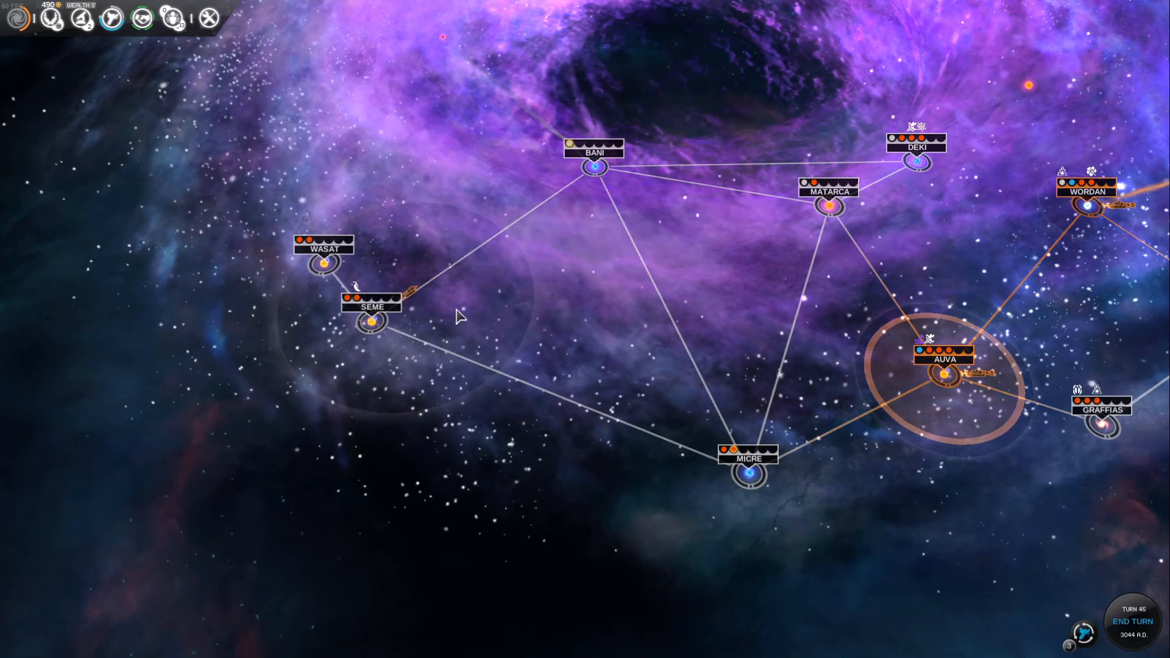
- Send the Alpha scout fleet at Seme off exploring automatically
{"action": "left_click", "coordinate": [407, 287]}
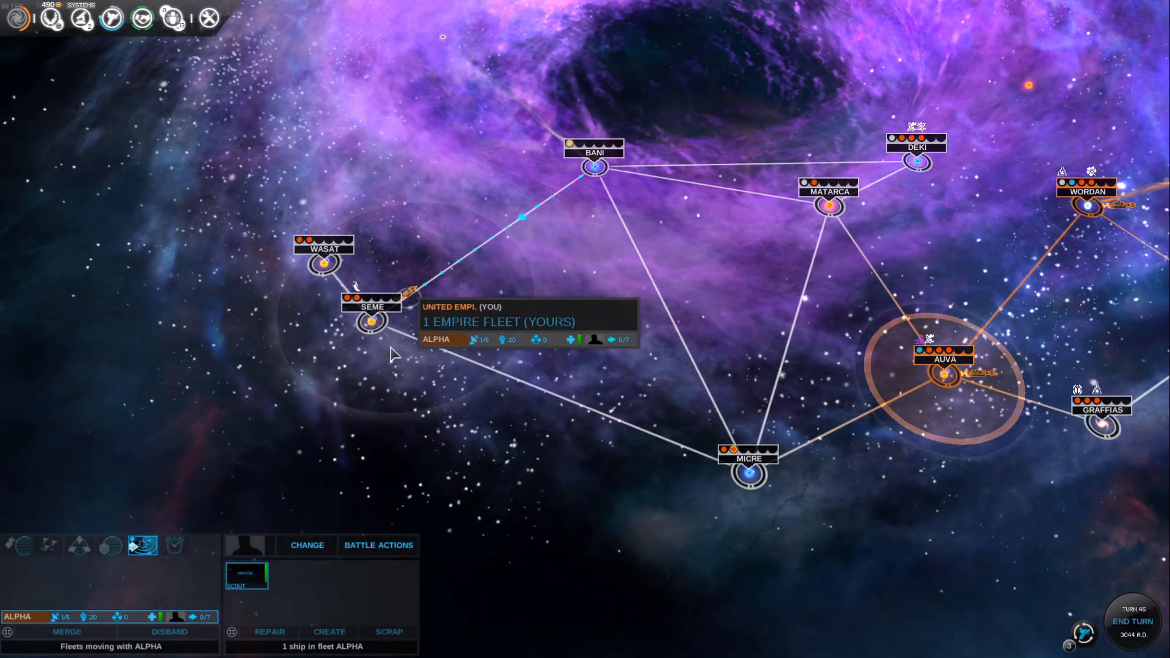
{"action": "mouse_move", "coordinate": [560, 411]}
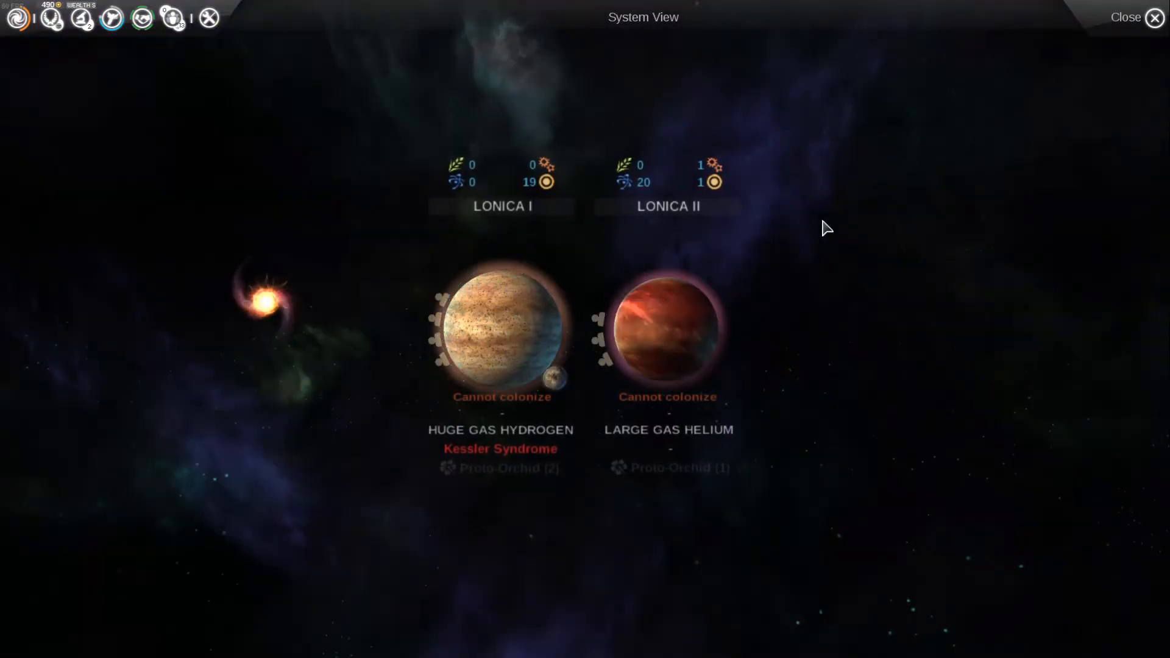
- Leave the Lonica system view, end the turn and carry out all planned fleet moves
{"action": "left_click", "coordinate": [1126, 16]}
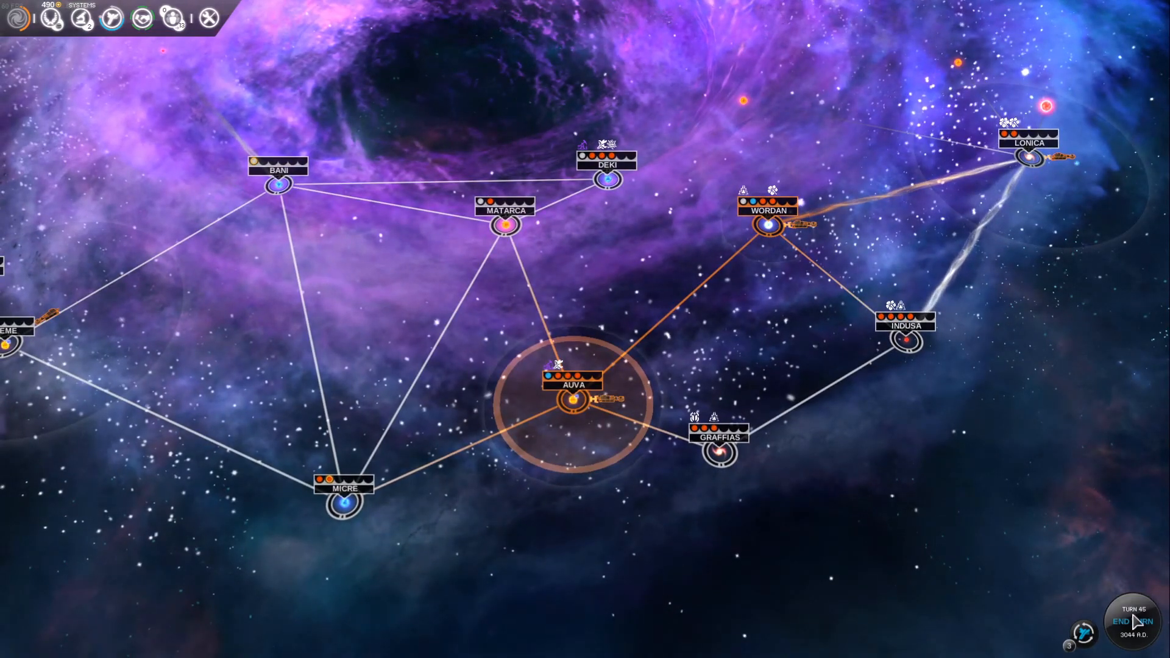
{"action": "left_click", "coordinate": [1128, 621]}
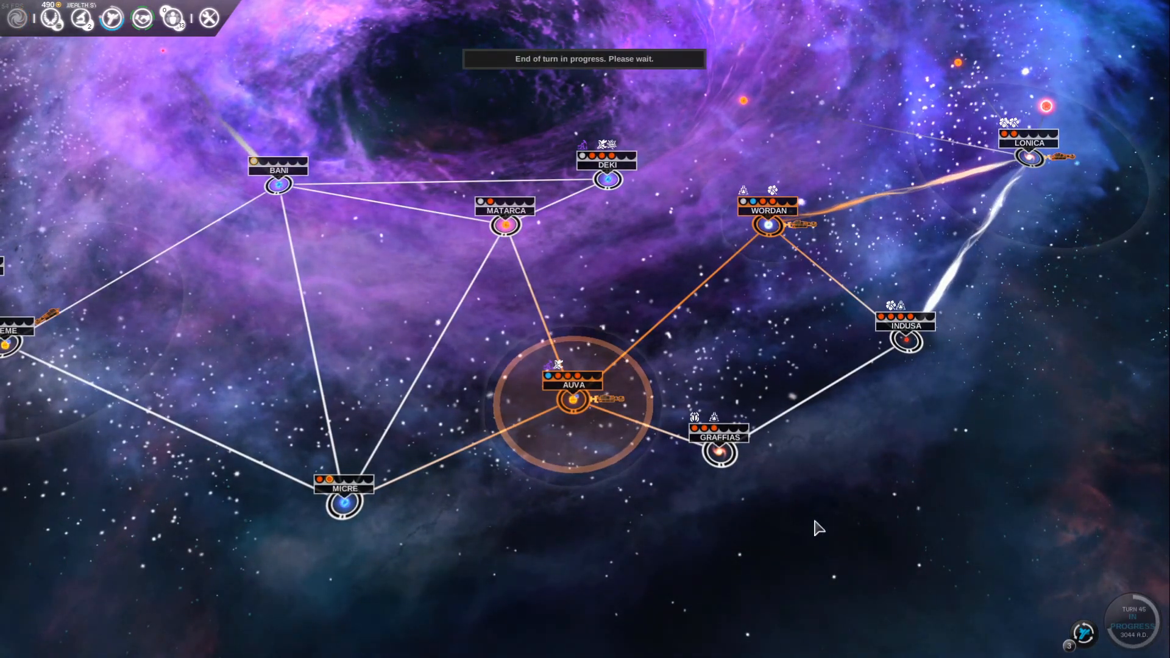
{"action": "left_click", "coordinate": [1131, 621]}
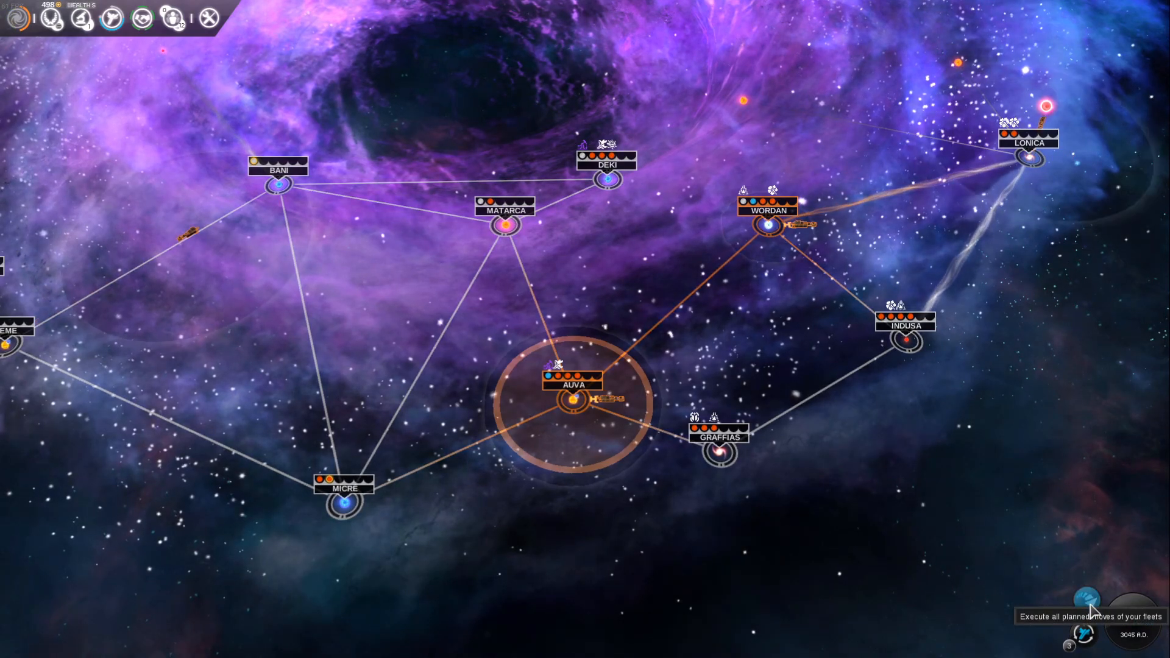
{"action": "left_click", "coordinate": [1088, 604]}
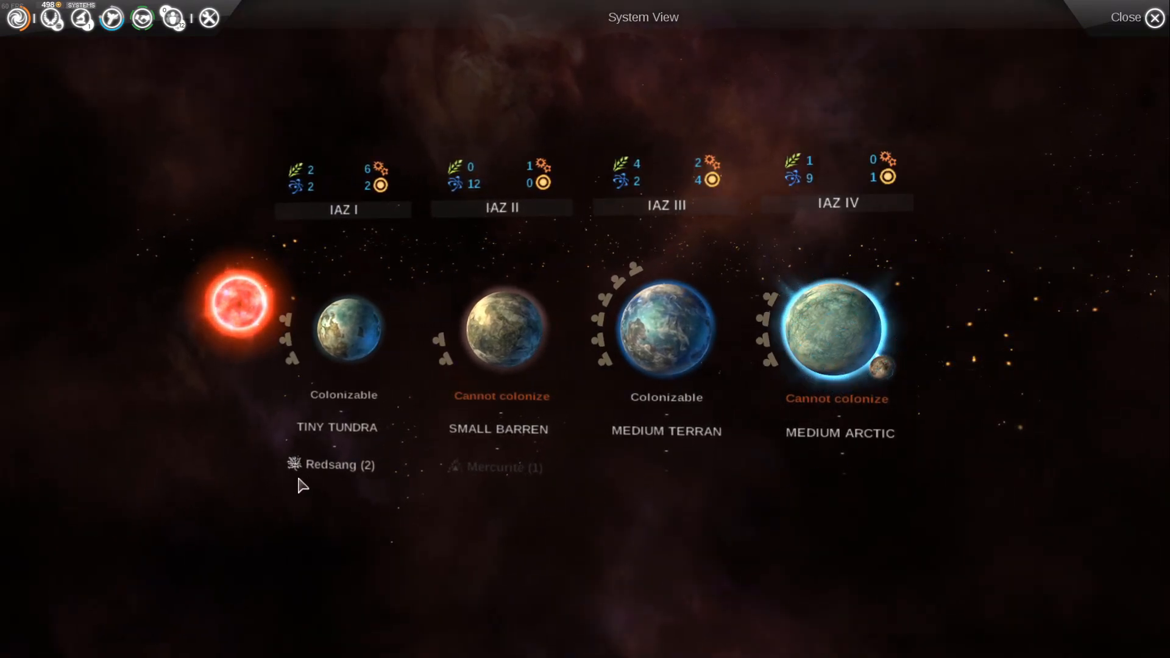
{"action": "mouse_move", "coordinate": [330, 464]}
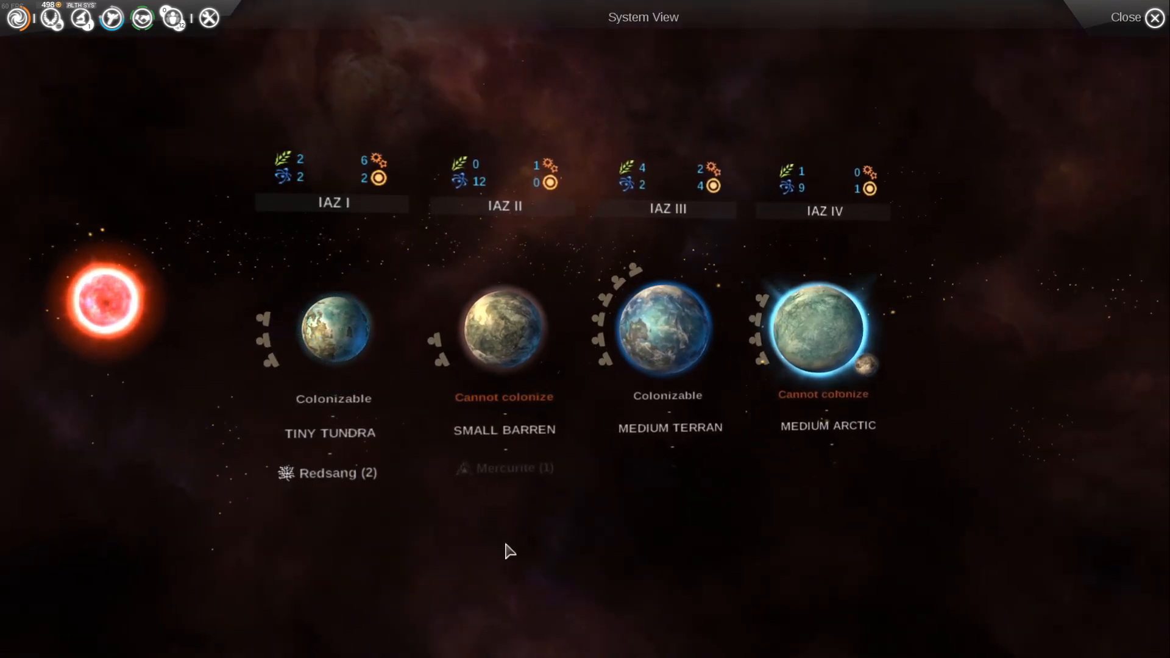
{"action": "mouse_move", "coordinate": [609, 490]}
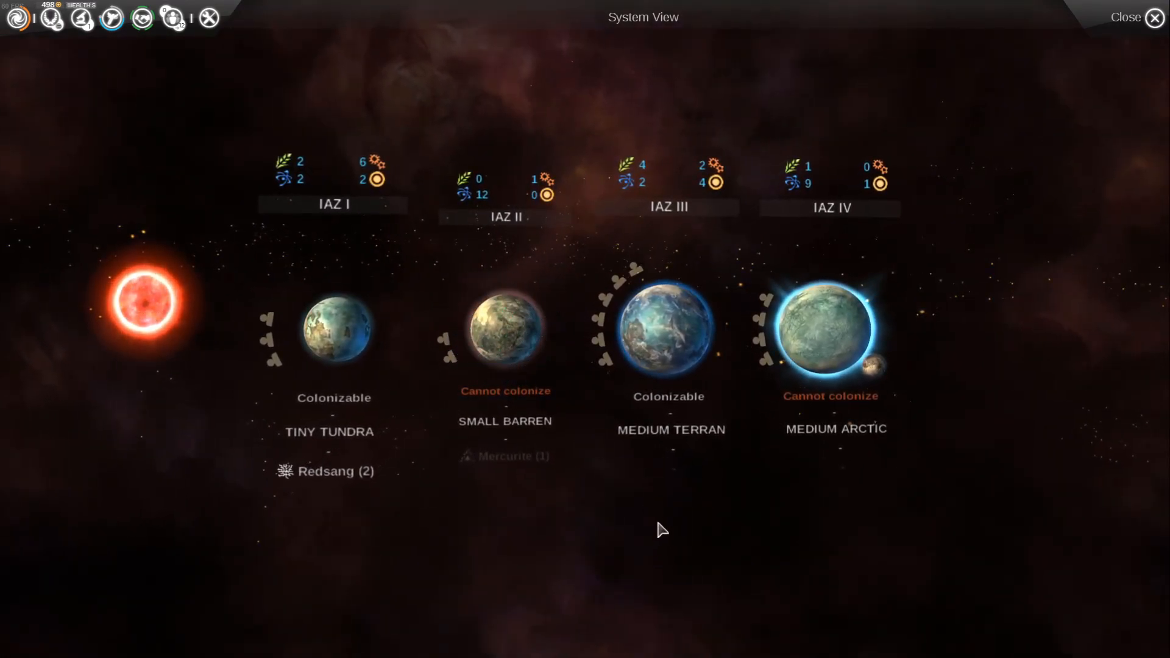
- Leave the Iaz system view and return to the galaxy map
{"action": "left_click", "coordinate": [1125, 17]}
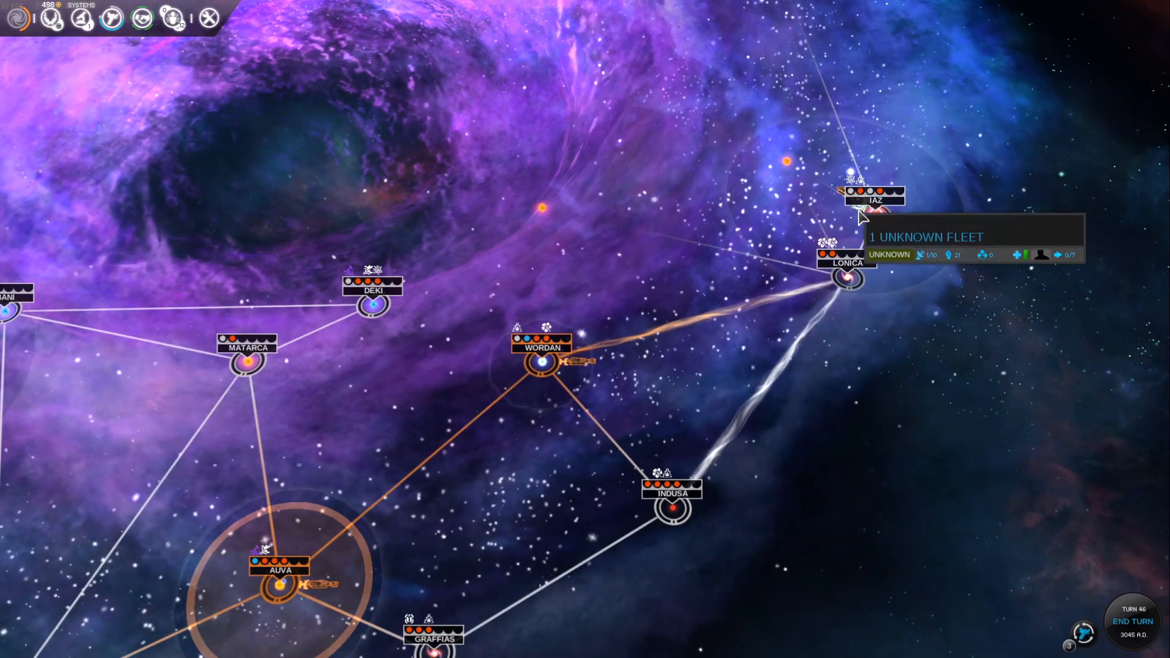
{"action": "mouse_move", "coordinate": [906, 379]}
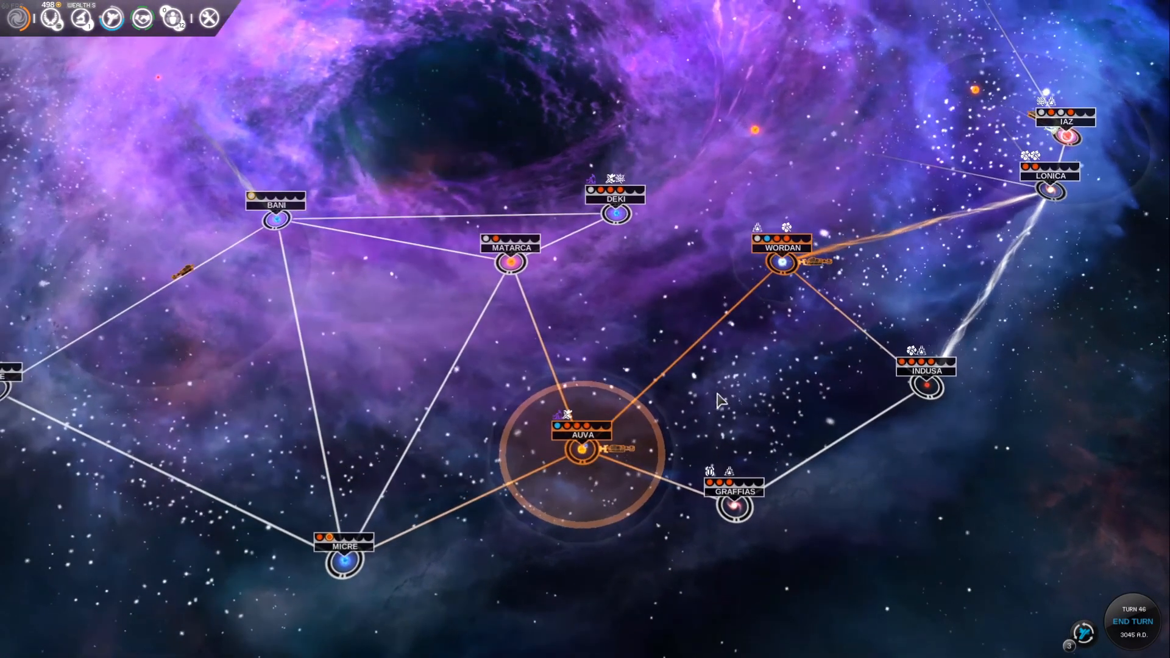
{"action": "mouse_move", "coordinate": [1131, 621]}
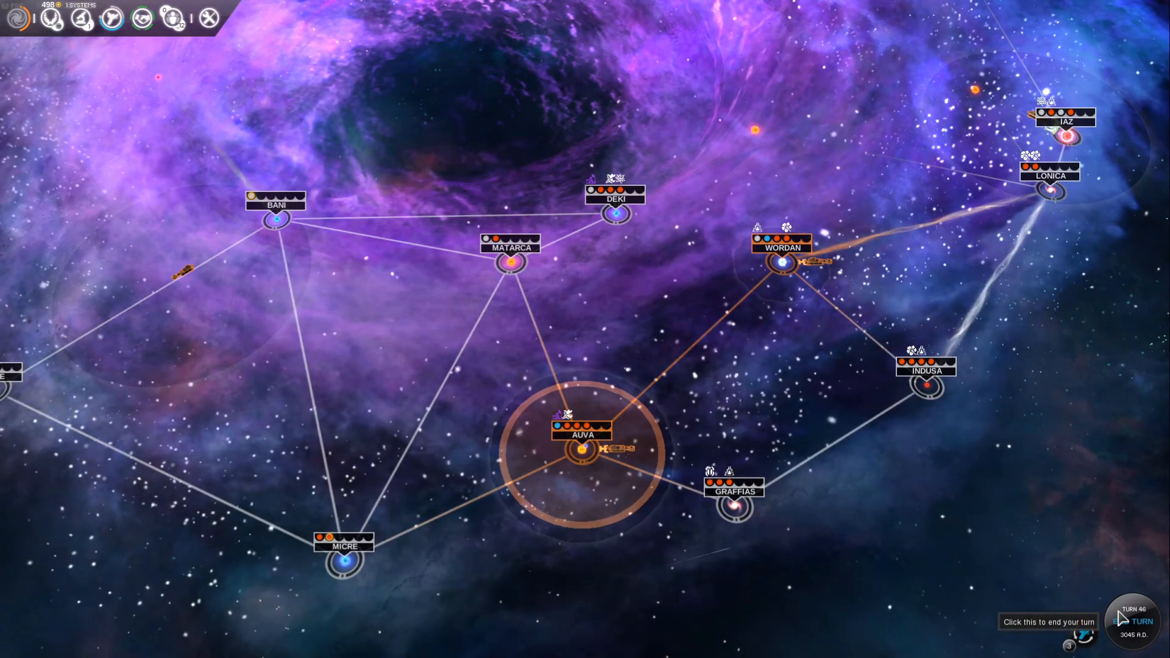
- End turn 46 from the bottom-right End Turn button
{"action": "left_click", "coordinate": [1131, 620]}
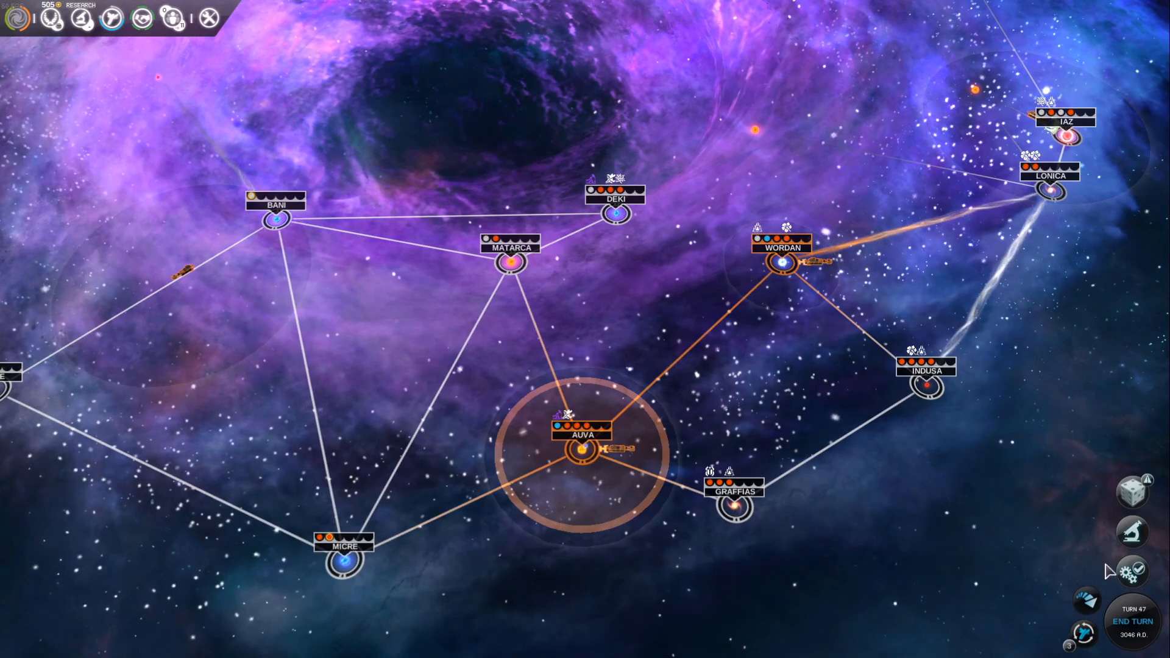
{"action": "mouse_move", "coordinate": [1086, 596]}
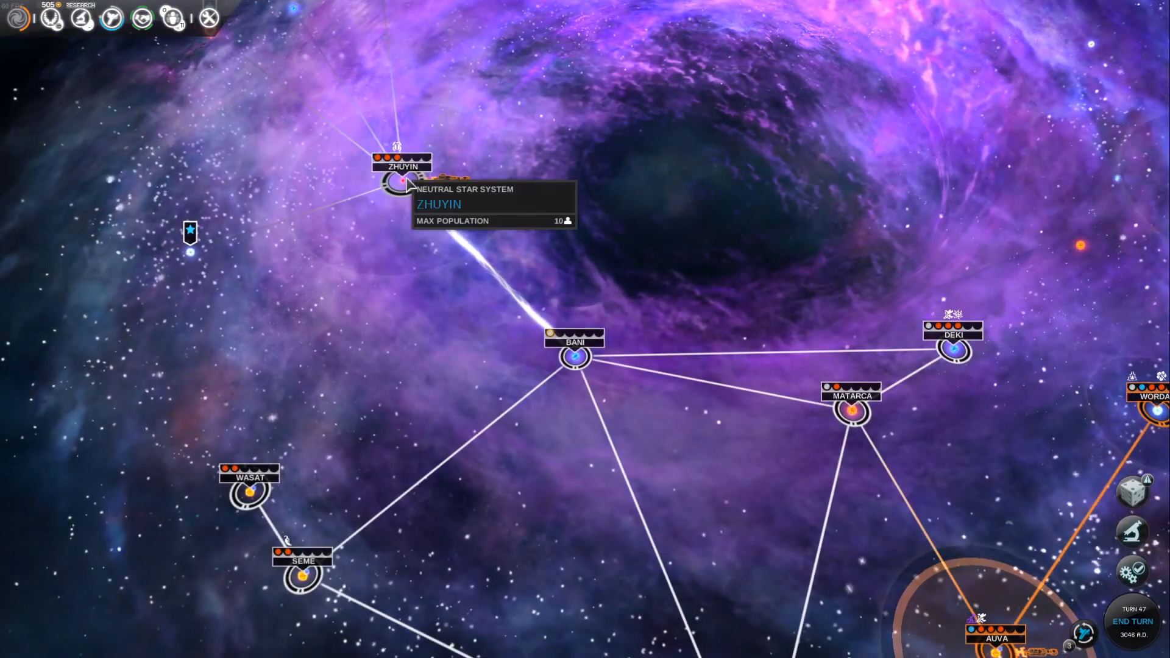
{"action": "left_click", "coordinate": [401, 180]}
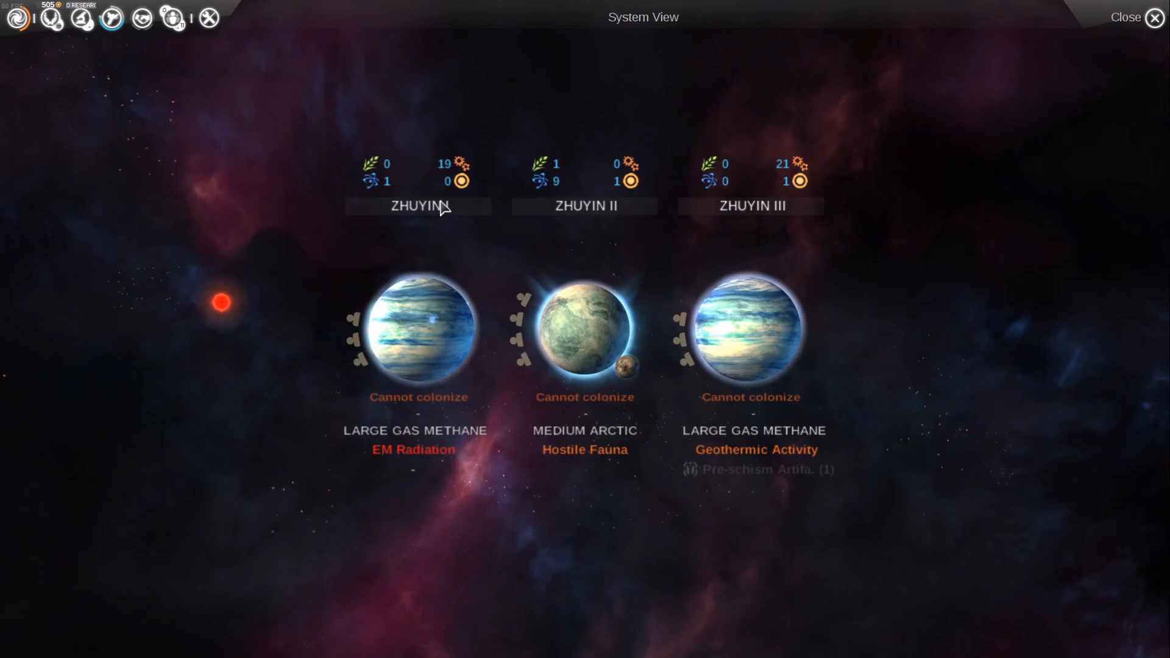
{"action": "mouse_move", "coordinate": [844, 240]}
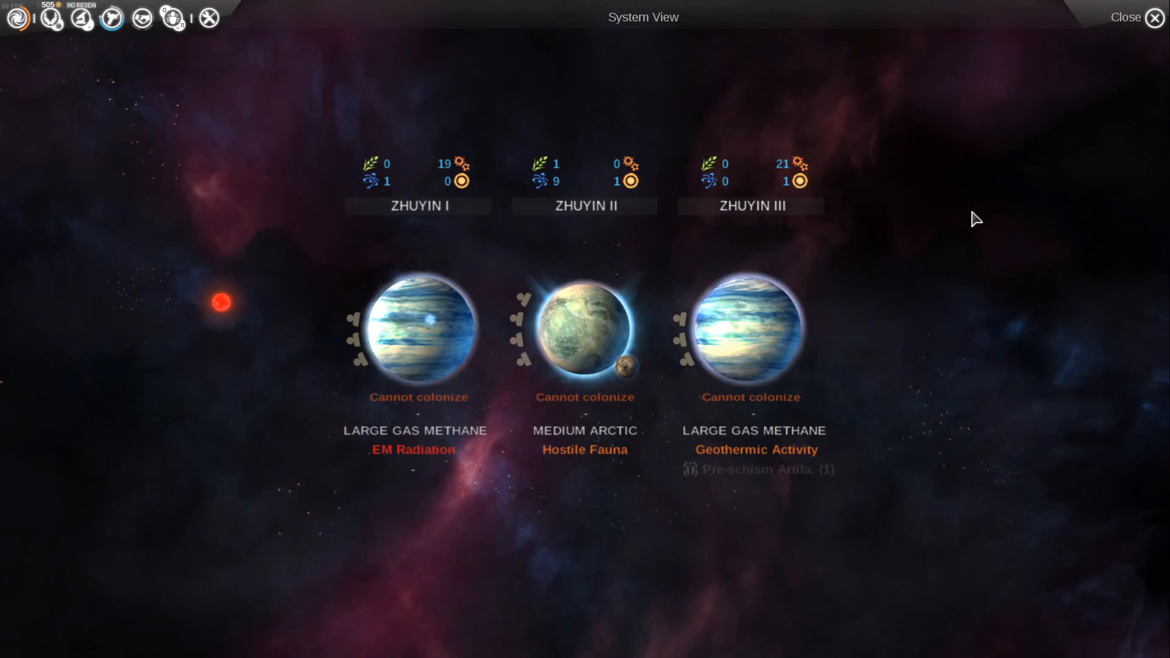
{"action": "mouse_move", "coordinate": [757, 470]}
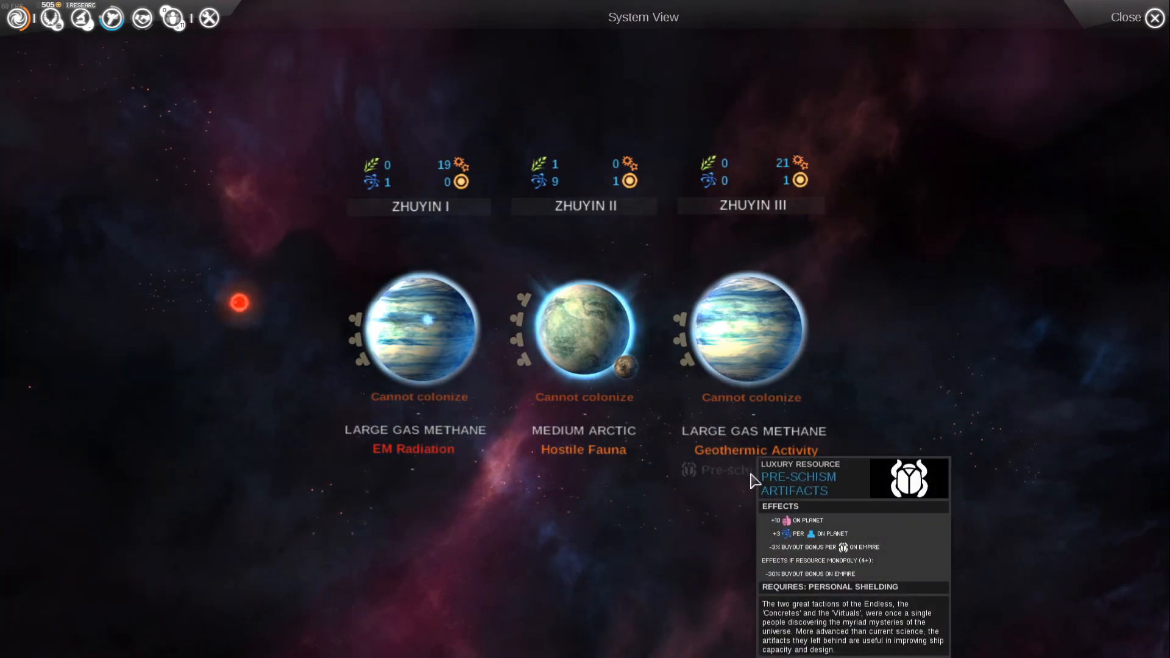
{"action": "mouse_move", "coordinate": [996, 251]}
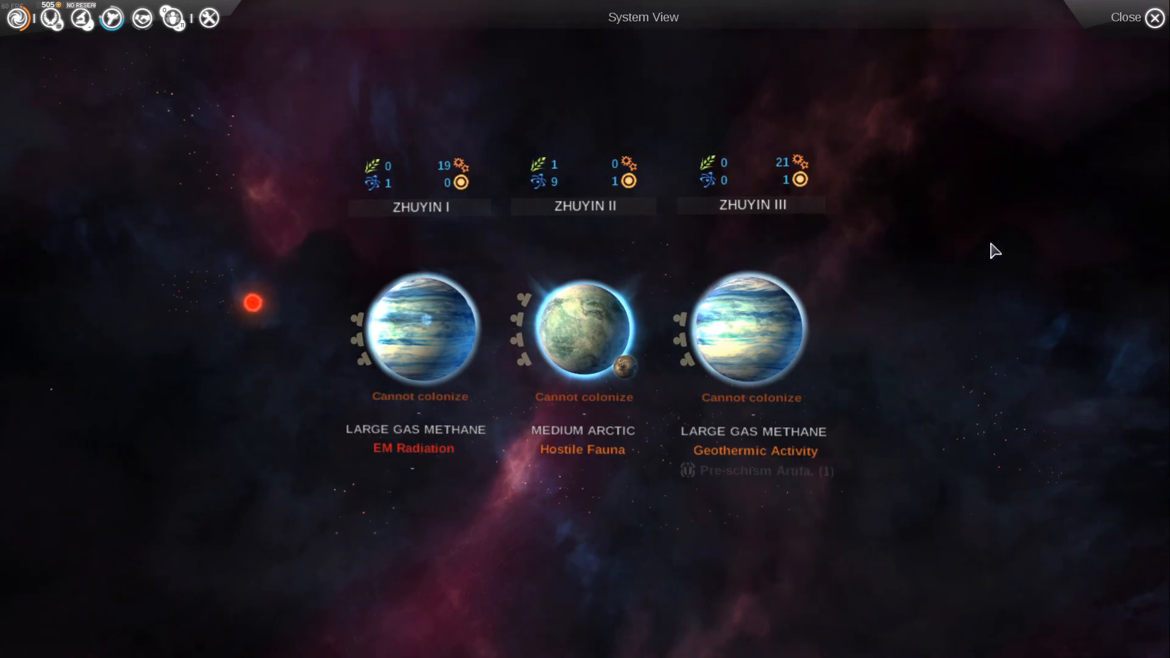
{"action": "left_click", "coordinate": [1124, 16]}
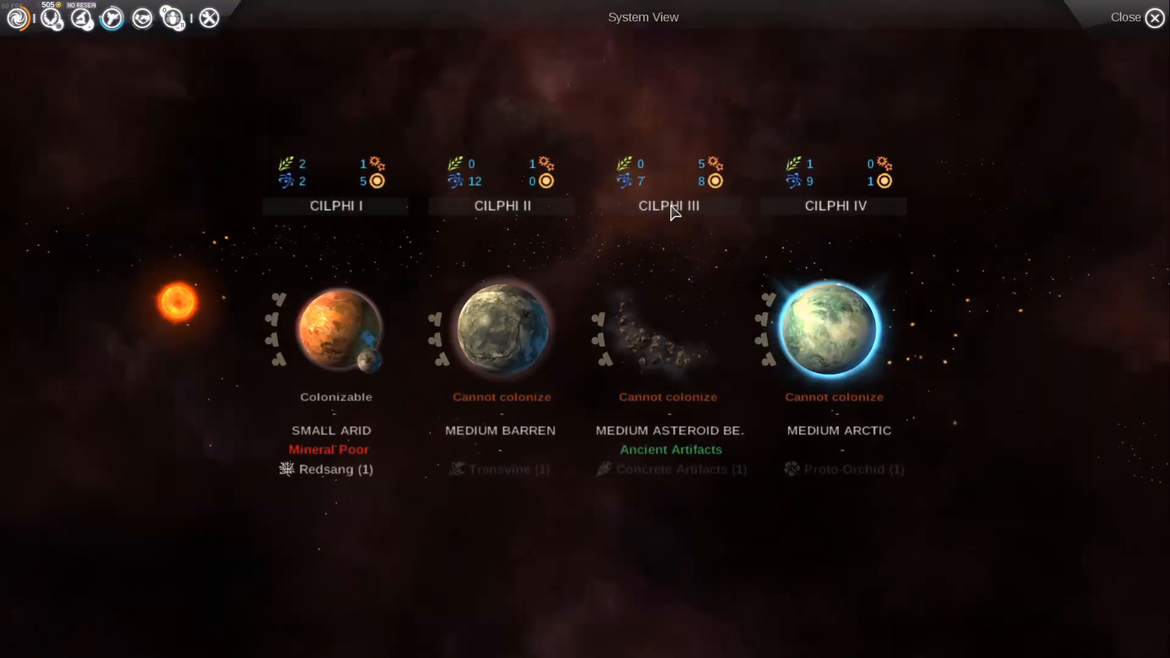
{"action": "mouse_move", "coordinate": [638, 249]}
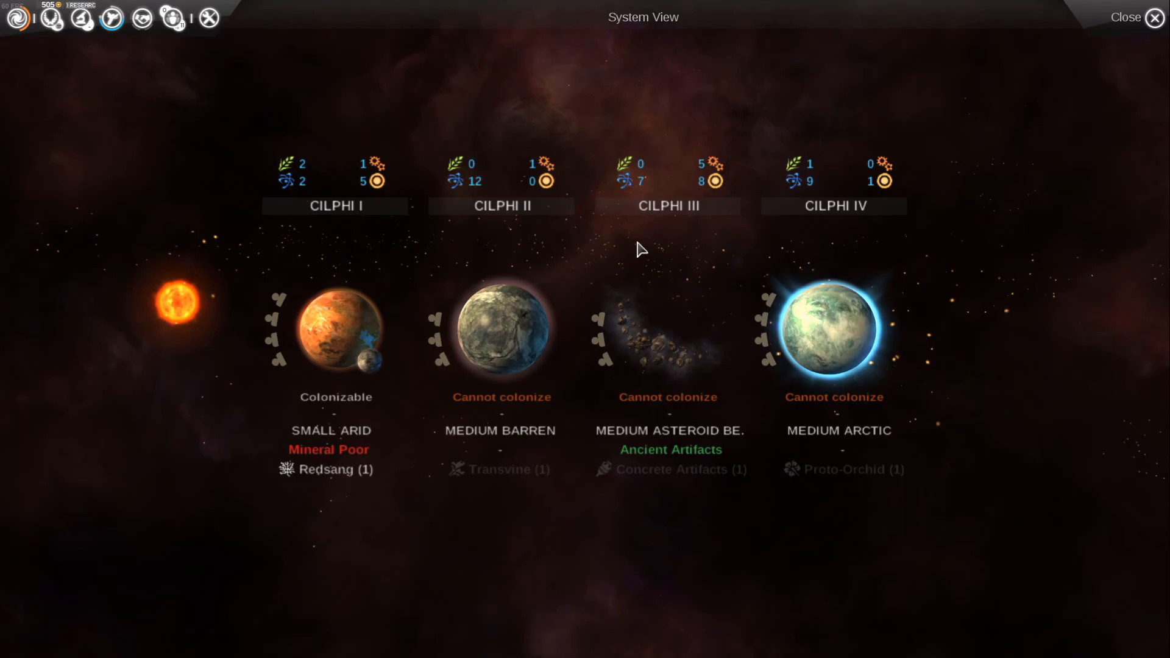
{"action": "left_click", "coordinate": [1125, 17]}
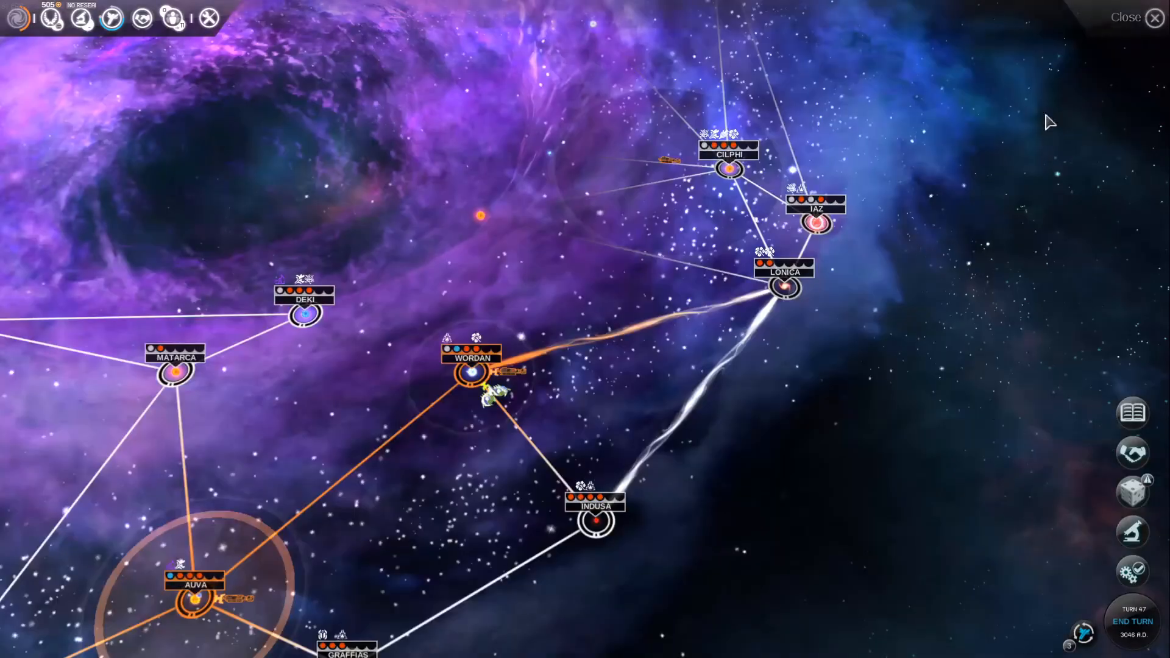
{"action": "mouse_move", "coordinate": [489, 394]}
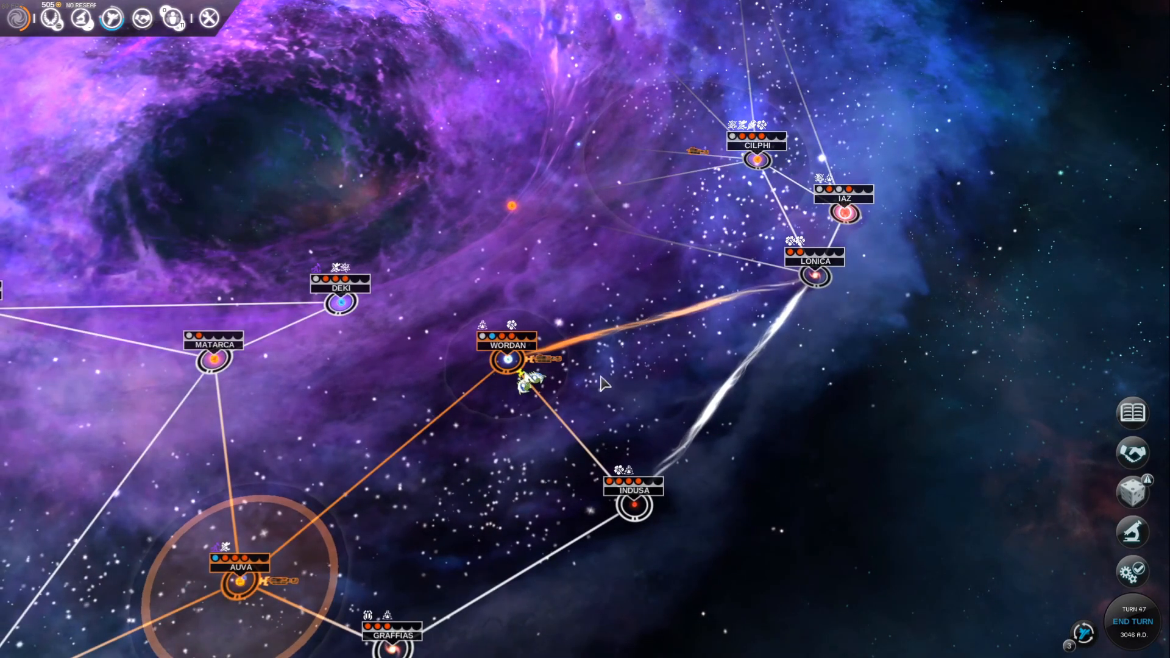
{"action": "mouse_move", "coordinate": [526, 388]}
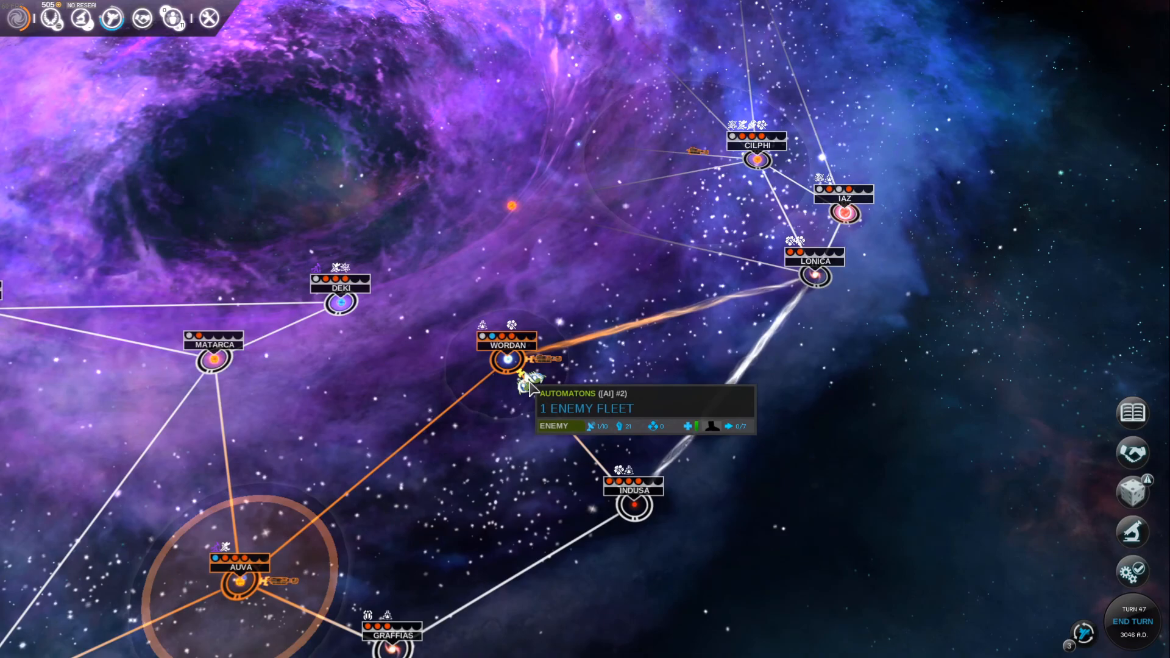
- Inspect the enemy Automatons fleet orbiting Wordan from the galaxy map
{"action": "left_click", "coordinate": [506, 359]}
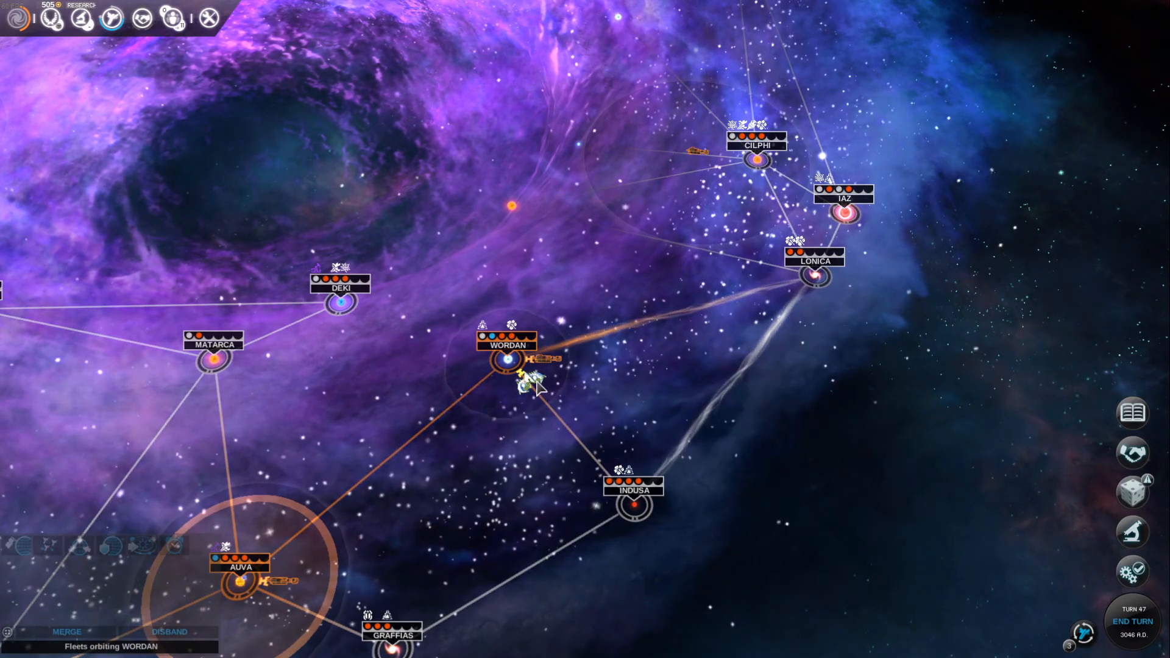
{"action": "mouse_move", "coordinate": [526, 376]}
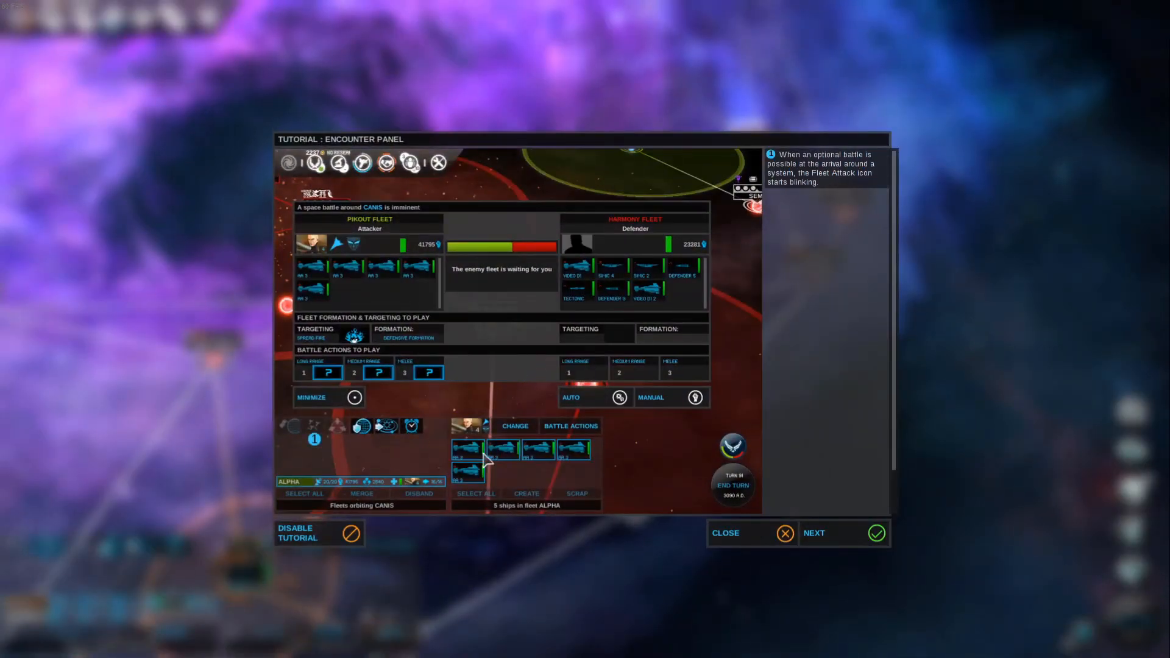
{"action": "mouse_move", "coordinate": [732, 425]}
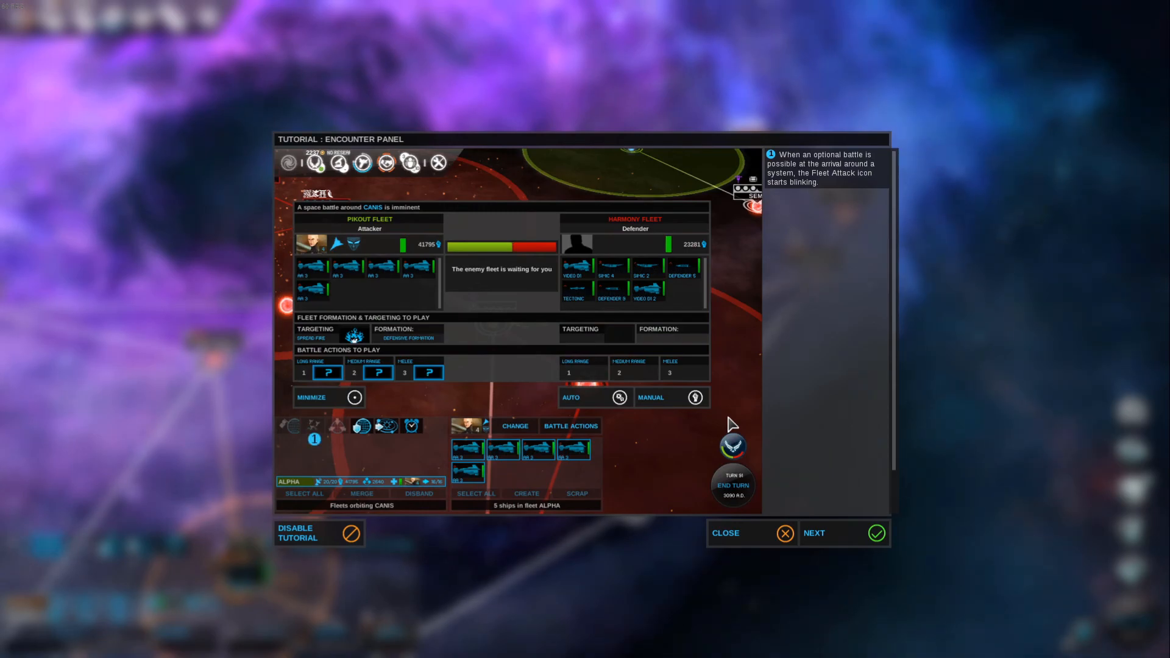
{"action": "mouse_move", "coordinate": [316, 439]}
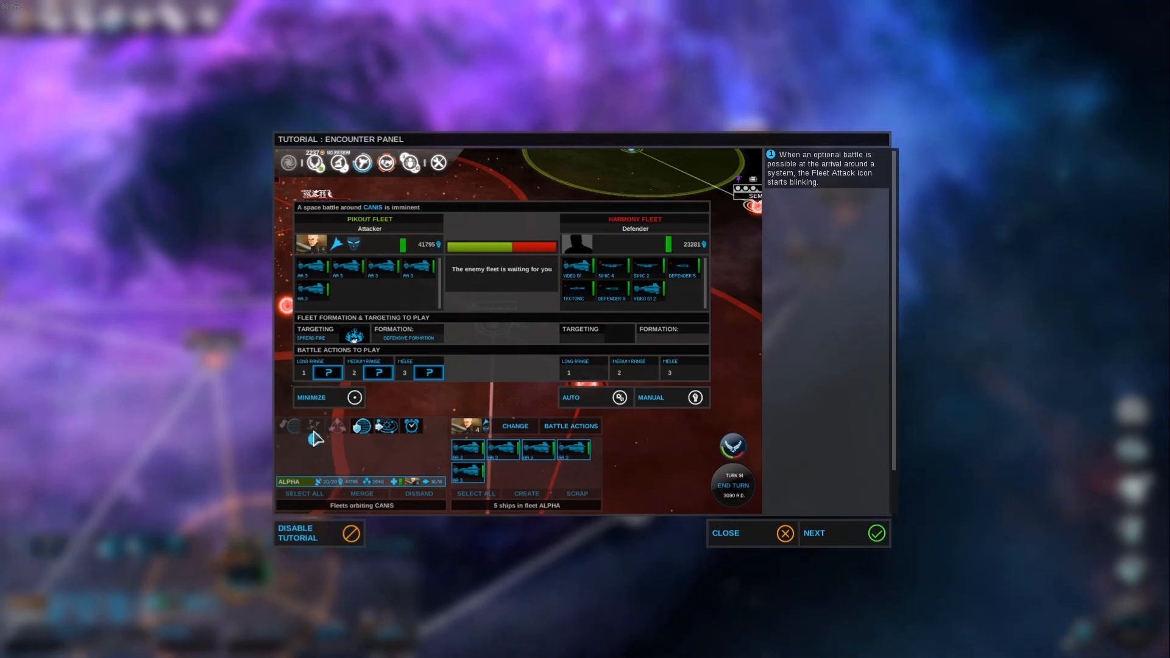
- Advance through the Encounter Panel tutorial tips until item 9 on Auto versus Manual battles shows
{"action": "left_click", "coordinate": [814, 532]}
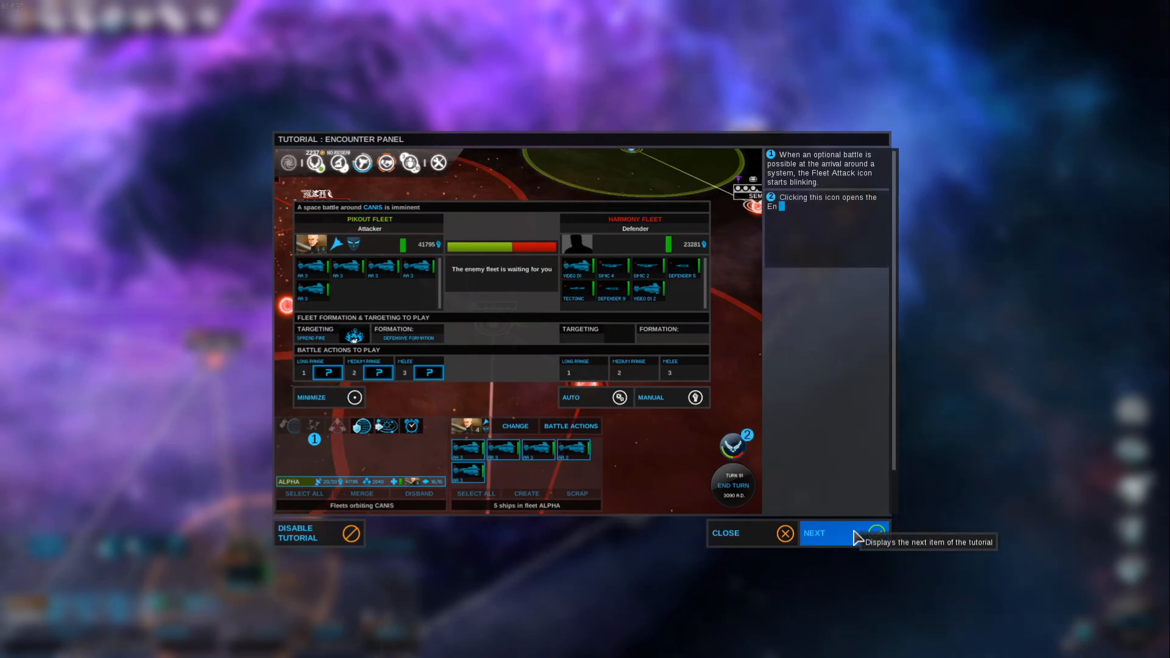
{"action": "left_click", "coordinate": [814, 533]}
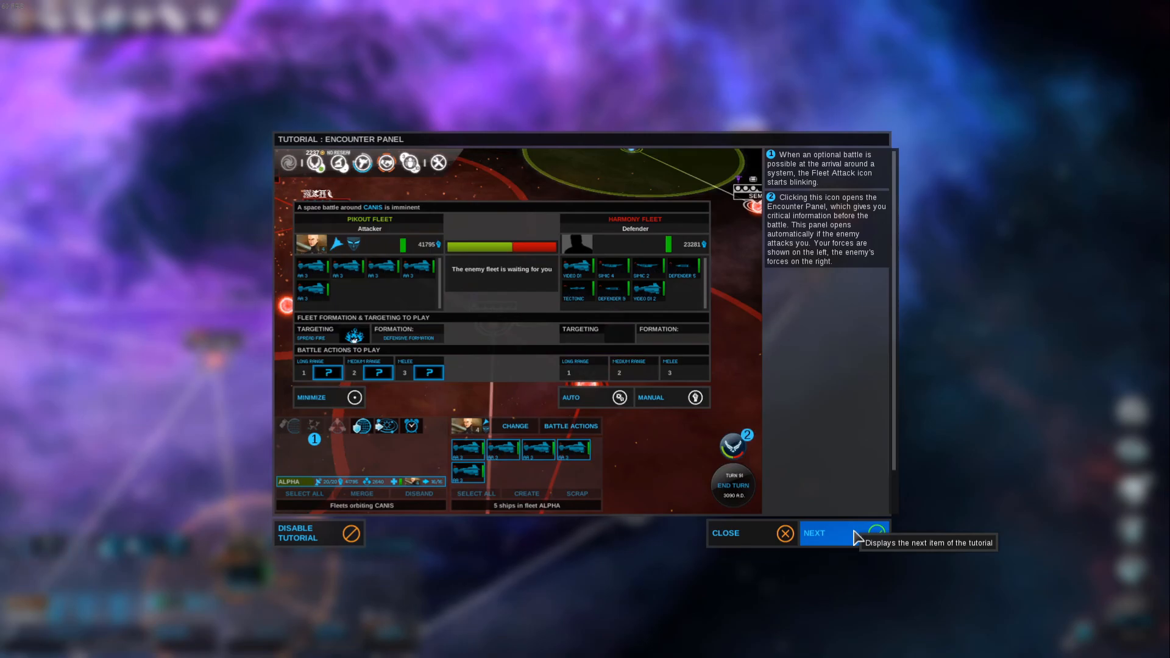
{"action": "mouse_move", "coordinate": [597, 459]}
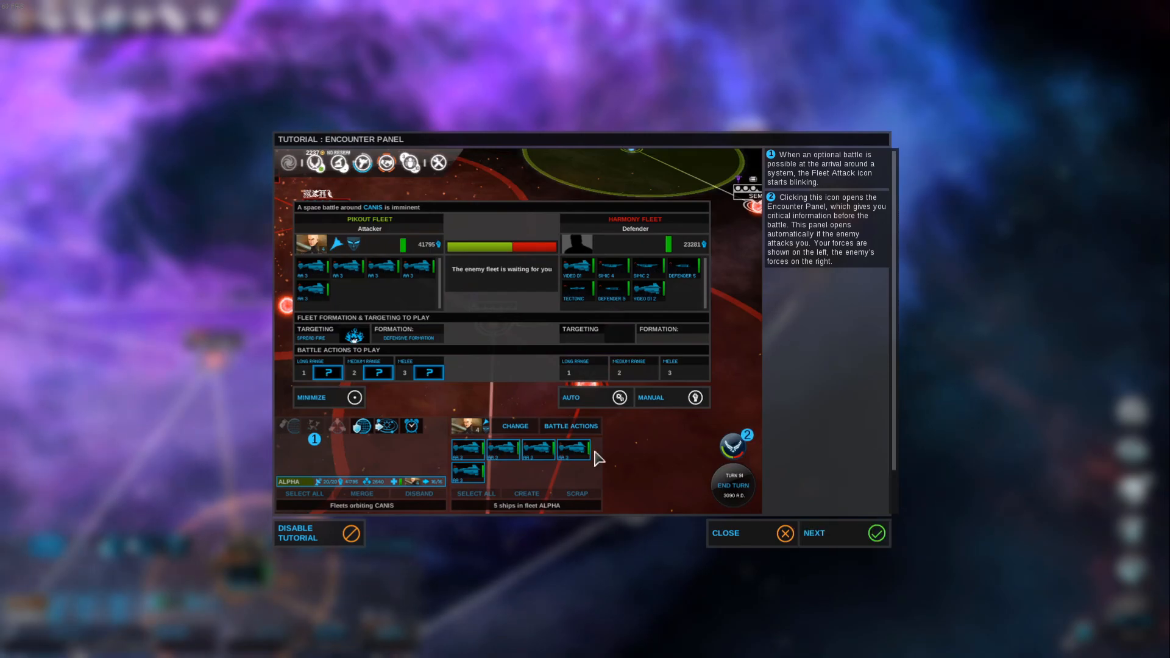
{"action": "mouse_move", "coordinate": [582, 295]}
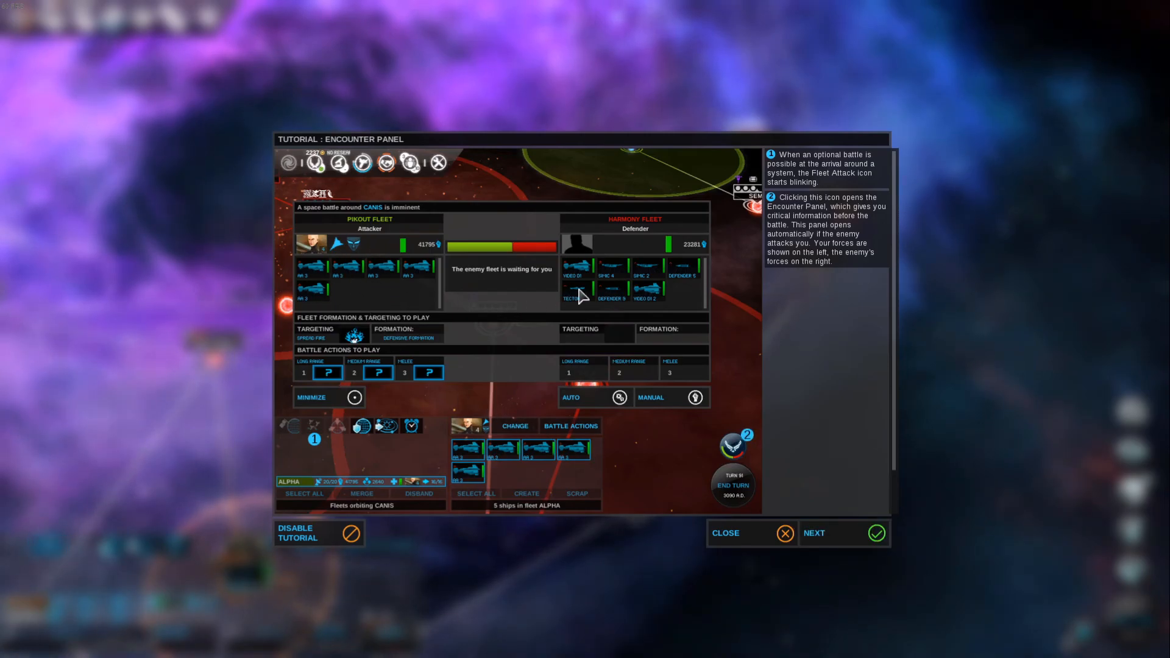
{"action": "mouse_move", "coordinate": [656, 312]}
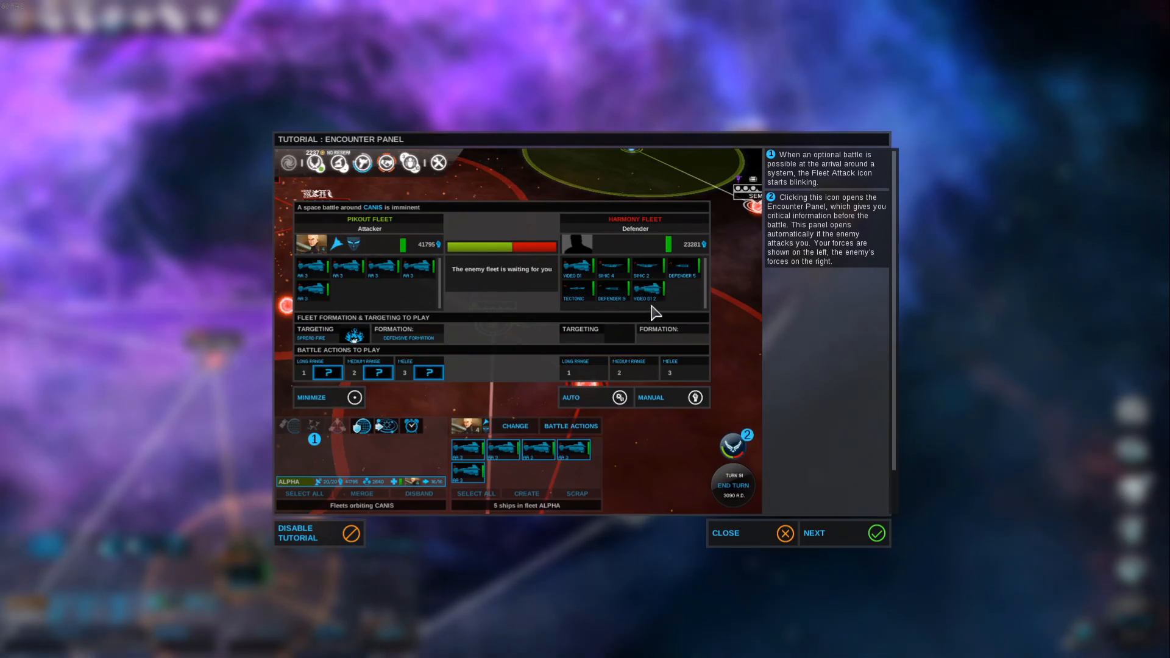
{"action": "mouse_move", "coordinate": [781, 376]}
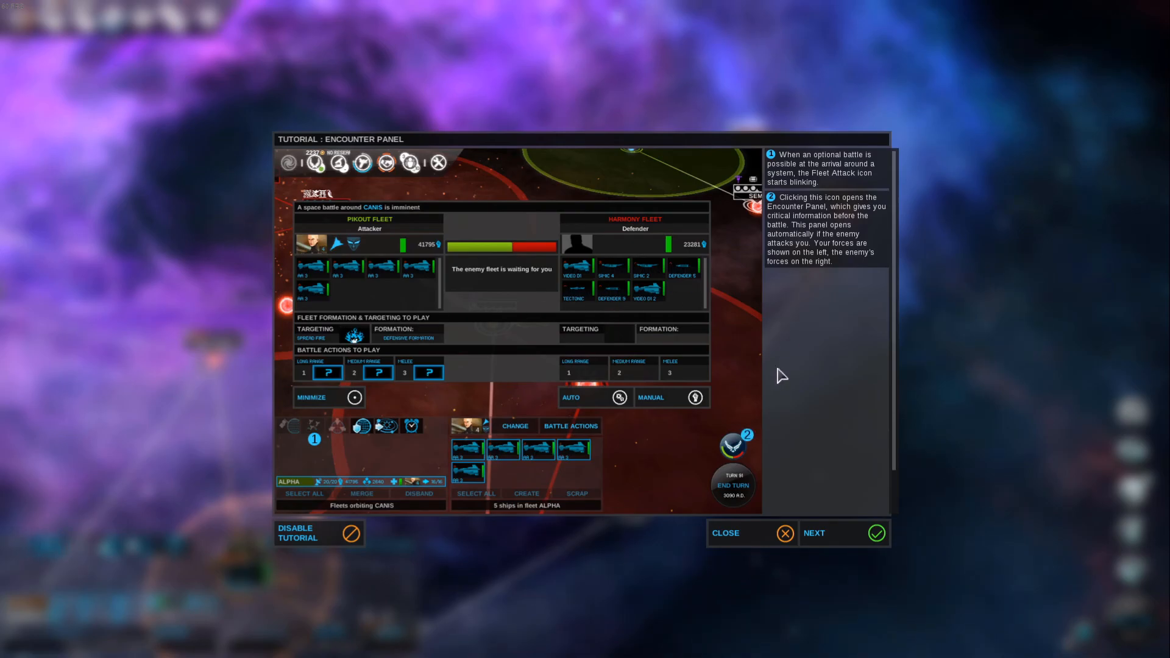
{"action": "left_click", "coordinate": [813, 532]}
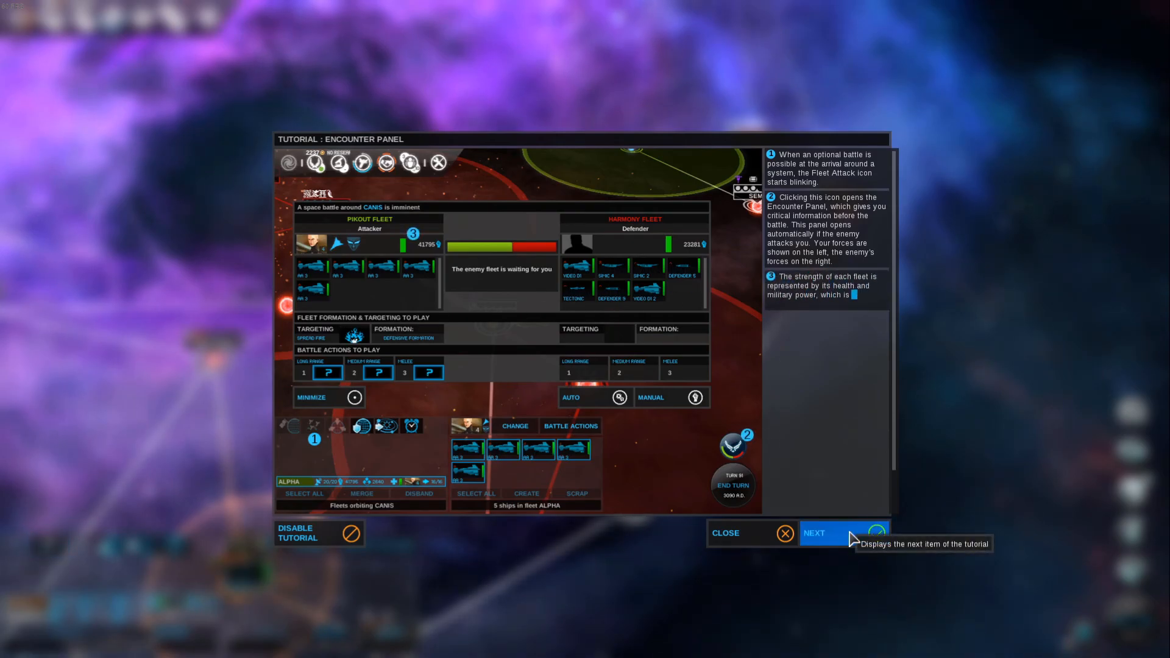
{"action": "left_click", "coordinate": [830, 532]}
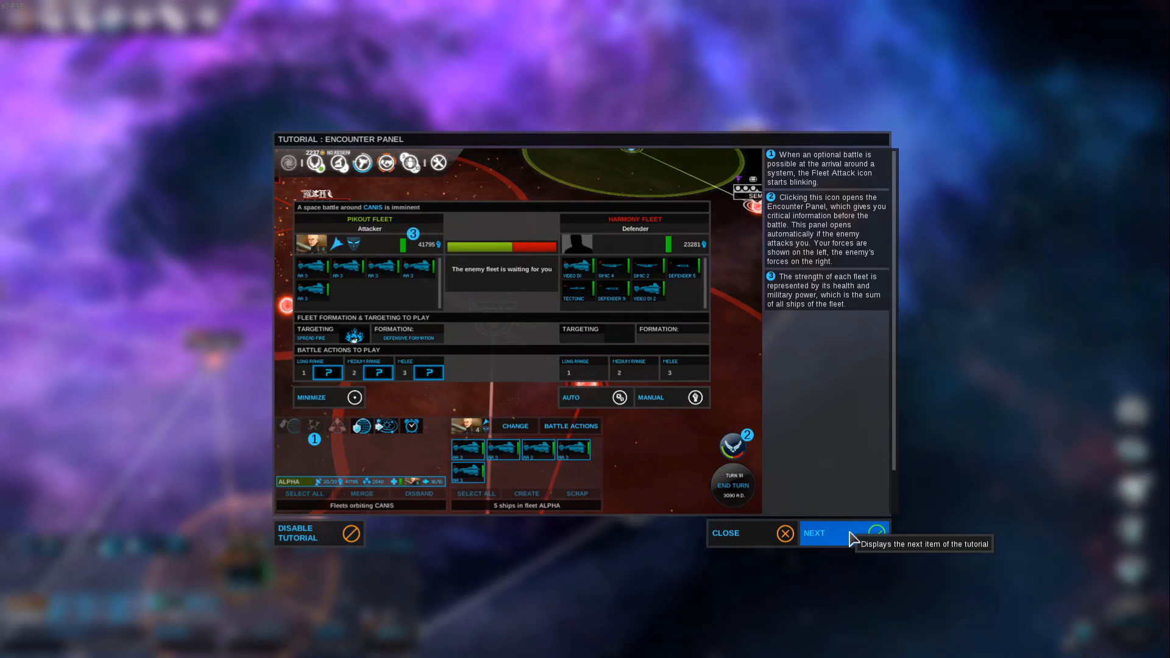
{"action": "left_click", "coordinate": [813, 532]}
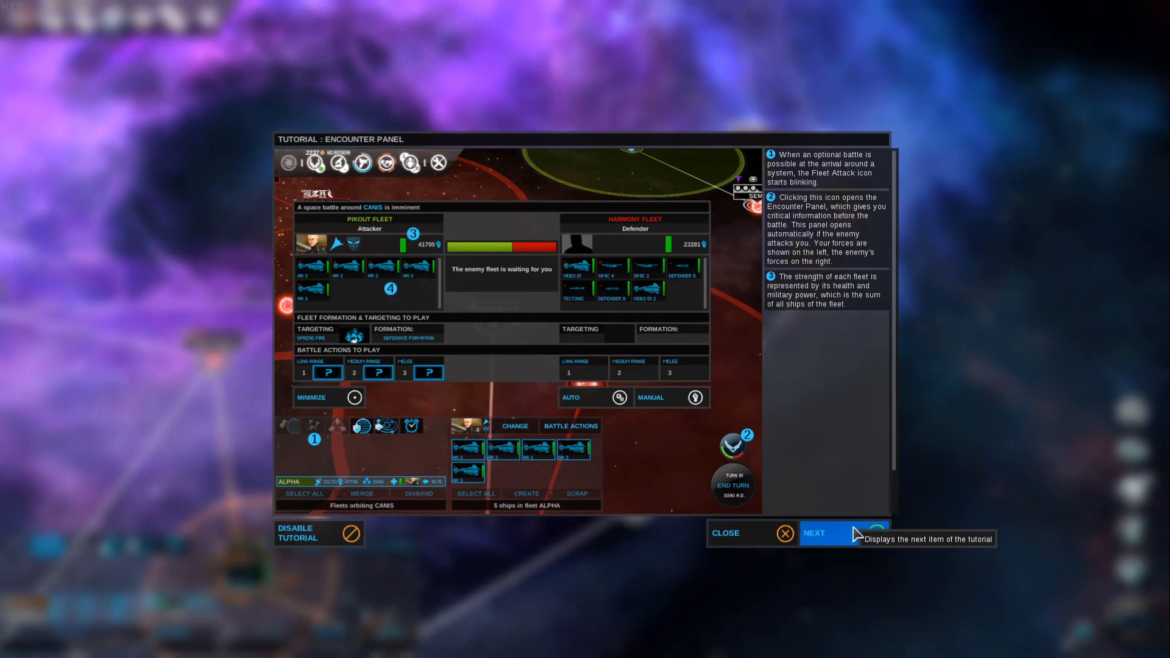
{"action": "left_click", "coordinate": [829, 533]}
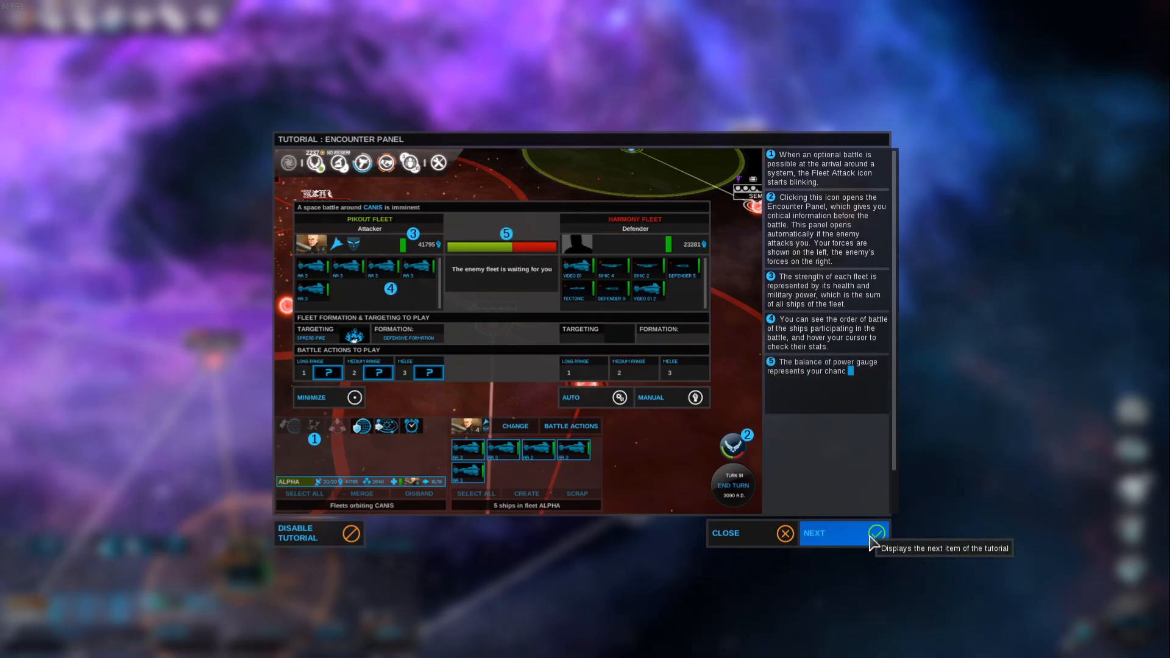
{"action": "left_click", "coordinate": [843, 532]}
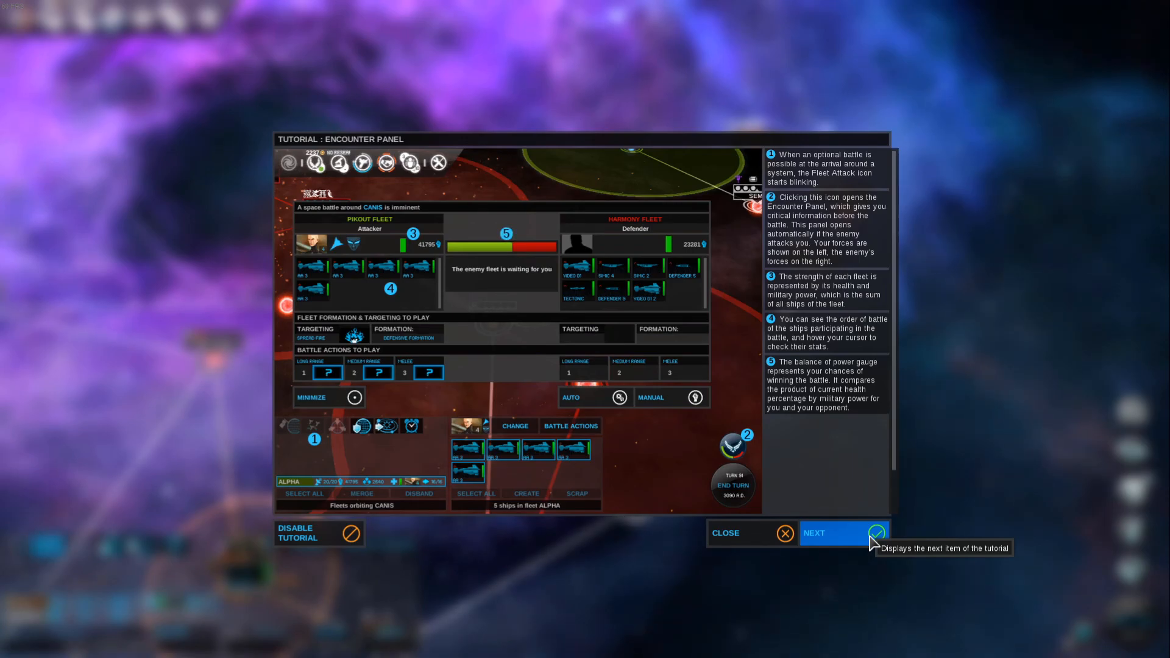
{"action": "mouse_move", "coordinate": [525, 257]}
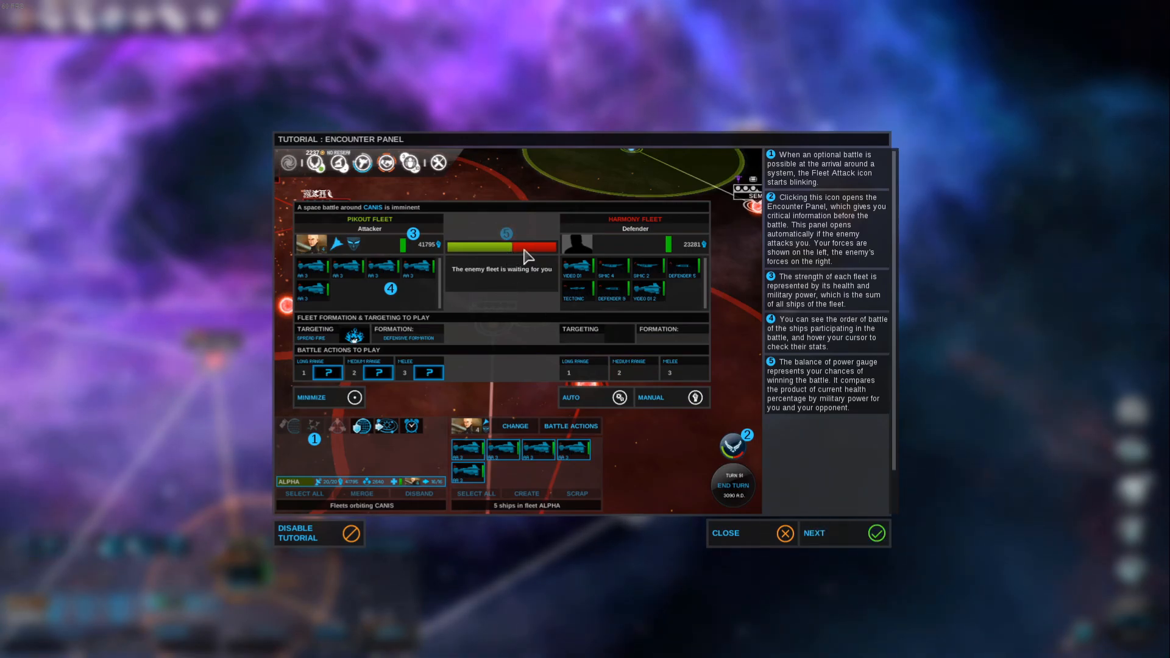
{"action": "mouse_move", "coordinate": [336, 267]}
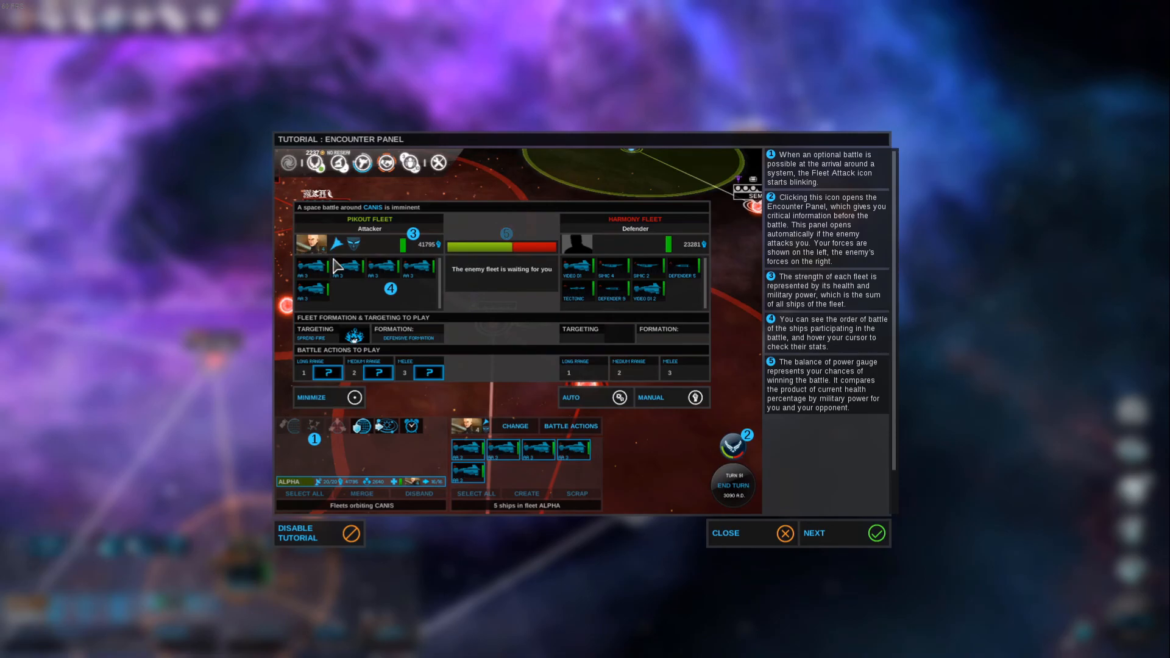
{"action": "left_click", "coordinate": [812, 532]}
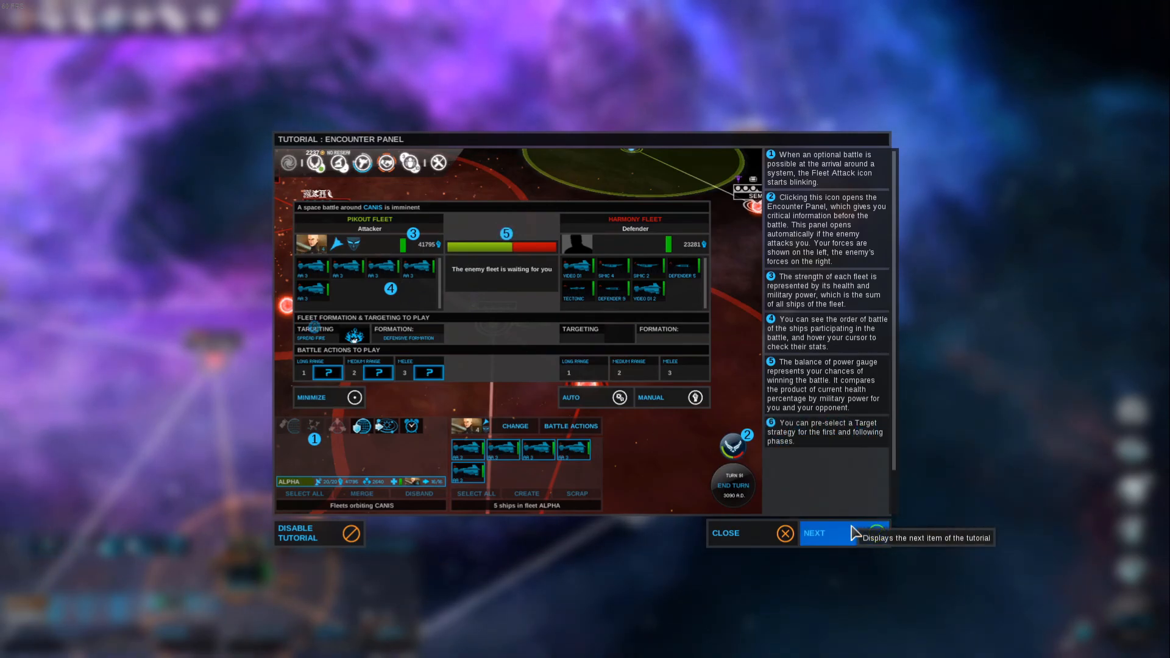
{"action": "mouse_move", "coordinate": [858, 534]}
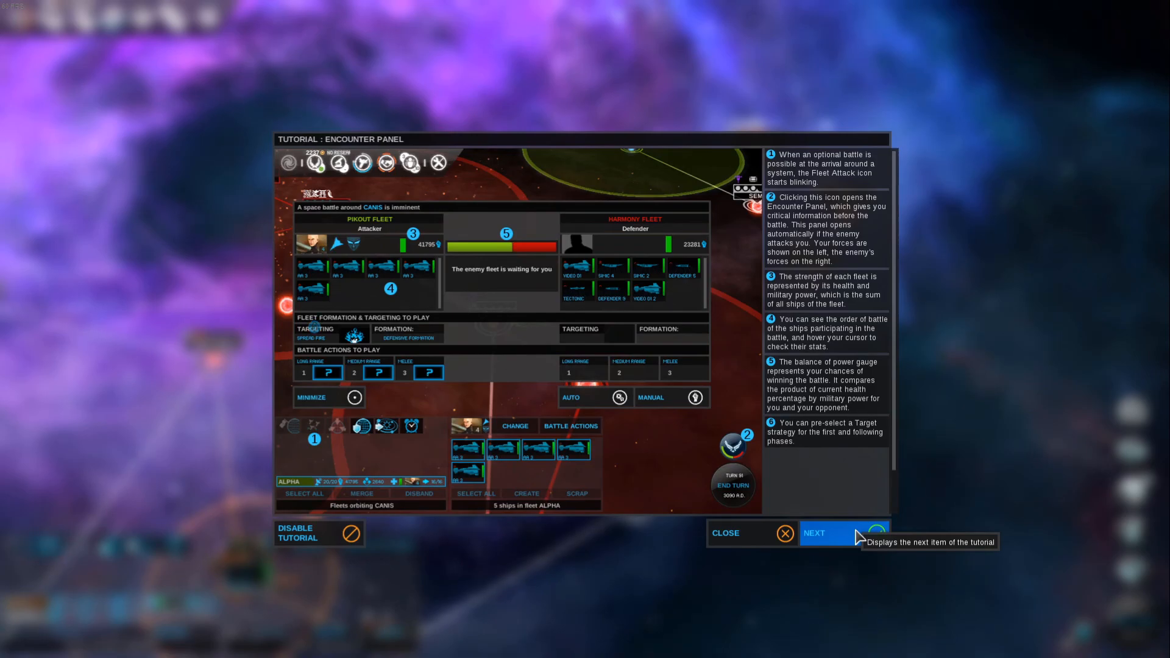
{"action": "left_click", "coordinate": [814, 532]}
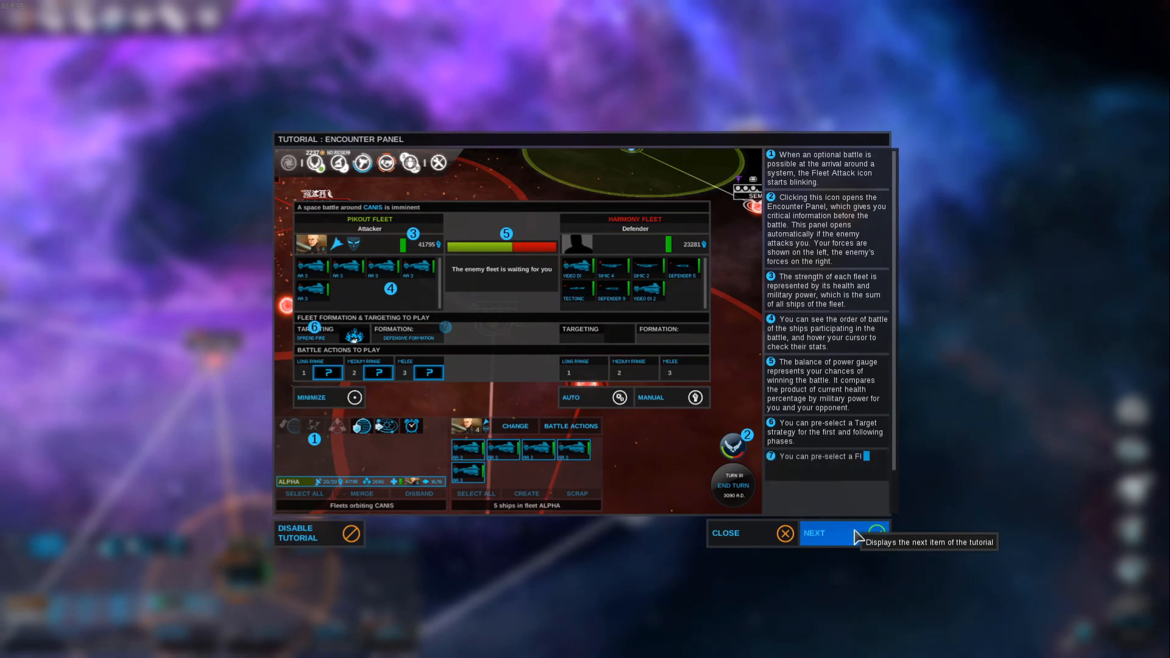
{"action": "left_click", "coordinate": [829, 533]}
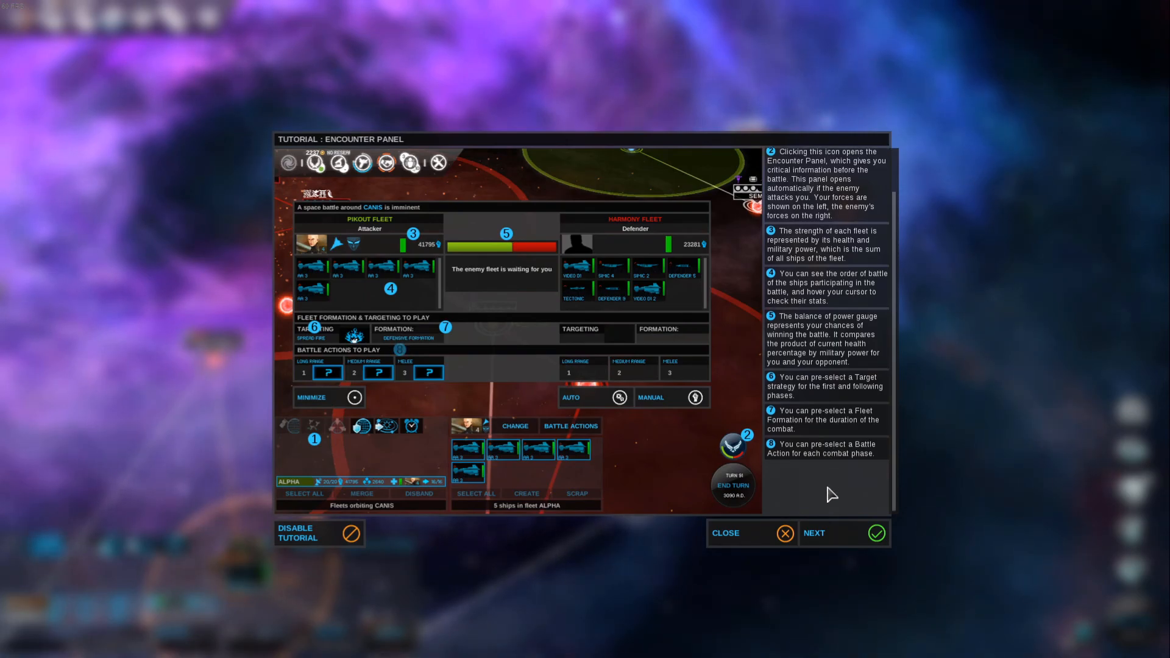
{"action": "mouse_move", "coordinate": [850, 528]}
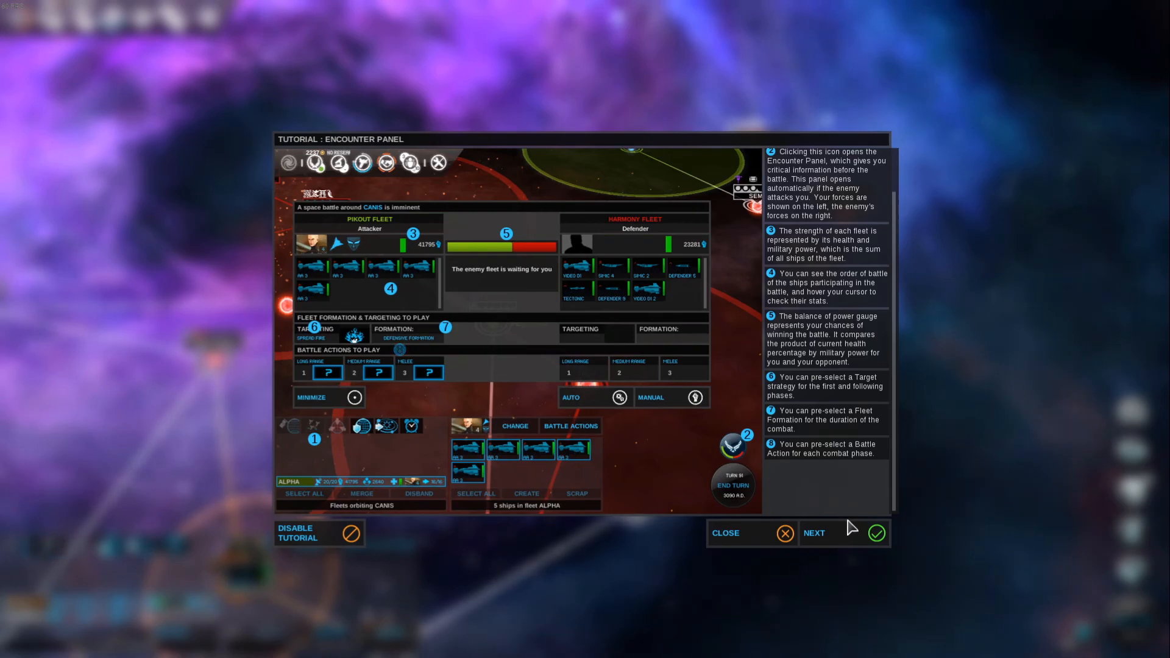
{"action": "left_click", "coordinate": [812, 533]}
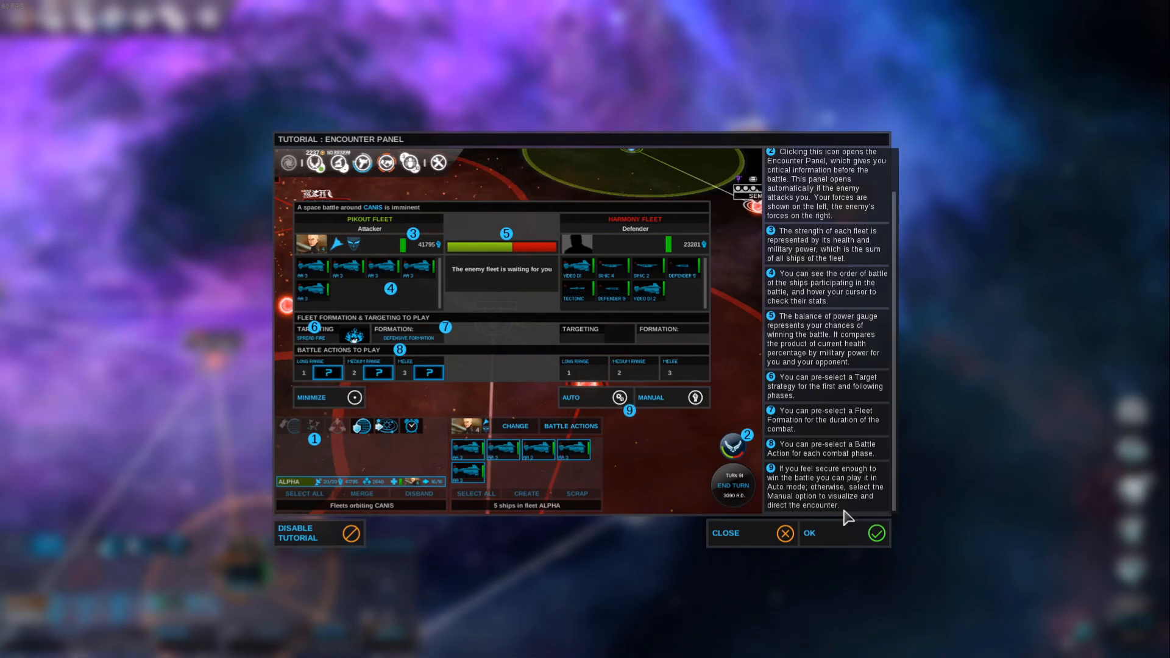
{"action": "mouse_move", "coordinate": [853, 514]}
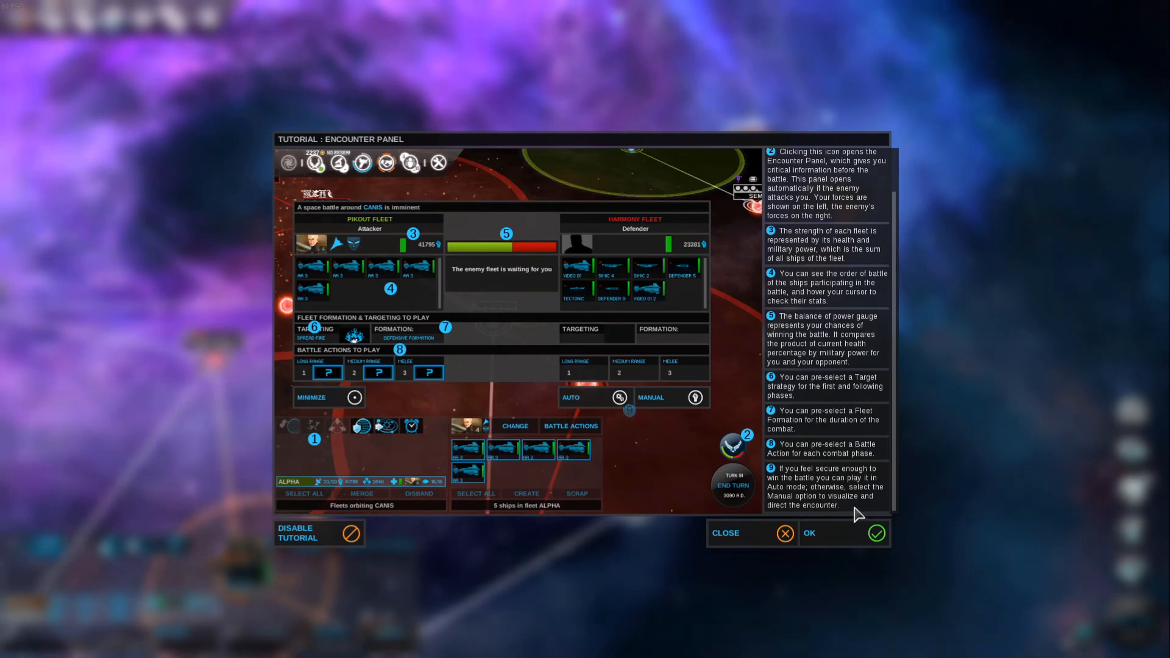
{"action": "mouse_move", "coordinate": [846, 477]}
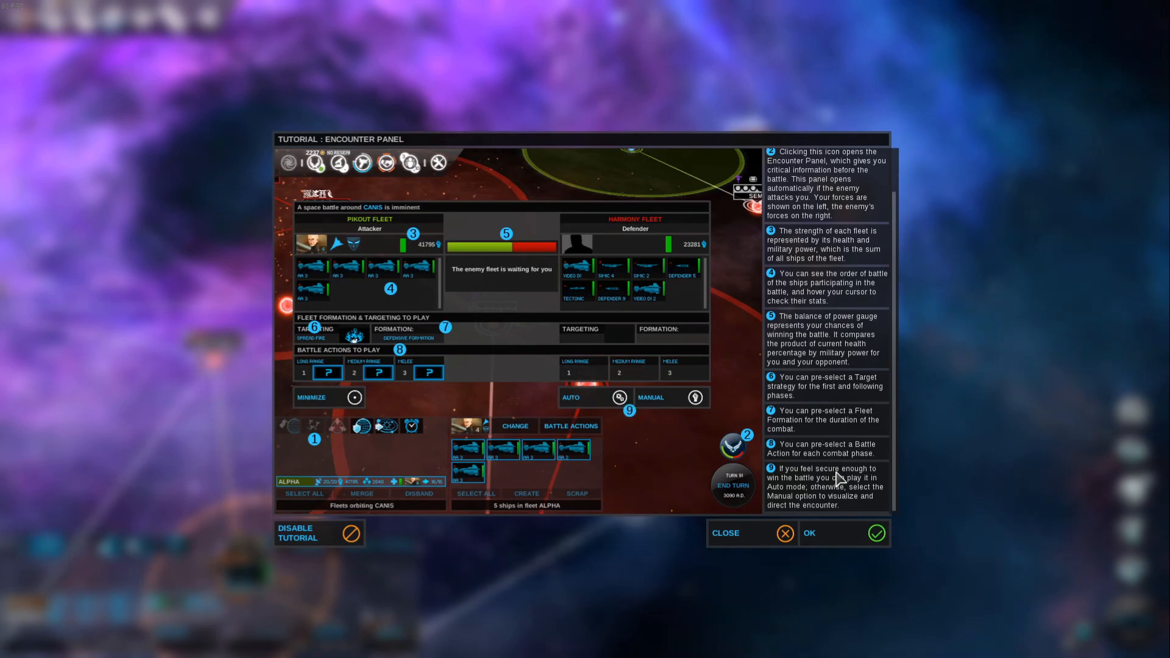
{"action": "mouse_move", "coordinate": [865, 540]}
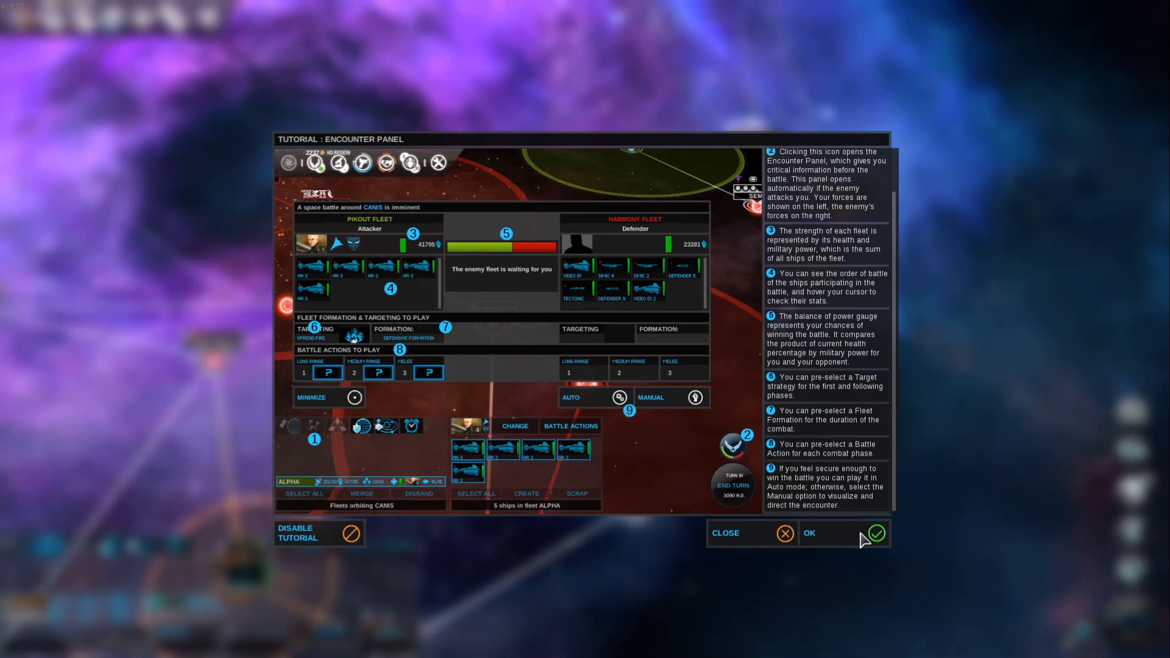
- Close the finished tutorial and acknowledge the completed construction at Wordan in the notifications
{"action": "left_click", "coordinate": [875, 532]}
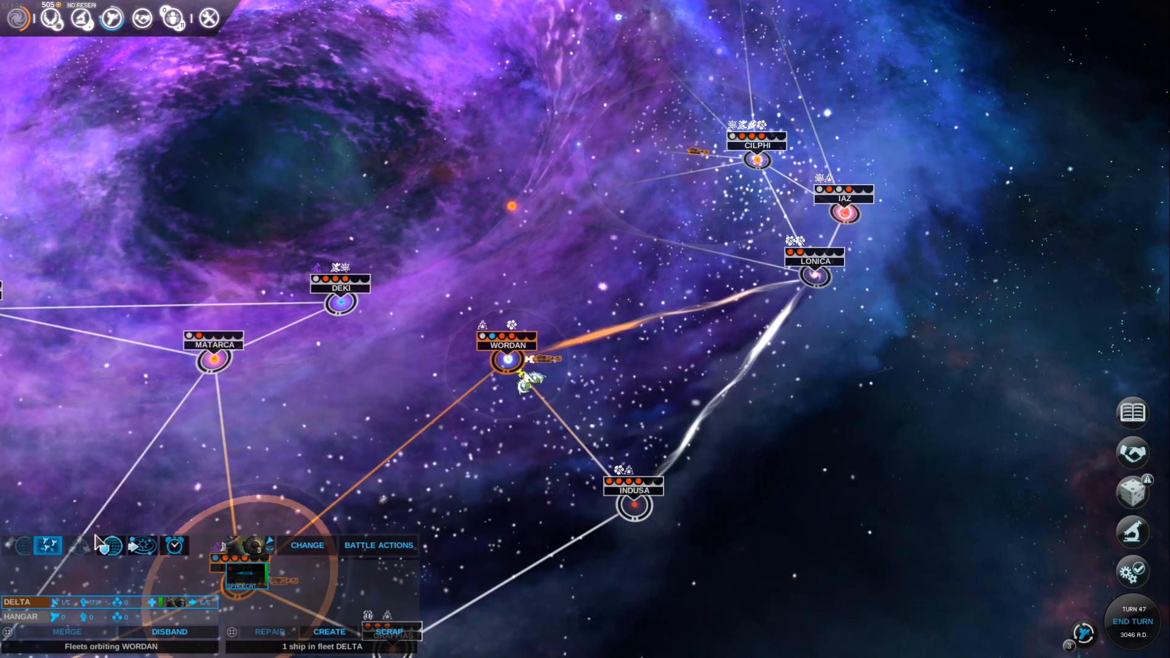
{"action": "mouse_move", "coordinate": [407, 450]}
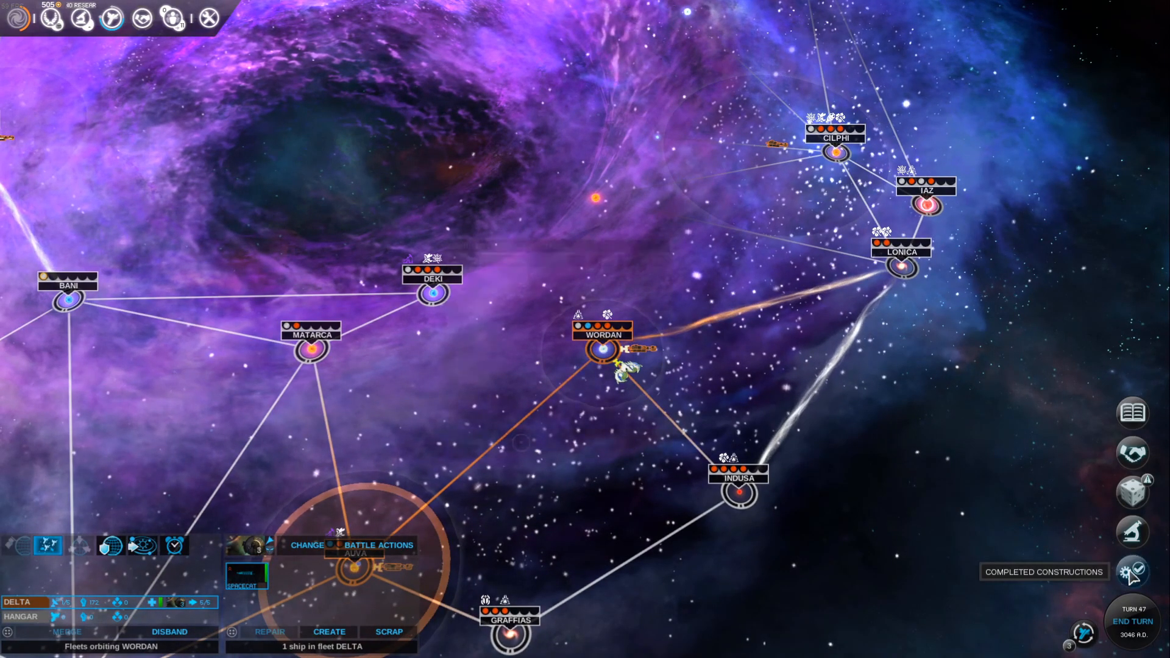
{"action": "left_click", "coordinate": [1131, 572]}
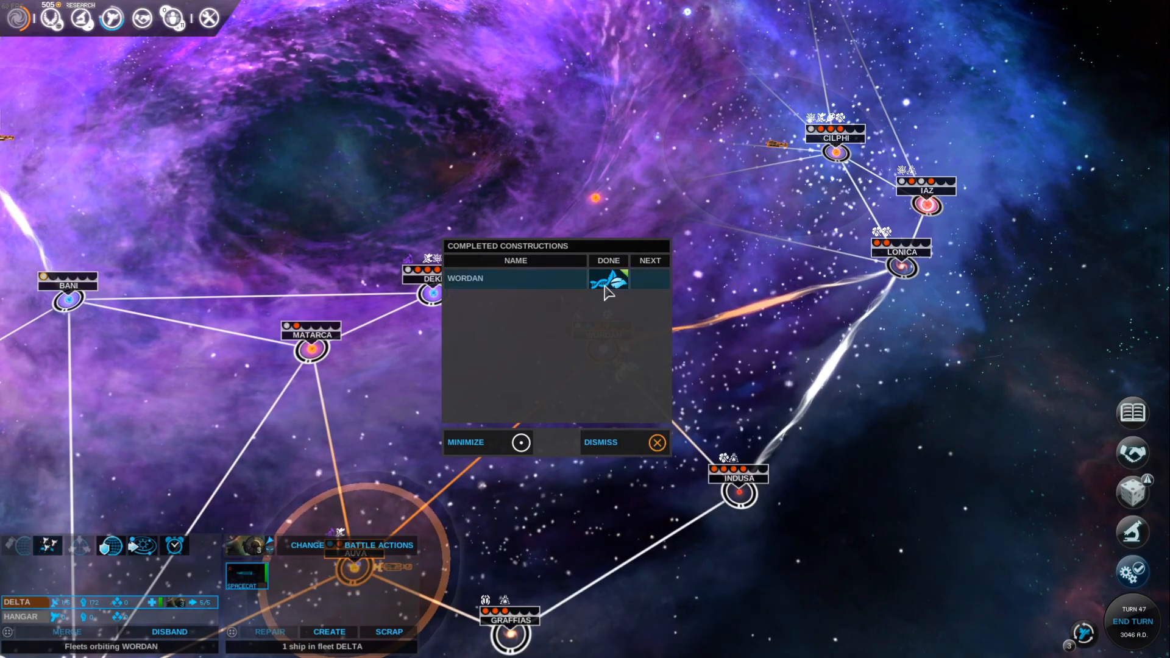
{"action": "left_click", "coordinate": [624, 442]}
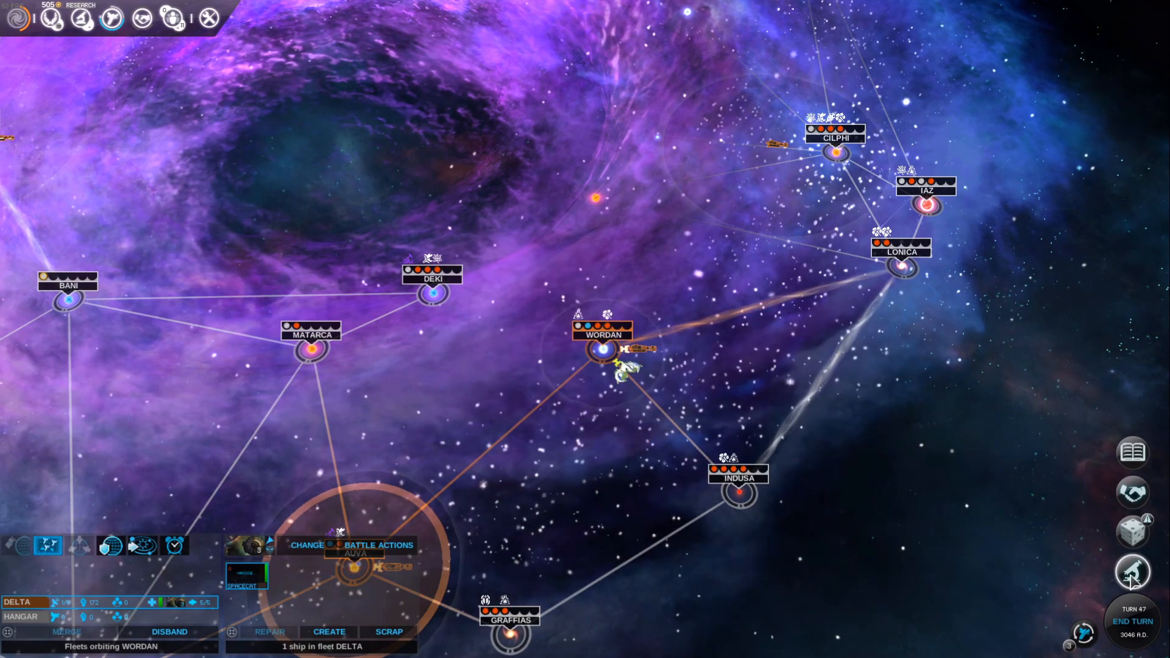
{"action": "left_click", "coordinate": [1131, 573]}
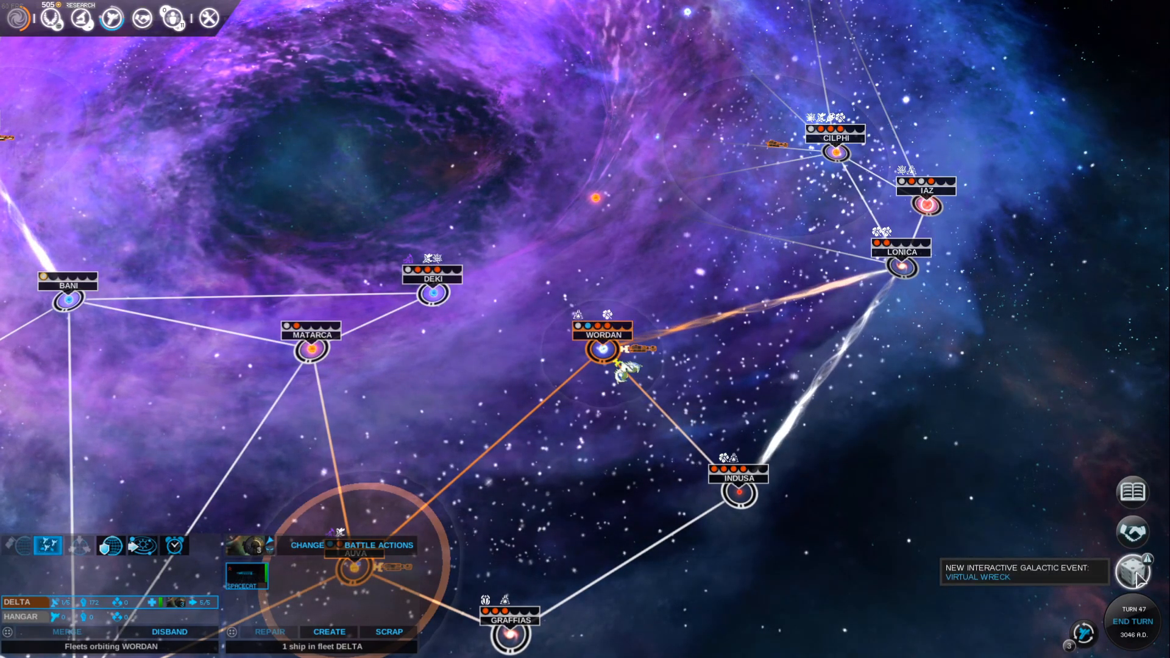
- Compare the Helpful and Hostile choices, then confirm the Selfish outcome worth +300 Dust
{"action": "left_click", "coordinate": [1133, 570]}
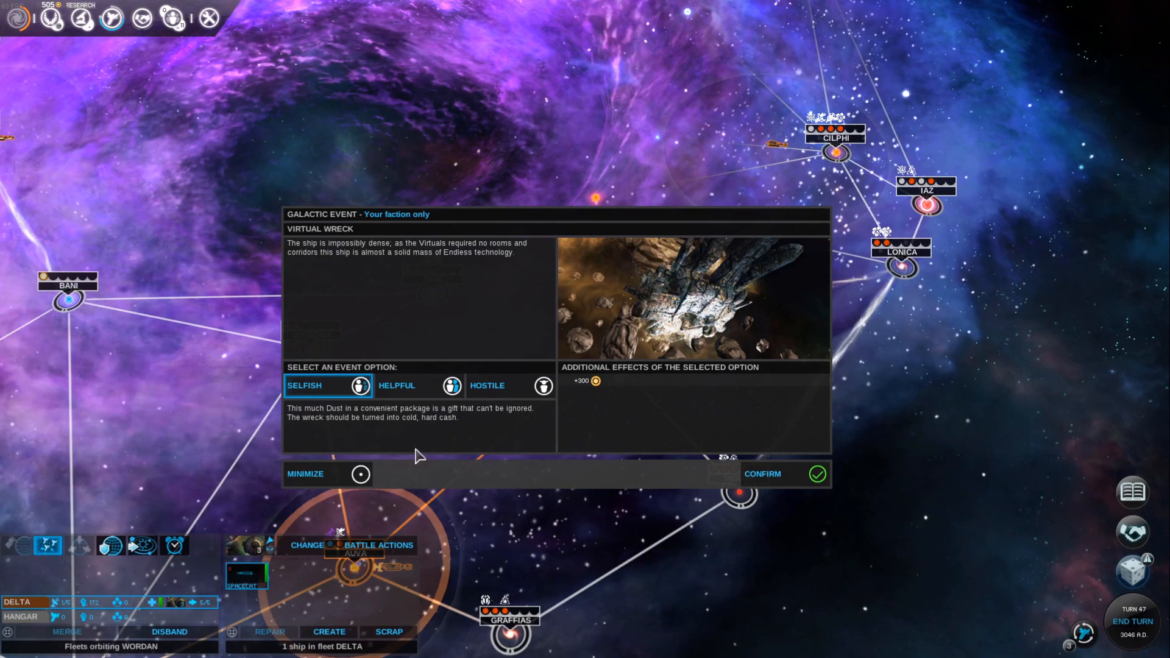
{"action": "left_click", "coordinate": [396, 385]}
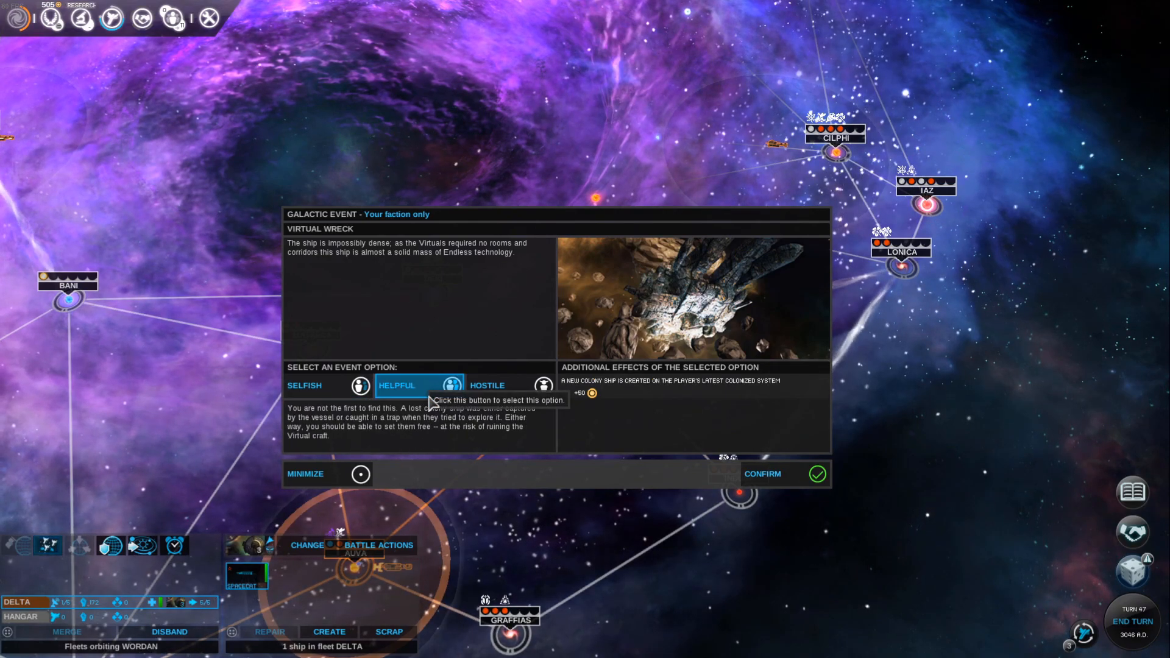
{"action": "mouse_move", "coordinate": [513, 429]}
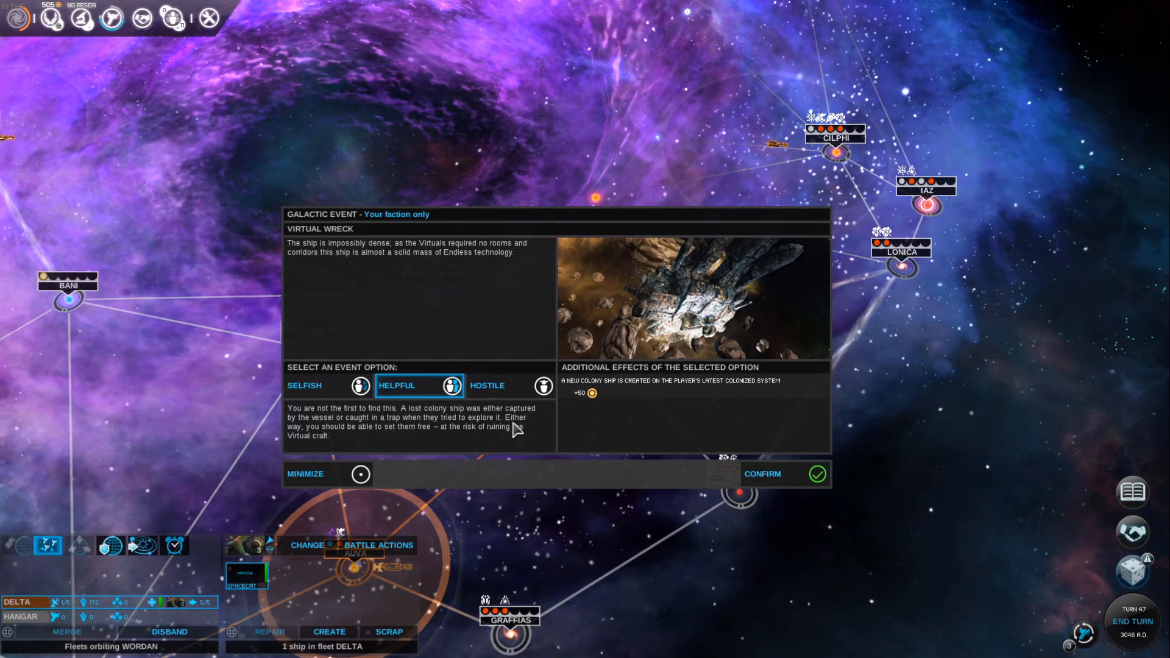
{"action": "left_click", "coordinate": [488, 385]}
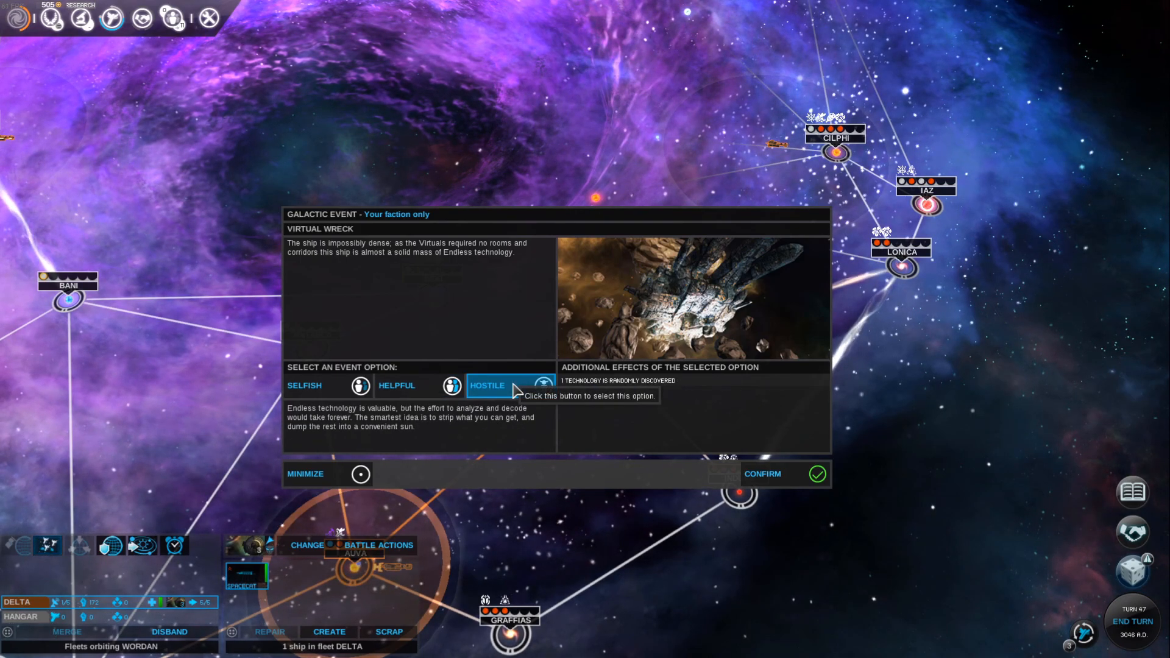
{"action": "mouse_move", "coordinate": [537, 434]}
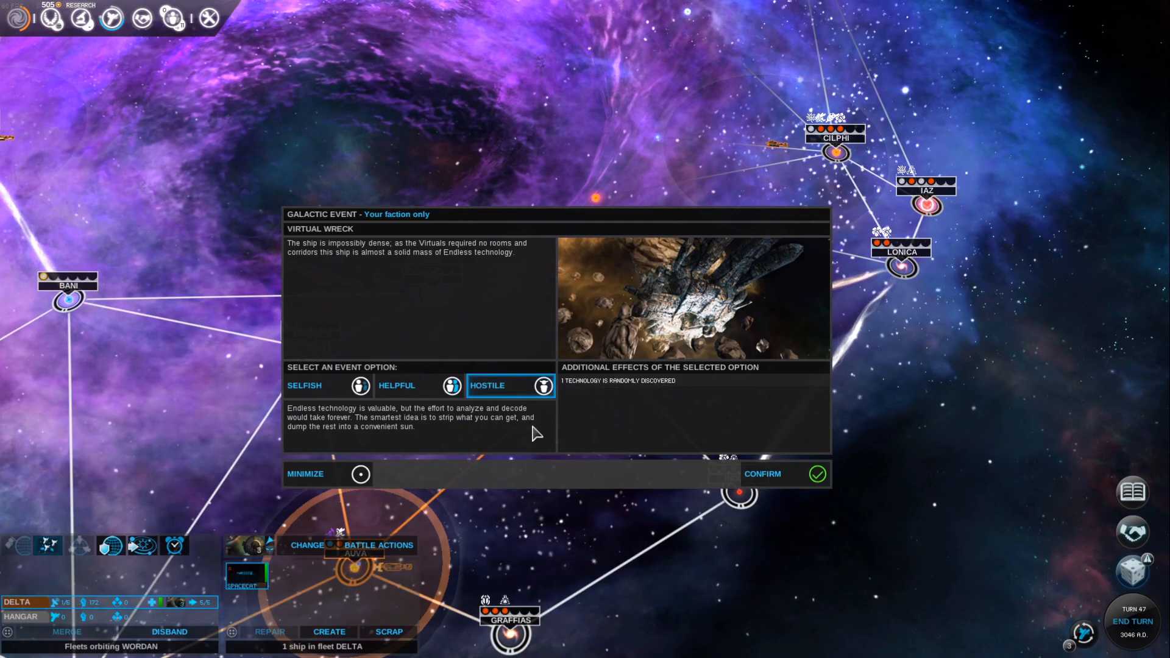
{"action": "left_click", "coordinate": [303, 385]}
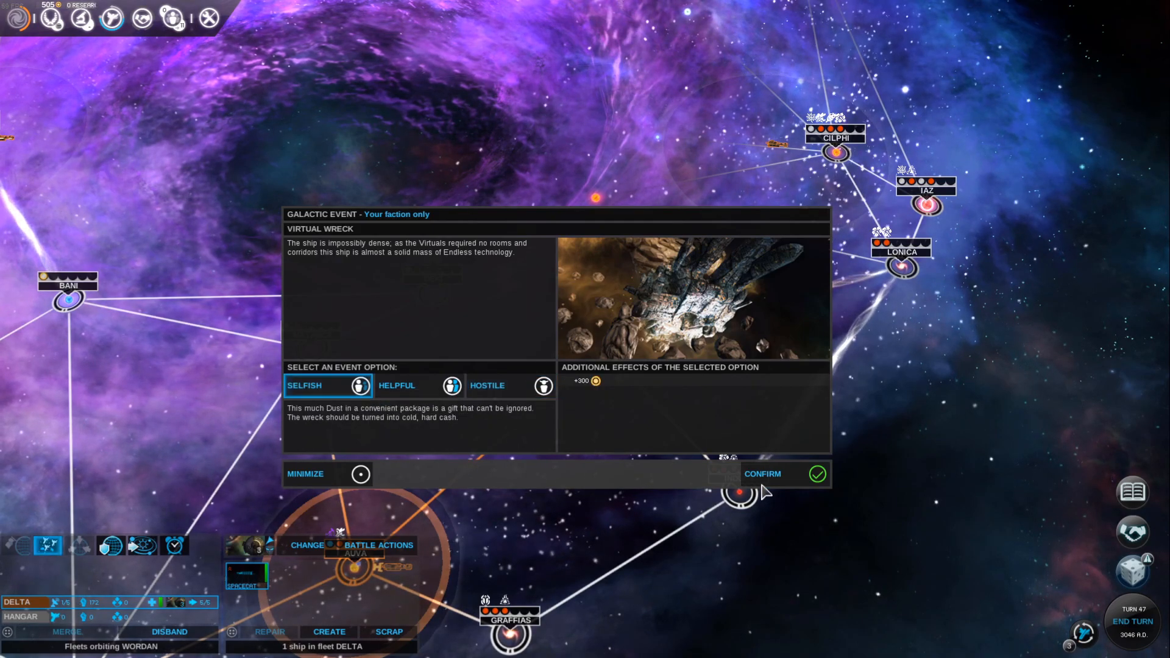
{"action": "left_click", "coordinate": [763, 473]}
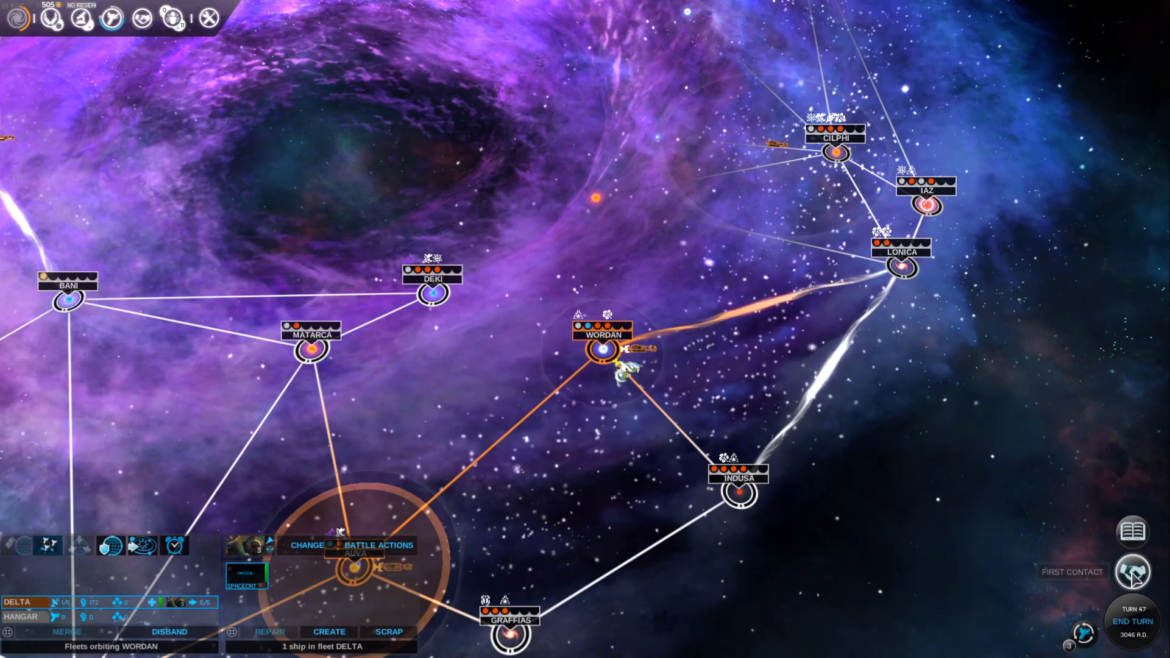
- Bring up the You Are Not Alone first-contact game event from its notification
{"action": "left_click", "coordinate": [1132, 573]}
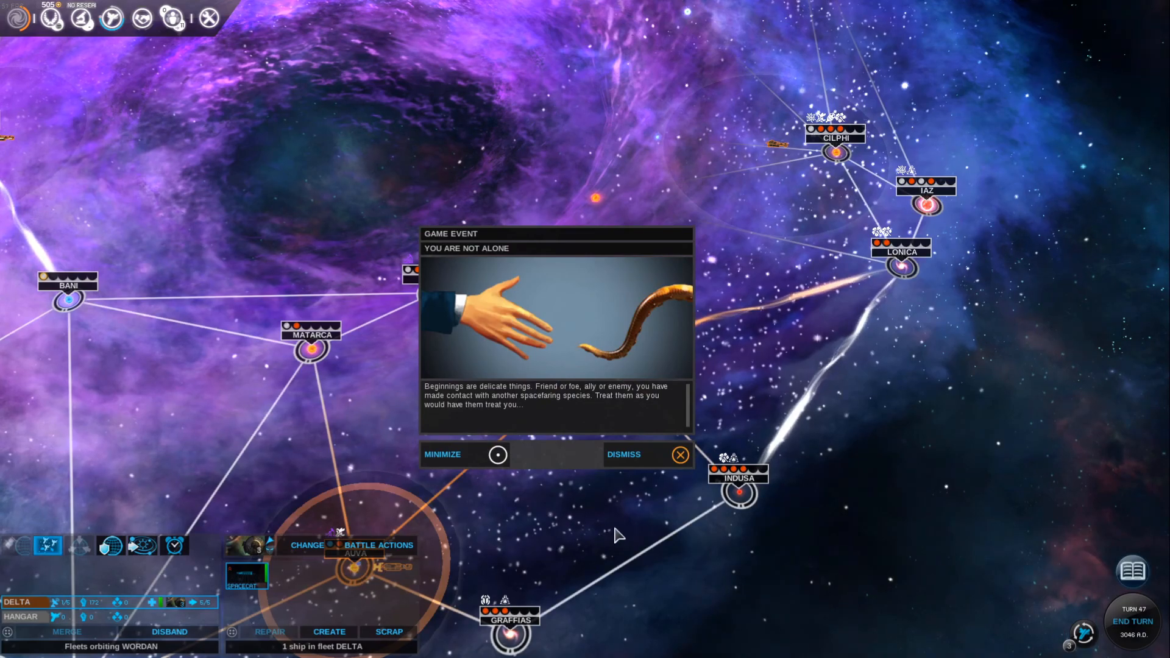
{"action": "mouse_move", "coordinate": [586, 530]}
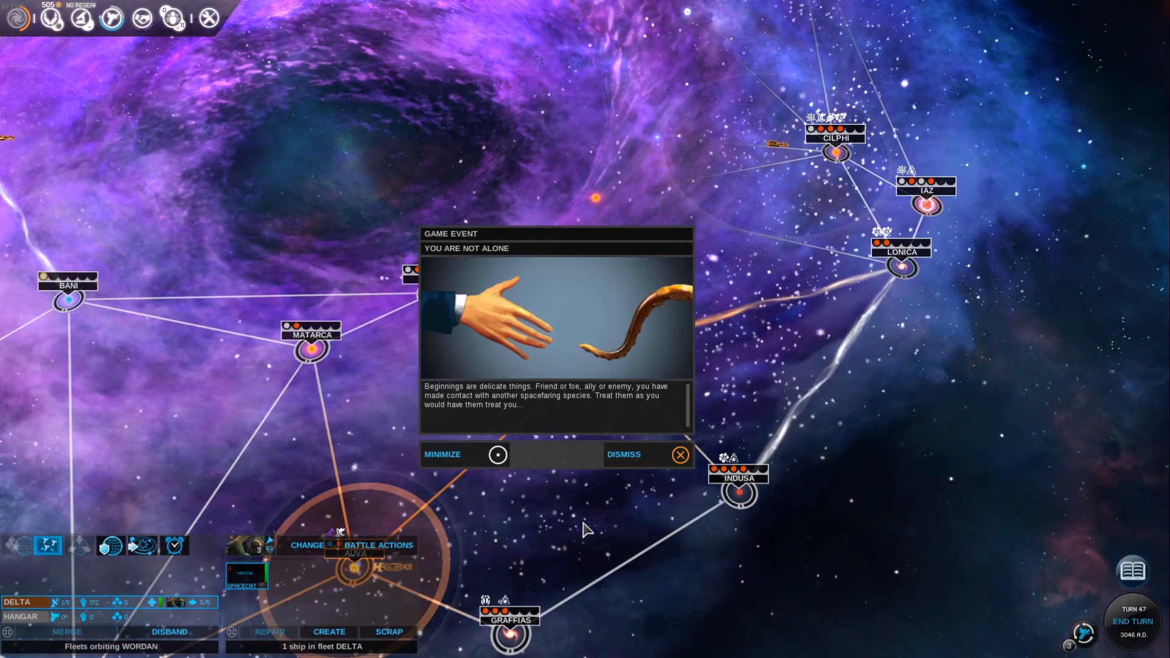
{"action": "mouse_move", "coordinate": [552, 542]}
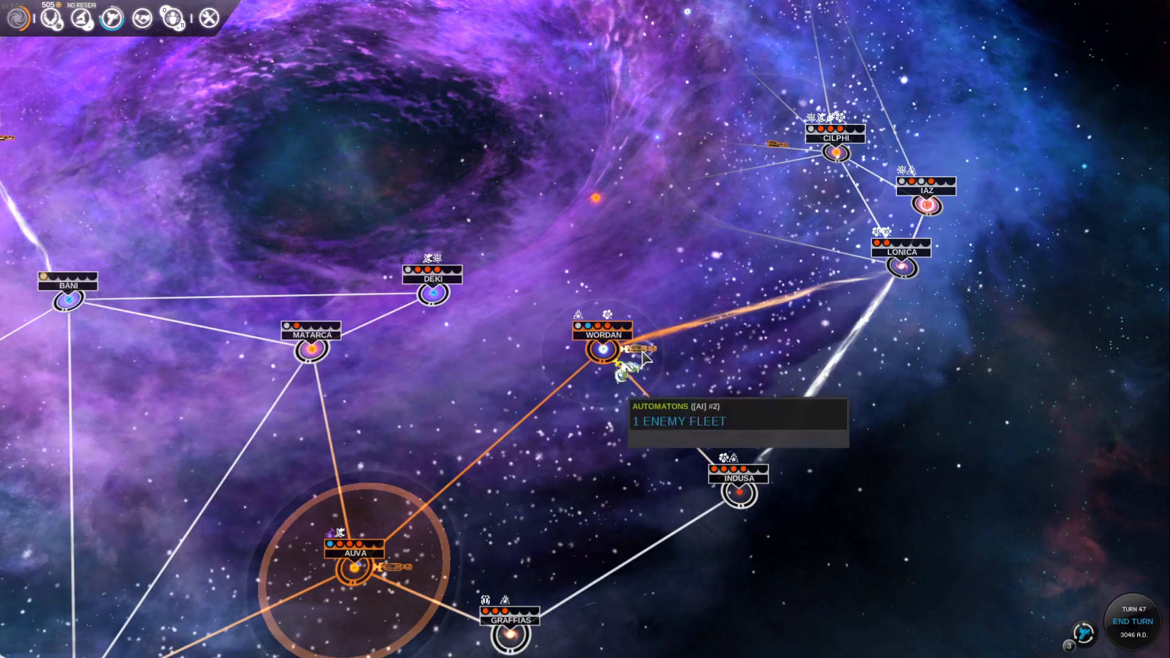
- Prepare the Wordan battle with Defensive Formation and Spread Fire targeting
{"action": "left_click", "coordinate": [605, 352]}
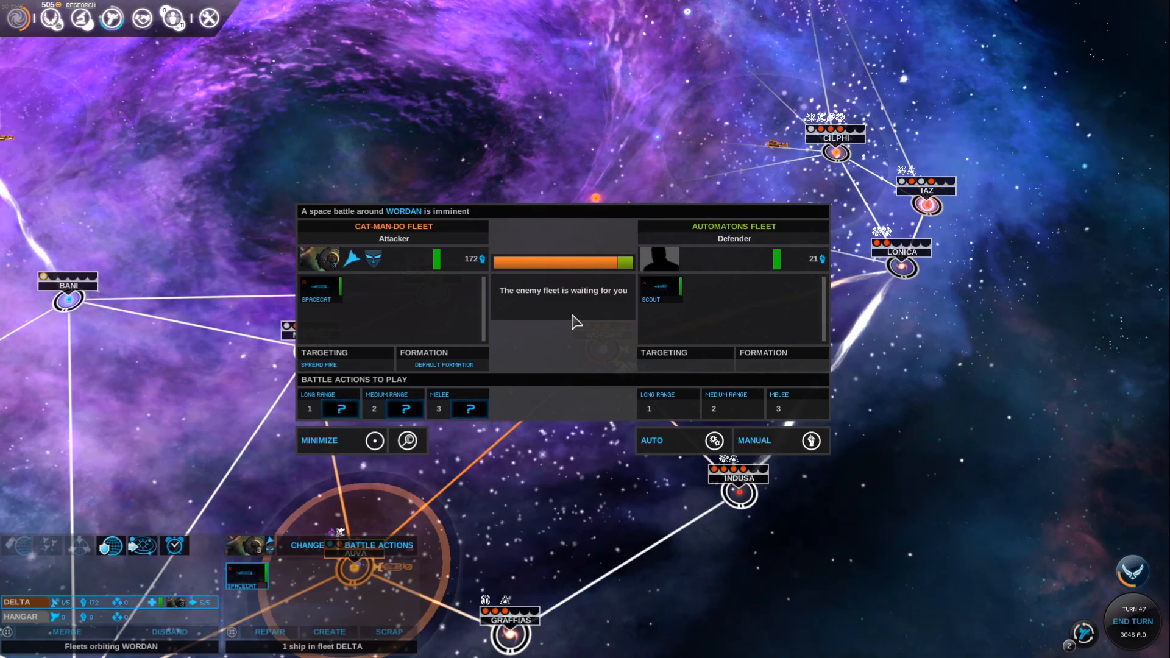
{"action": "mouse_move", "coordinate": [659, 287]}
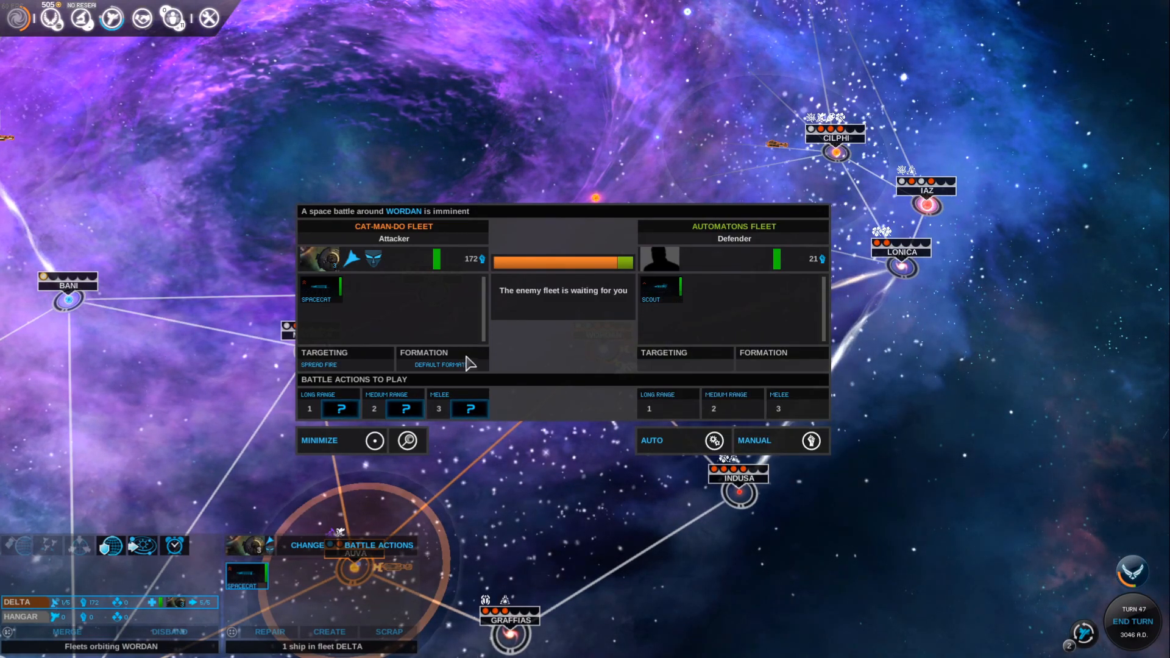
{"action": "left_click", "coordinate": [440, 364]}
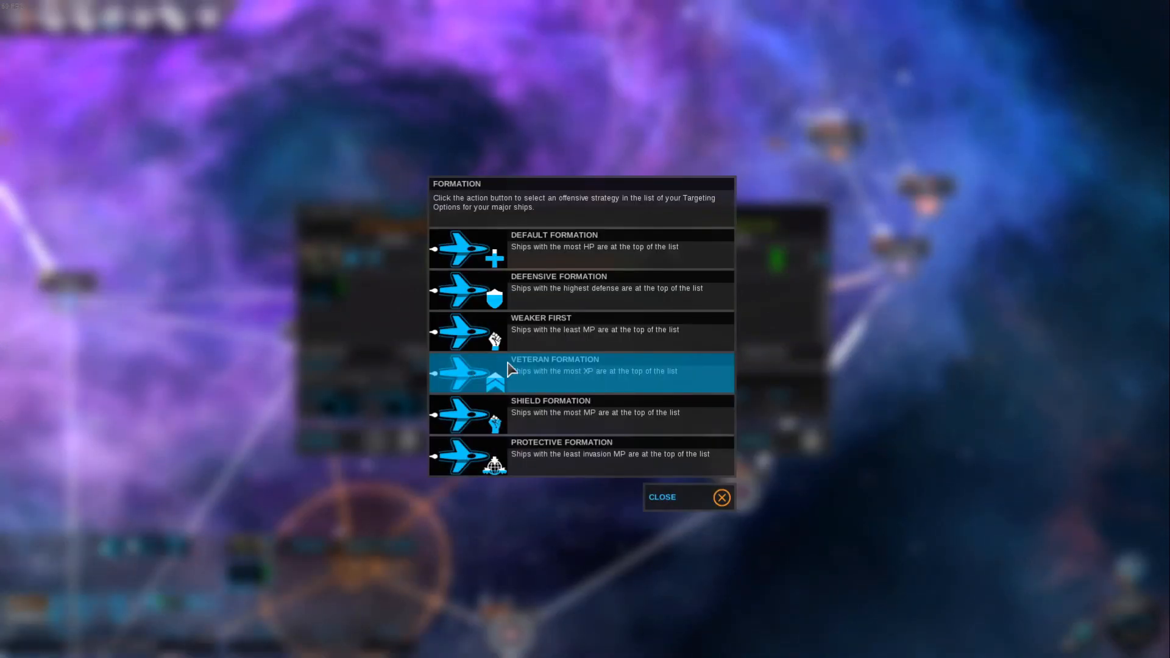
{"action": "mouse_move", "coordinate": [524, 371]}
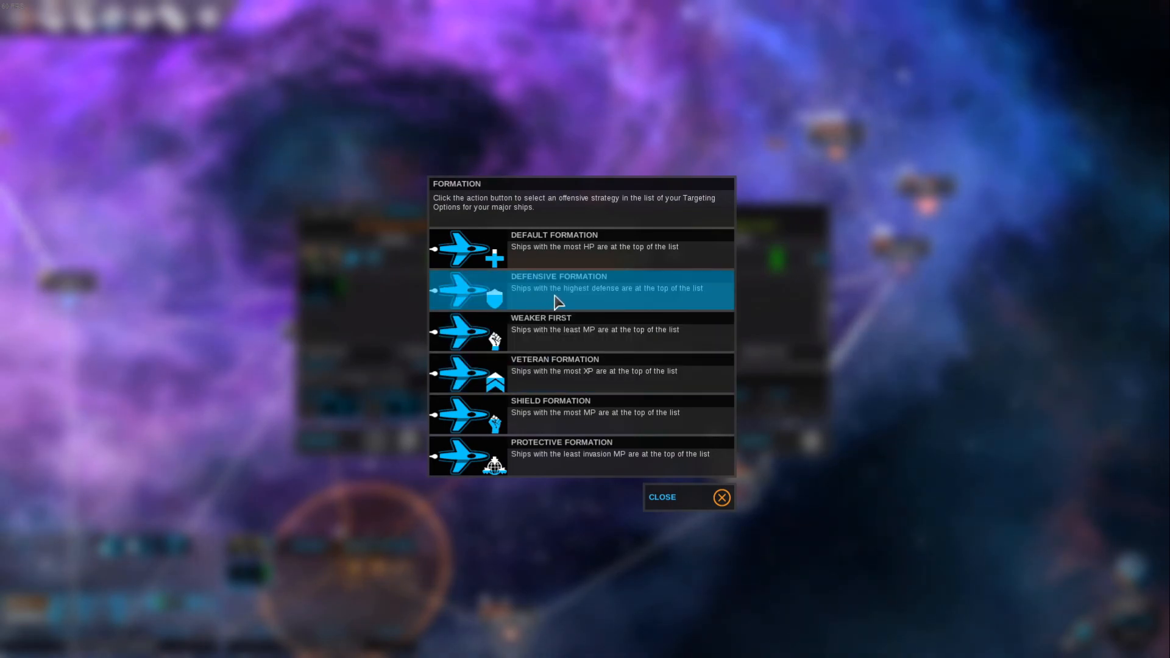
{"action": "left_click", "coordinate": [660, 497]}
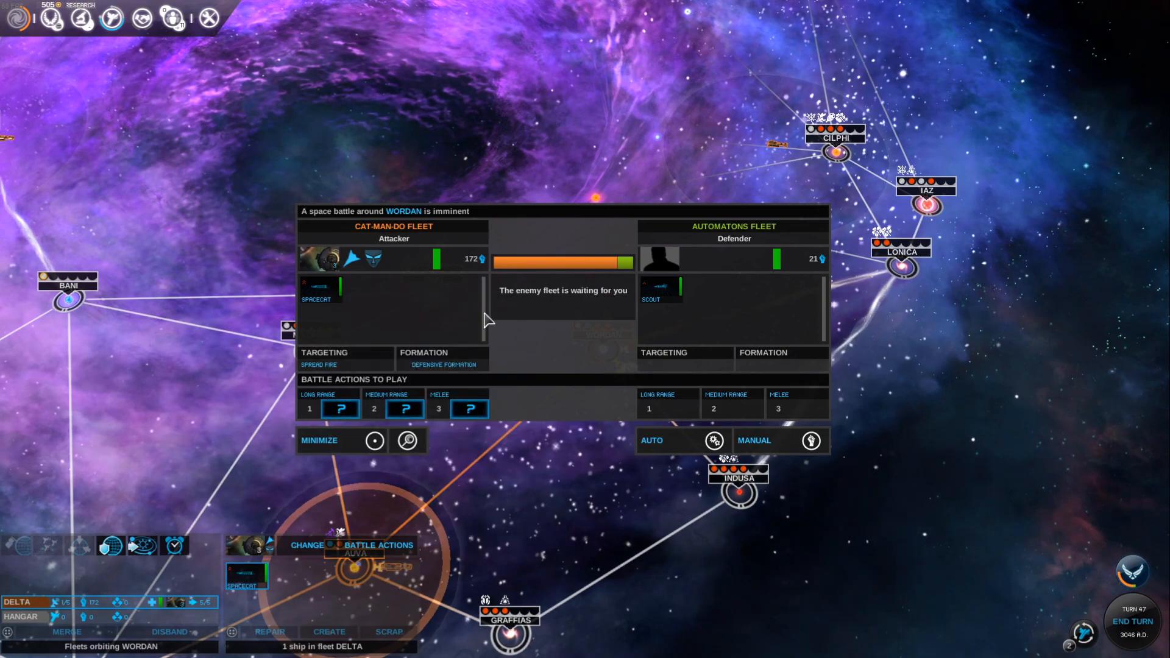
{"action": "left_click", "coordinate": [318, 364]}
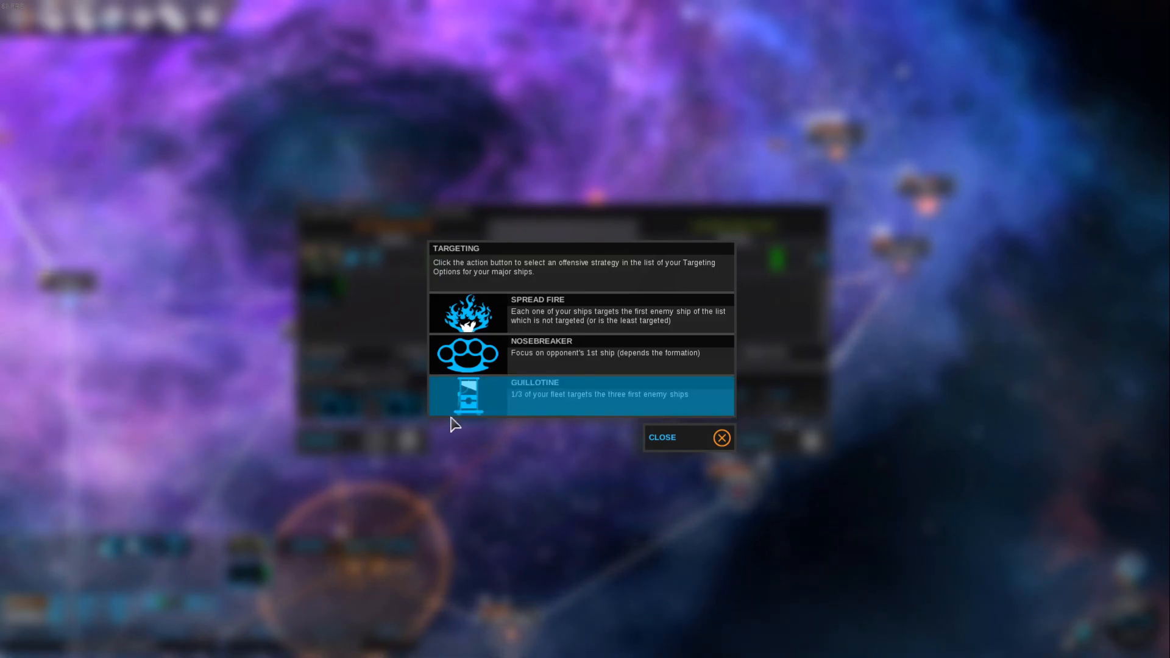
{"action": "left_click", "coordinate": [687, 438]}
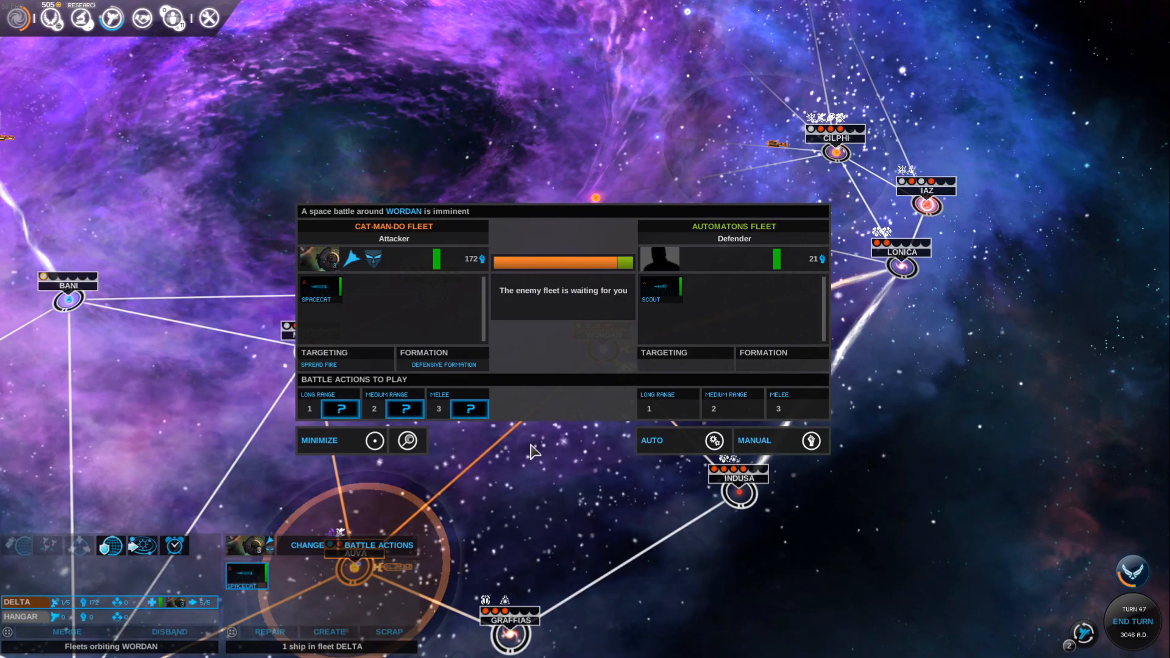
{"action": "mouse_move", "coordinate": [550, 477]}
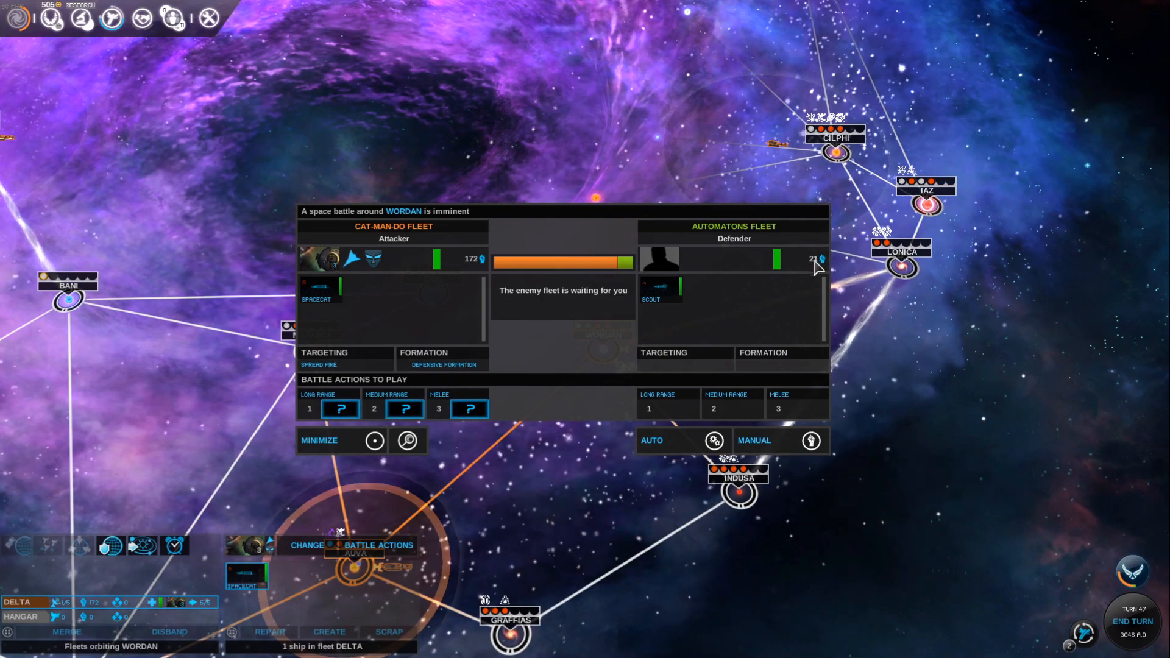
{"action": "mouse_move", "coordinate": [601, 536]}
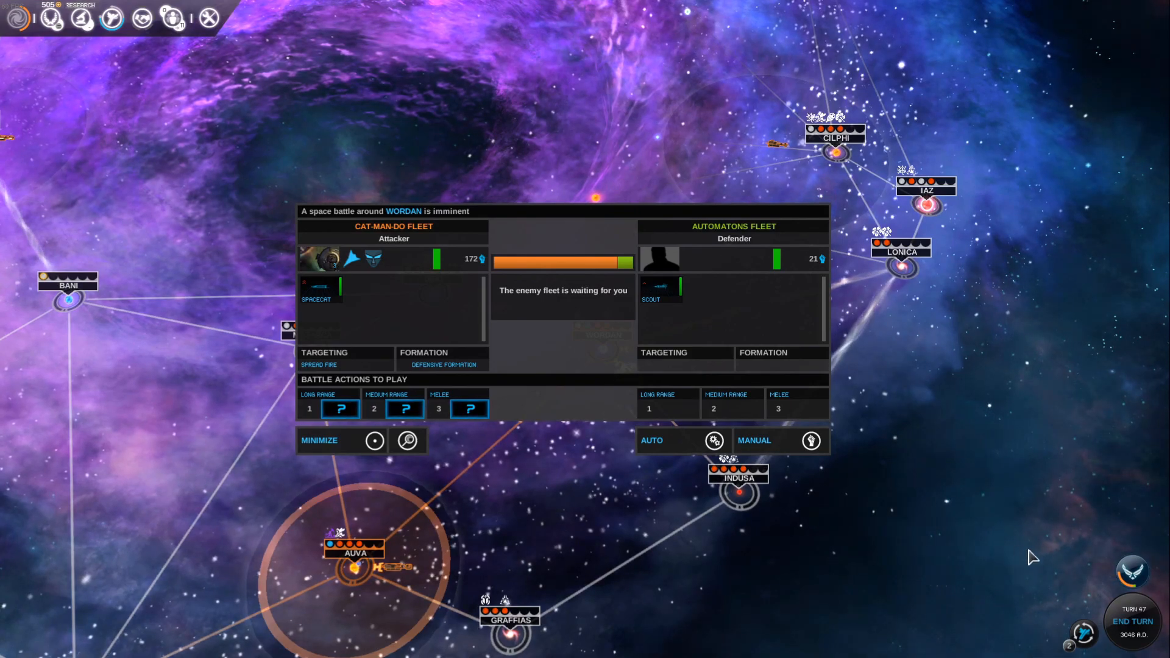
- Minimize the battle encounter panel to return to the galaxy map
{"action": "left_click", "coordinate": [407, 440]}
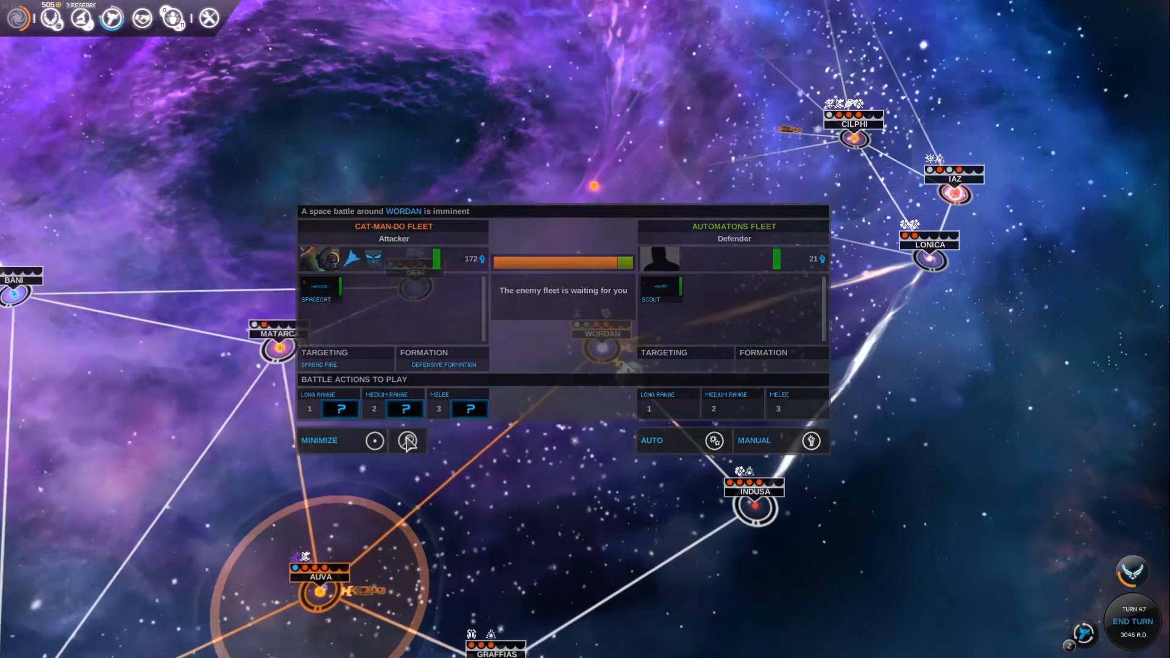
{"action": "left_click", "coordinate": [405, 440]}
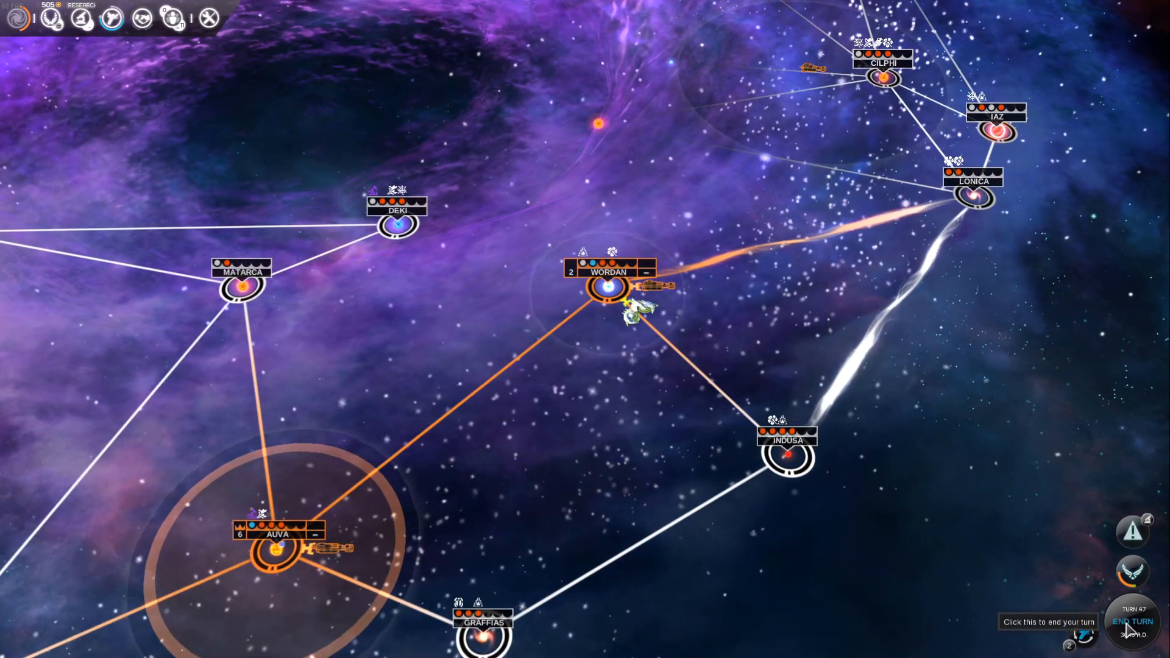
- Browse the tech tree near Core Mining and start researching Compact Fusion Reactors (three turns)
{"action": "left_click", "coordinate": [1133, 621]}
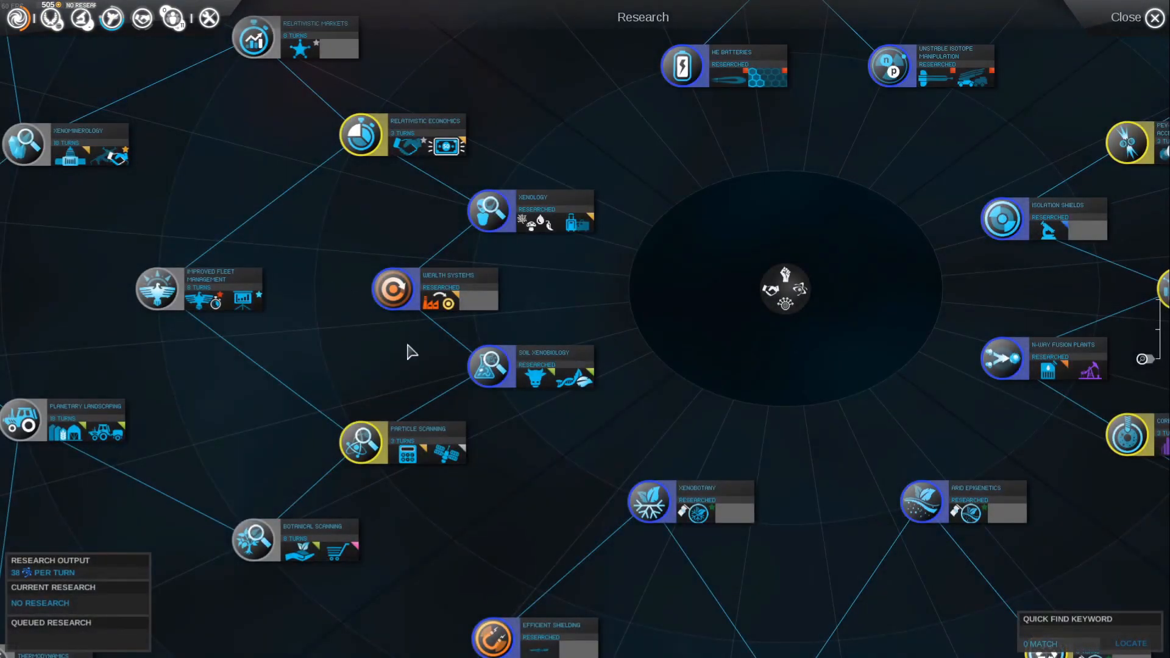
{"action": "scroll", "scroll_direction": "down", "scroll_amount": 3}
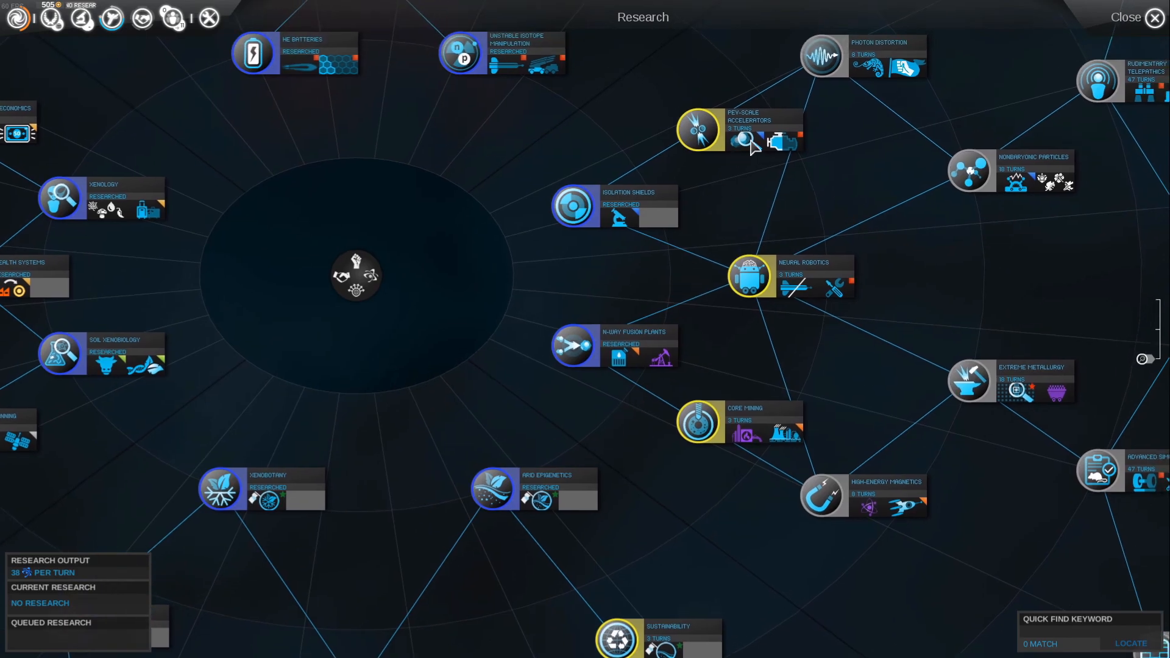
{"action": "mouse_move", "coordinate": [742, 141]}
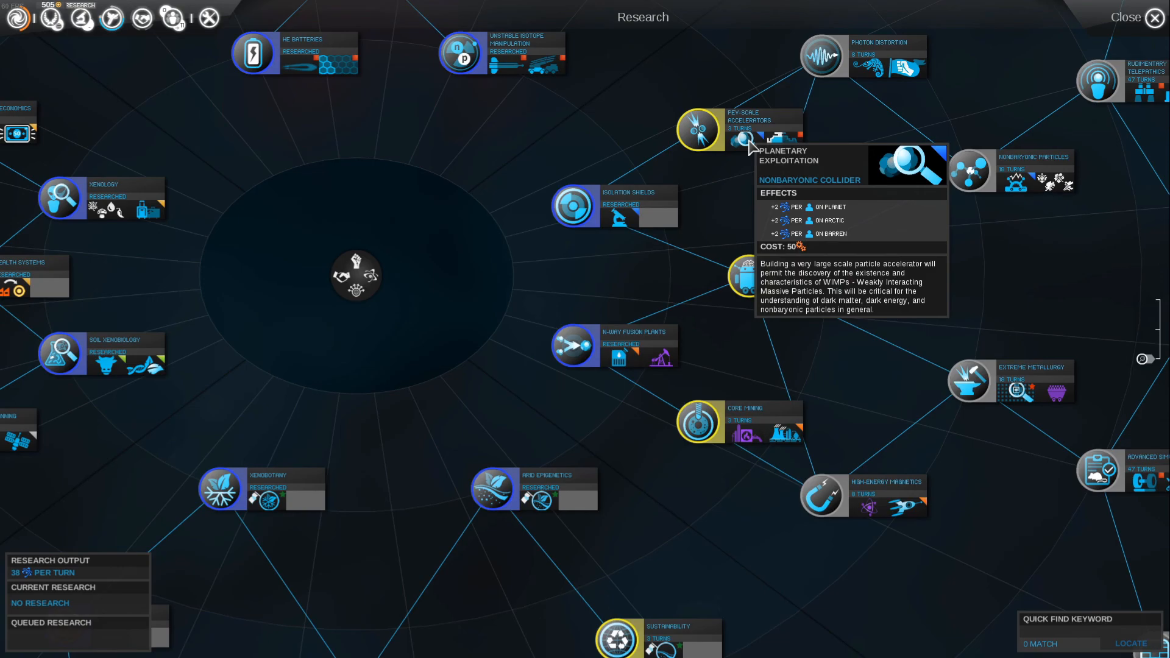
{"action": "mouse_move", "coordinate": [783, 144]}
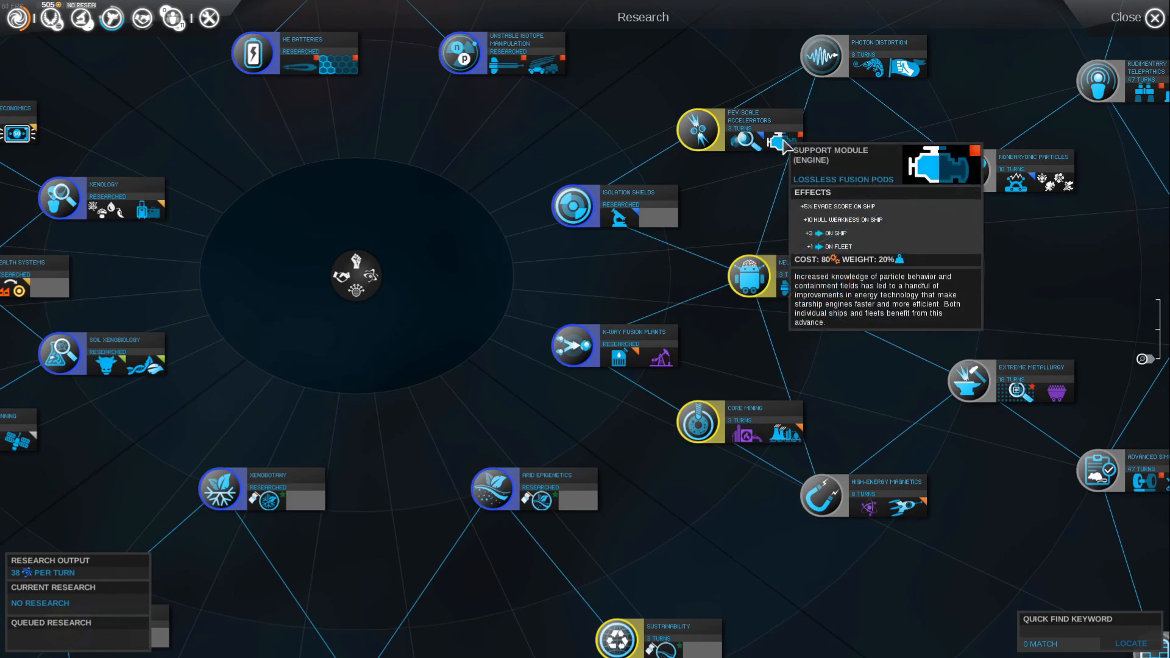
{"action": "mouse_move", "coordinate": [795, 298]}
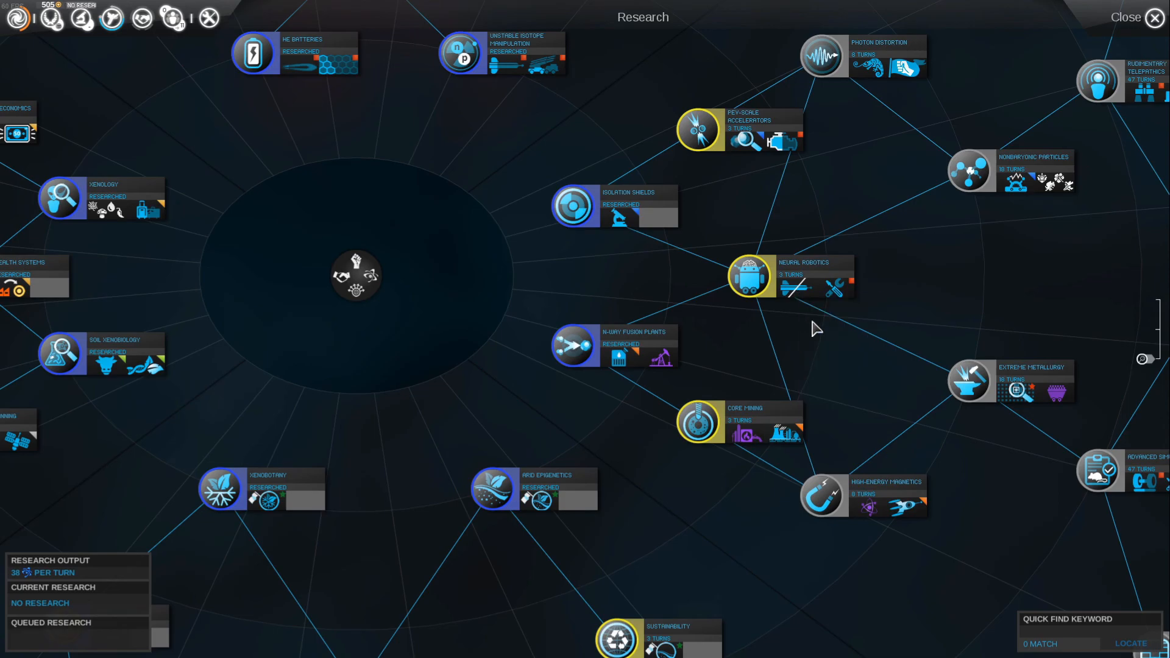
{"action": "mouse_move", "coordinate": [836, 288]}
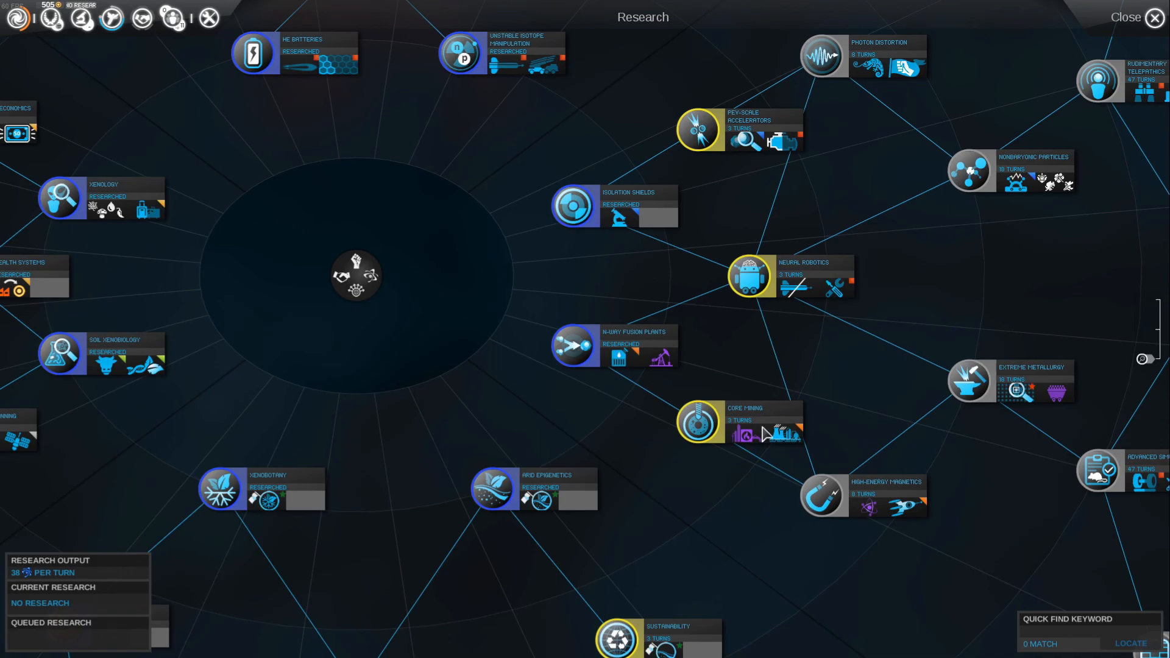
{"action": "mouse_move", "coordinate": [745, 438]}
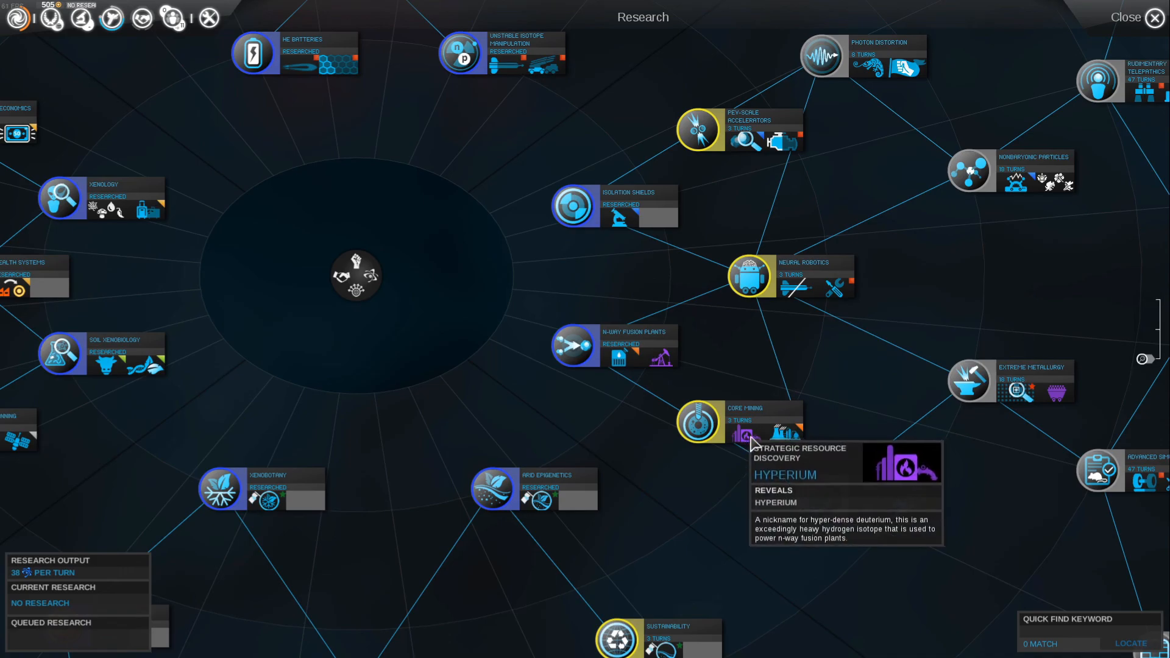
{"action": "mouse_move", "coordinate": [780, 437]}
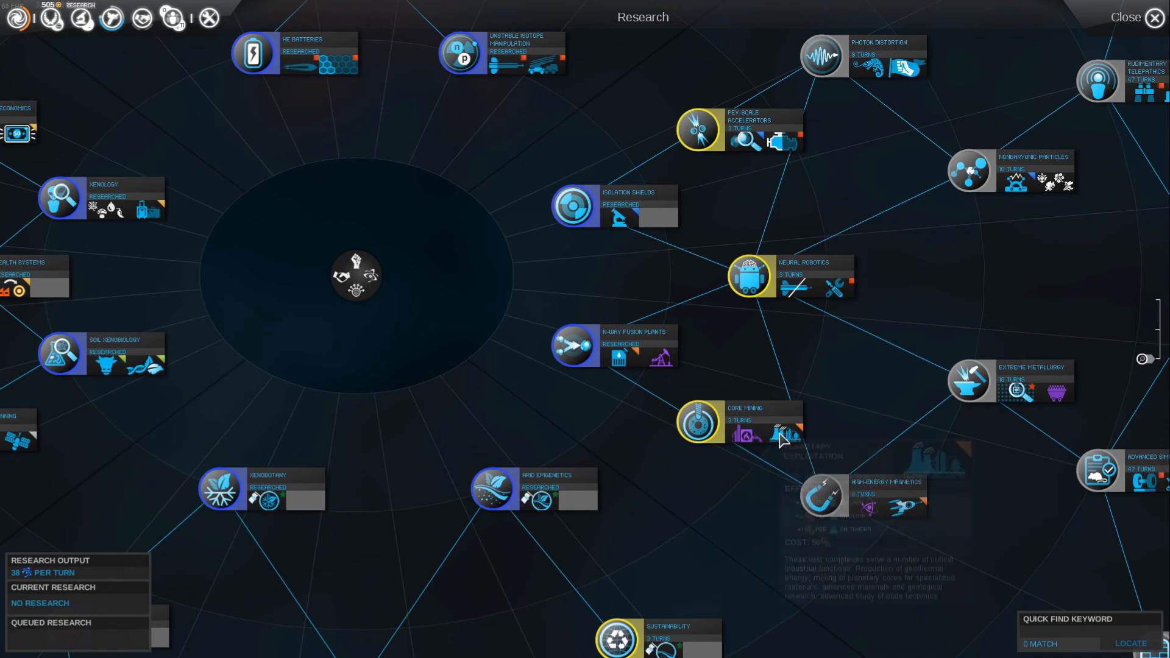
{"action": "mouse_move", "coordinate": [739, 444]}
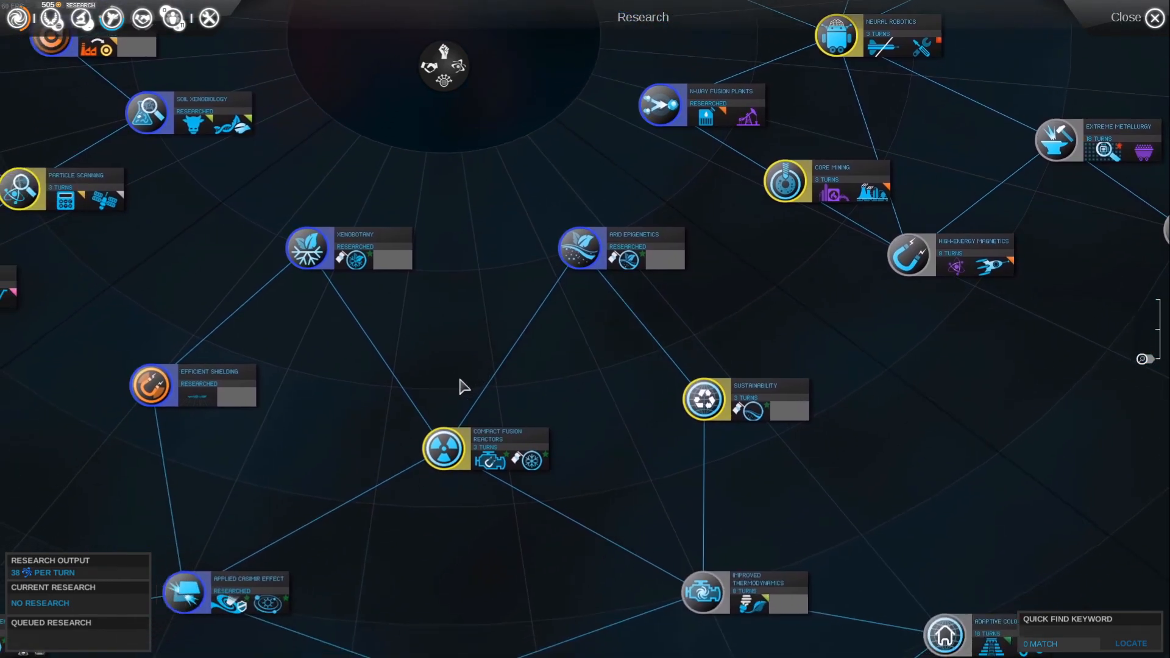
{"action": "mouse_move", "coordinate": [517, 467]}
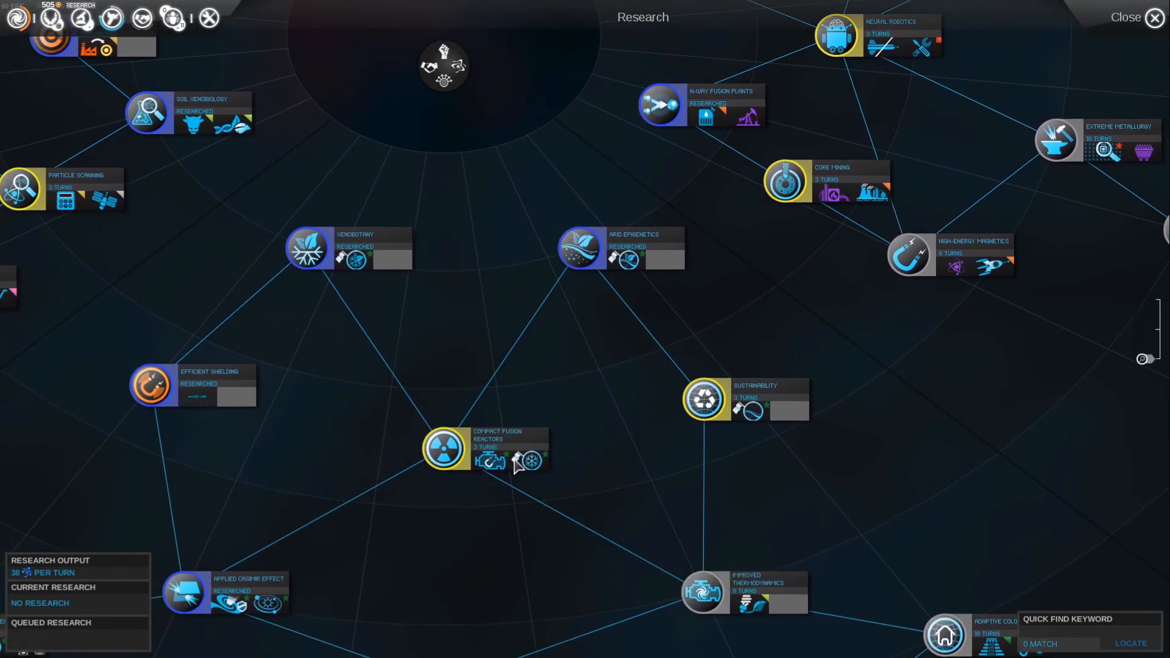
{"action": "mouse_move", "coordinate": [532, 461]}
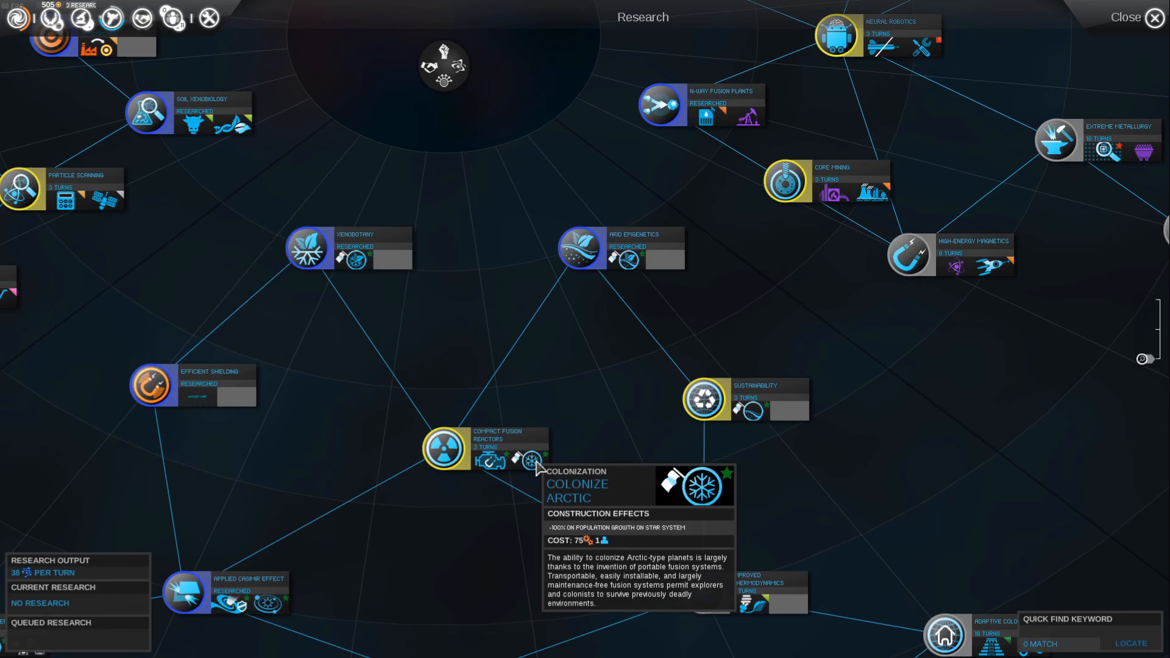
{"action": "mouse_move", "coordinate": [668, 441]}
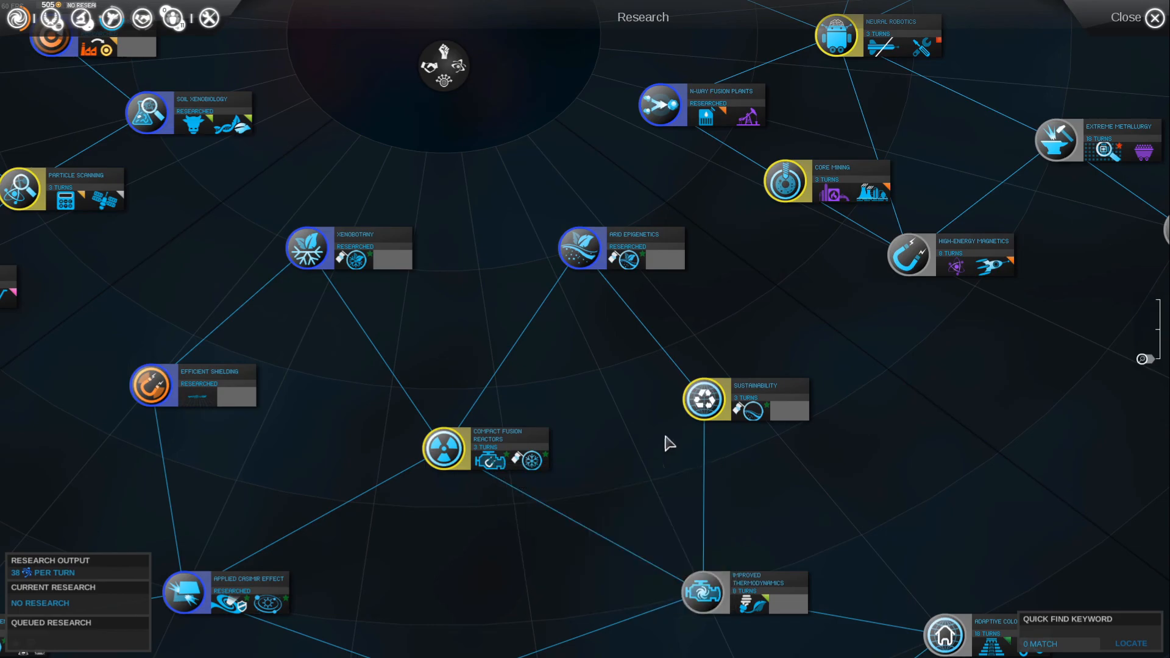
{"action": "left_click", "coordinate": [444, 447]}
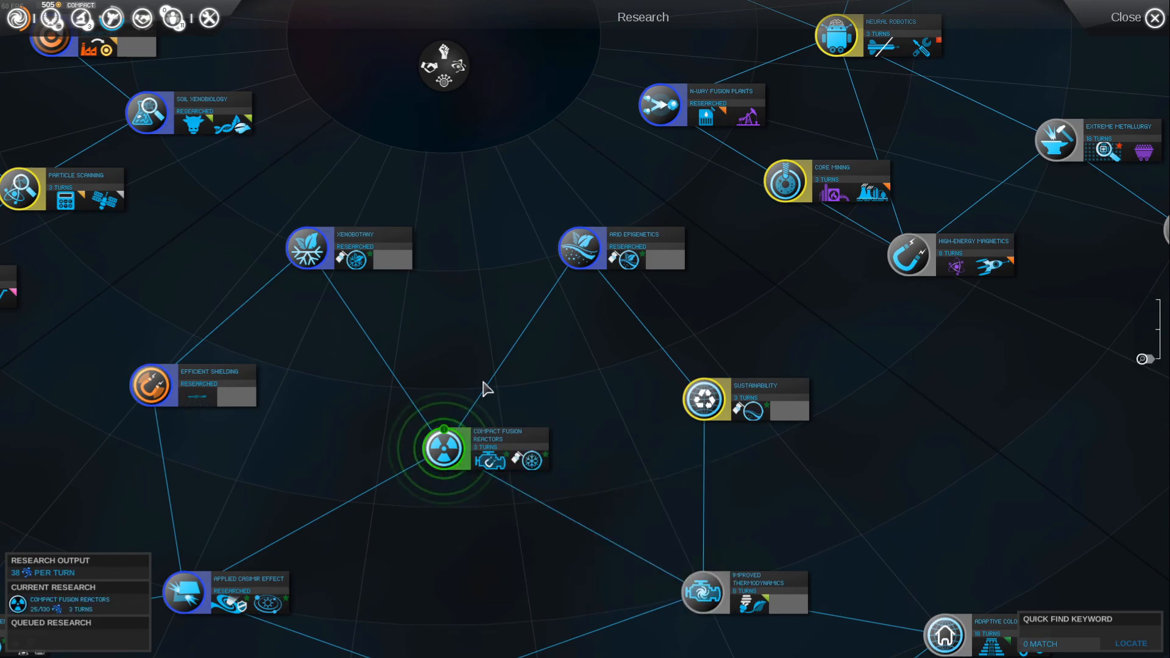
- Leave research, attempt End Turn, dismiss the warning and bring up the imminent Wordan battle
{"action": "left_click", "coordinate": [1153, 17]}
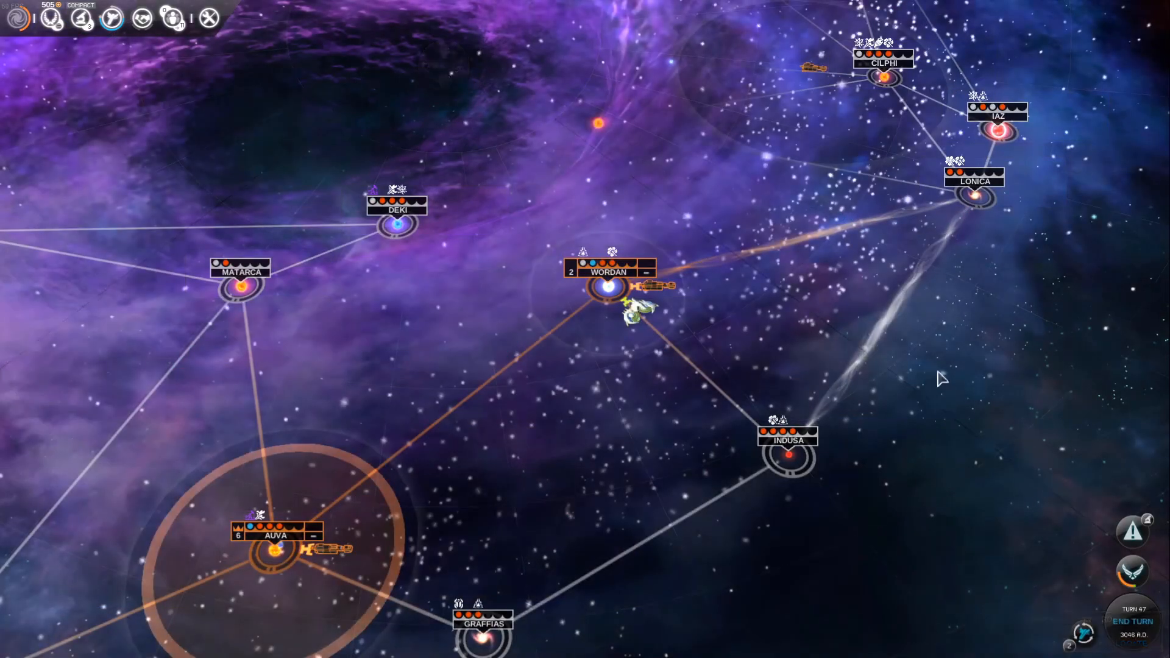
{"action": "left_click", "coordinate": [1131, 620]}
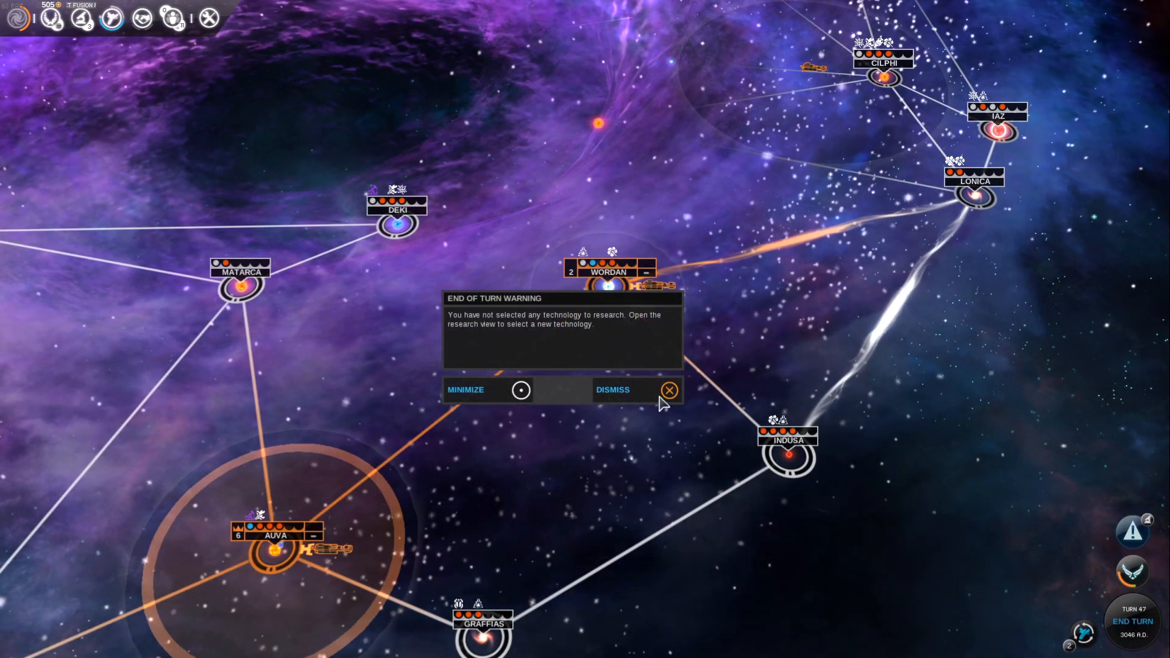
{"action": "left_click", "coordinate": [669, 390]}
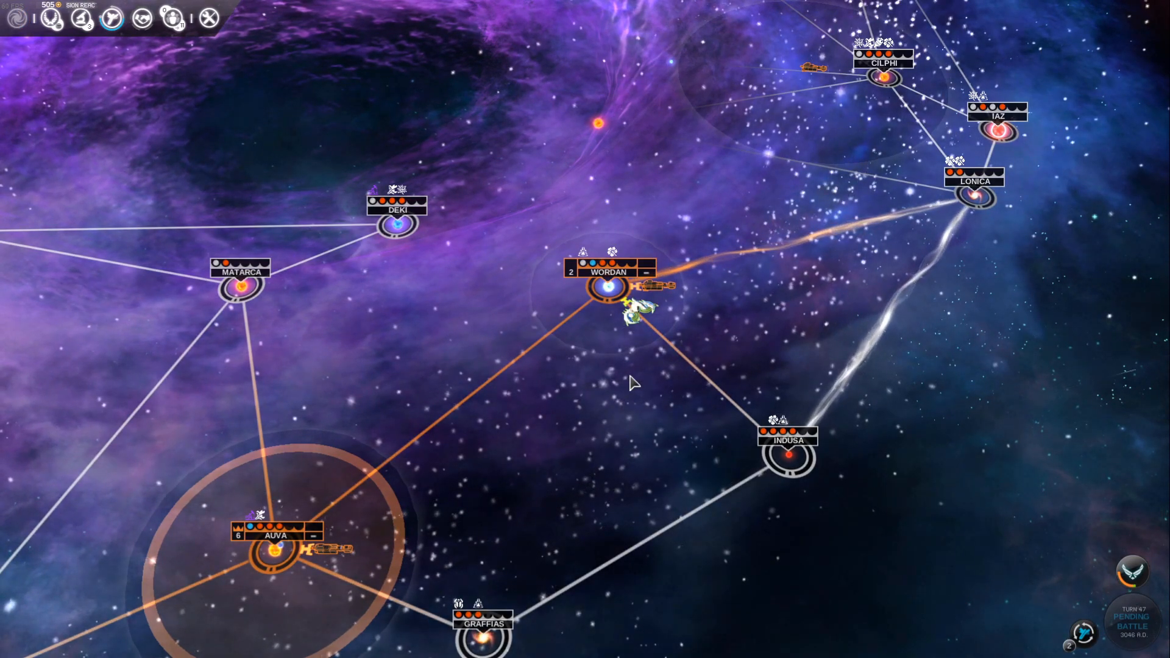
{"action": "mouse_move", "coordinate": [1132, 572]}
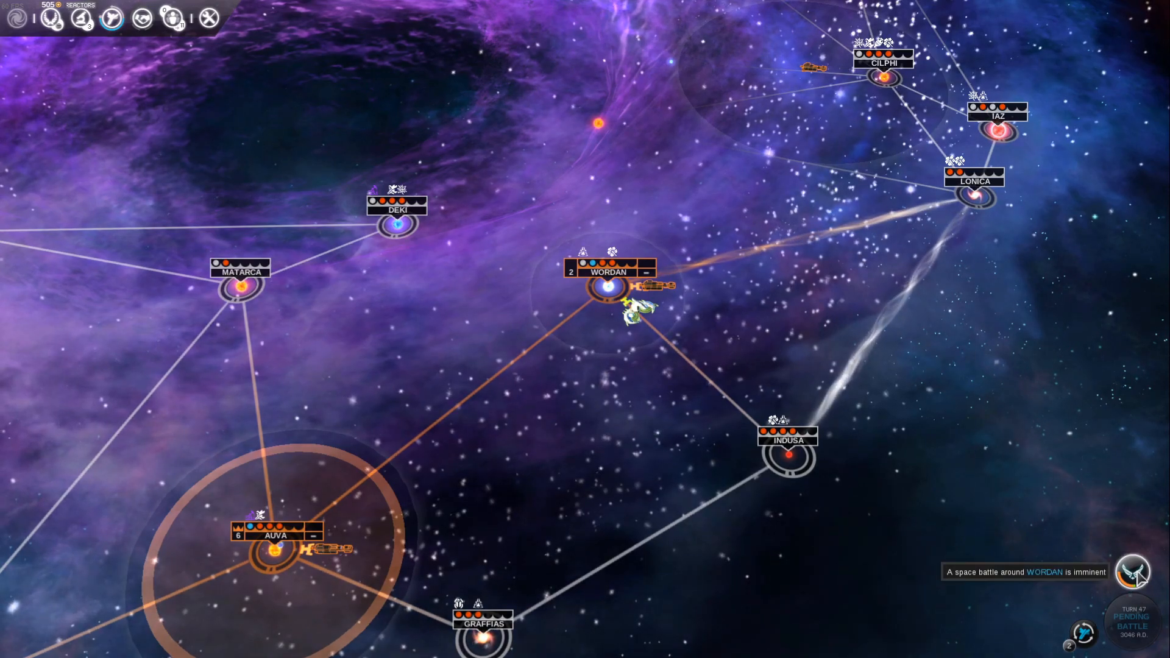
{"action": "left_click", "coordinate": [1134, 572]}
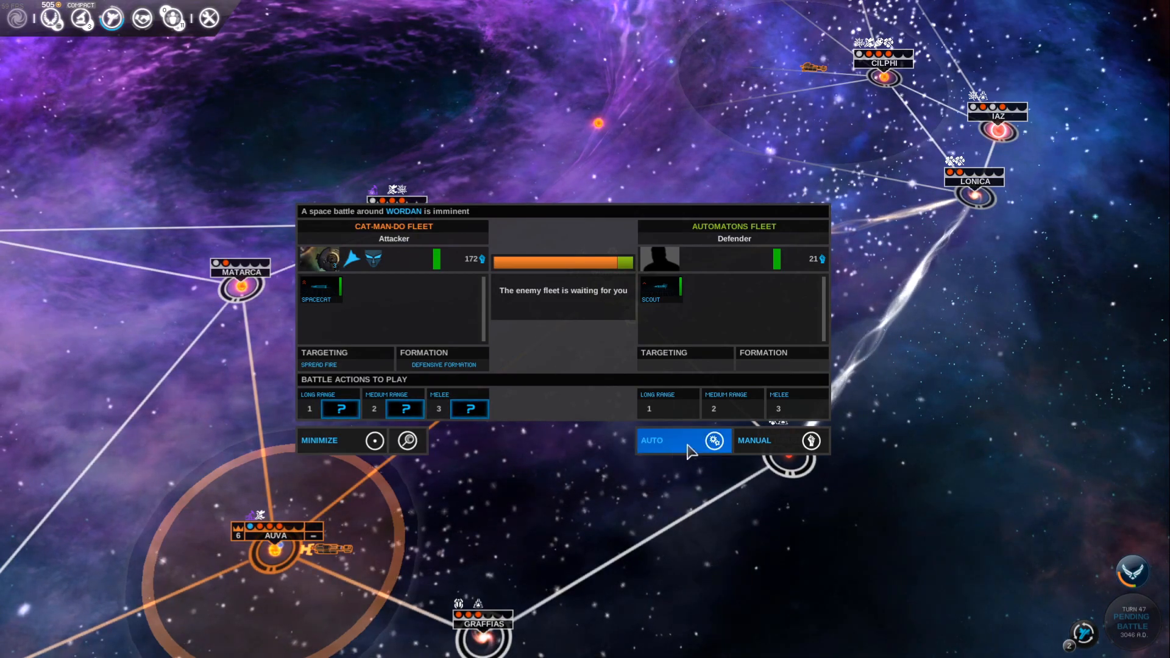
- Auto-resolve the Wordan battle against the Automatons
{"action": "left_click", "coordinate": [682, 440]}
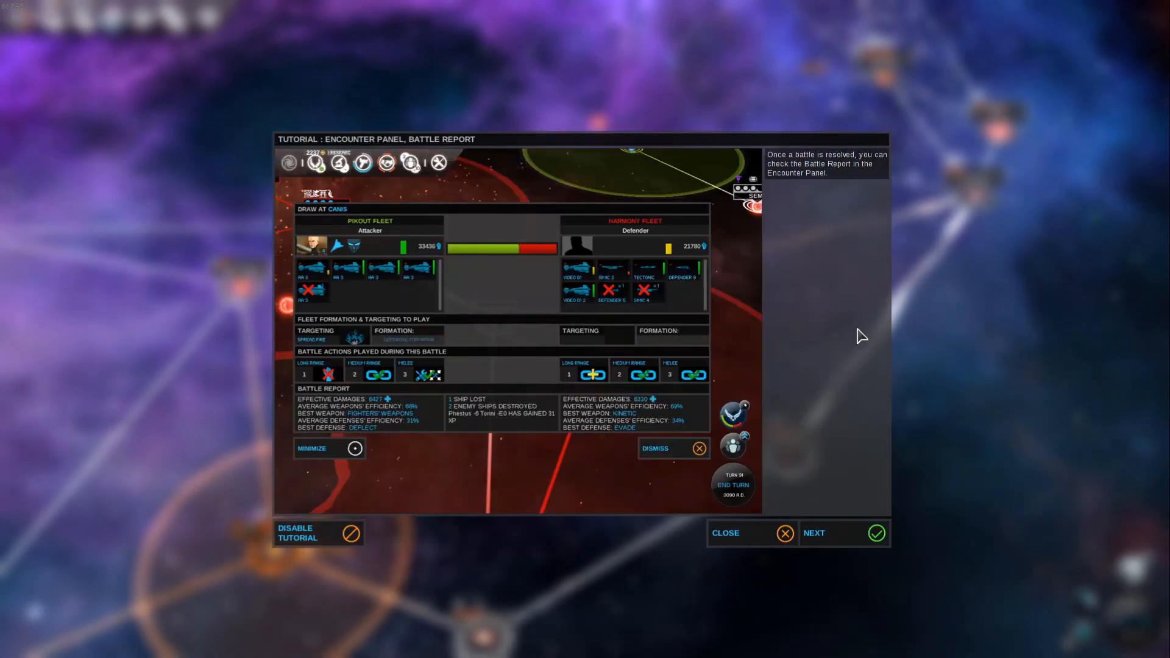
{"action": "mouse_move", "coordinate": [813, 298]}
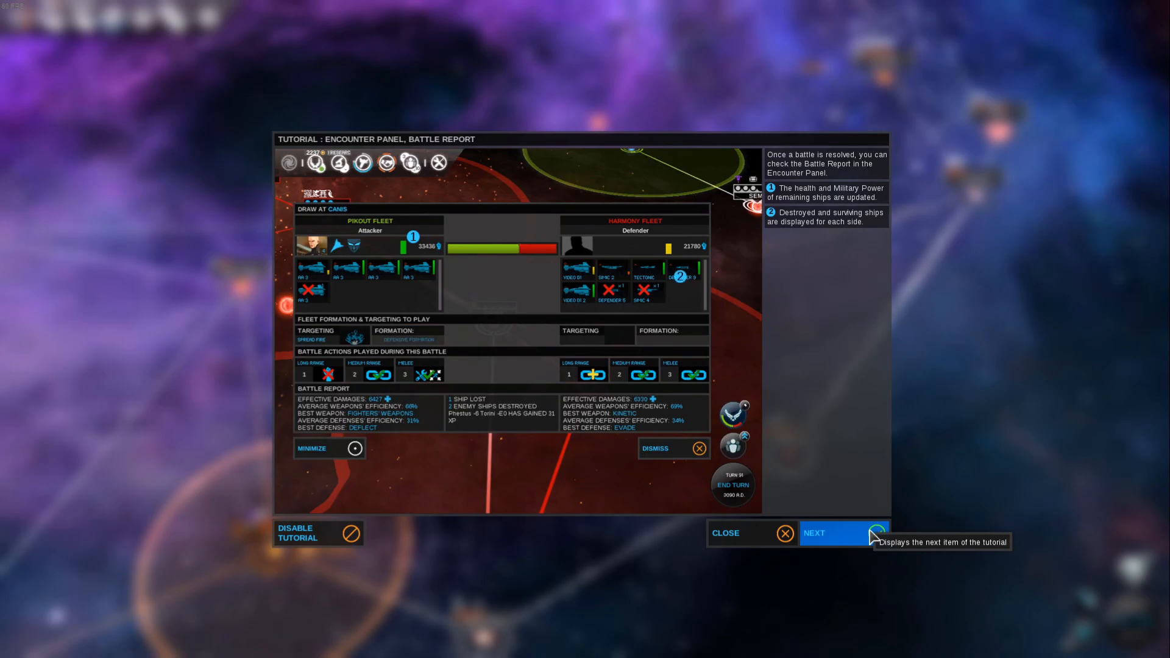
- Read through the battle report tutorial pages and close it, returning to the galaxy map
{"action": "left_click", "coordinate": [835, 532]}
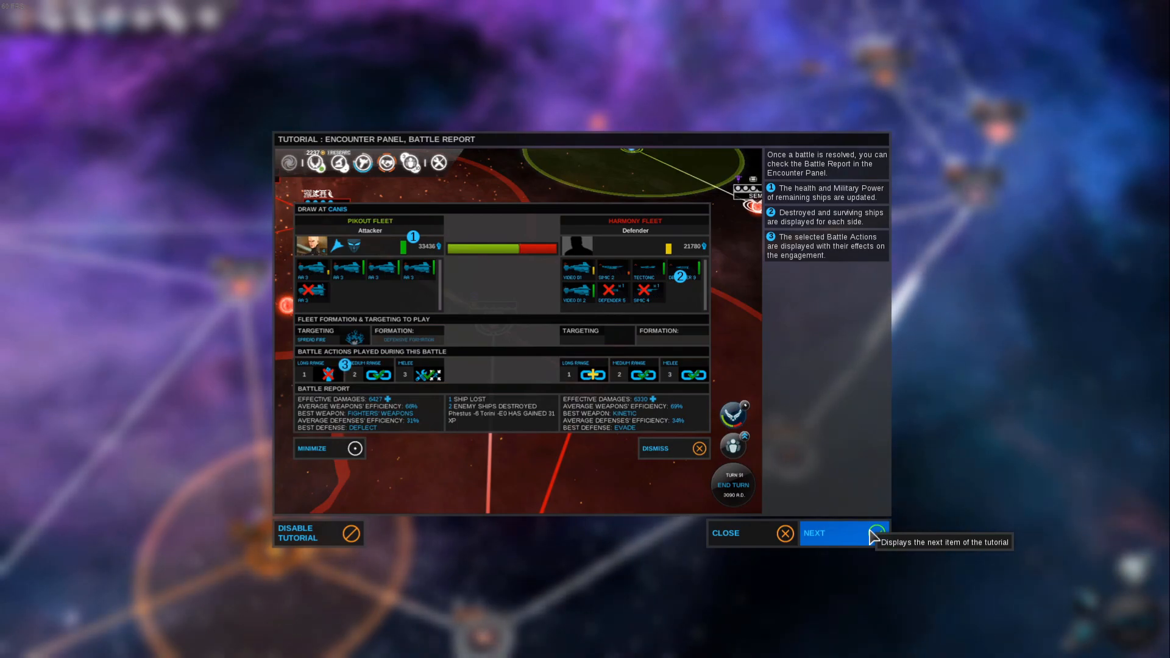
{"action": "left_click", "coordinate": [830, 533]}
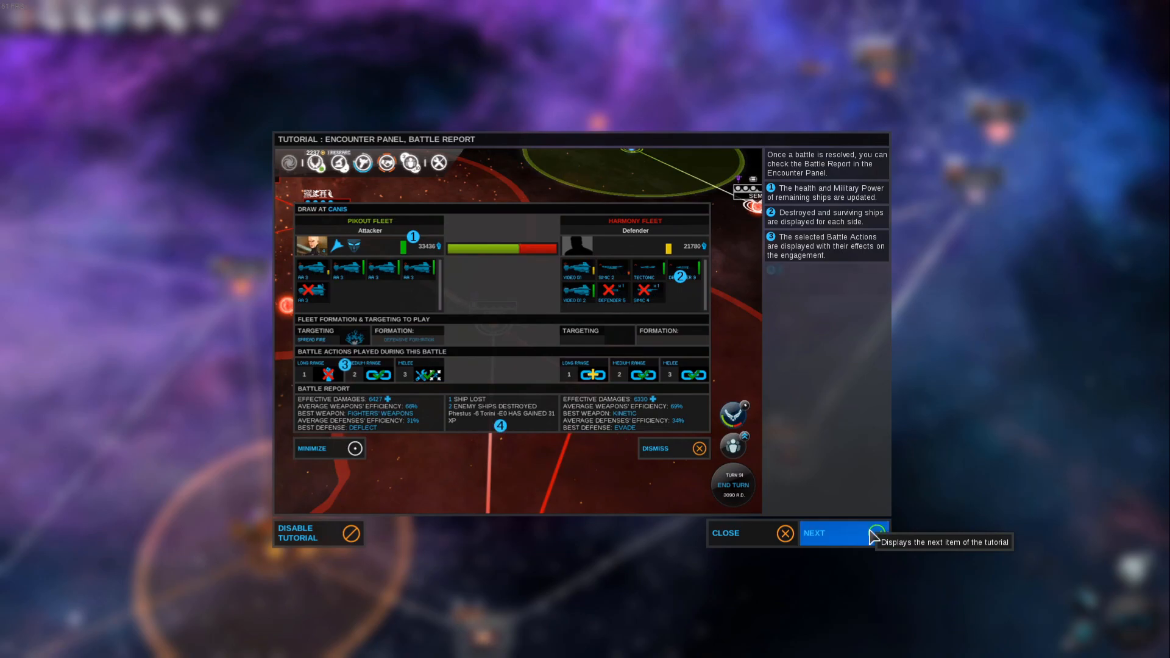
{"action": "left_click", "coordinate": [829, 534]}
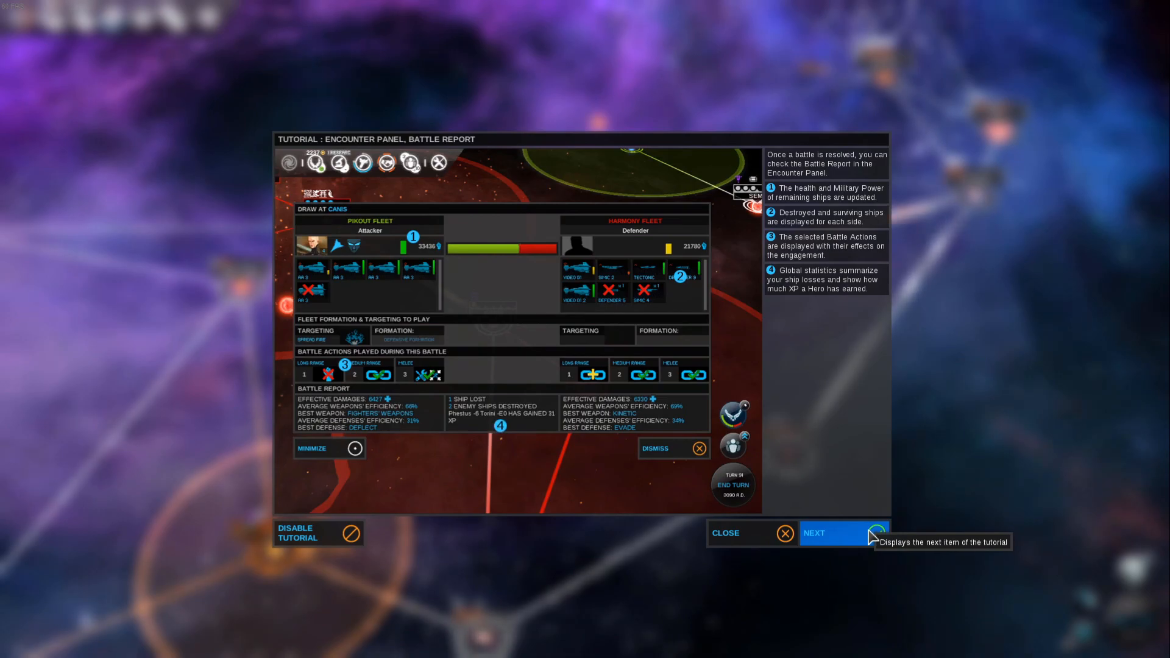
{"action": "left_click", "coordinate": [831, 532]}
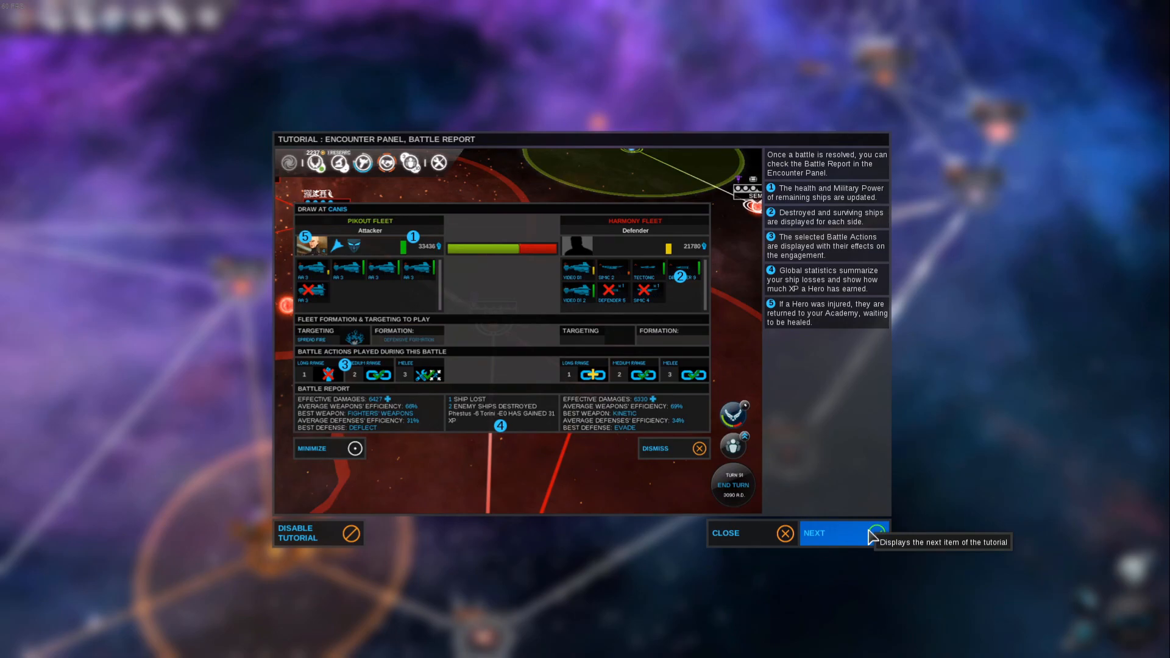
{"action": "left_click", "coordinate": [830, 536]}
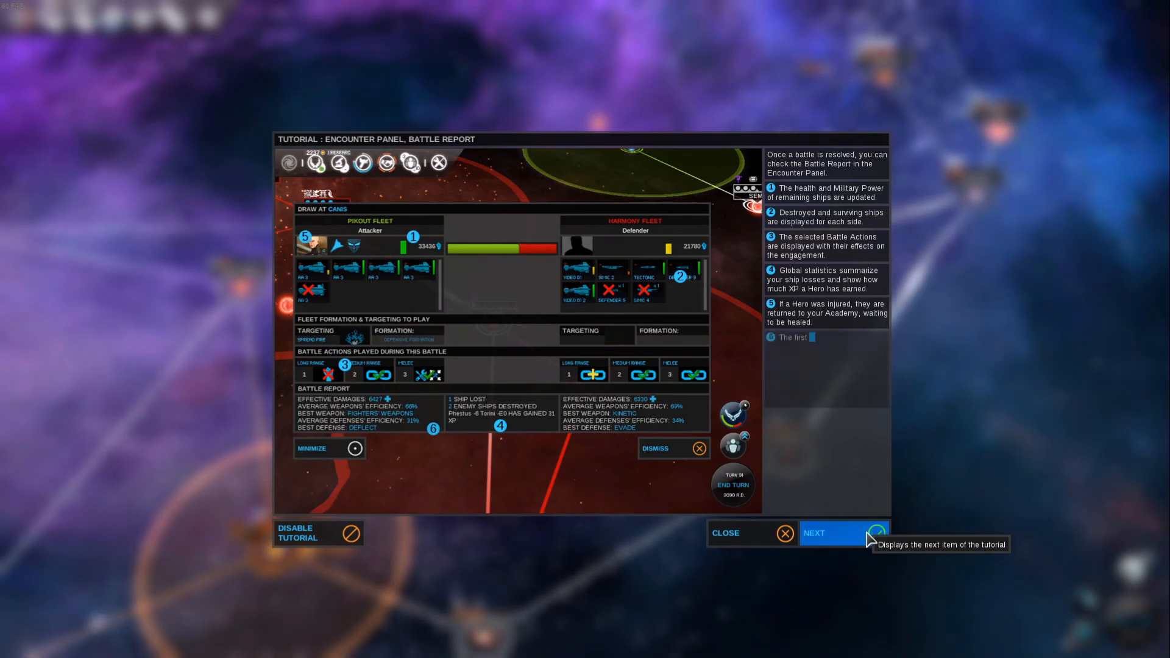
{"action": "left_click", "coordinate": [825, 532]}
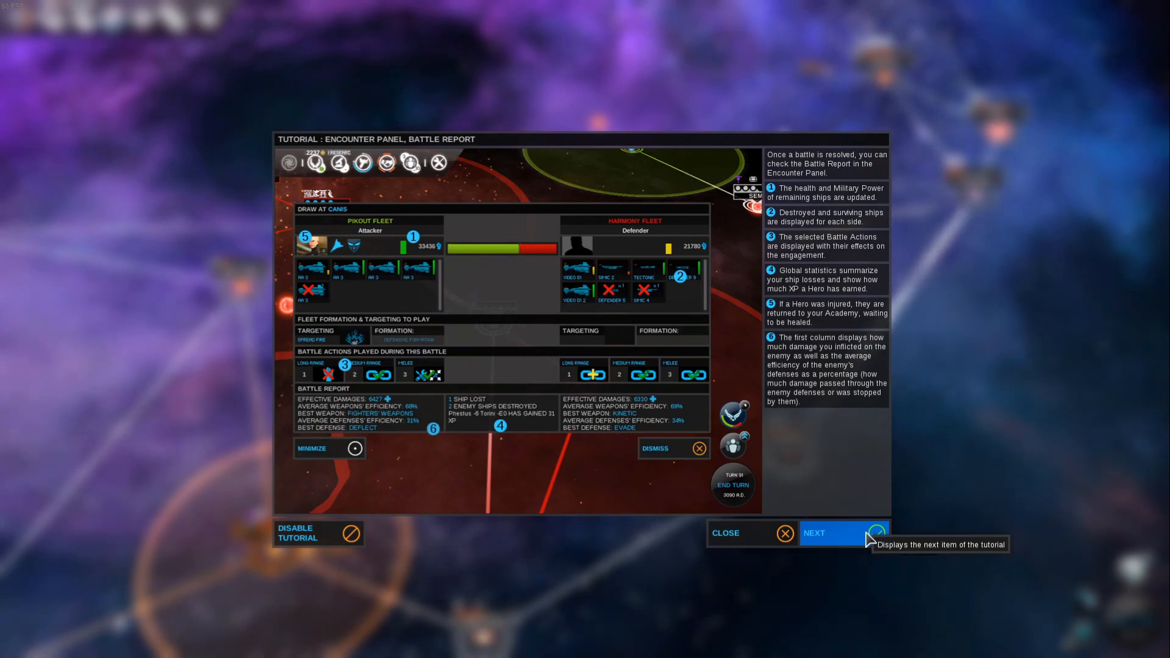
{"action": "left_click", "coordinate": [830, 532]}
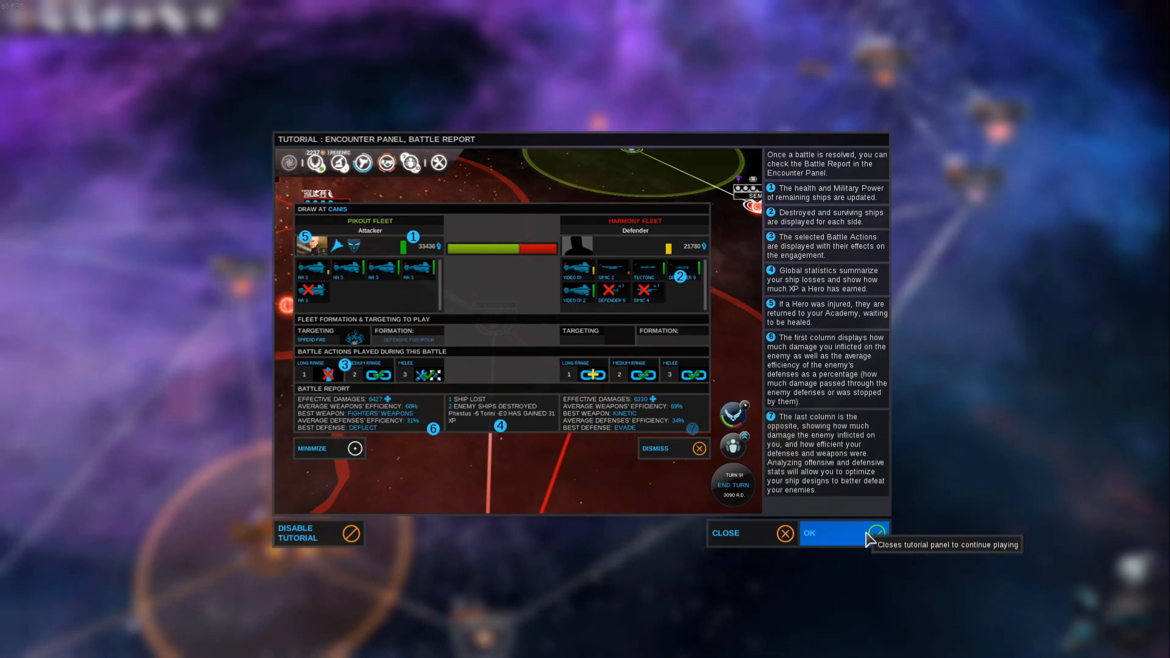
{"action": "left_click", "coordinate": [830, 533]}
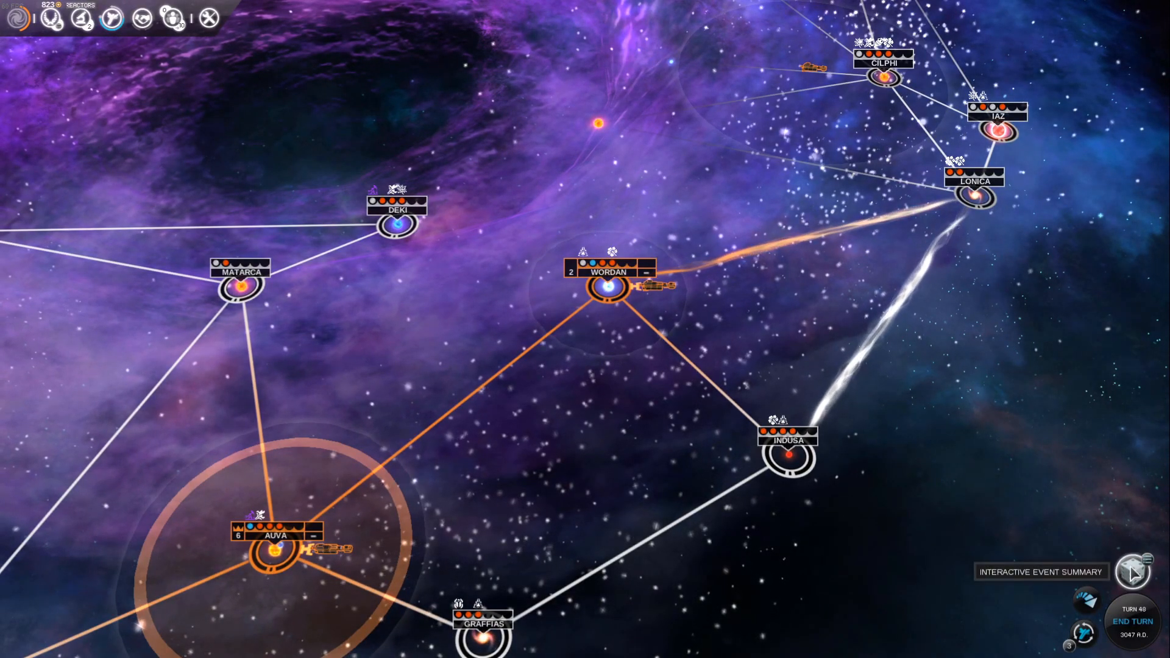
{"action": "left_click", "coordinate": [1132, 572]}
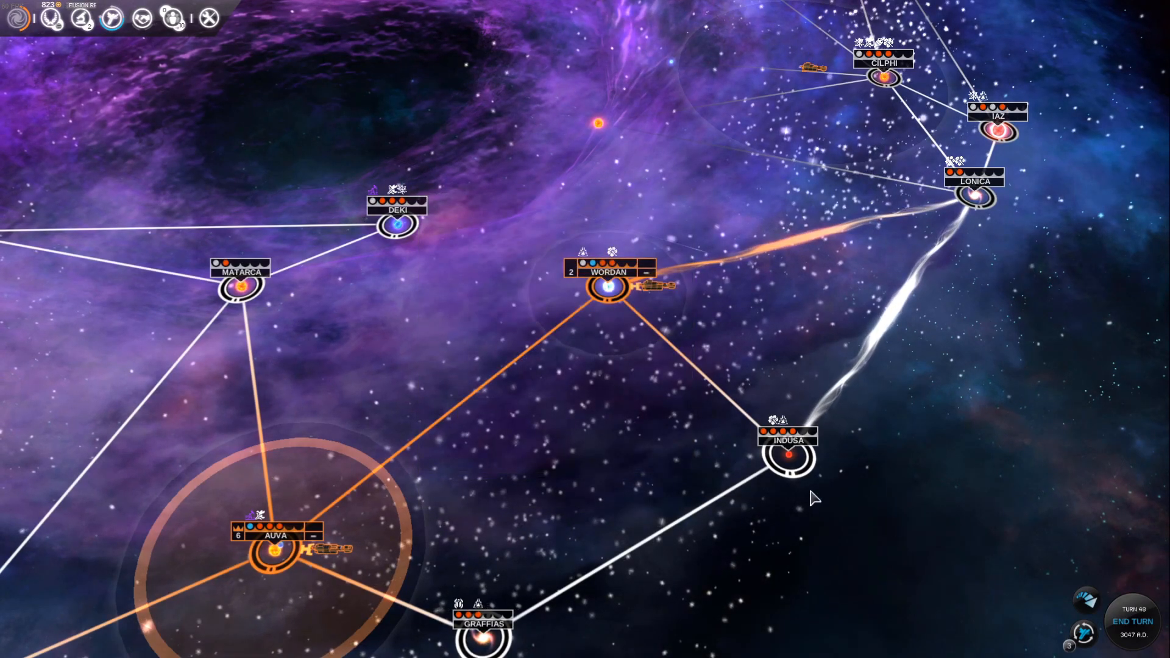
{"action": "left_click", "coordinate": [609, 288]}
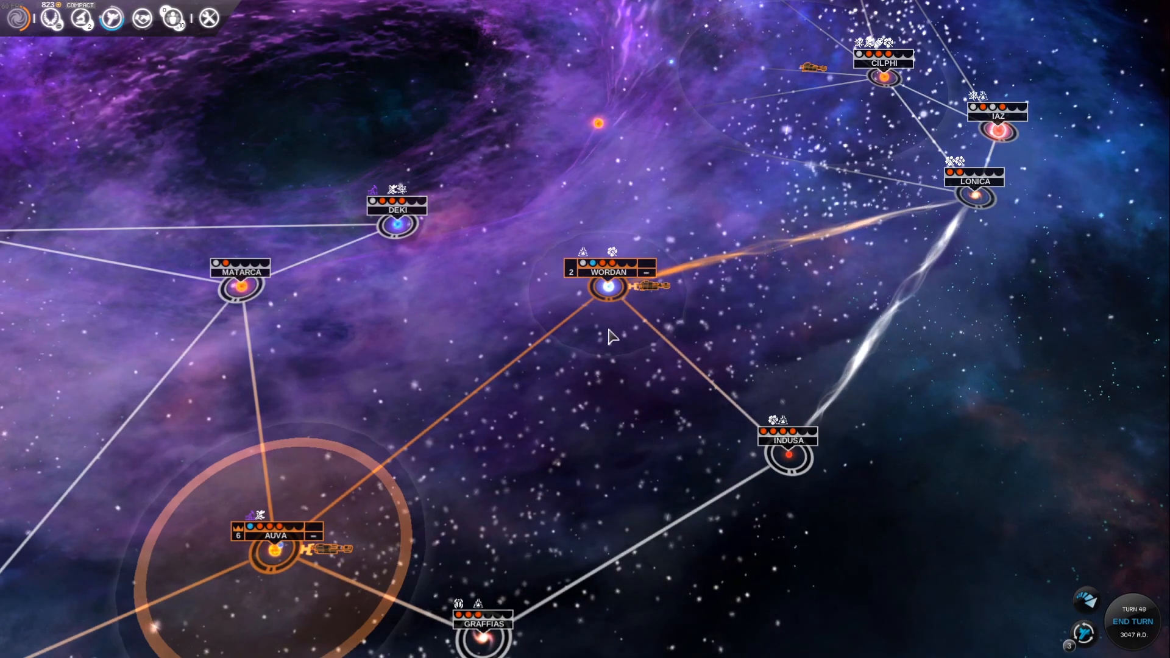
{"action": "left_click", "coordinate": [268, 548]}
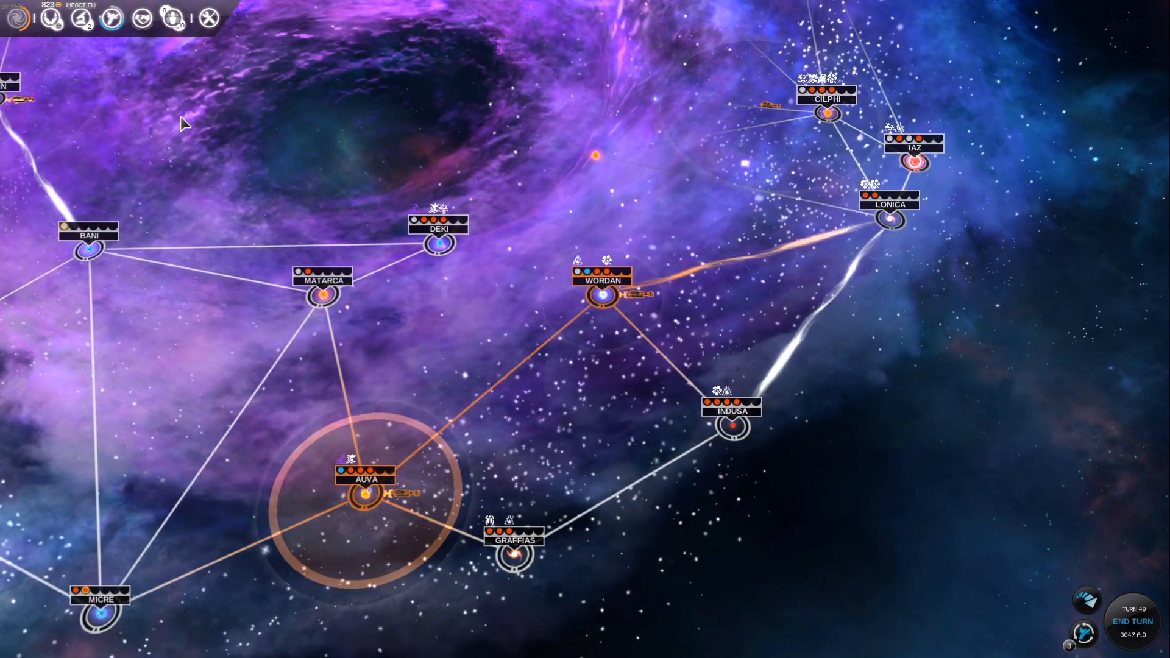
{"action": "mouse_move", "coordinate": [234, 112]}
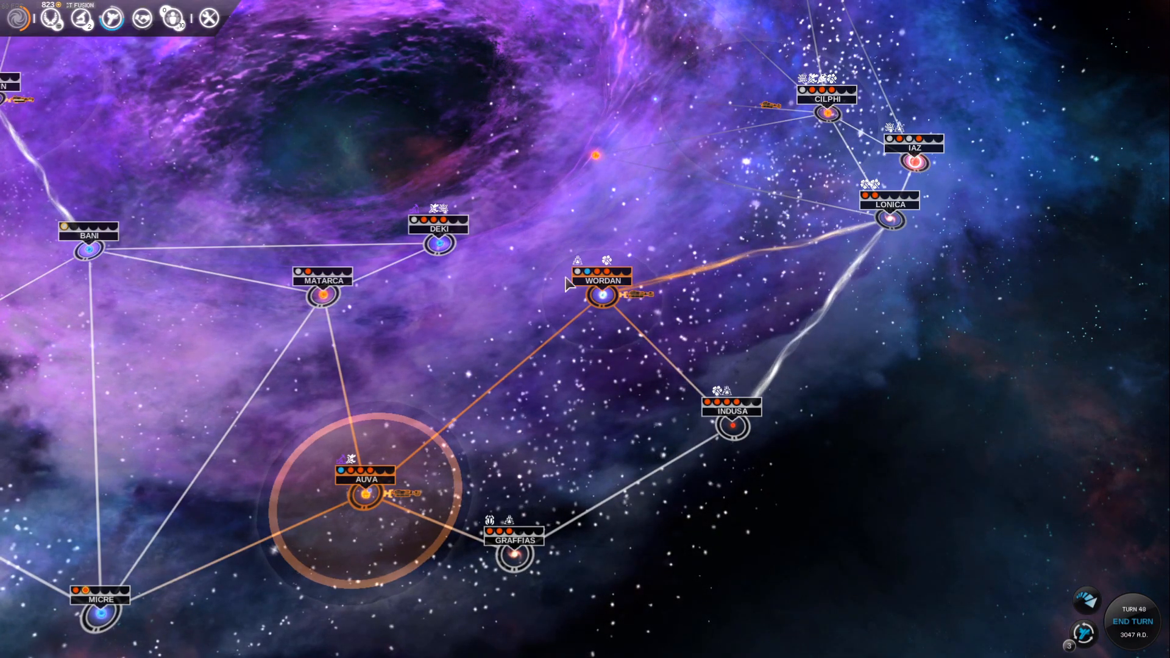
{"action": "left_click", "coordinate": [601, 295]}
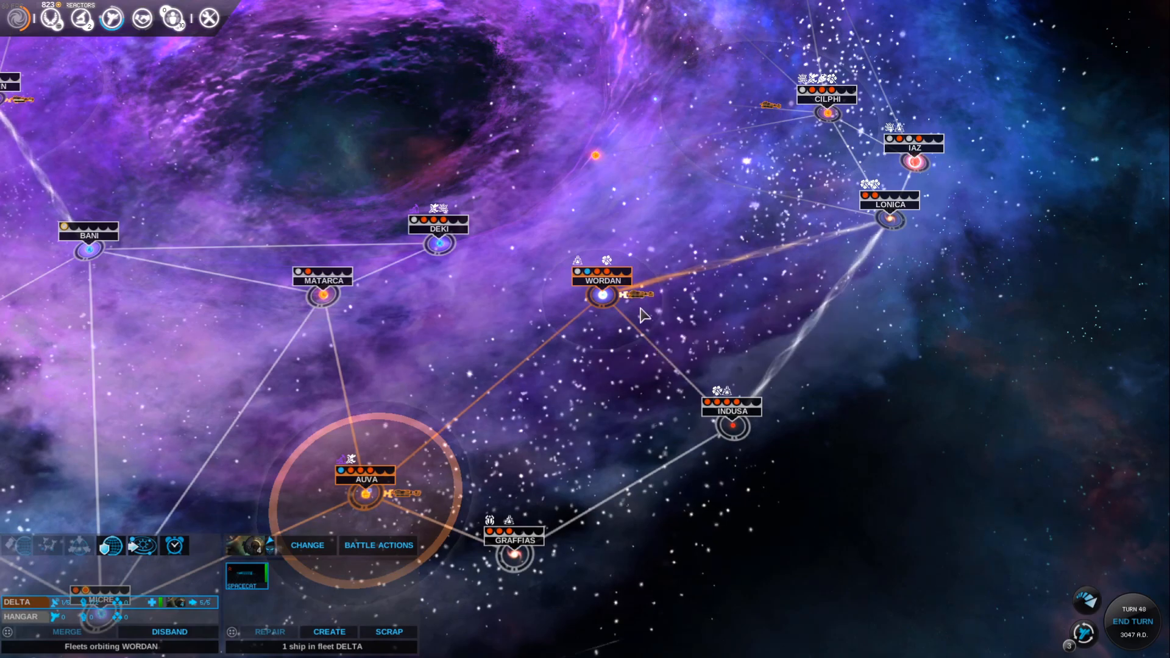
{"action": "mouse_move", "coordinate": [621, 301]}
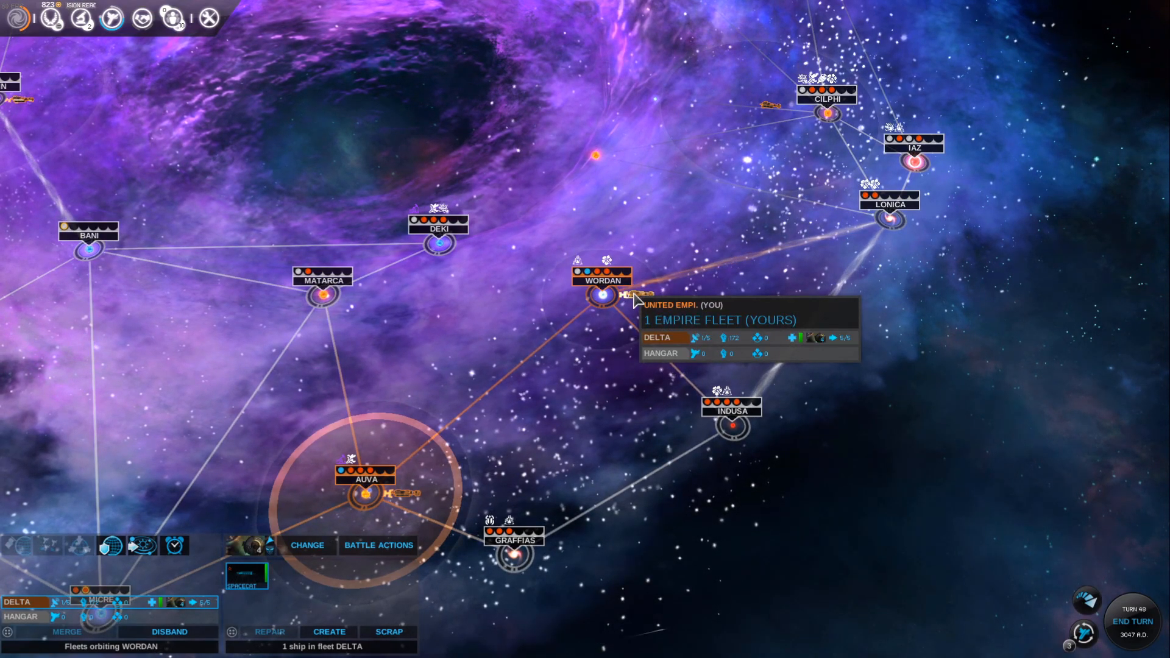
{"action": "mouse_move", "coordinate": [22, 602]}
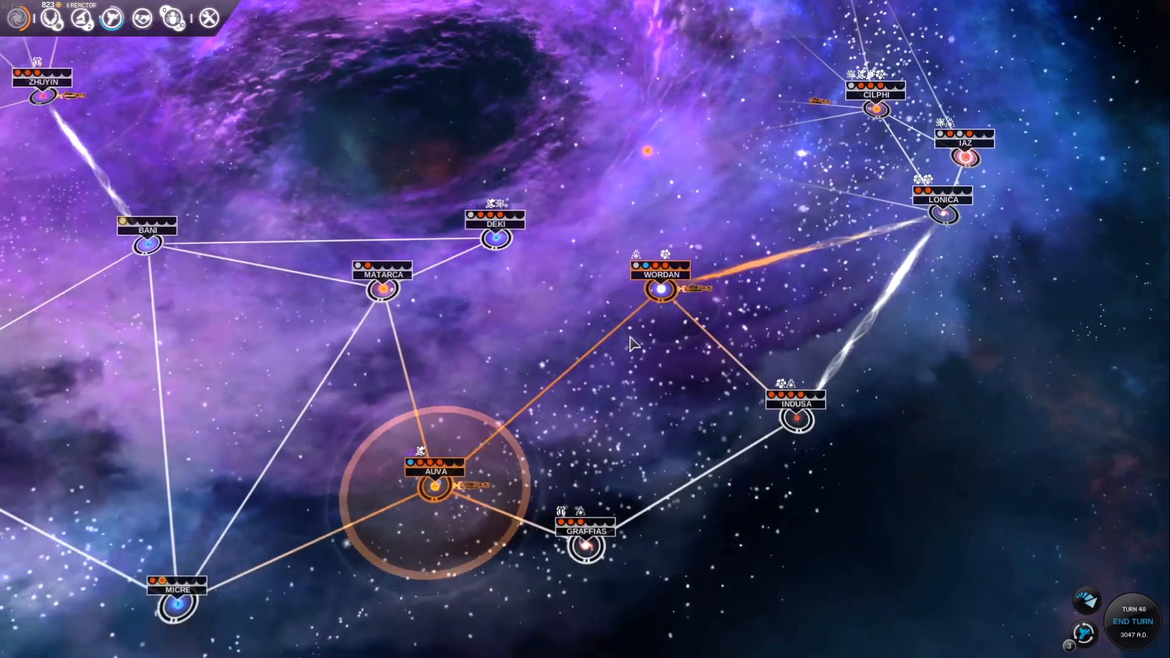
{"action": "mouse_move", "coordinate": [1087, 599]}
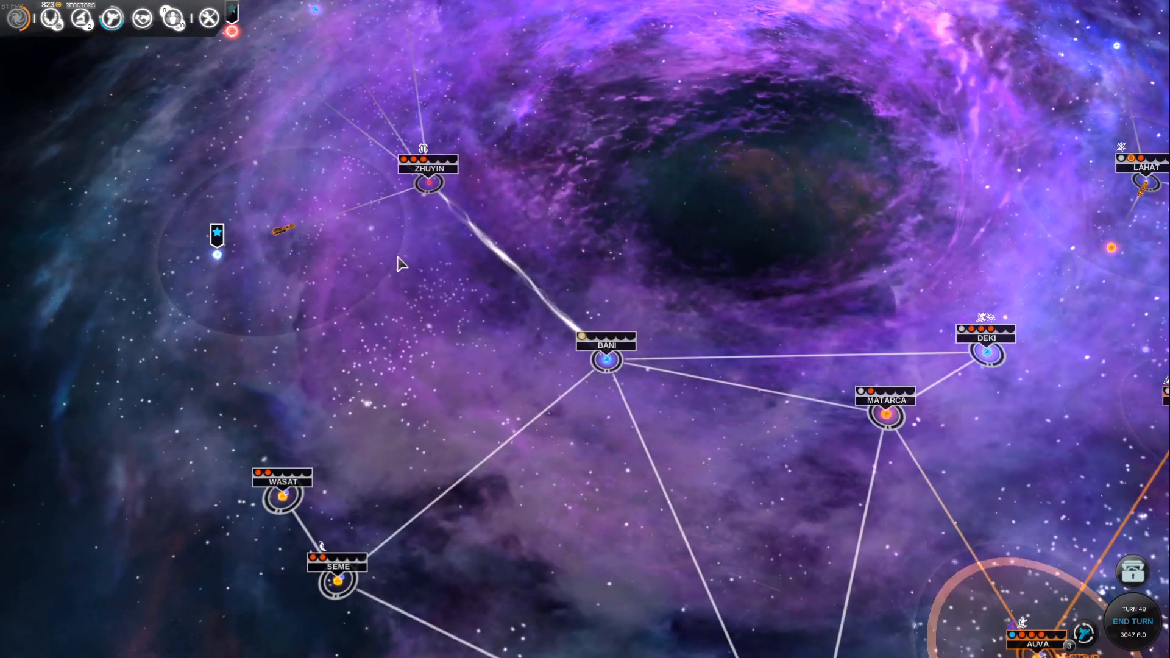
{"action": "left_click", "coordinate": [427, 183]}
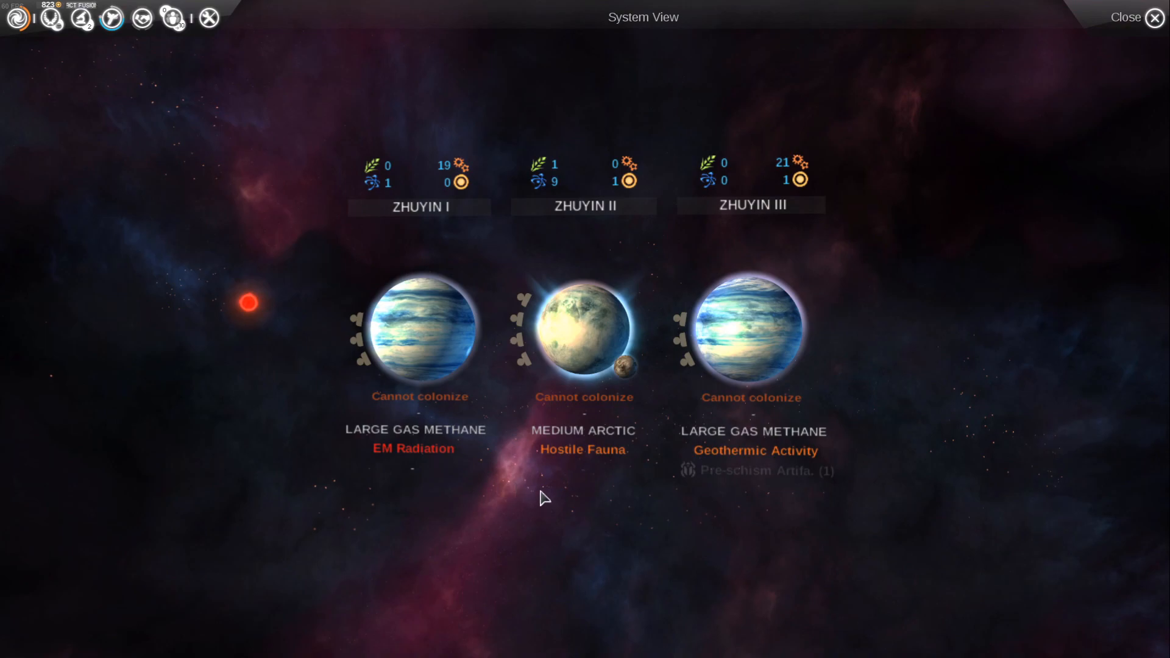
{"action": "mouse_move", "coordinate": [756, 471]}
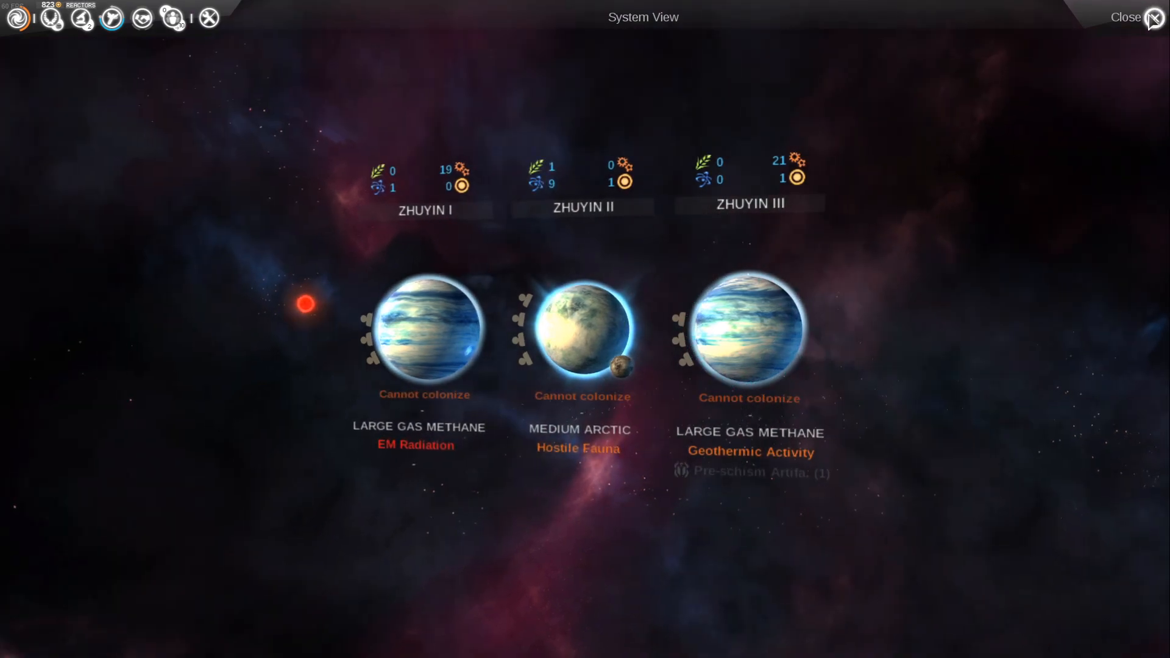
{"action": "left_click", "coordinate": [1125, 17]}
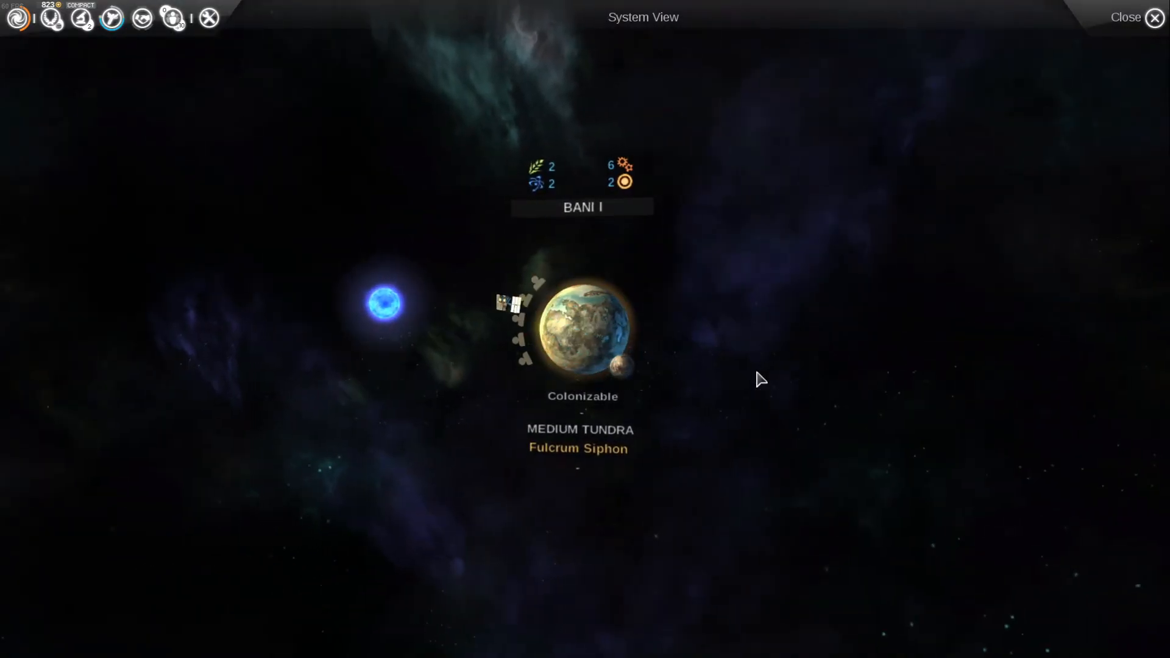
{"action": "mouse_move", "coordinate": [573, 448]}
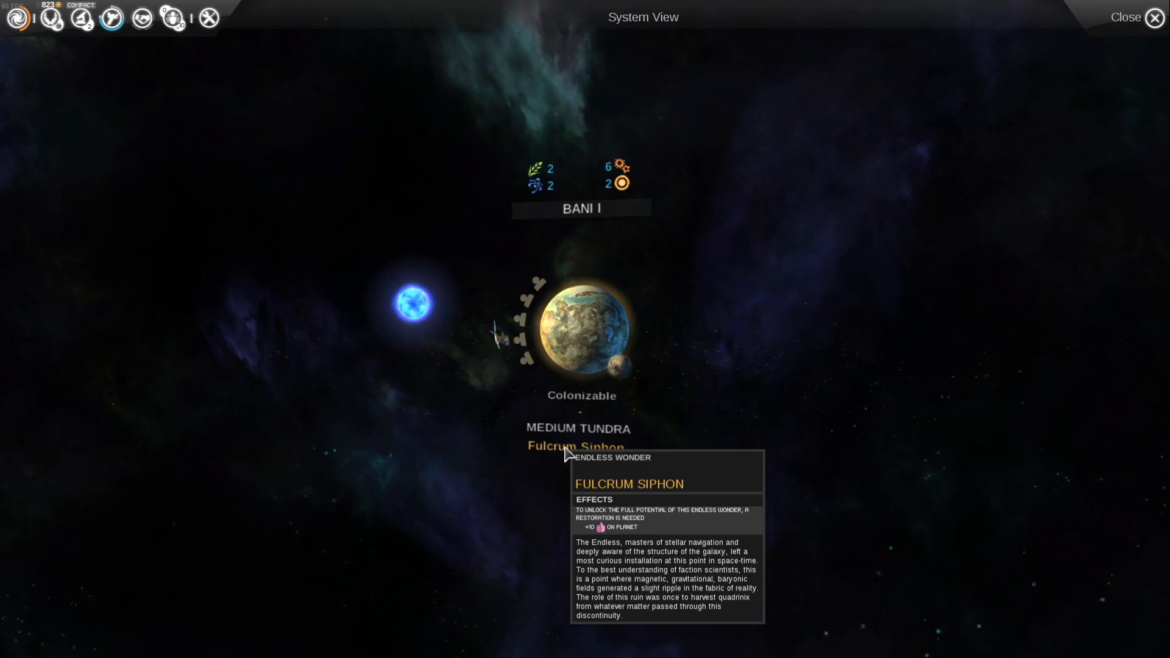
{"action": "mouse_move", "coordinate": [571, 461]}
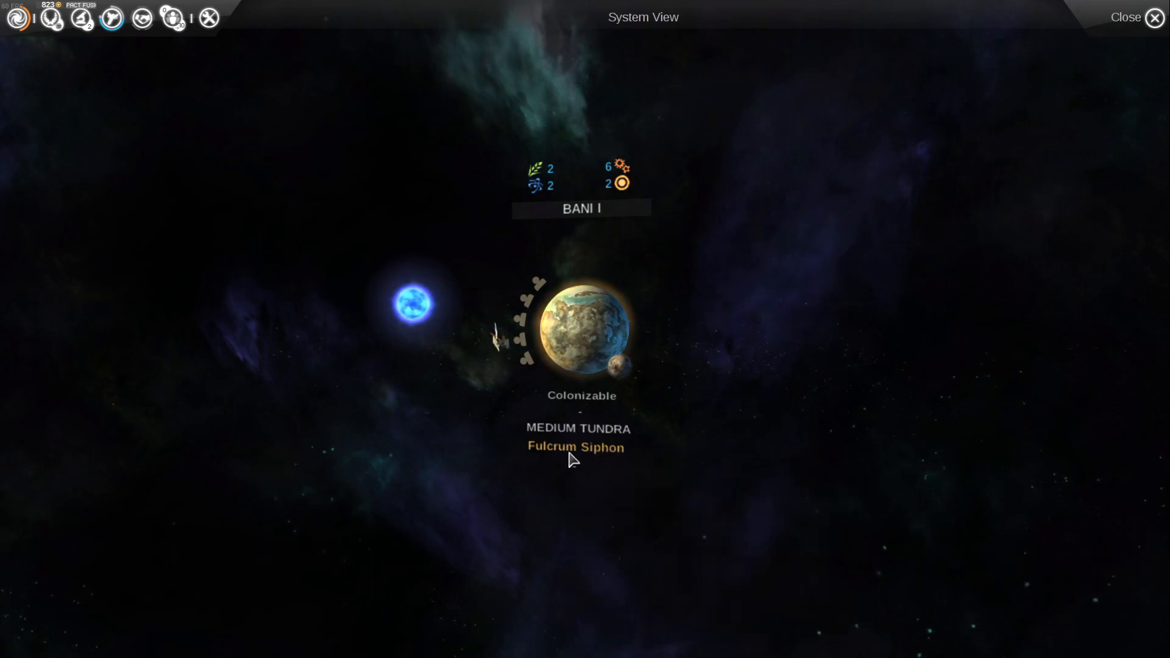
{"action": "mouse_move", "coordinate": [574, 448]}
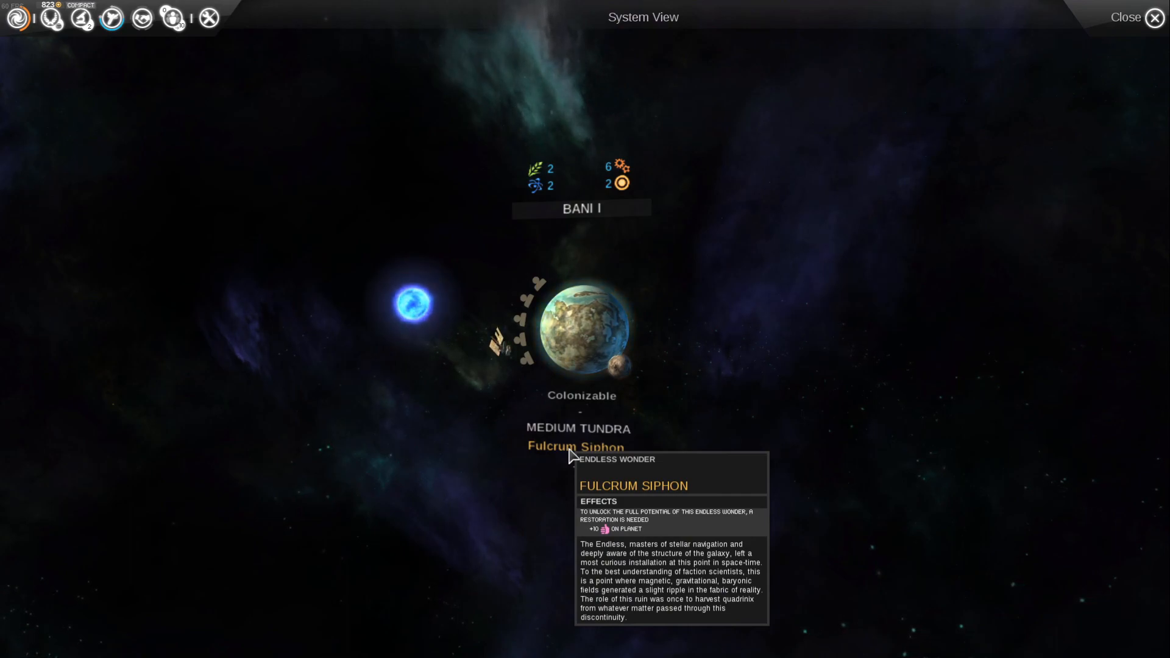
{"action": "left_click", "coordinate": [1153, 17]}
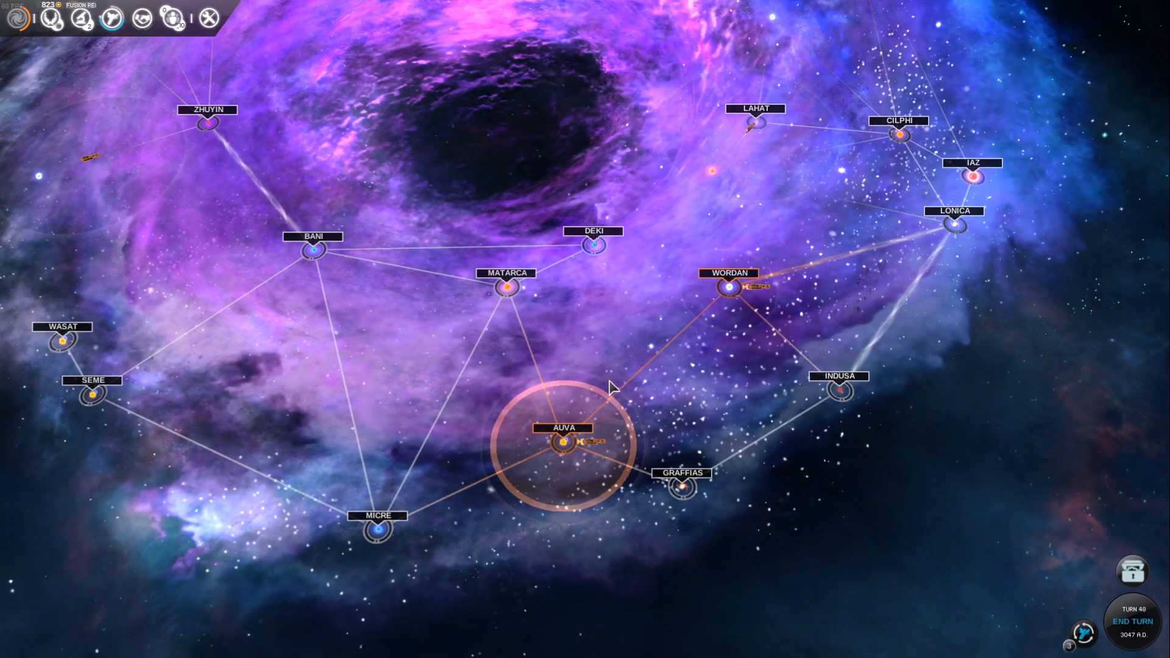
{"action": "left_click", "coordinate": [729, 287]}
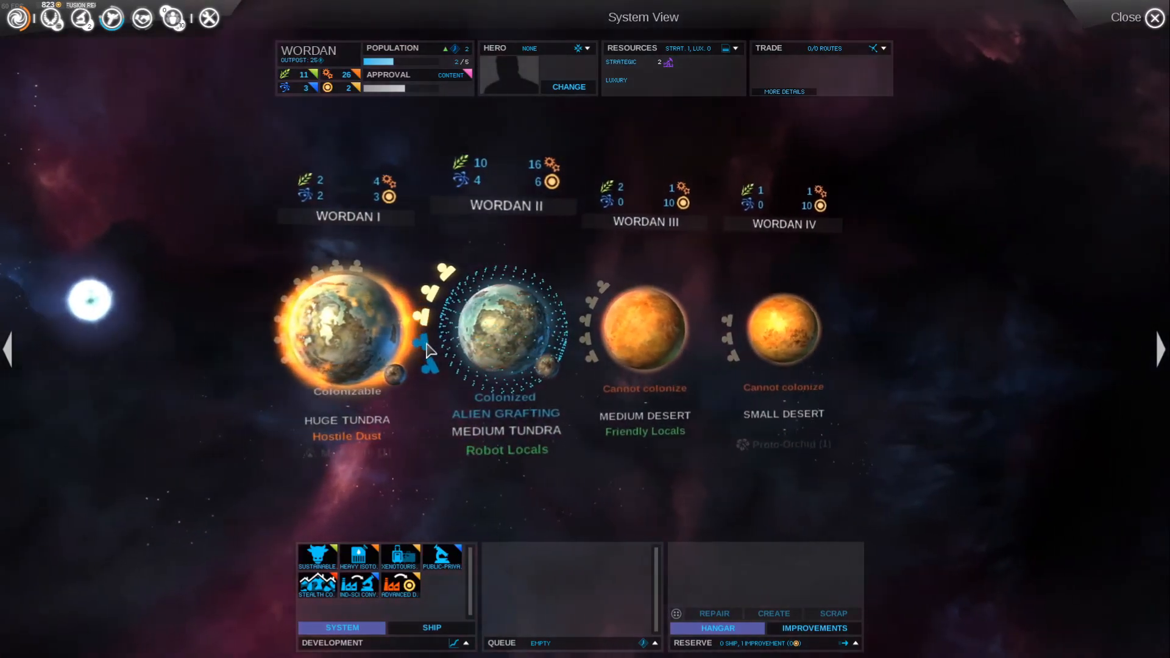
{"action": "mouse_move", "coordinate": [418, 347]}
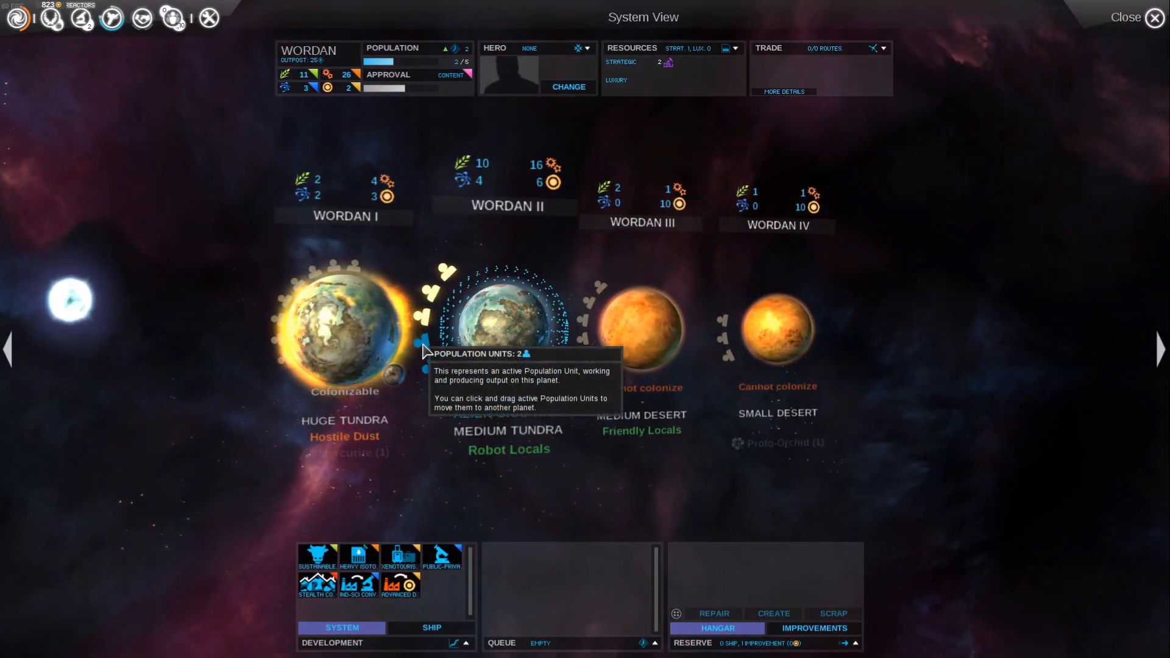
{"action": "left_click", "coordinate": [507, 320]}
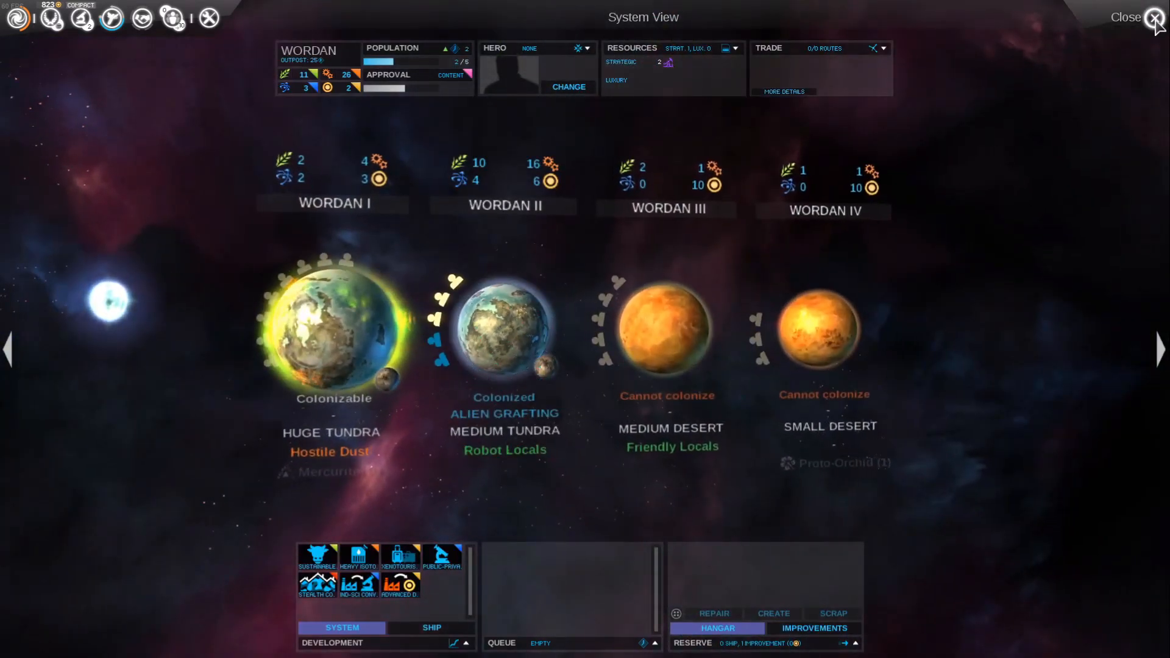
{"action": "left_click", "coordinate": [1126, 16]}
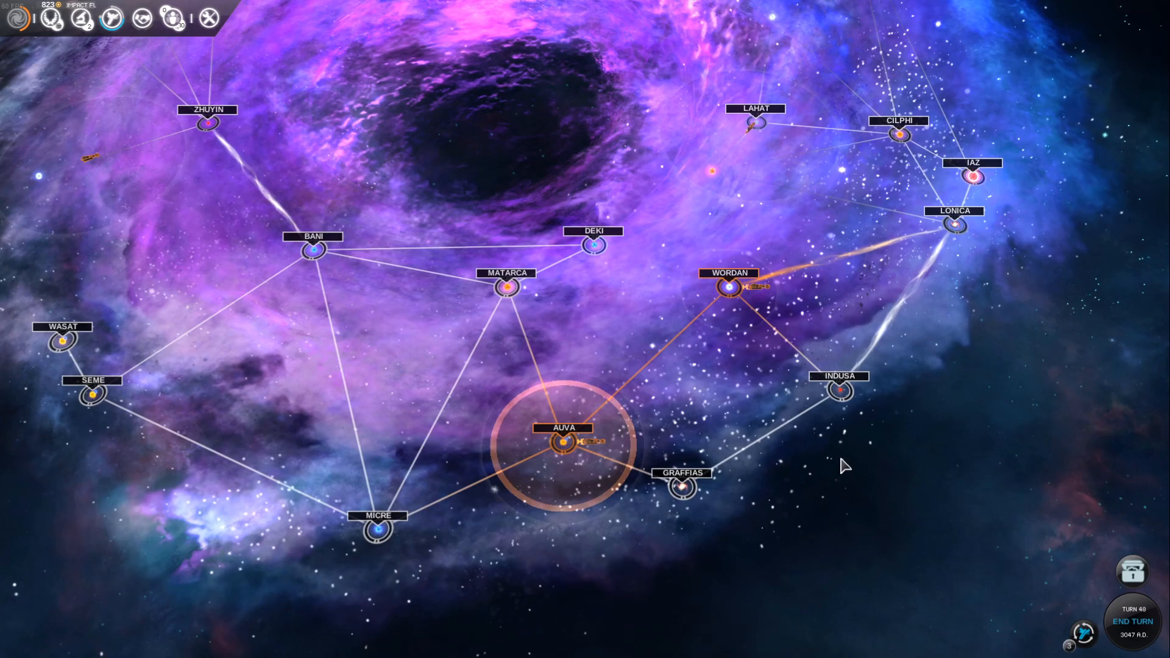
- Read and dismiss the Tunneled Slipgates wonder discovery at Lahat
{"action": "left_click", "coordinate": [1132, 572]}
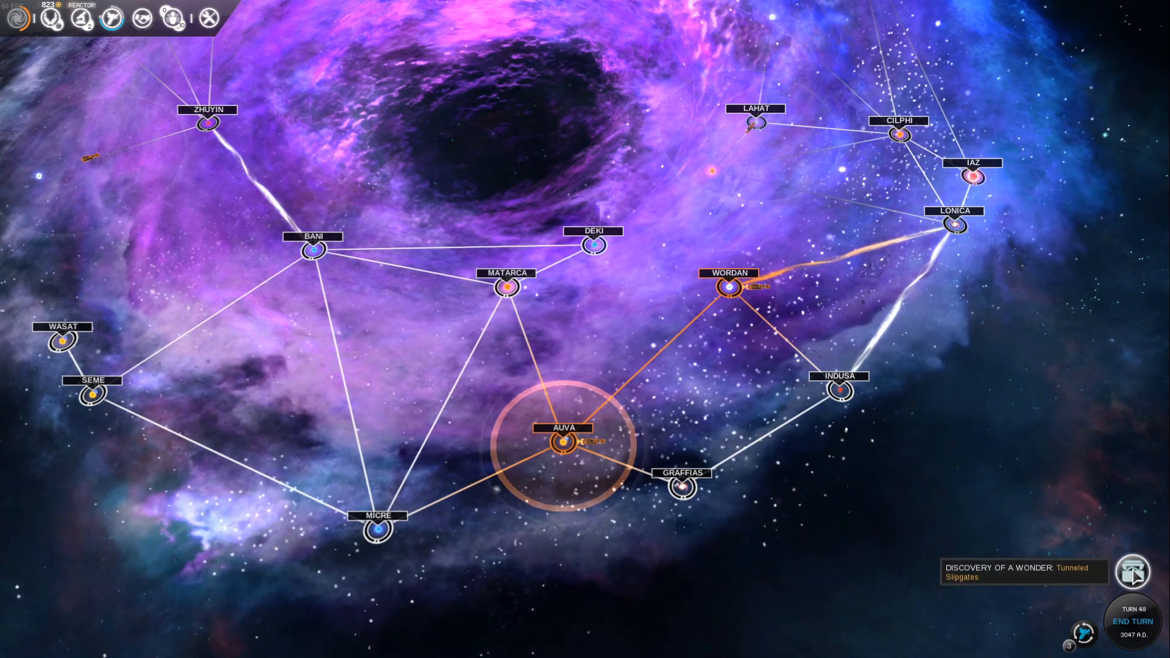
{"action": "left_click", "coordinate": [1132, 573]}
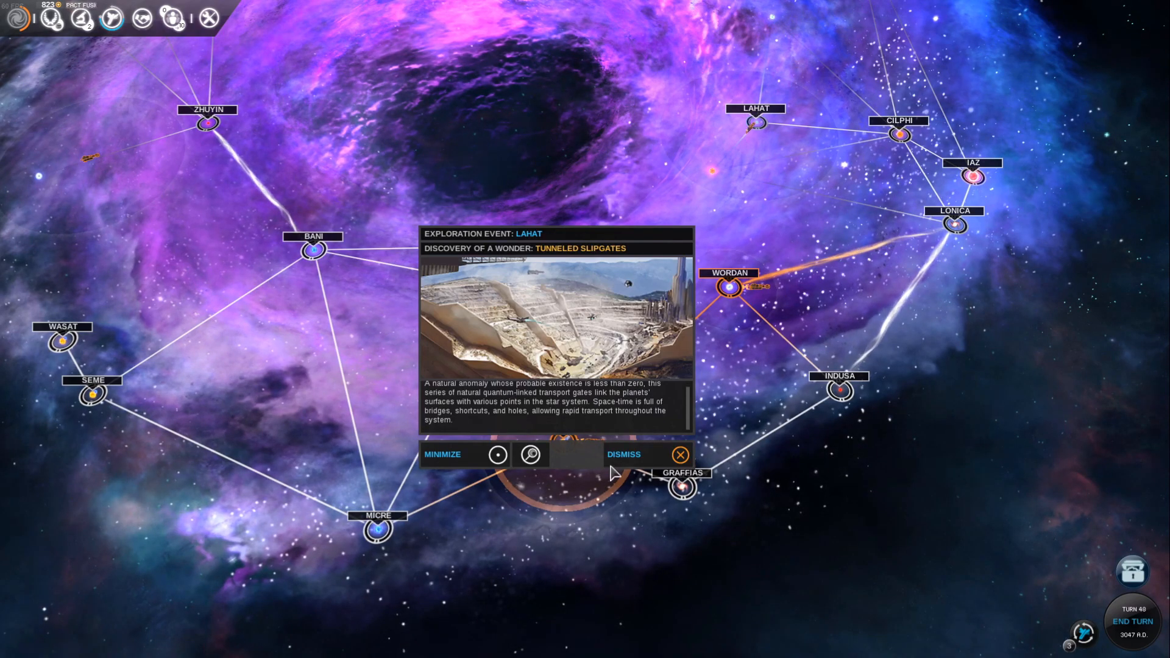
{"action": "left_click", "coordinate": [679, 454]}
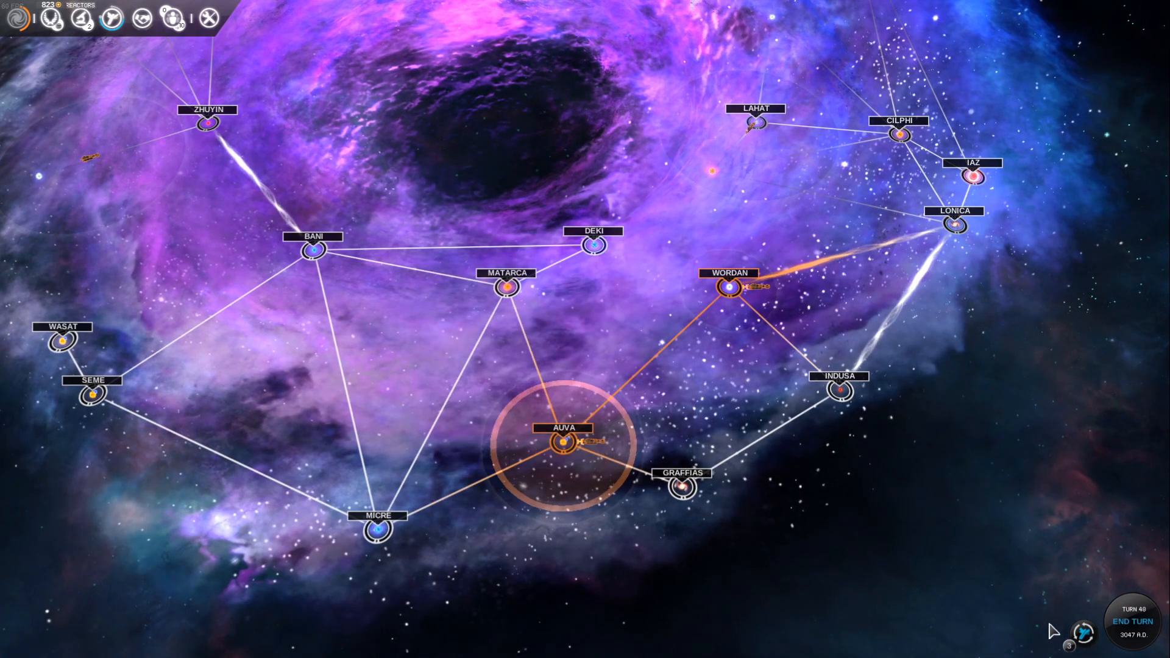
- End the turn, then read and dismiss the Uncovering the Stars event
{"action": "left_click", "coordinate": [1130, 620]}
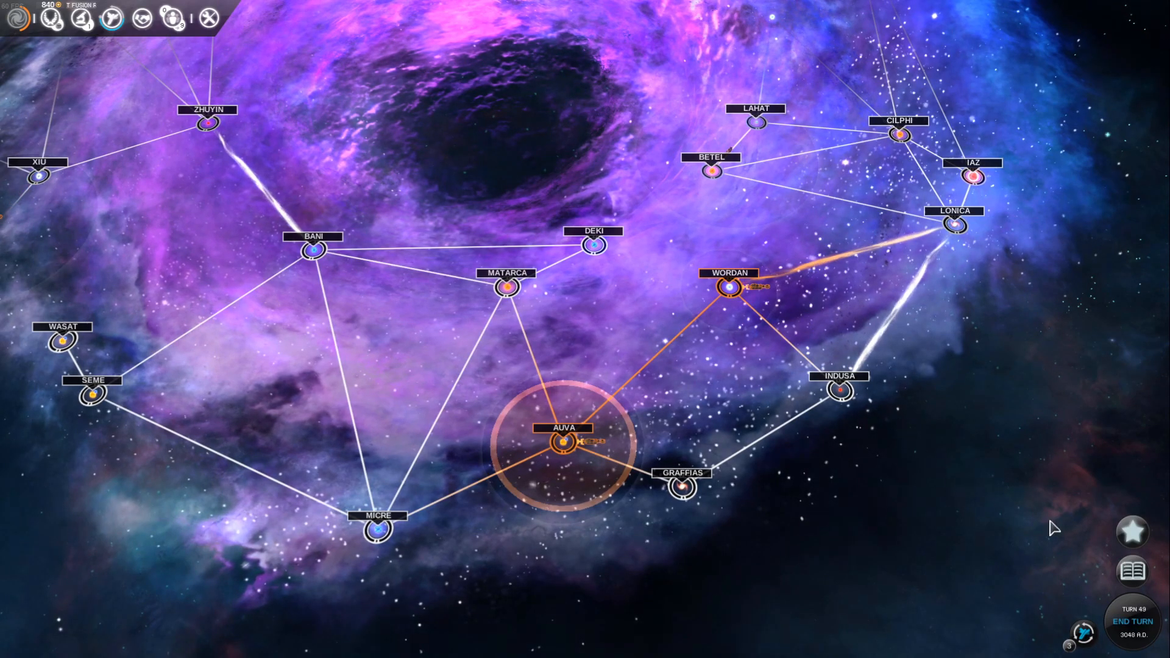
{"action": "left_click", "coordinate": [1131, 570]}
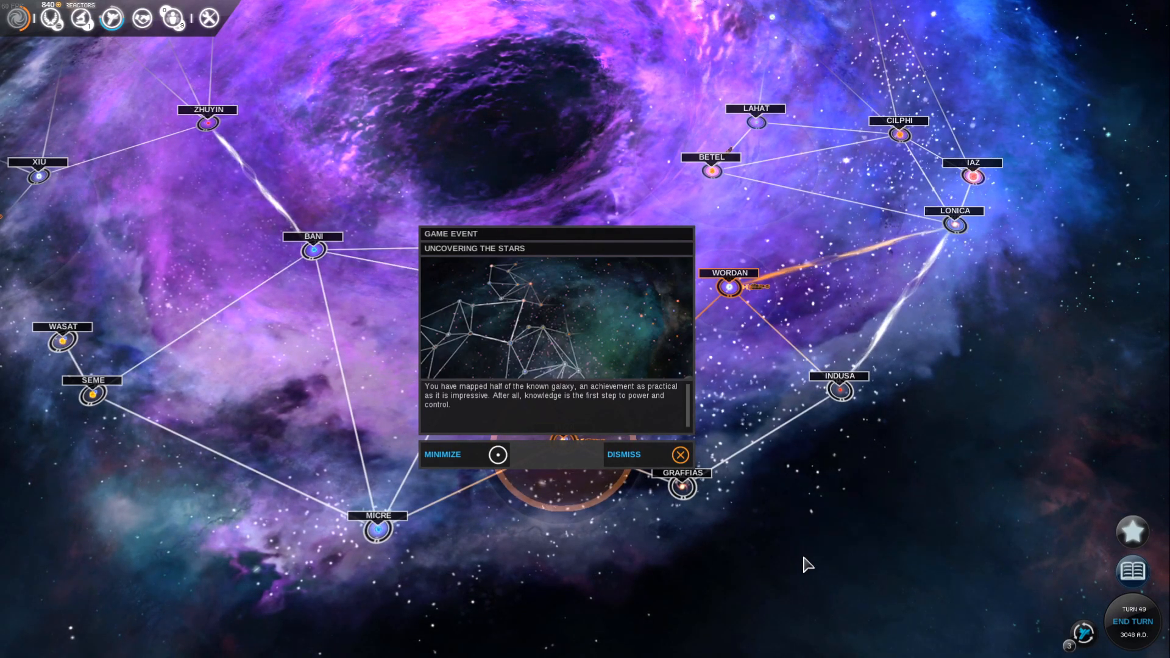
{"action": "mouse_move", "coordinate": [500, 507]}
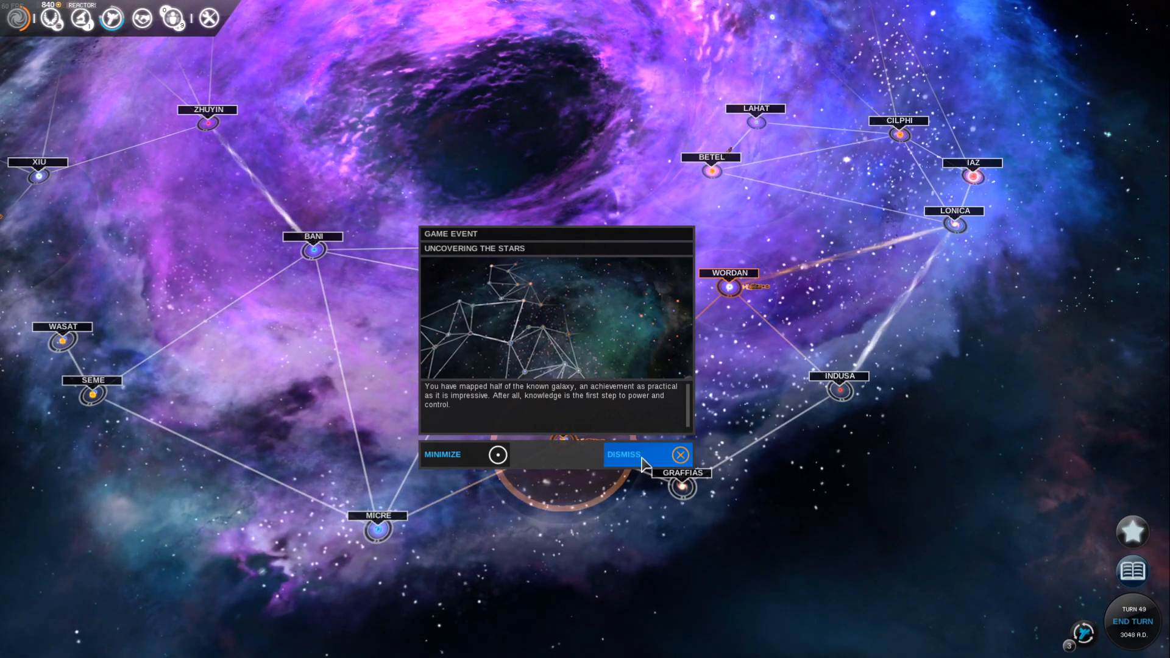
{"action": "left_click", "coordinate": [647, 455]}
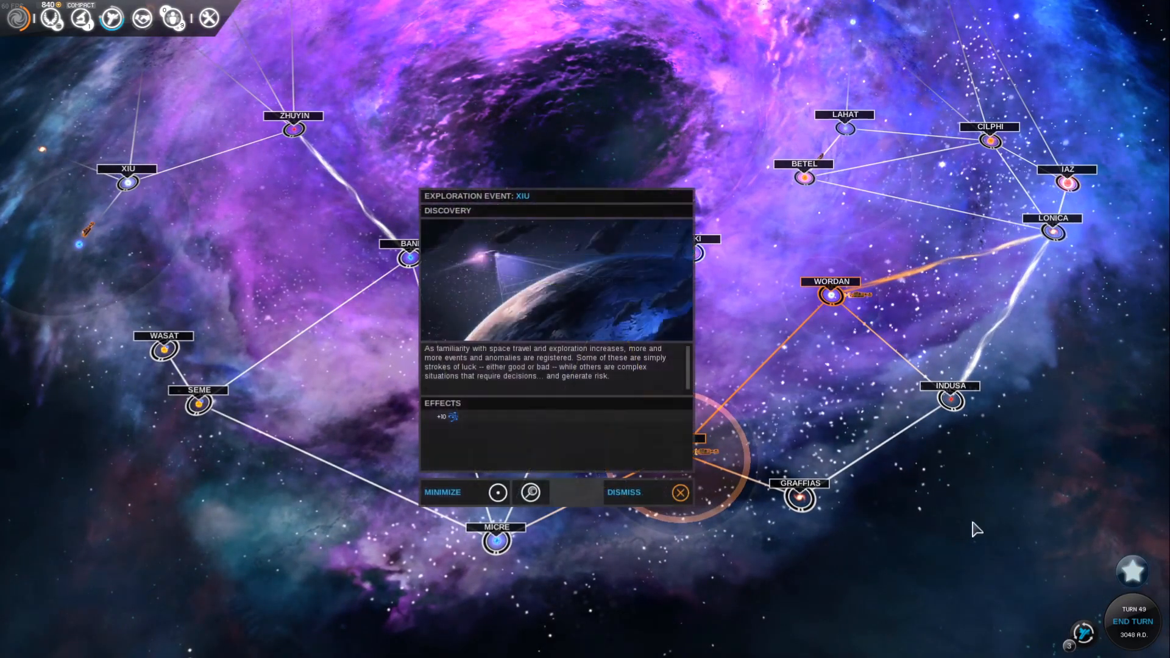
{"action": "mouse_move", "coordinate": [527, 437]}
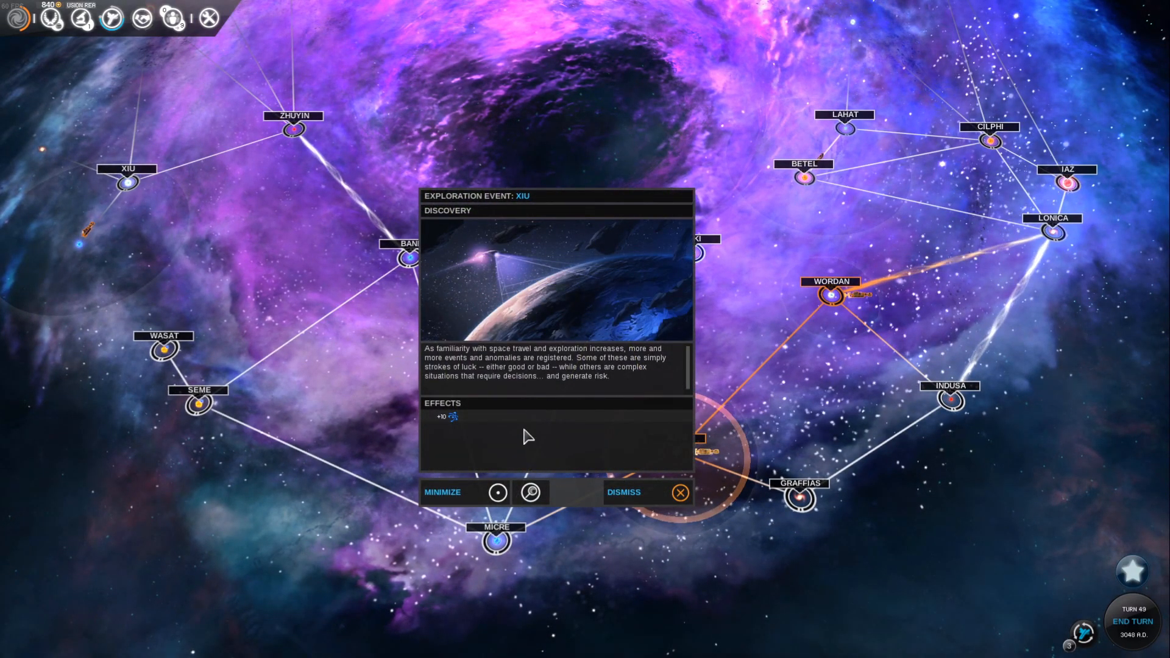
{"action": "mouse_move", "coordinate": [622, 491]}
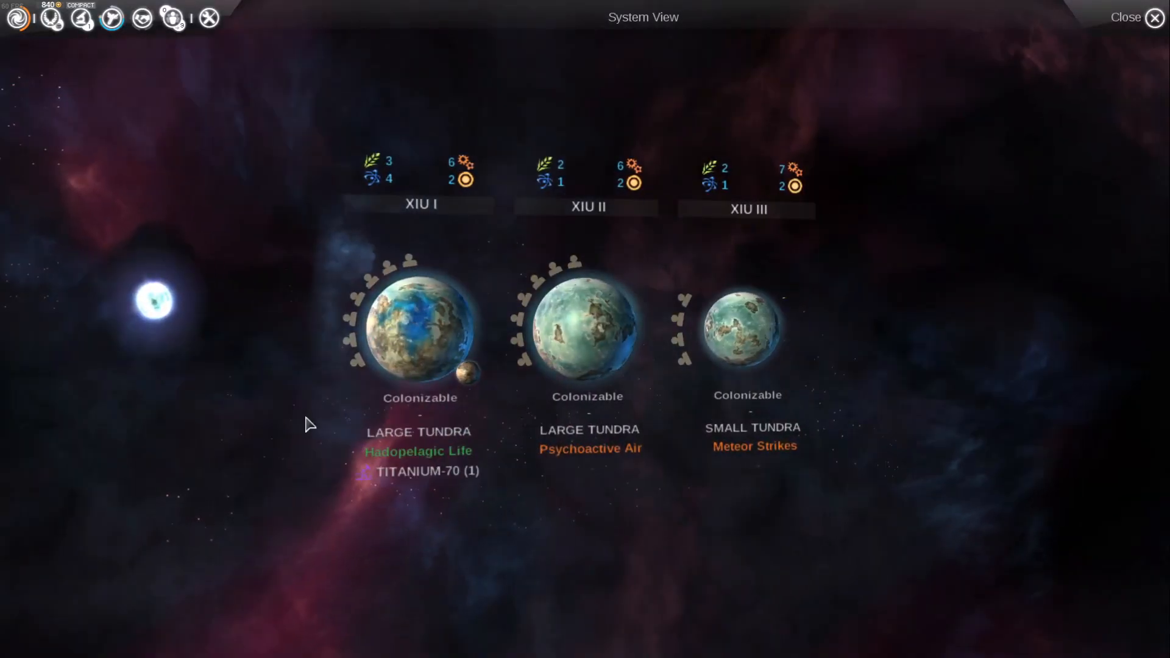
{"action": "mouse_move", "coordinate": [425, 470]}
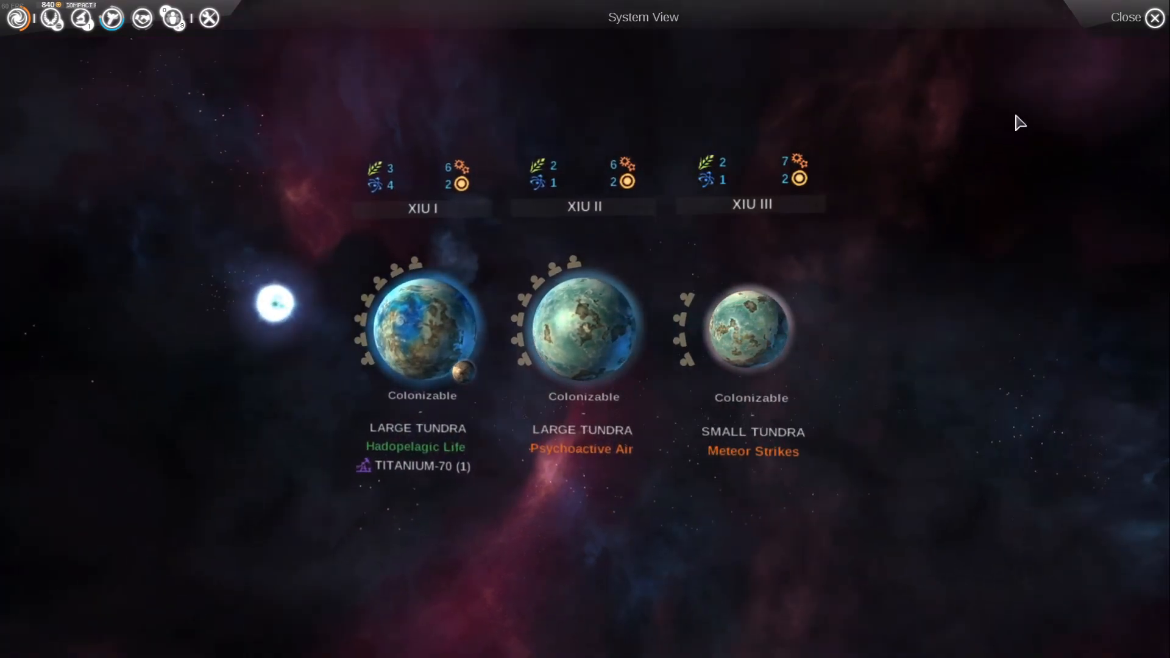
{"action": "left_click", "coordinate": [1125, 17]}
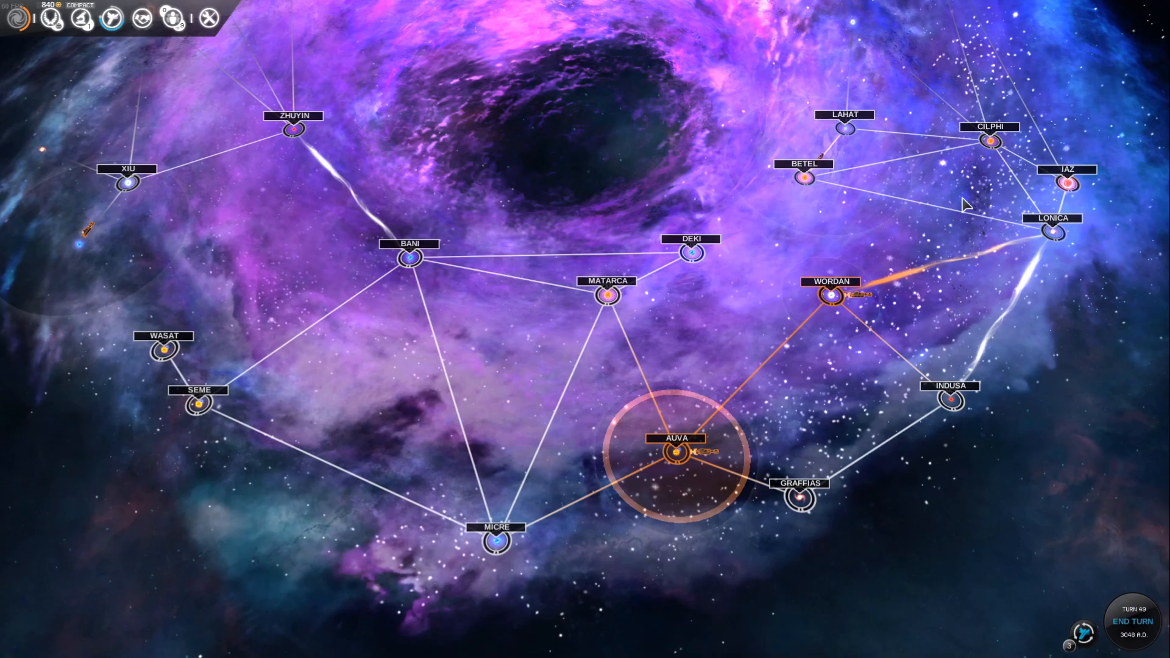
{"action": "mouse_move", "coordinate": [844, 126]}
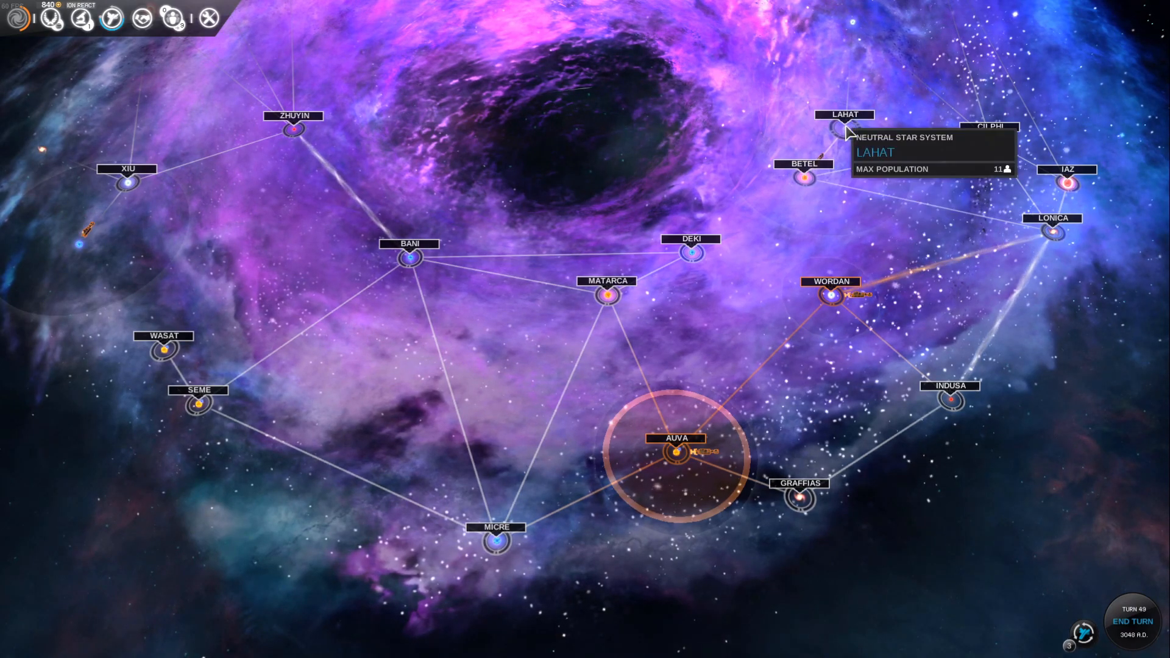
{"action": "left_click", "coordinate": [844, 119]}
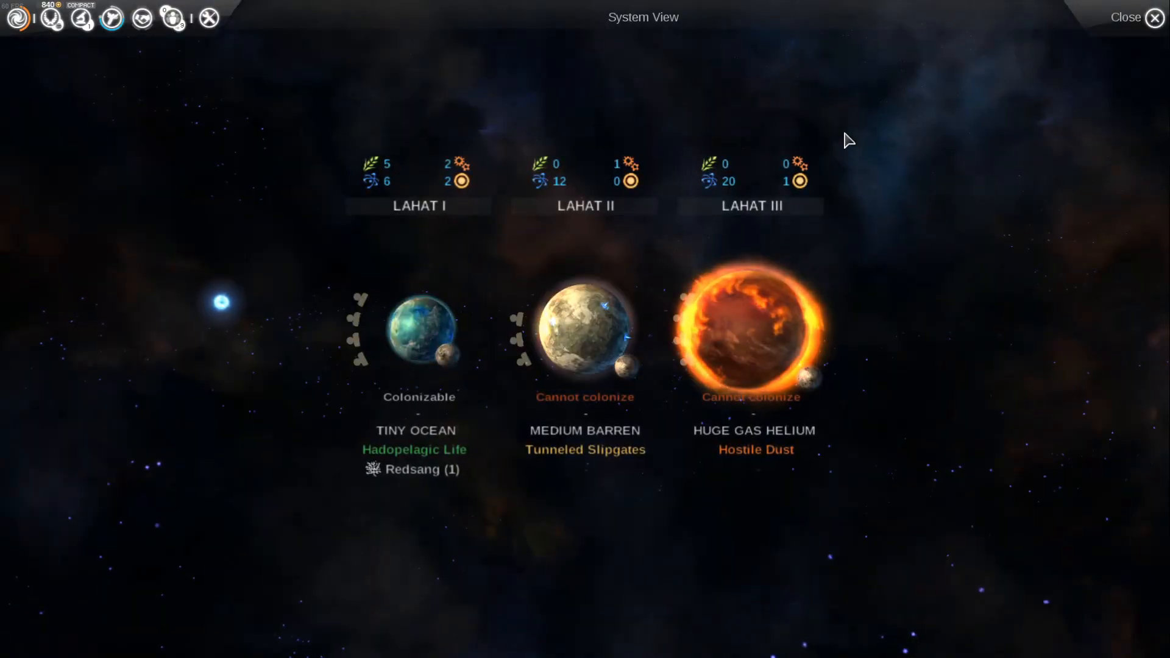
{"action": "left_click", "coordinate": [1125, 17]}
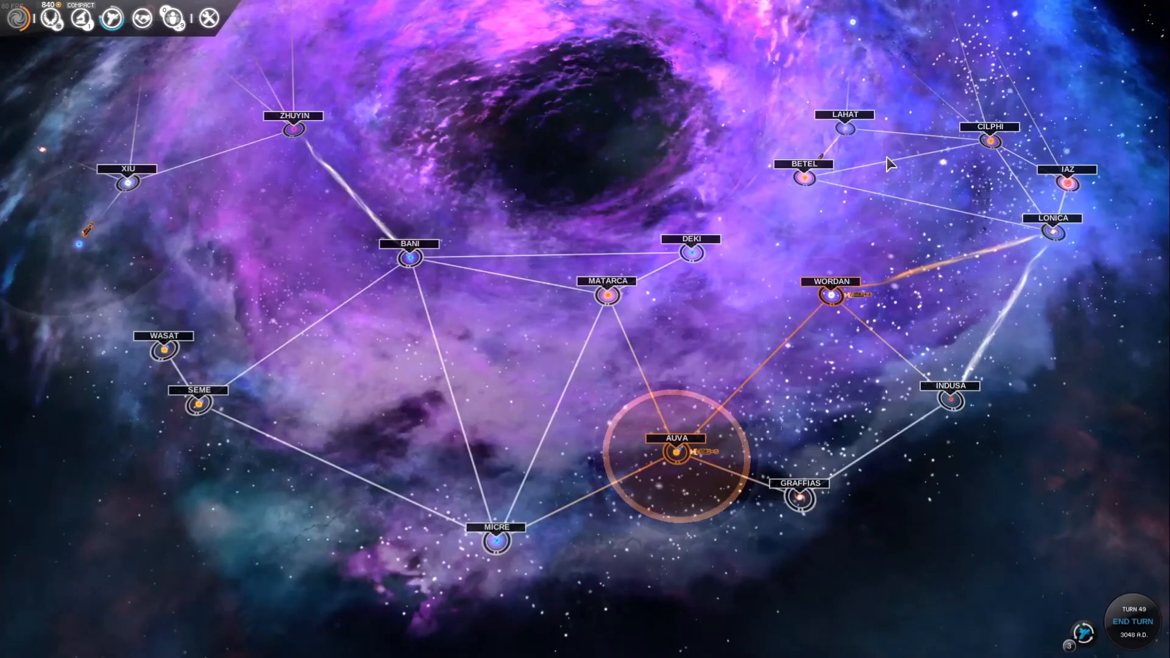
{"action": "left_click", "coordinate": [803, 177]}
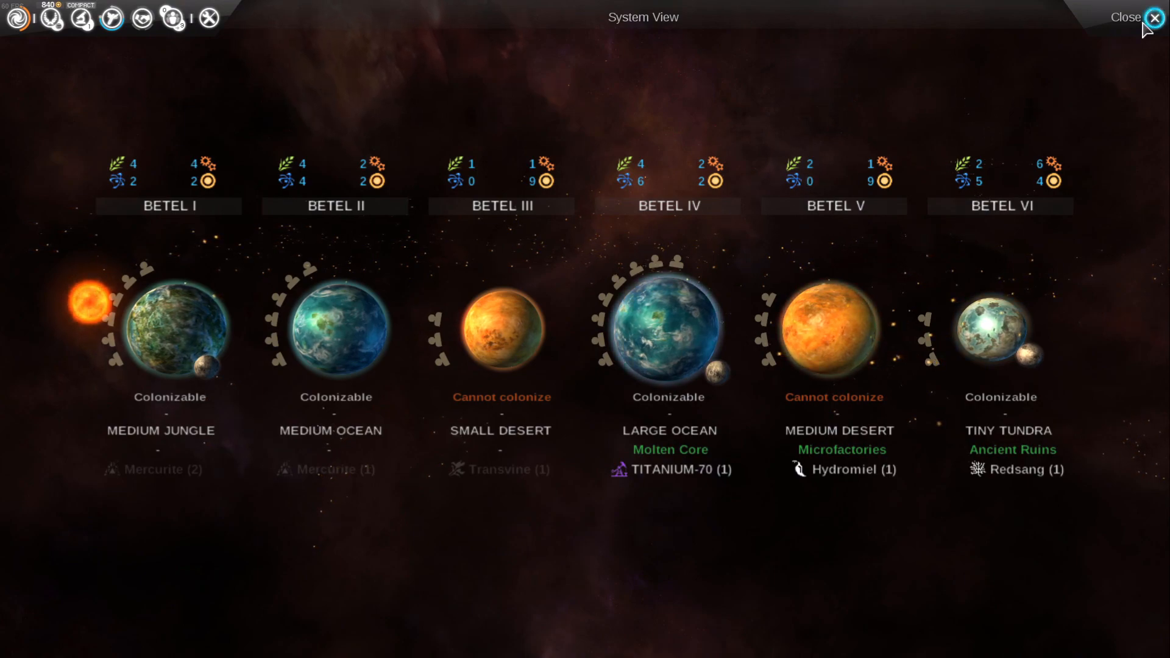
{"action": "left_click", "coordinate": [8, 350]}
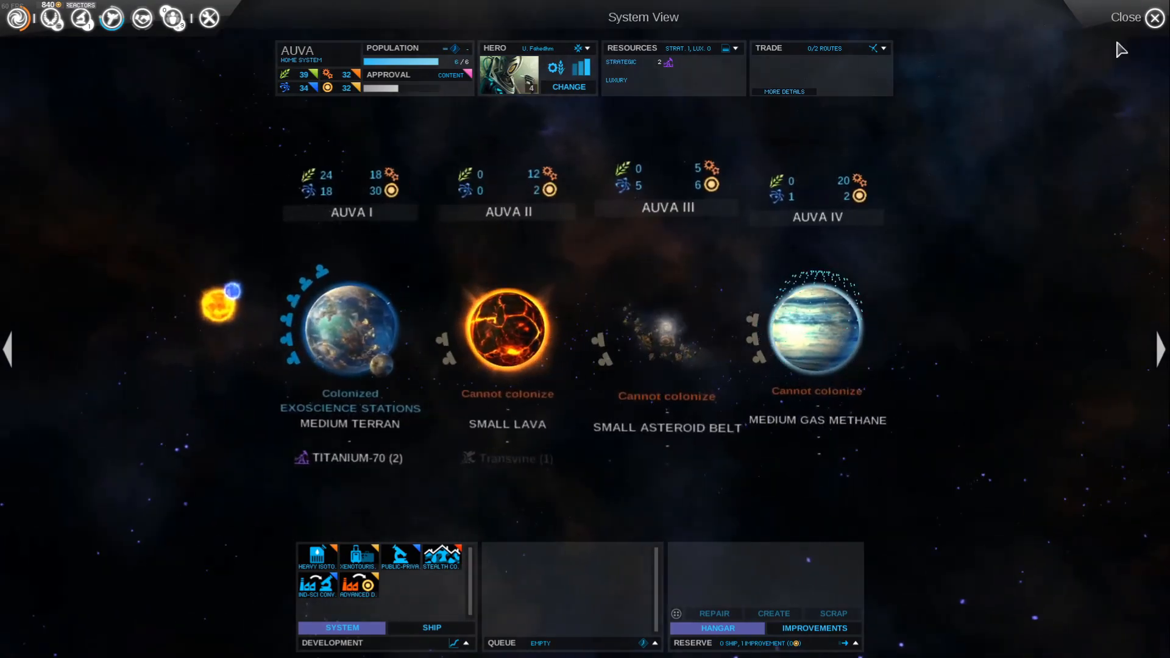
{"action": "left_click", "coordinate": [1126, 17]}
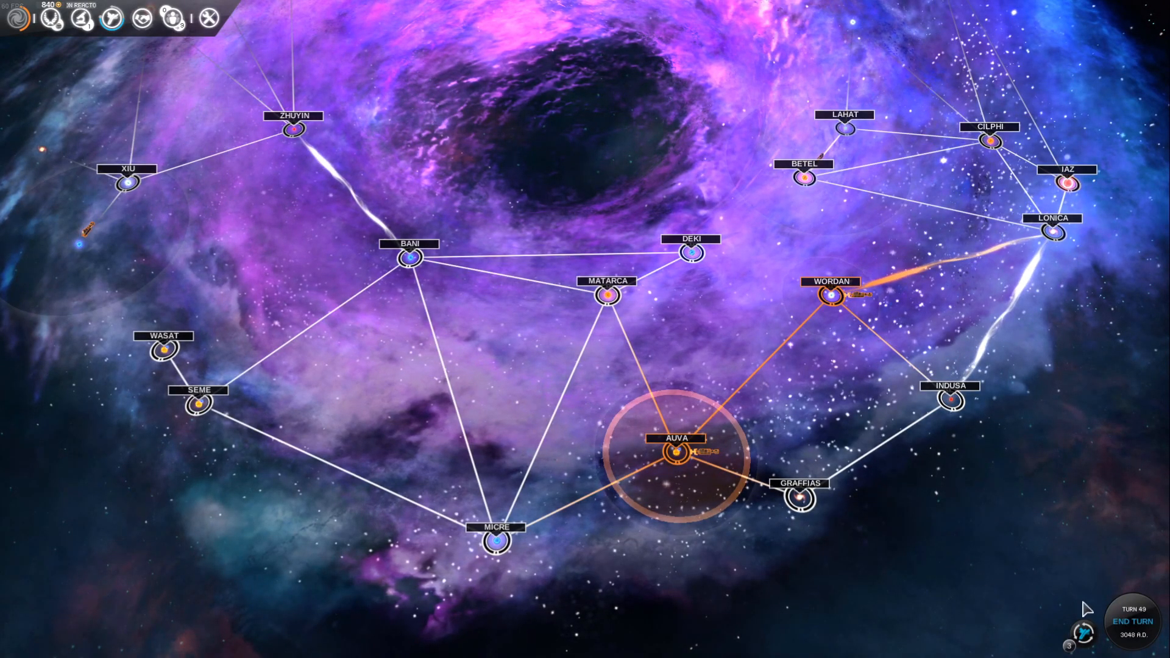
{"action": "left_click", "coordinate": [1131, 621]}
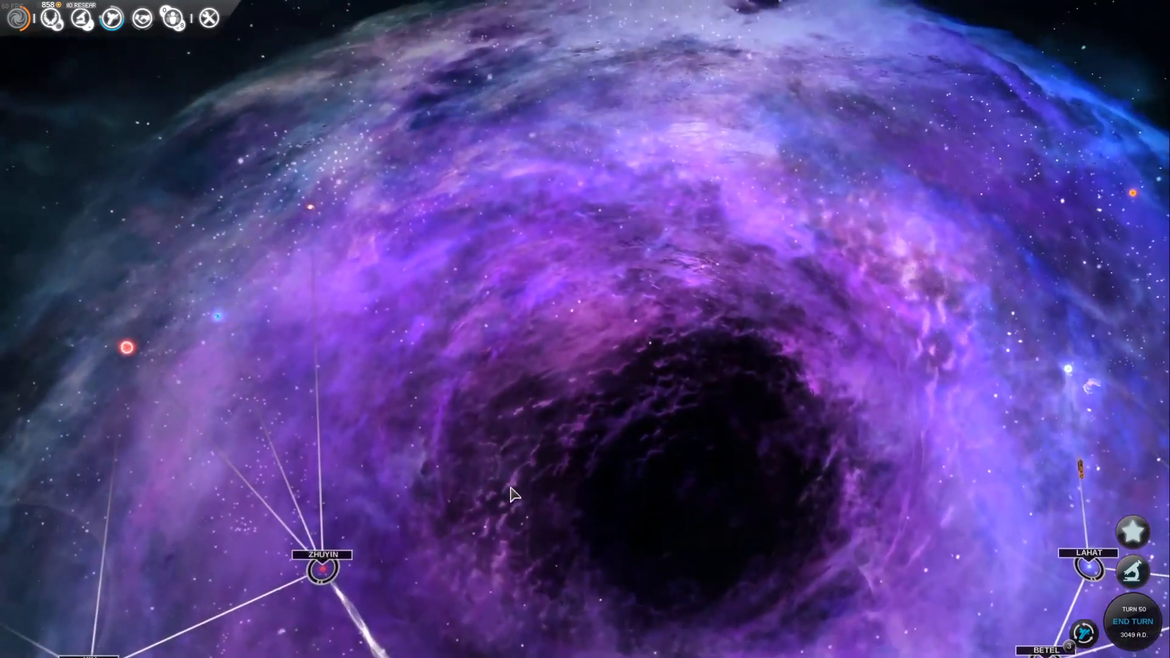
- On turn 50, read the Bryia exploration discovery, dismiss the Compact Fusion Reactors completion notice and close the Auva system view
{"action": "scroll", "scroll_direction": "down", "scroll_amount": 3}
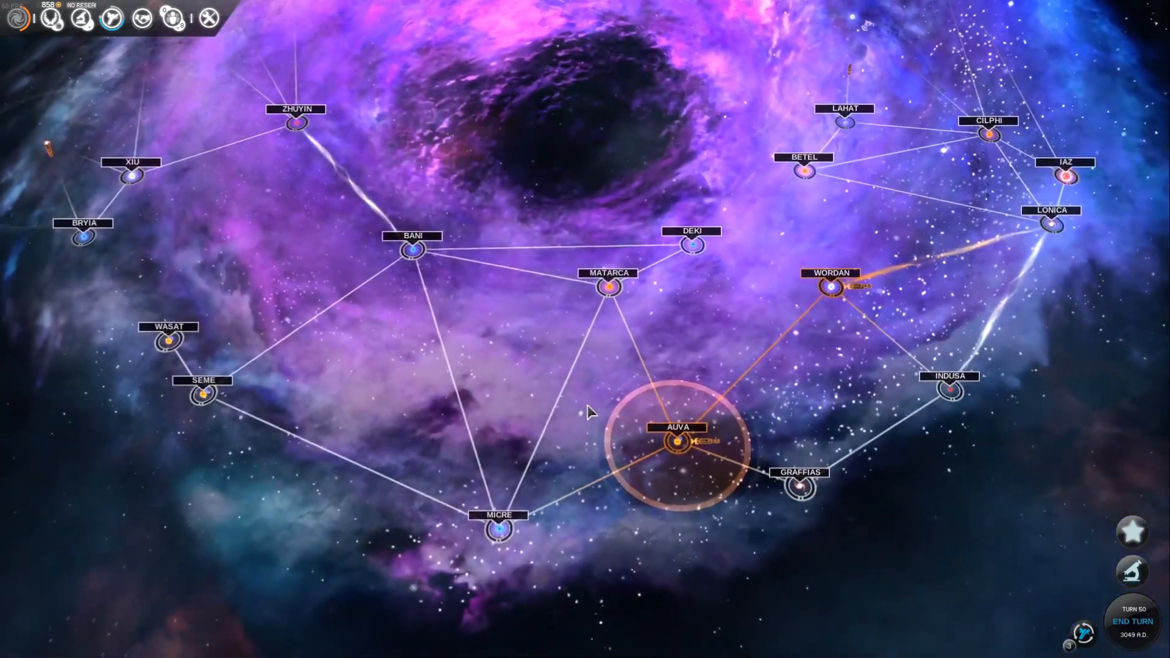
{"action": "left_click", "coordinate": [1133, 531]}
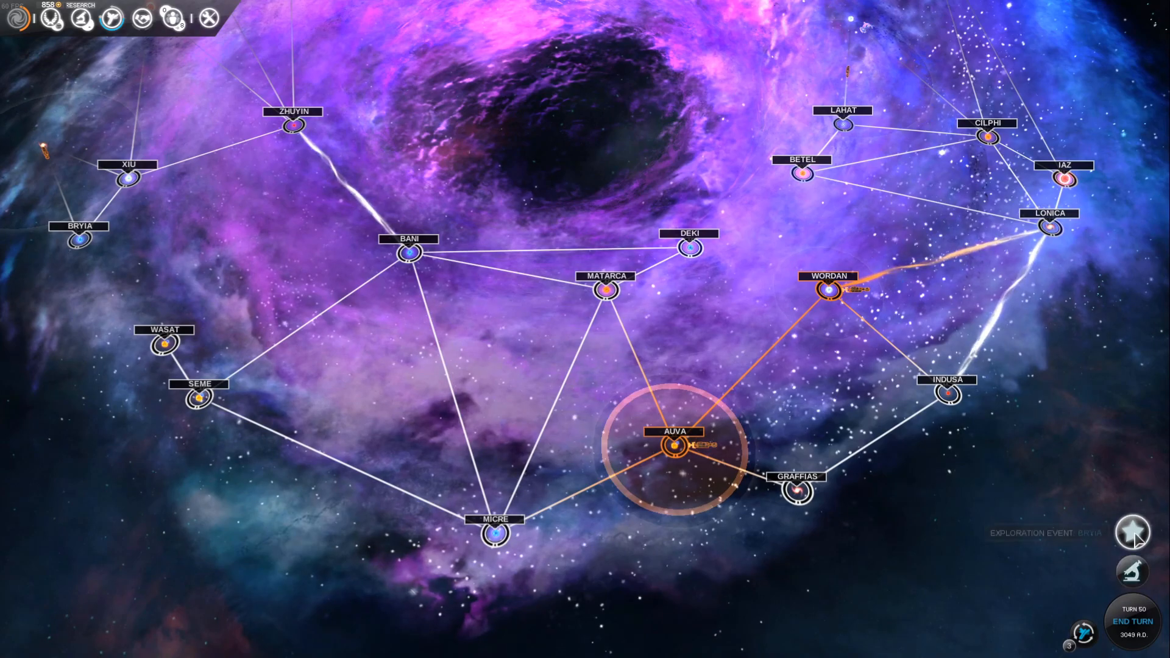
{"action": "left_click", "coordinate": [1131, 532]}
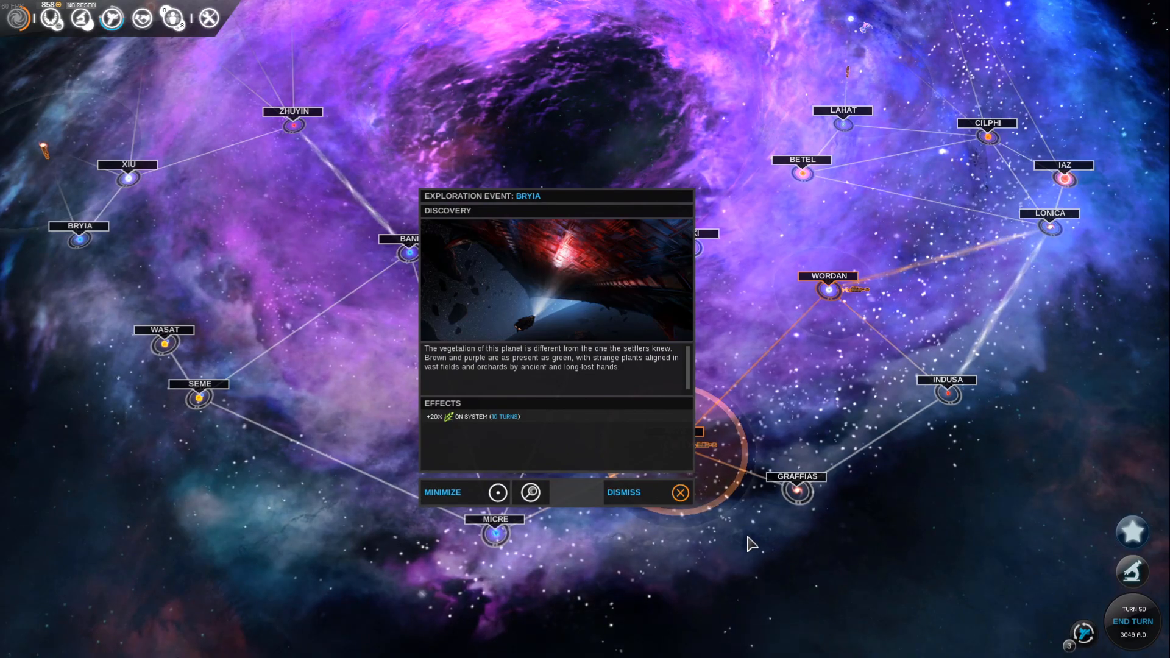
{"action": "mouse_move", "coordinate": [624, 491]}
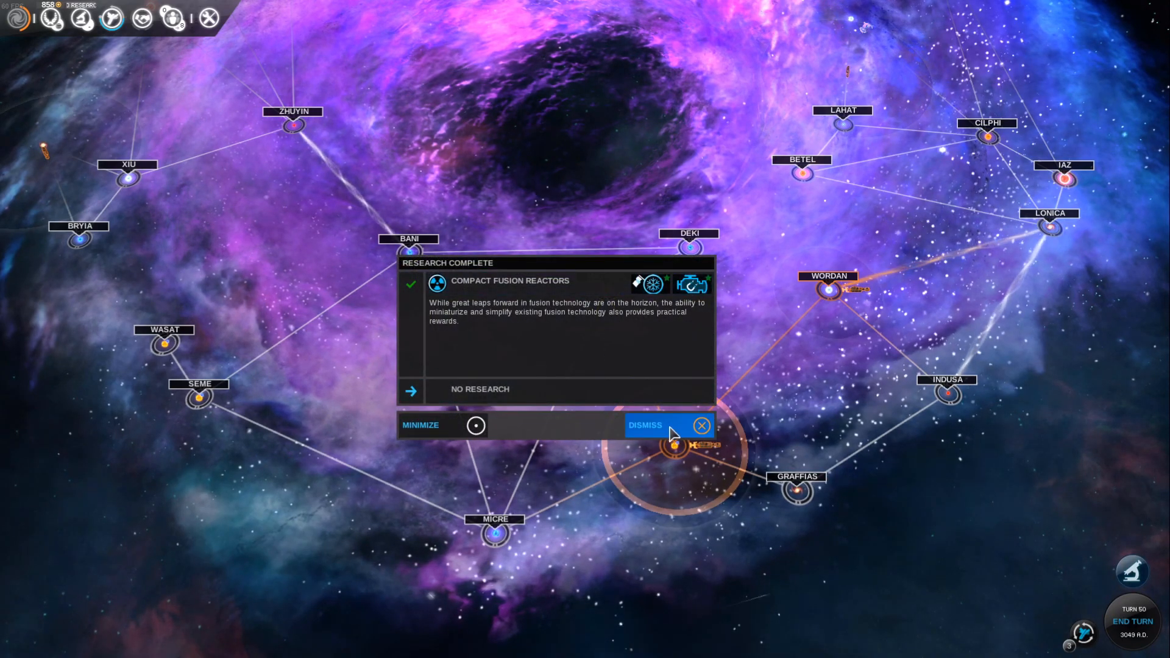
{"action": "left_click", "coordinate": [645, 424]}
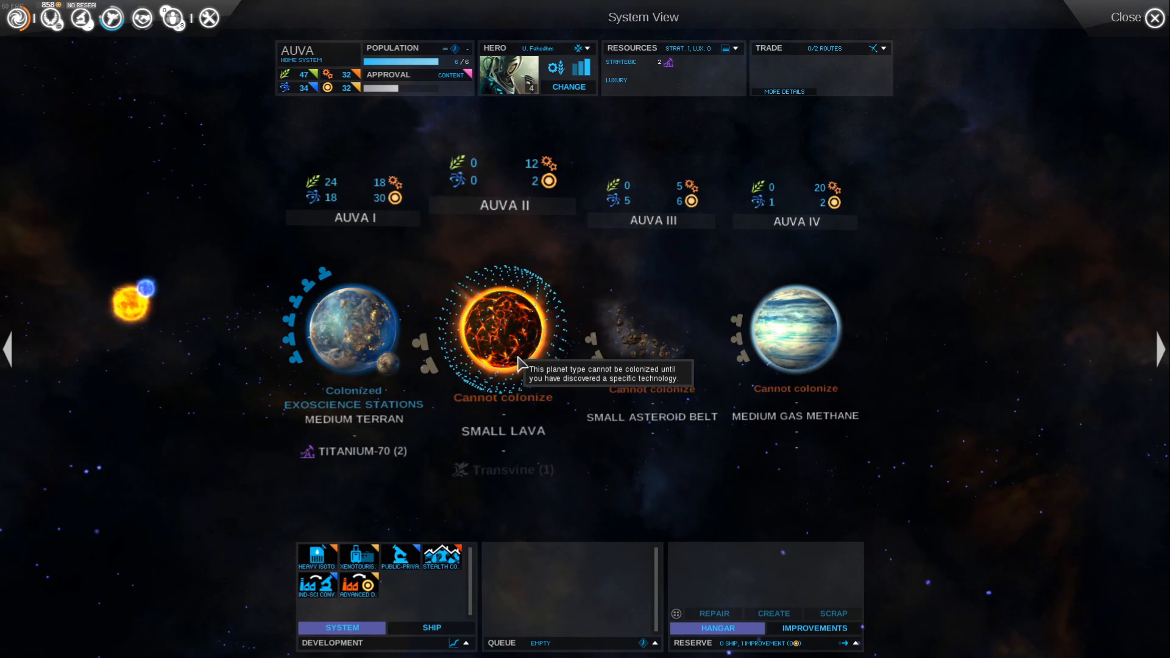
{"action": "left_click", "coordinate": [1156, 17]}
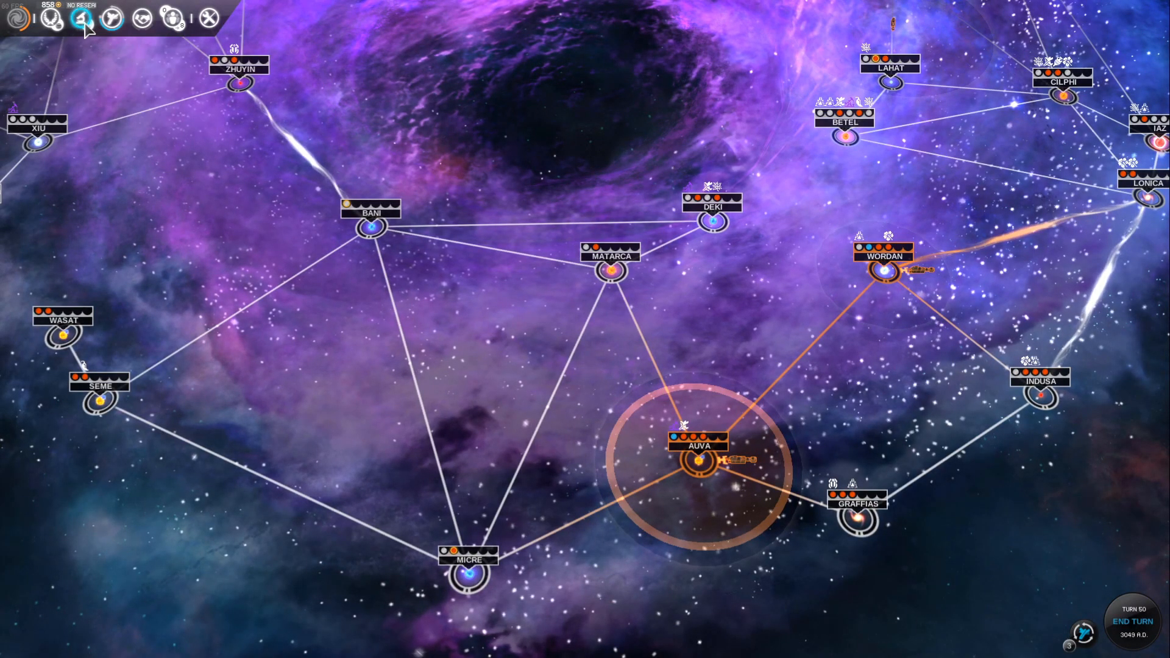
- Queue Core Mining, a three-turn technology unlocking Hyperium, as the next research
{"action": "left_click", "coordinate": [83, 18]}
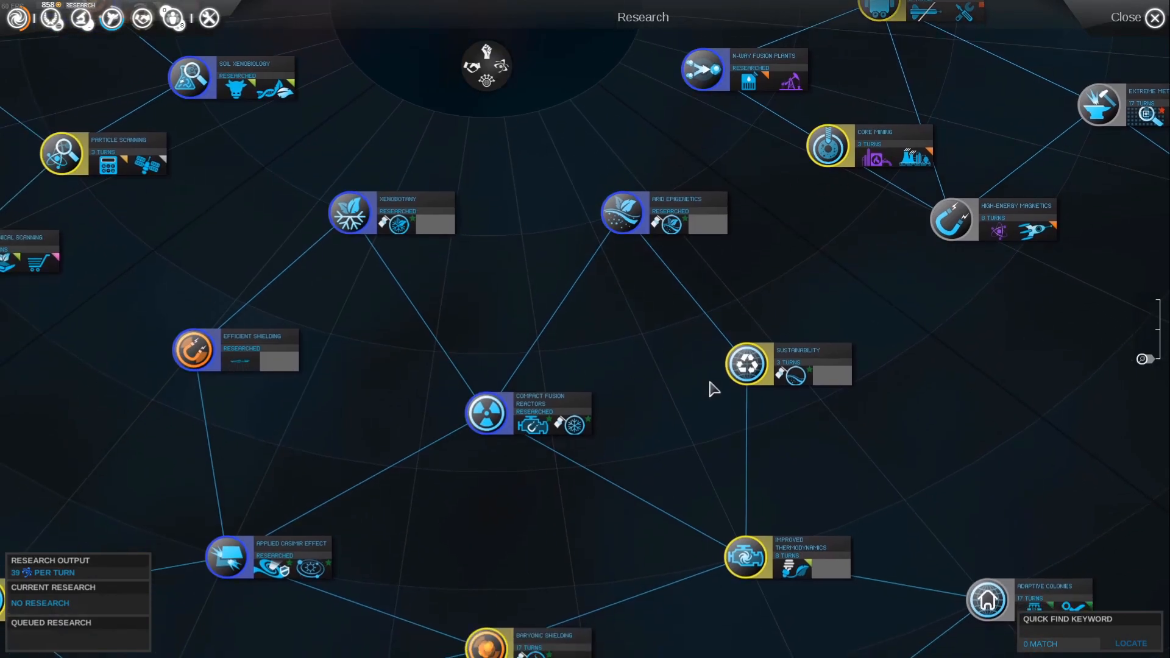
{"action": "mouse_move", "coordinate": [794, 374]}
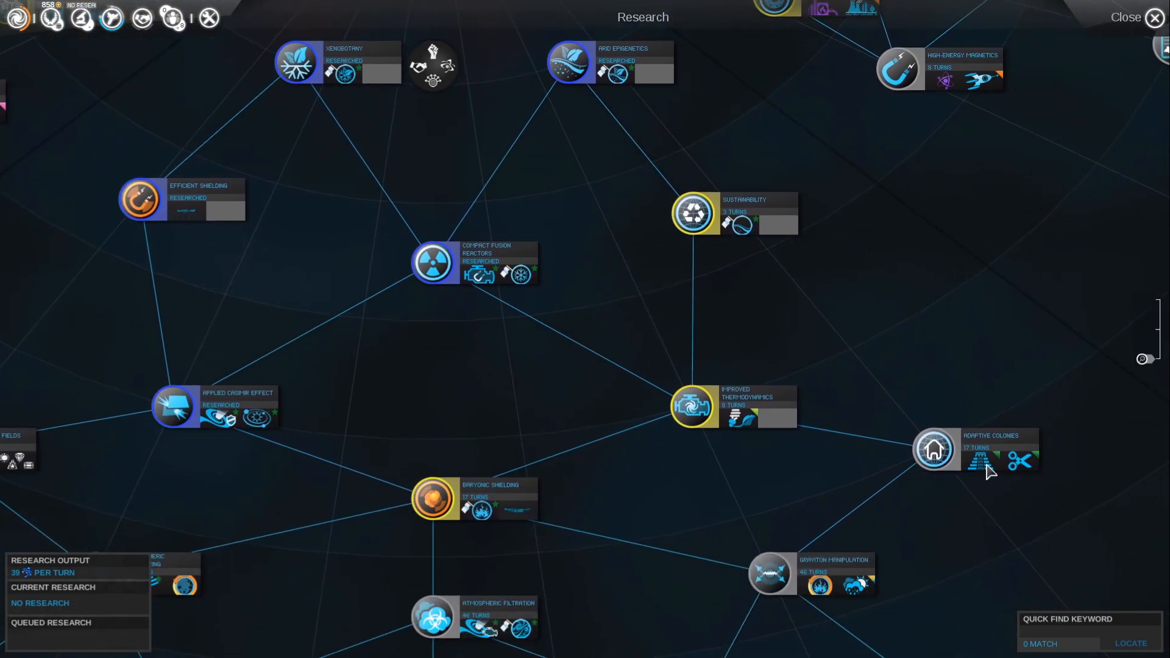
{"action": "mouse_move", "coordinate": [707, 424]}
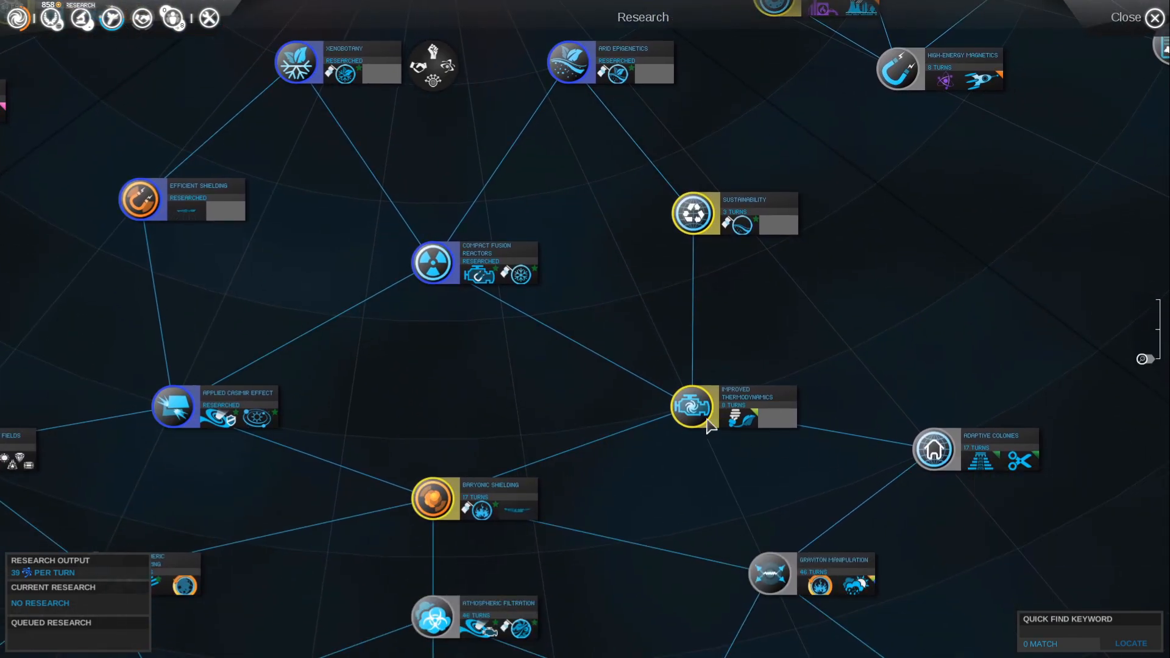
{"action": "mouse_move", "coordinate": [988, 466]}
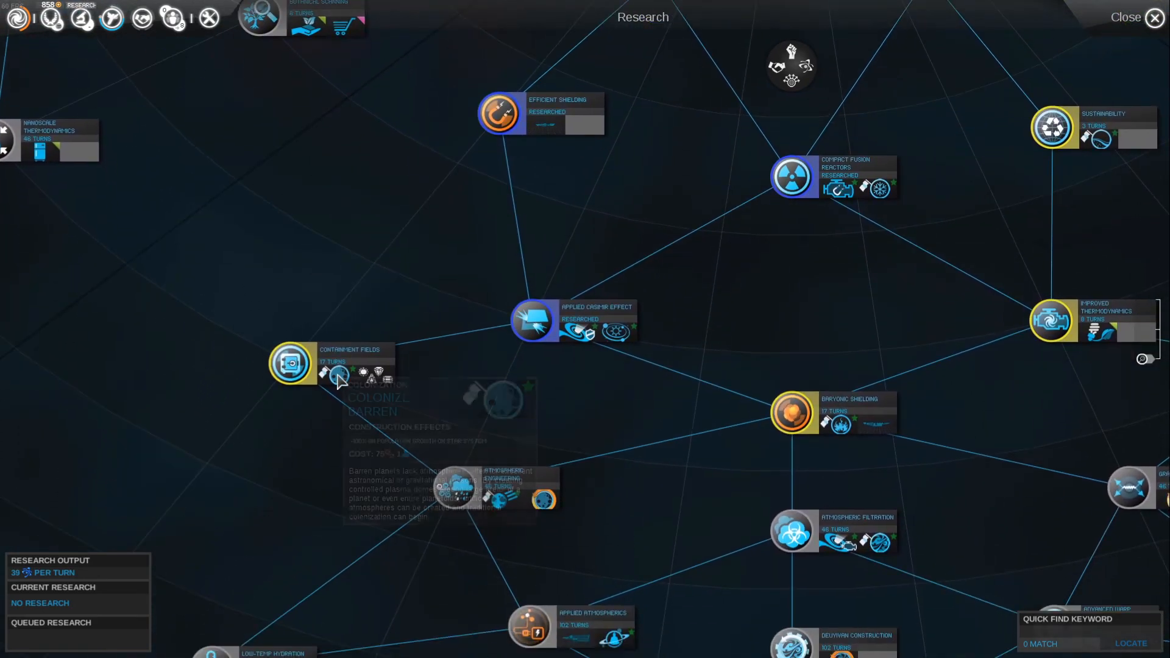
{"action": "mouse_move", "coordinate": [507, 507]}
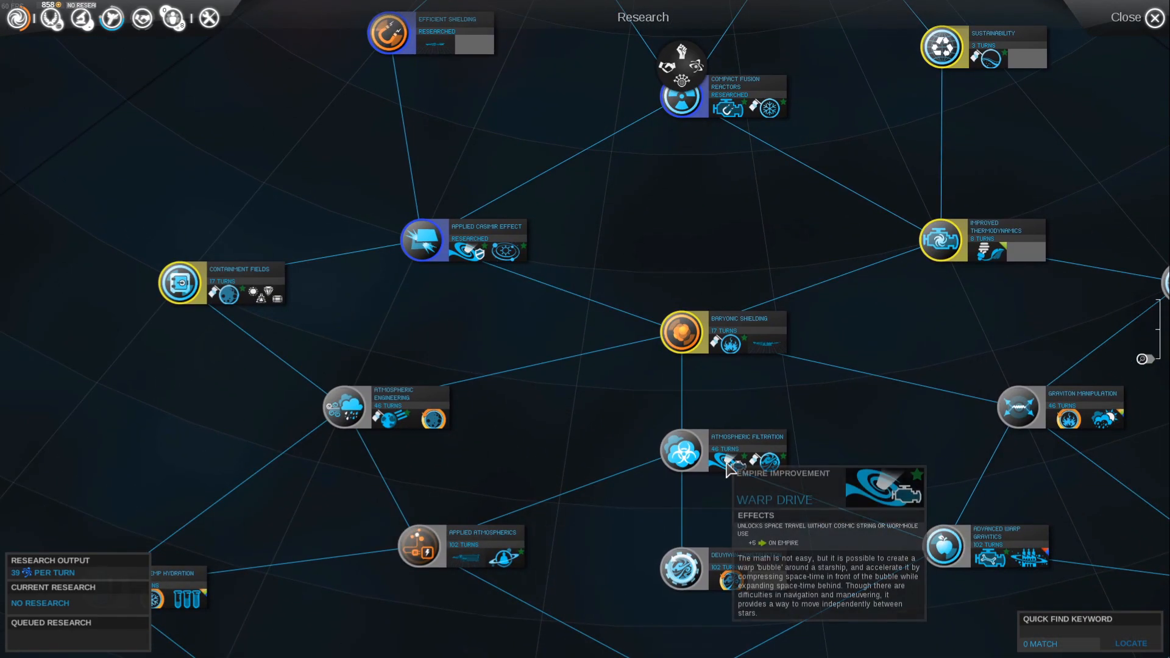
{"action": "mouse_move", "coordinate": [769, 461]}
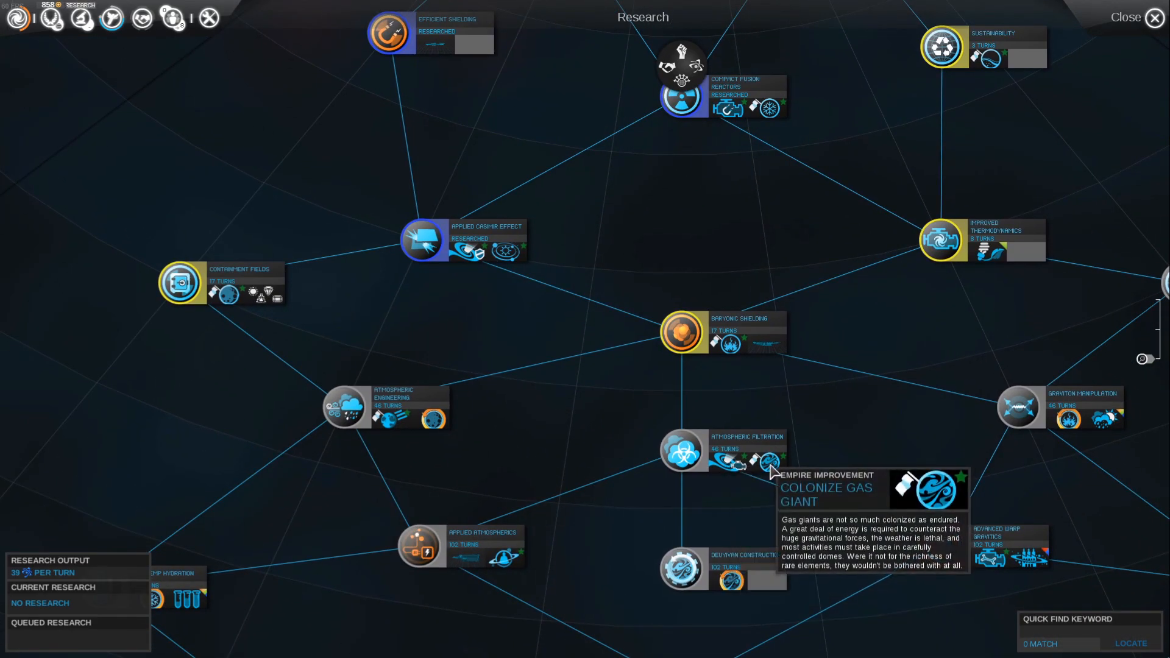
{"action": "mouse_move", "coordinate": [742, 513]}
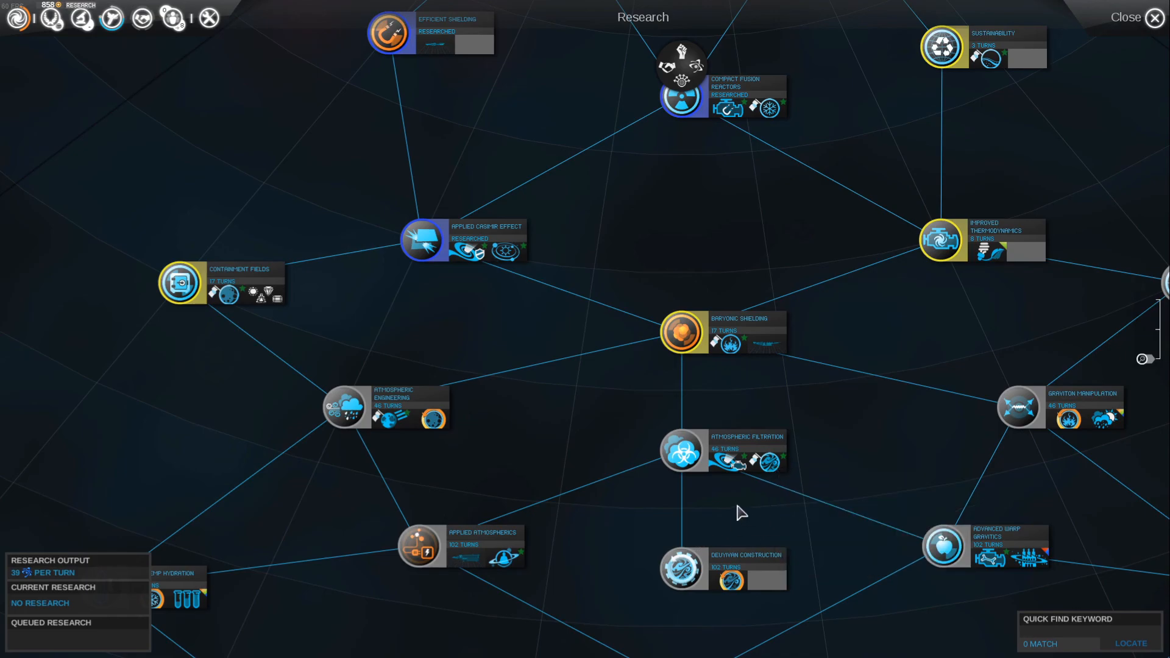
{"action": "mouse_move", "coordinate": [669, 232]}
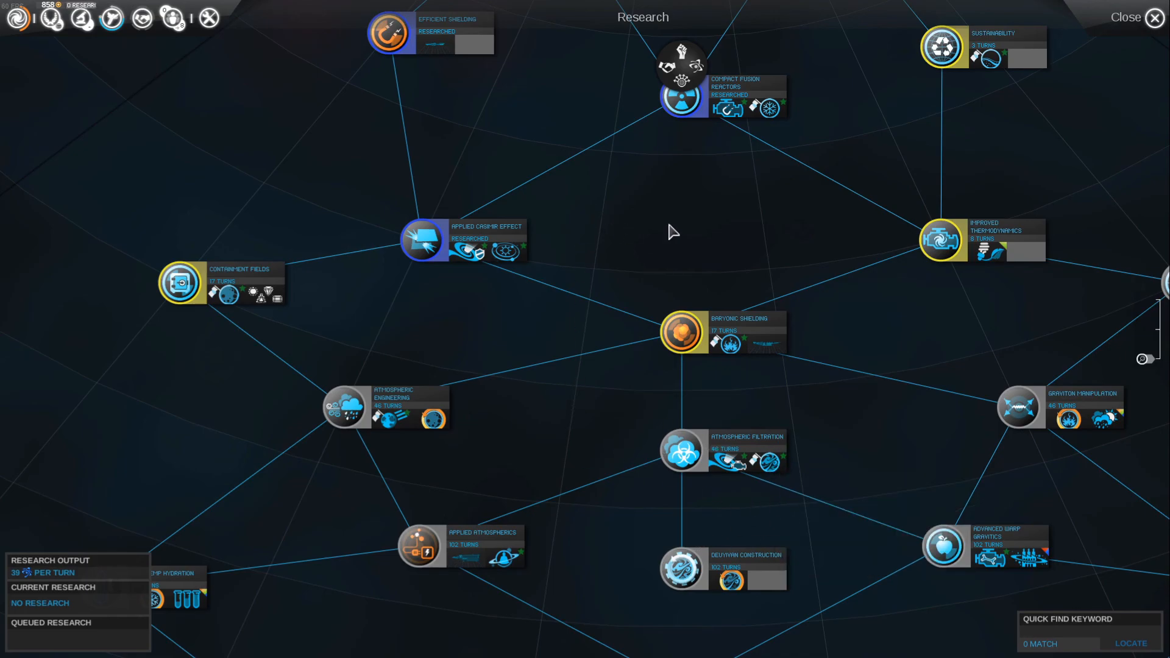
{"action": "scroll", "scroll_direction": "down", "scroll_amount": 3}
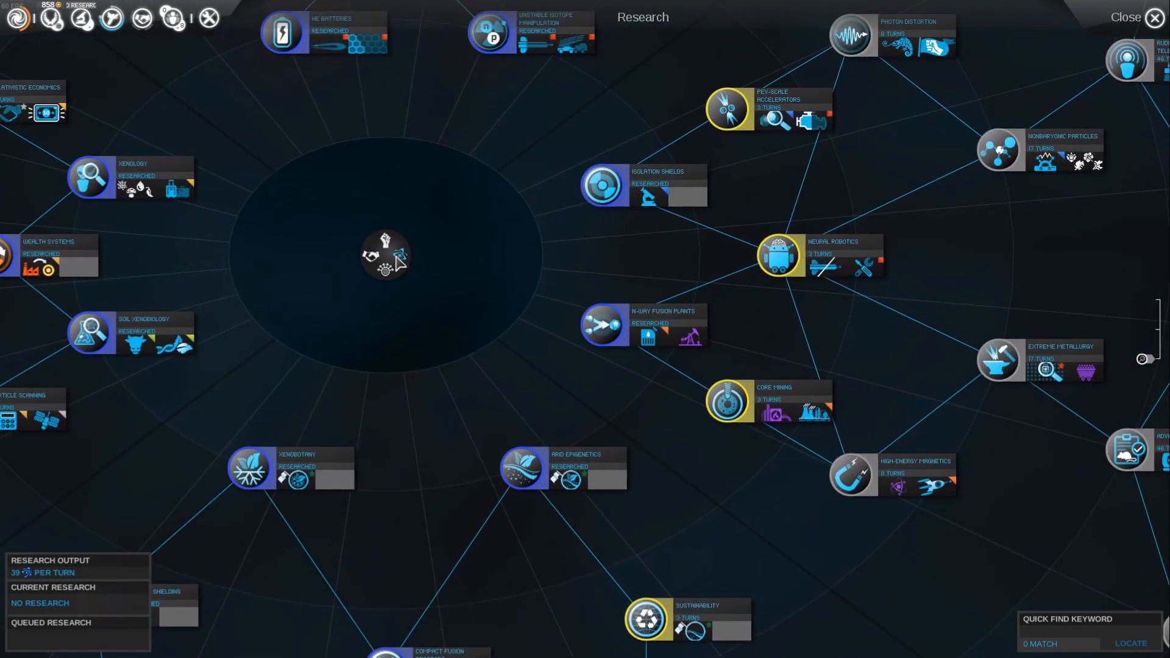
{"action": "mouse_move", "coordinate": [601, 265]}
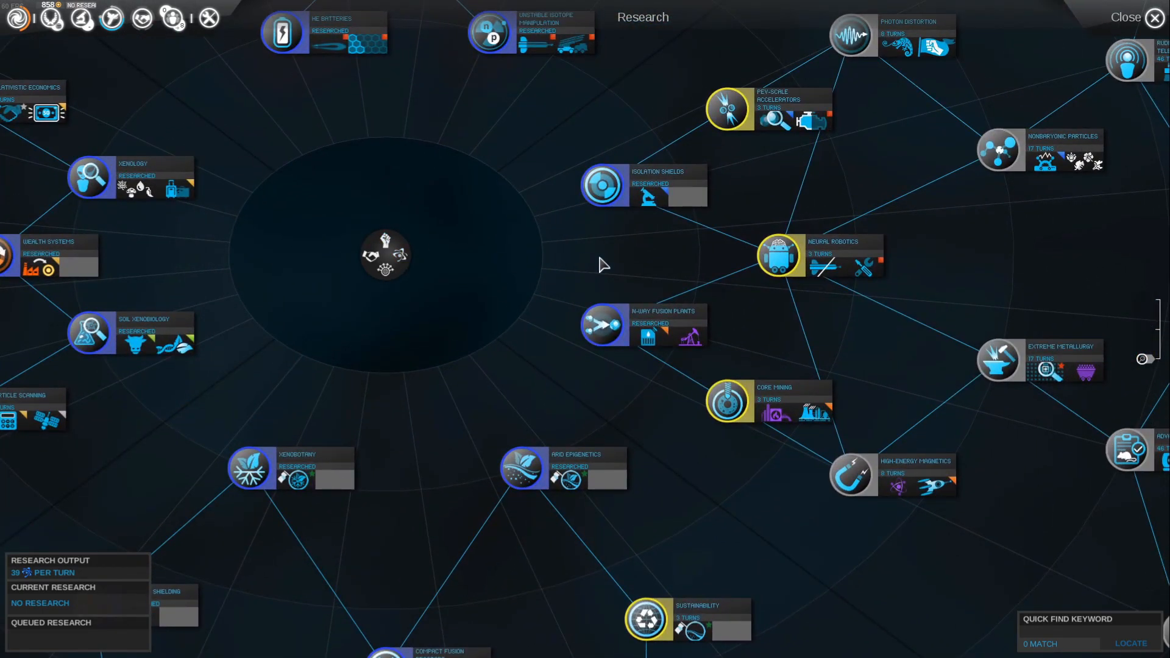
{"action": "mouse_move", "coordinate": [727, 403]}
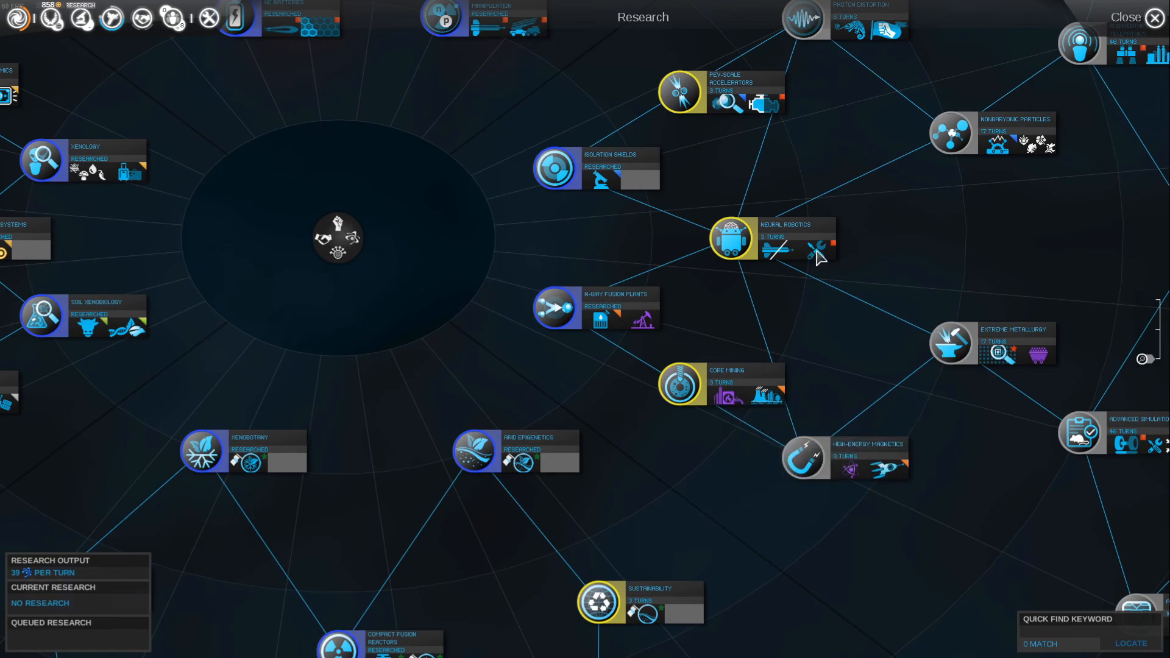
{"action": "mouse_move", "coordinate": [819, 250]}
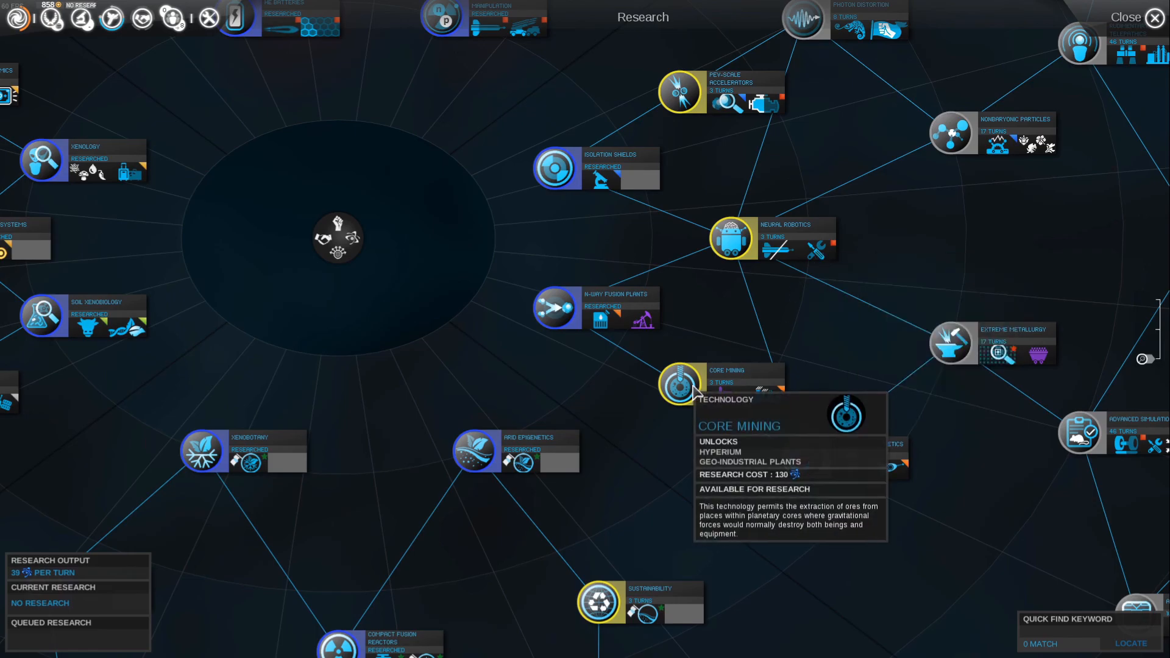
{"action": "left_click", "coordinate": [680, 383]}
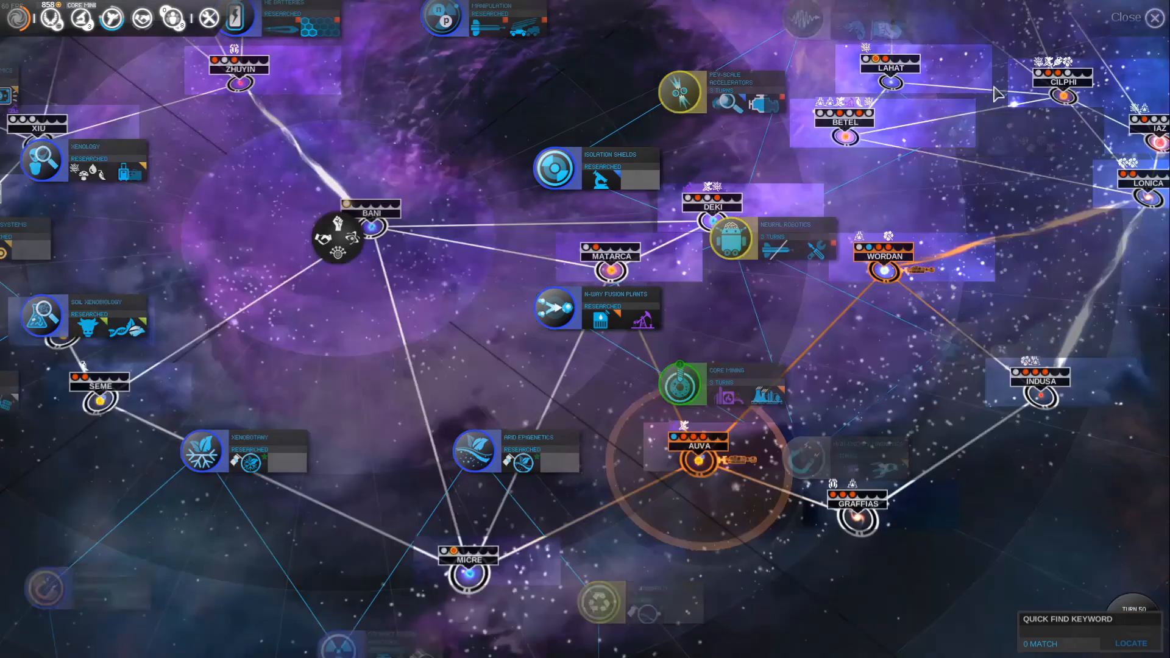
- Review hero Purger.v83 and the Academy roster, then return to the galaxy map
{"action": "left_click", "coordinate": [1152, 17]}
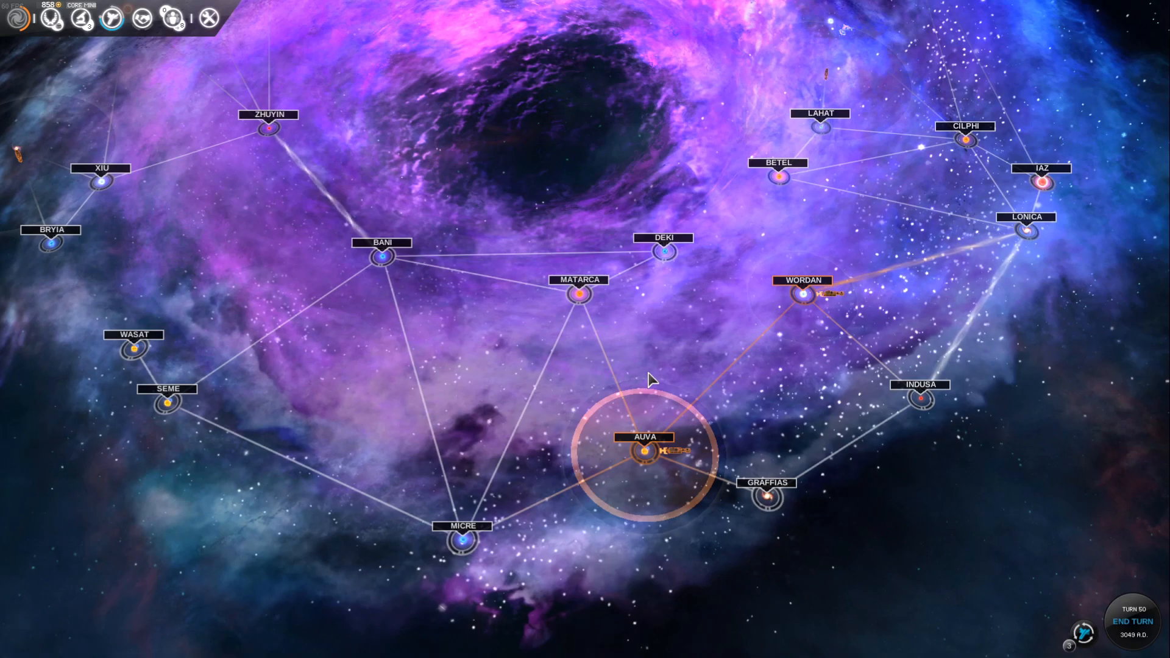
{"action": "left_click", "coordinate": [170, 18]}
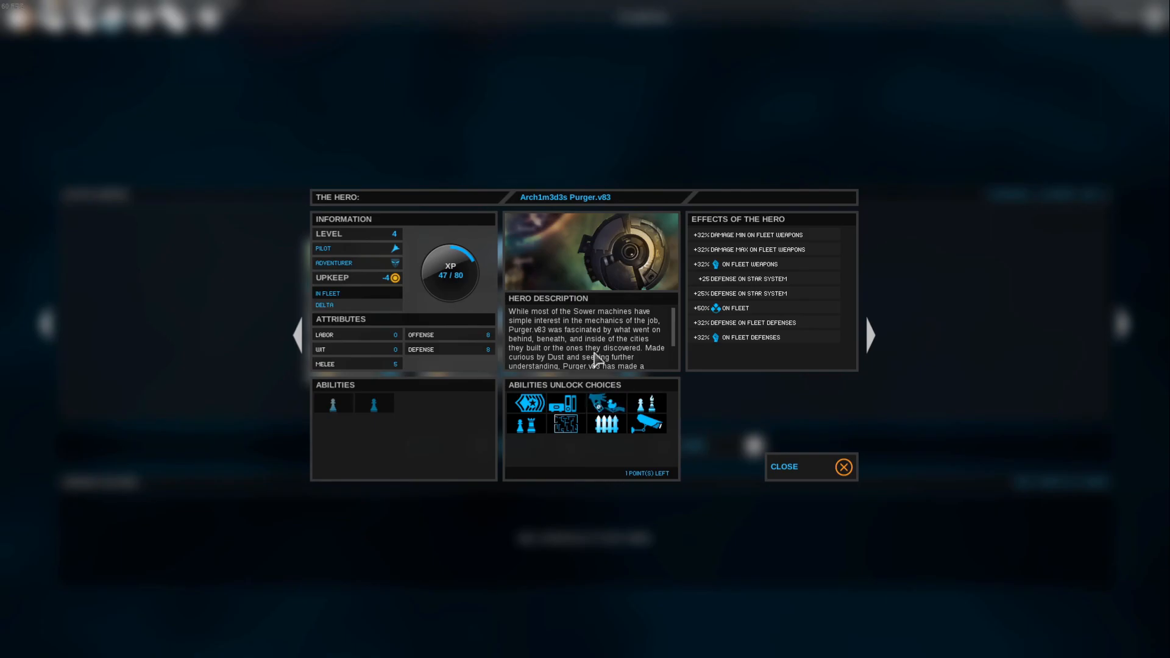
{"action": "left_click", "coordinate": [811, 467]}
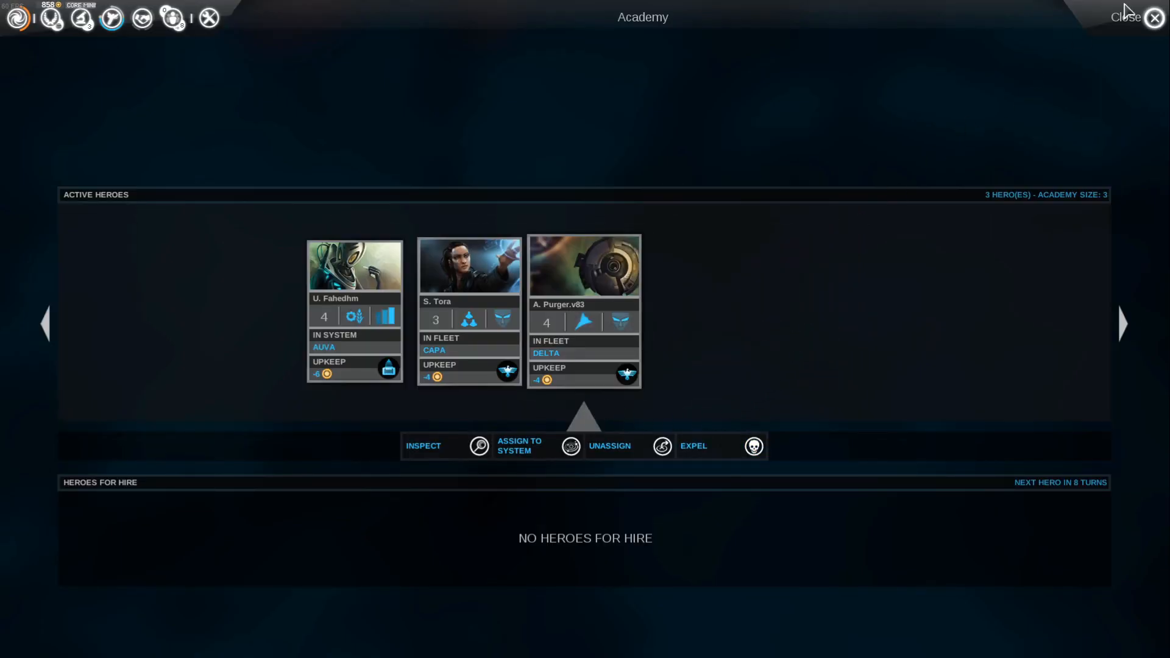
{"action": "left_click", "coordinate": [1153, 17]}
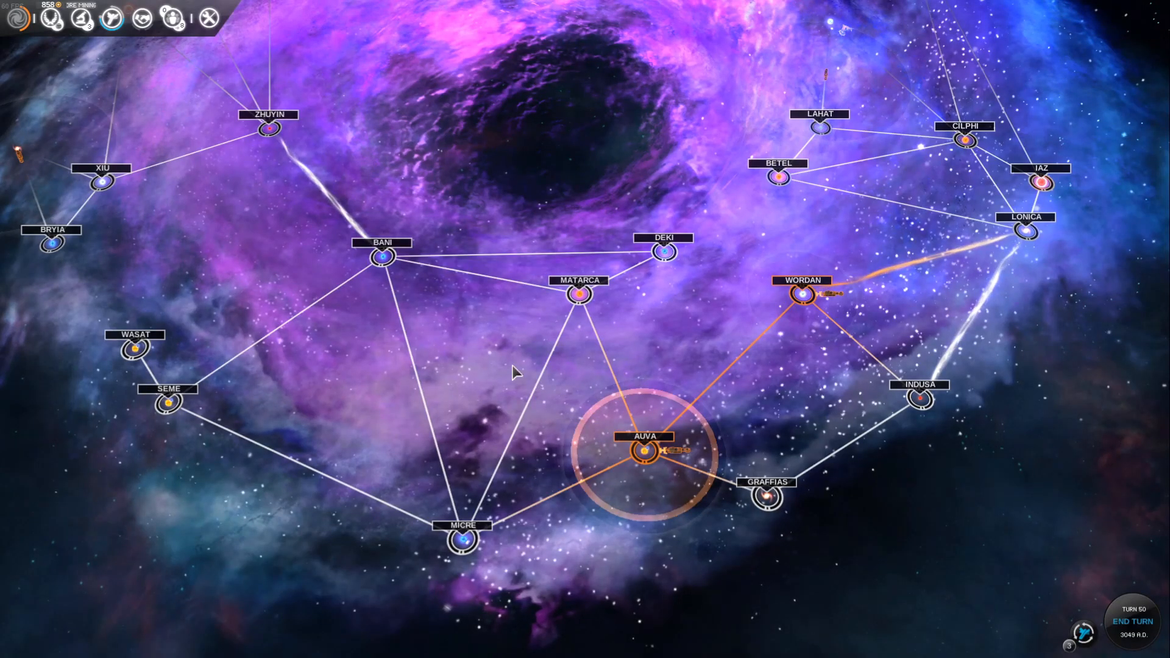